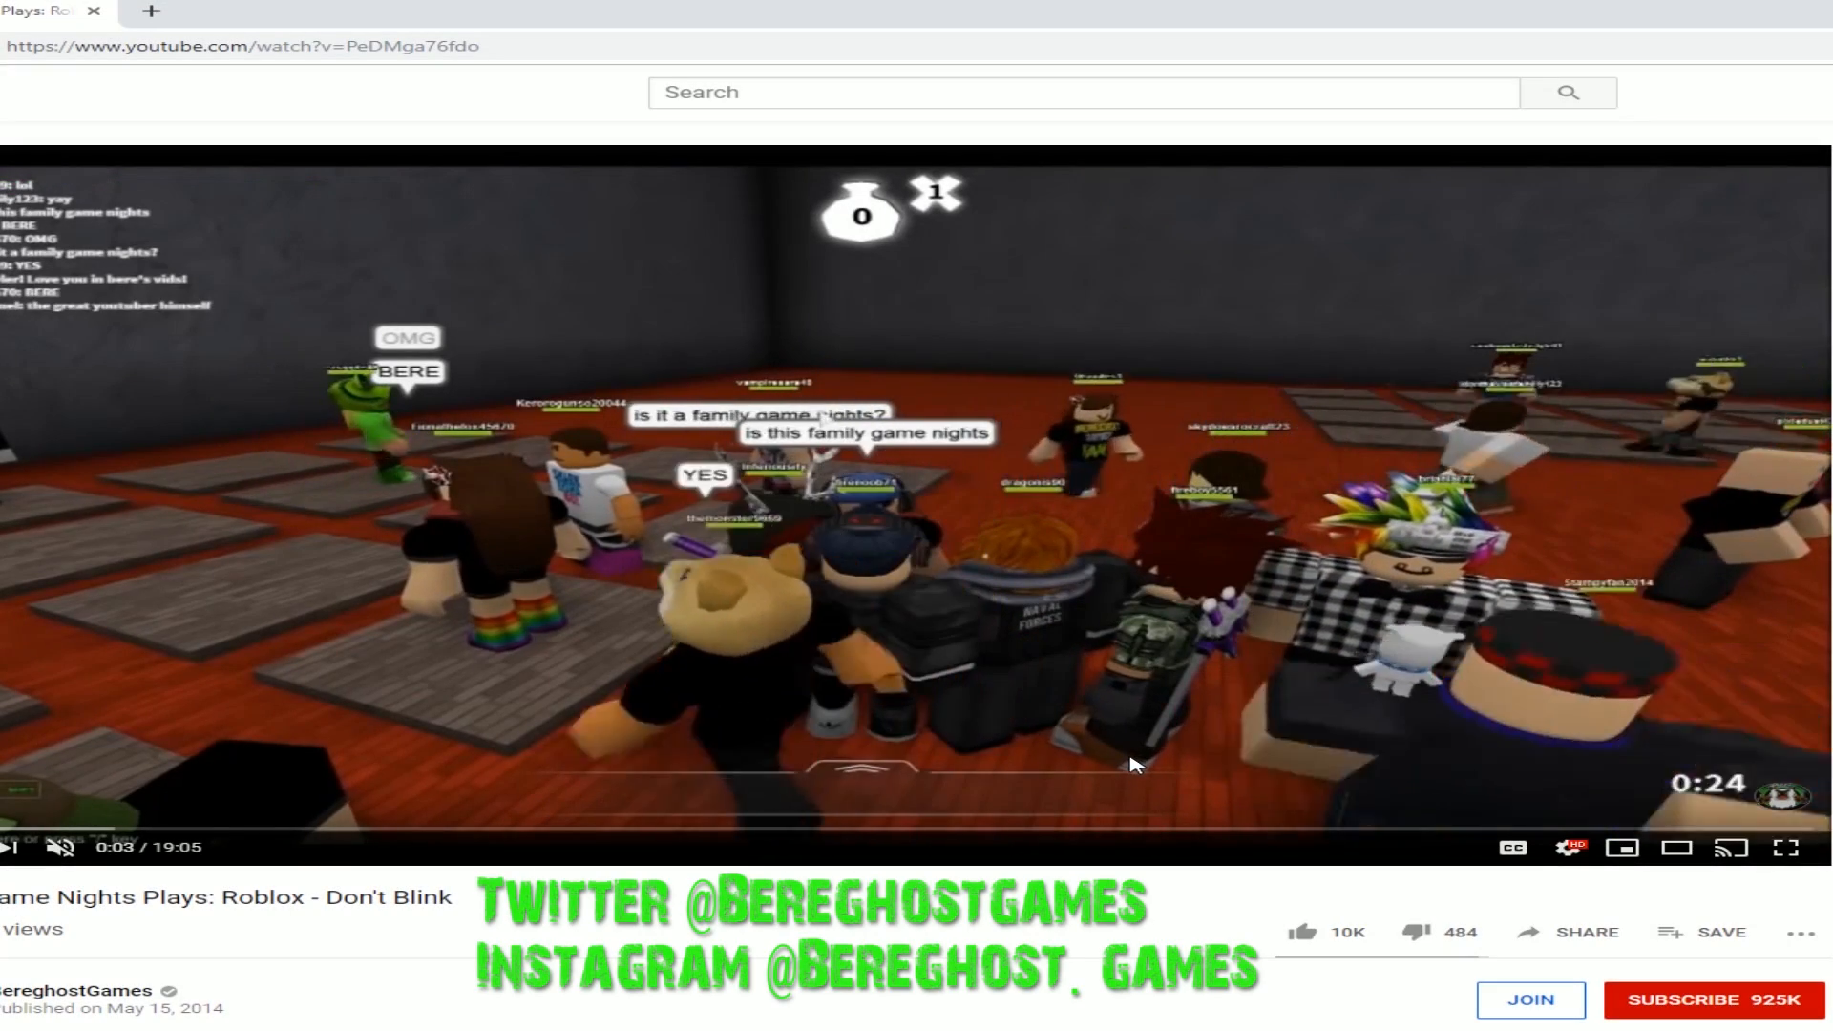
Step: Leave the Don't Blink YouTube video for the Roblox Gas Station Simulator window
click(1712, 999)
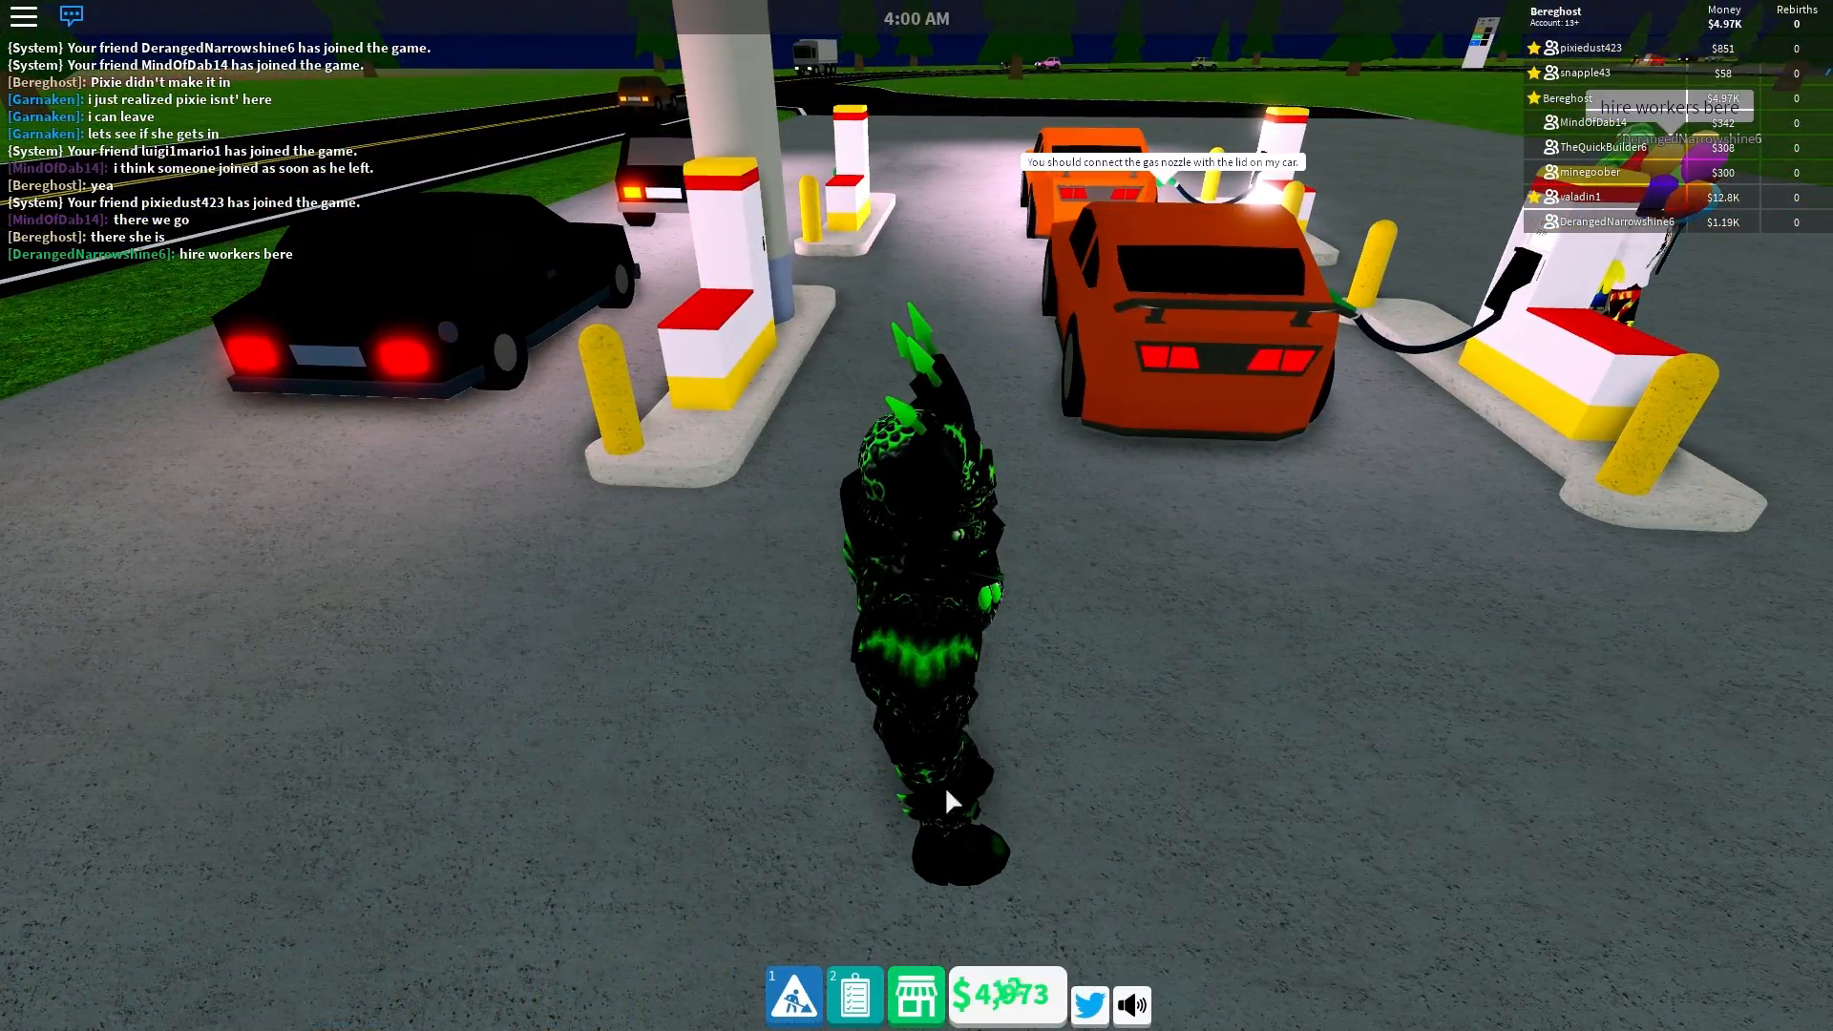
Step: Bring up the Sell gasoline prompt from Build > Manage, valuing all stock at $173
click(793, 995)
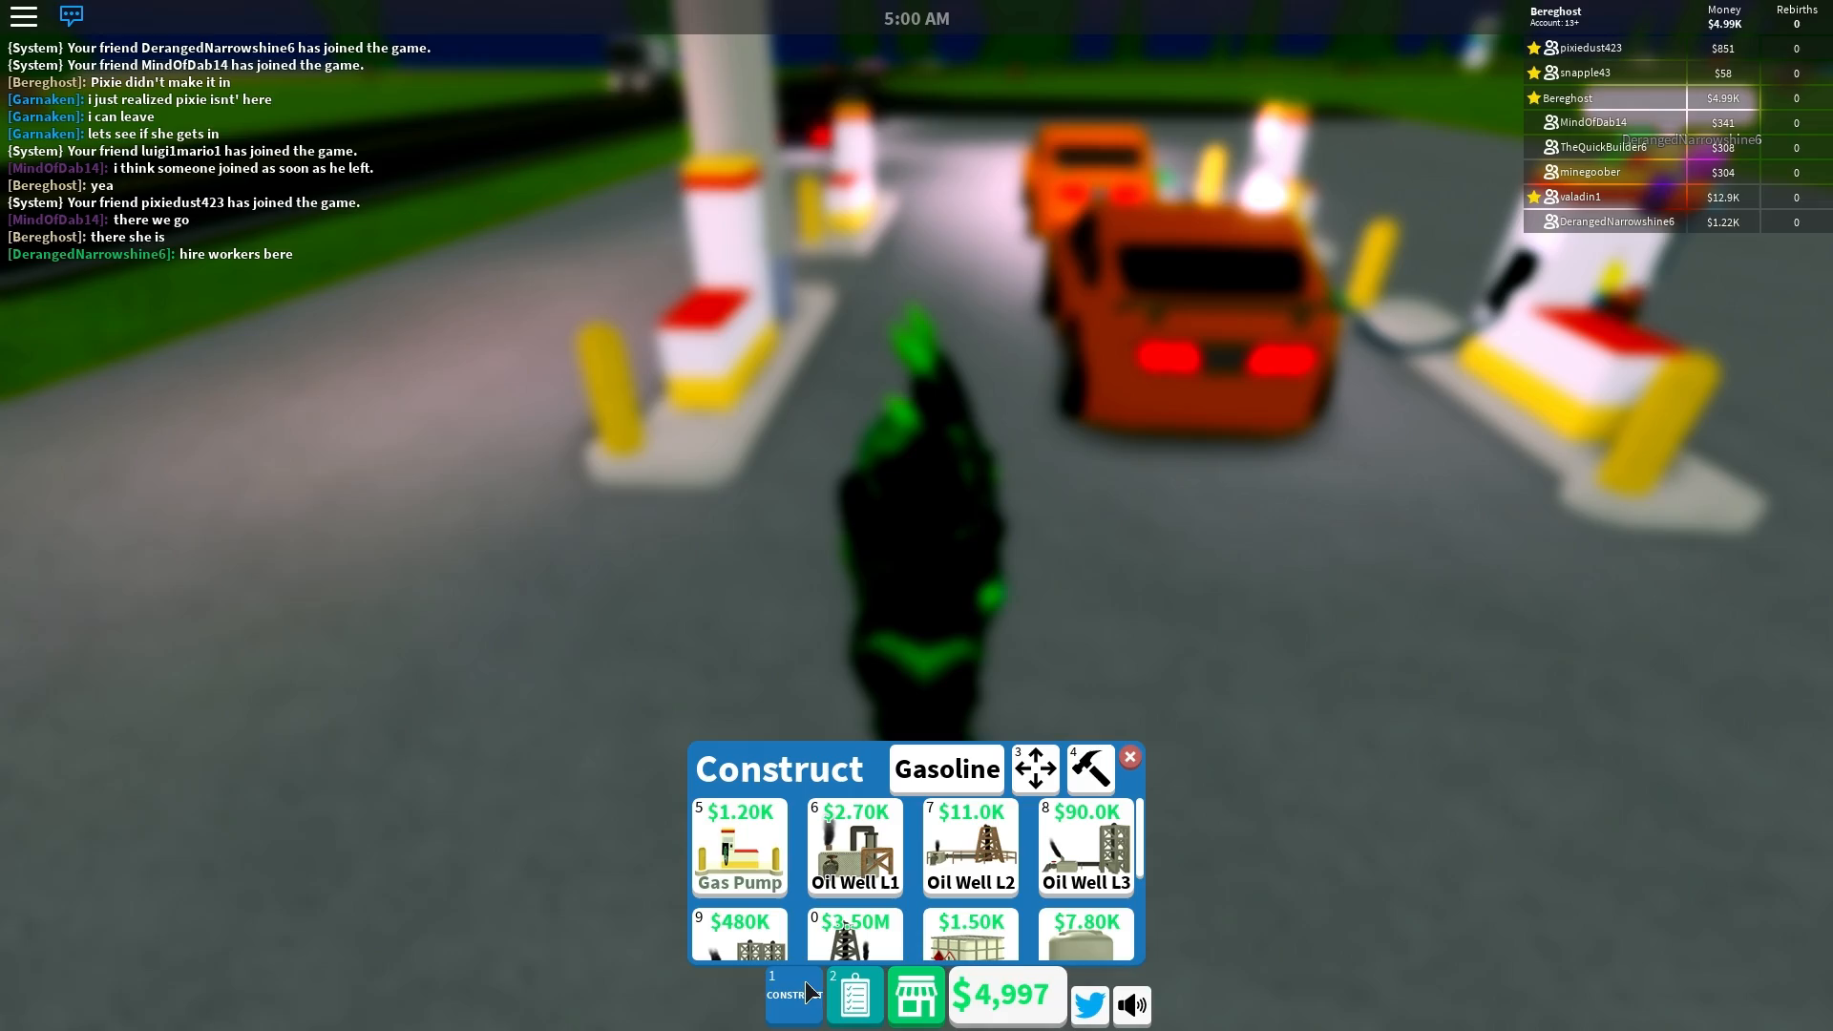
click(1129, 757)
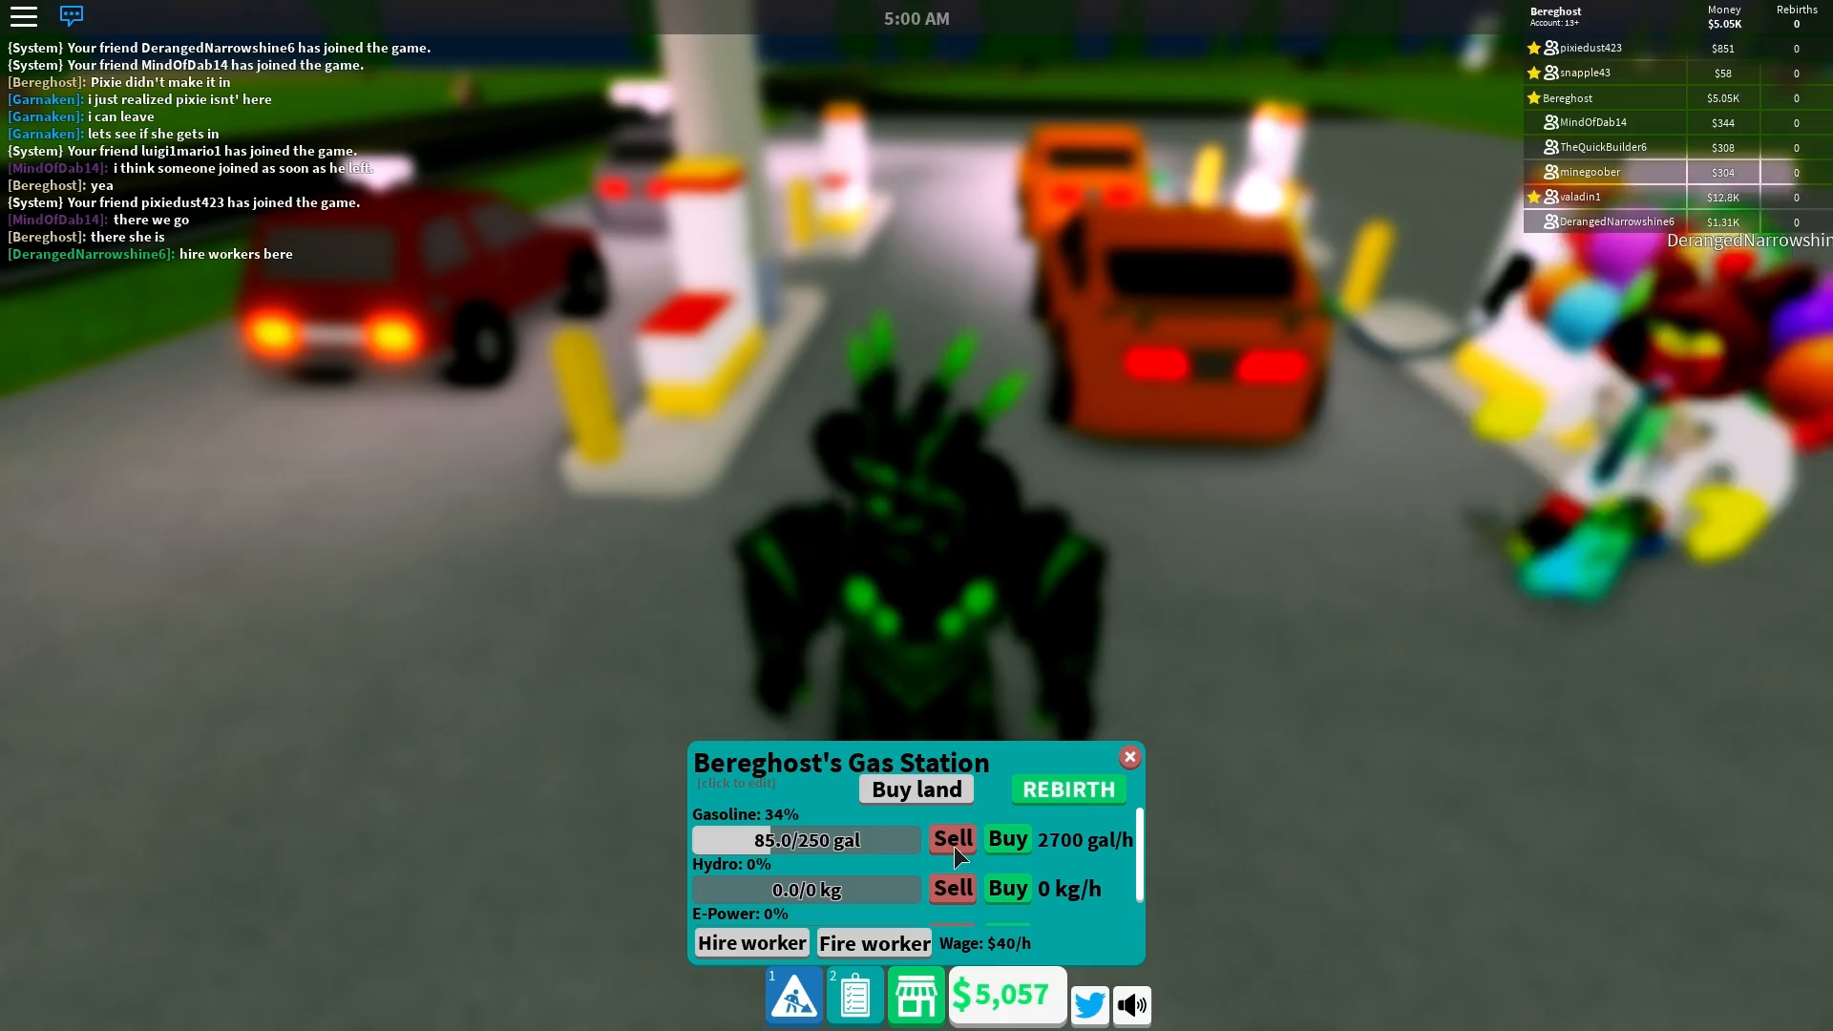
click(1128, 756)
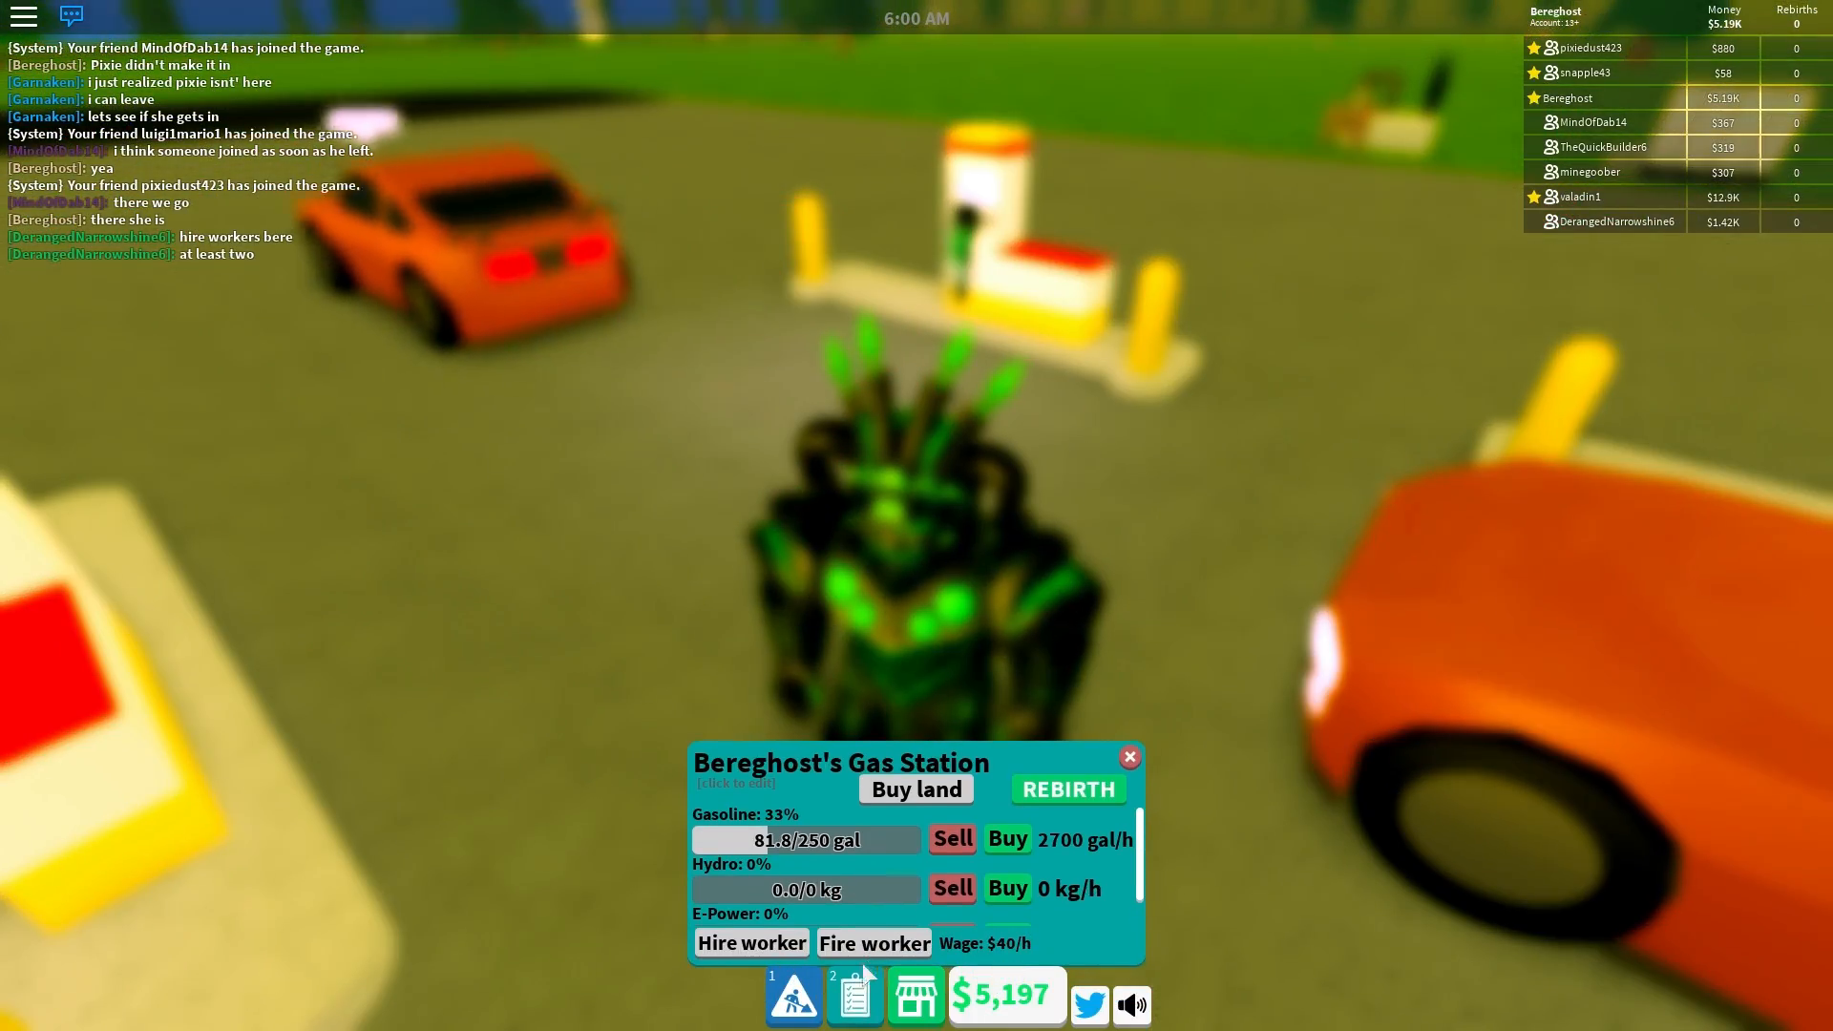
click(1125, 757)
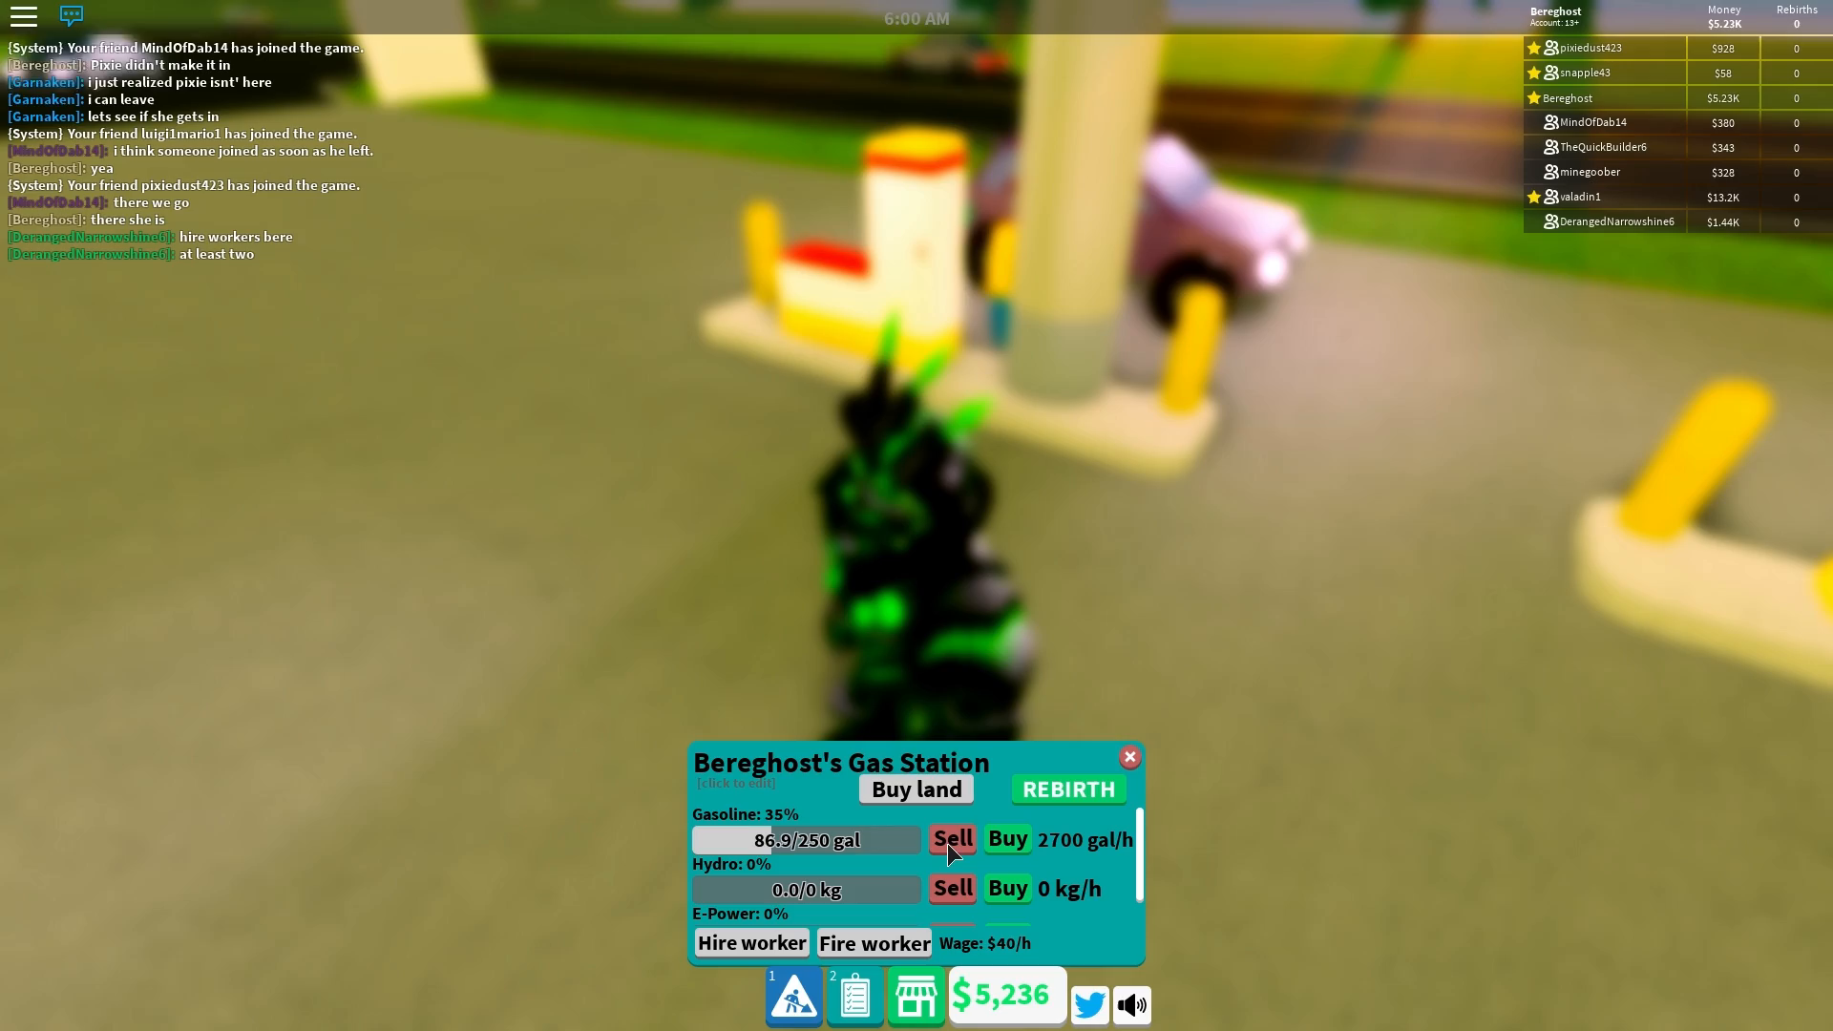
click(951, 838)
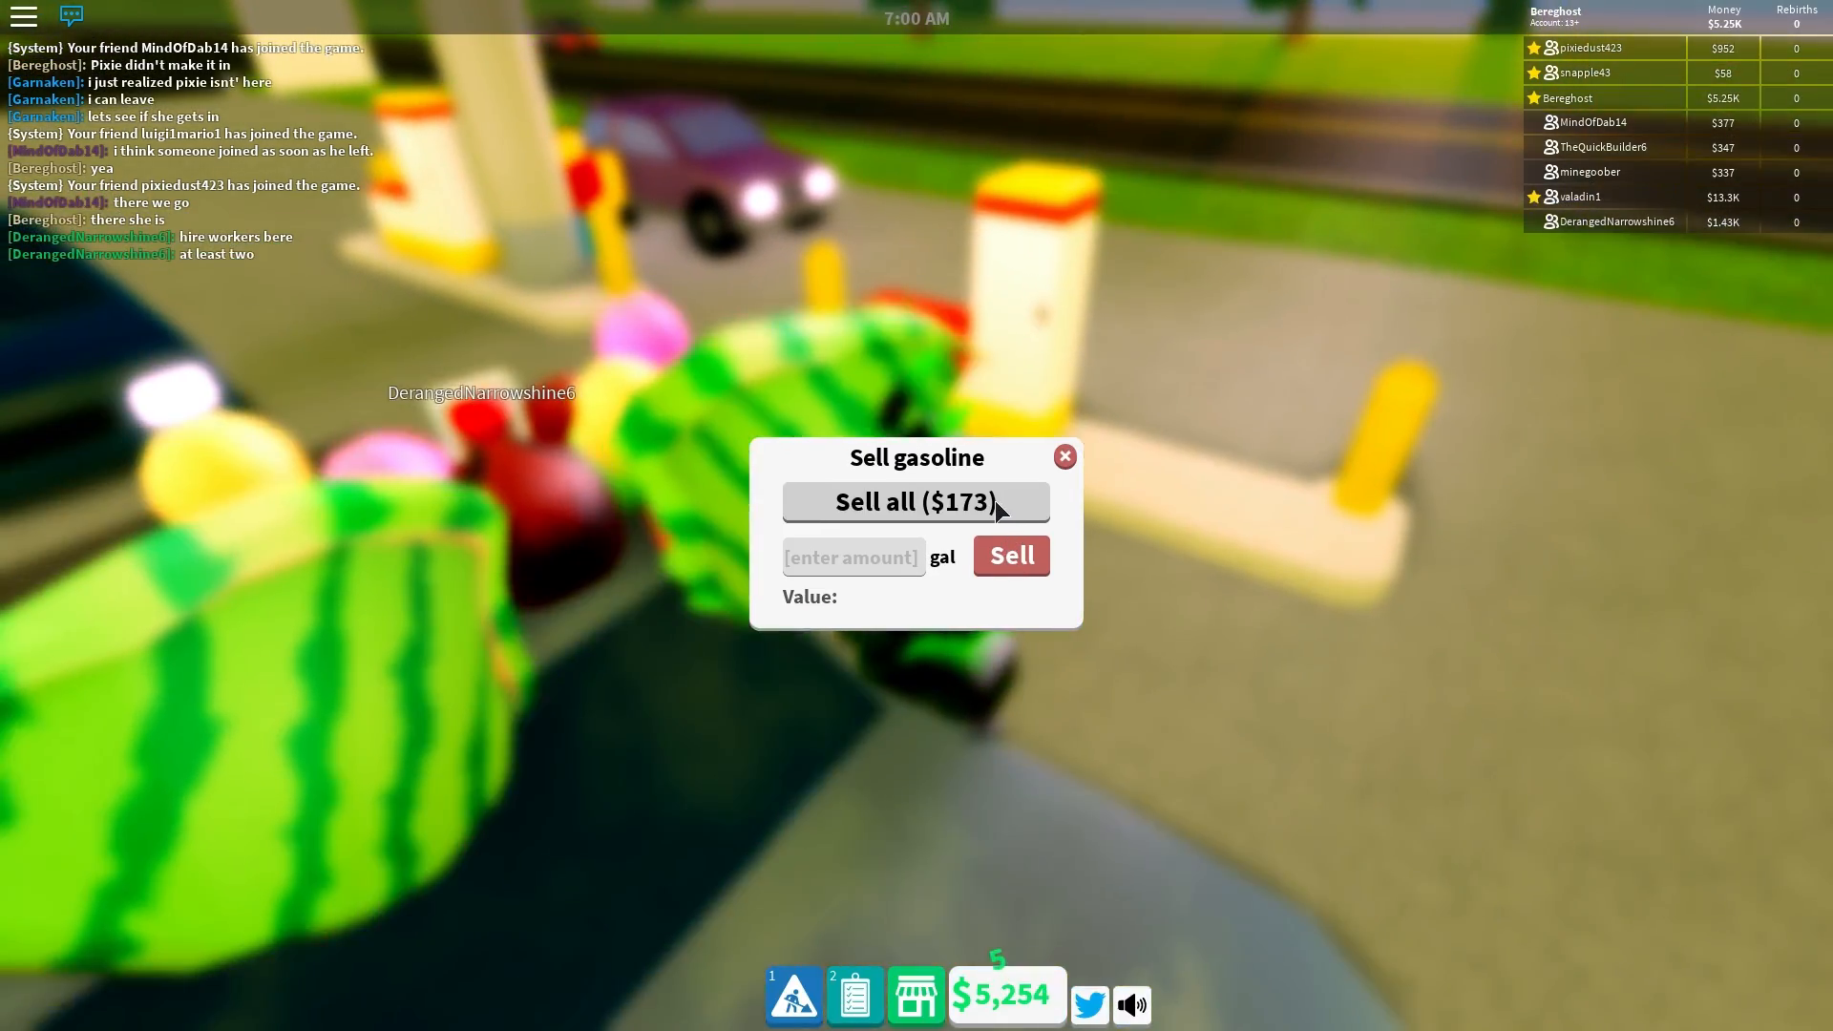
Step: Sell all stored gasoline for $173, raising the station's cash to $5,669
click(915, 500)
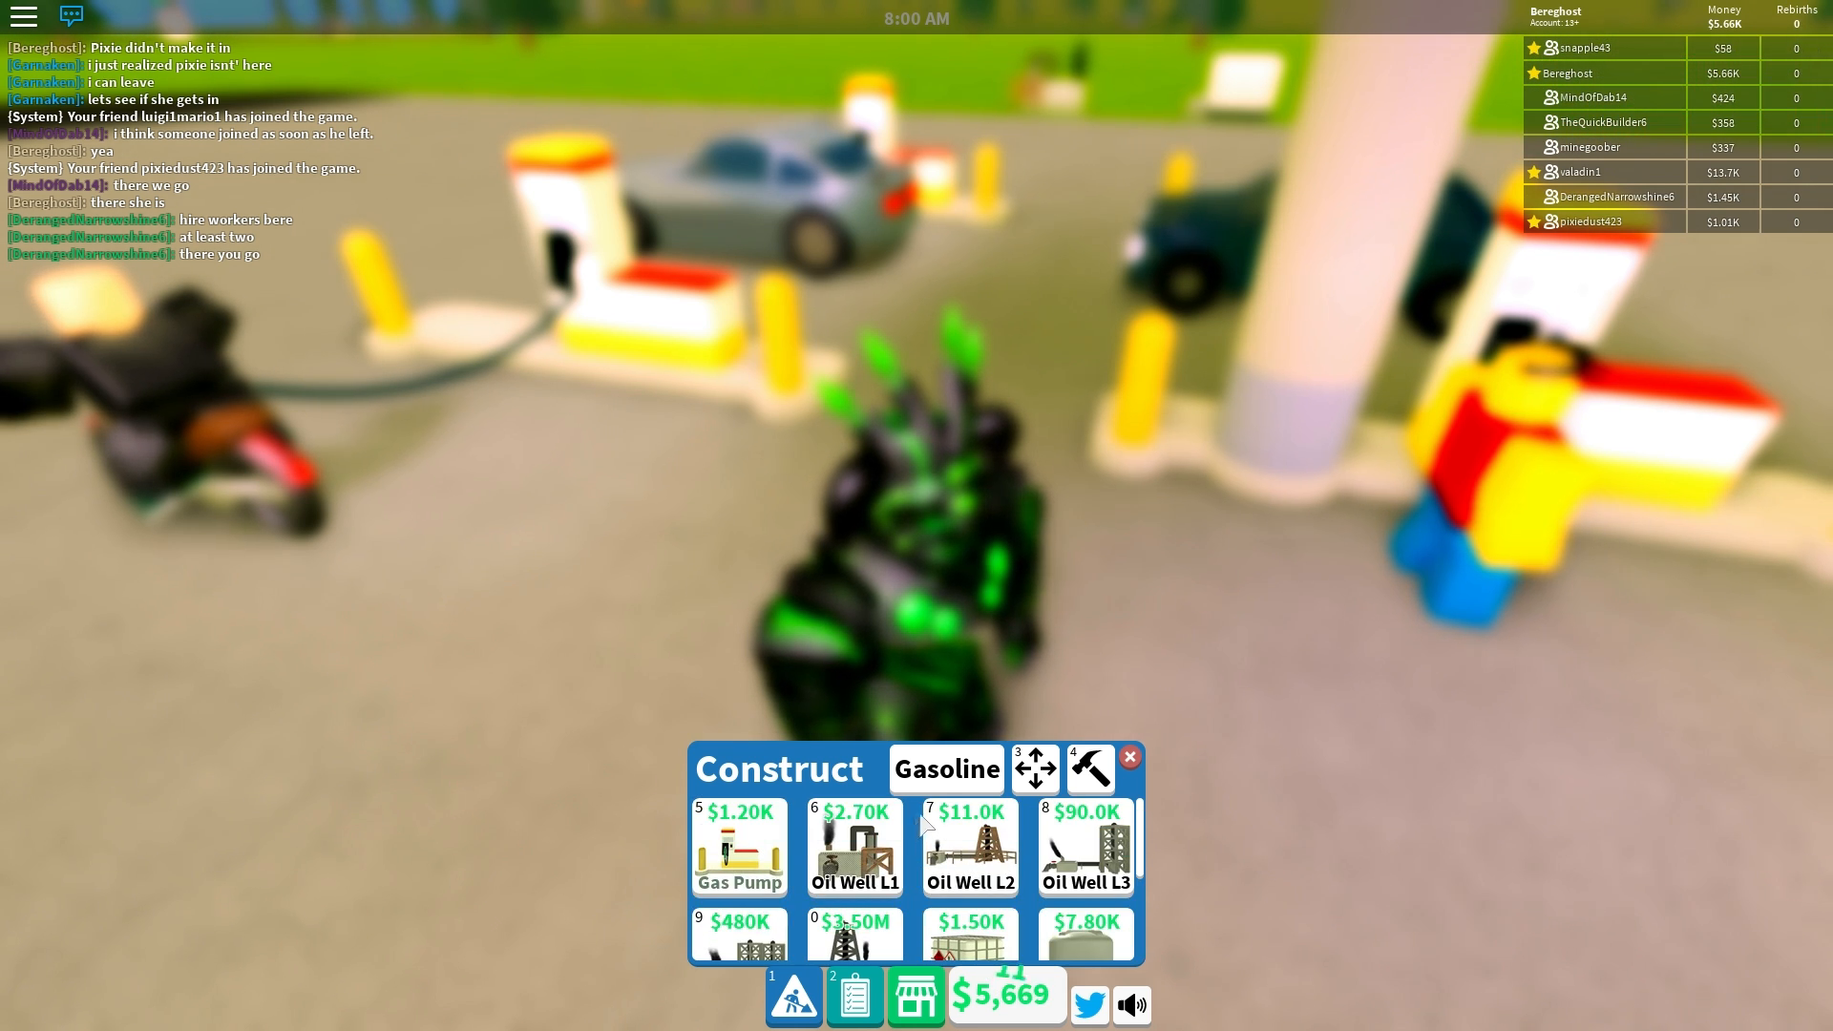
Step: Buy the +$15K Money Shop pack, lifting cash to about $20,793
click(944, 769)
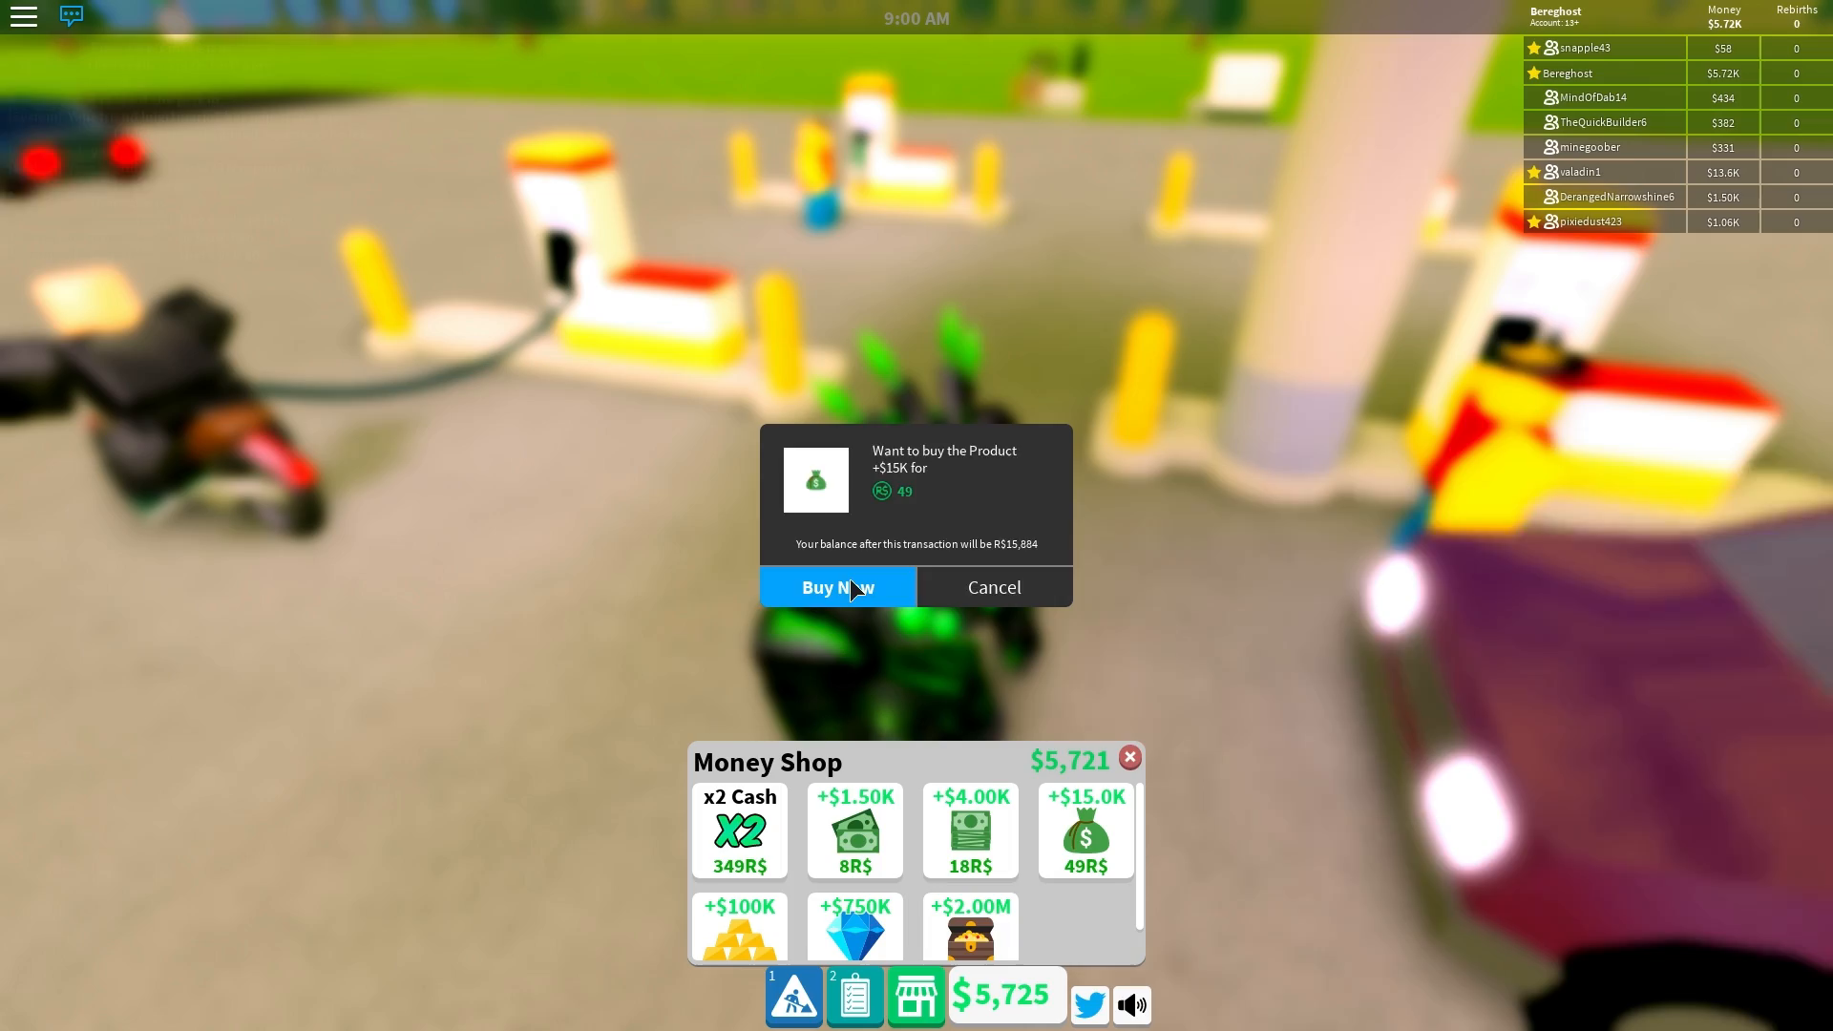
click(837, 587)
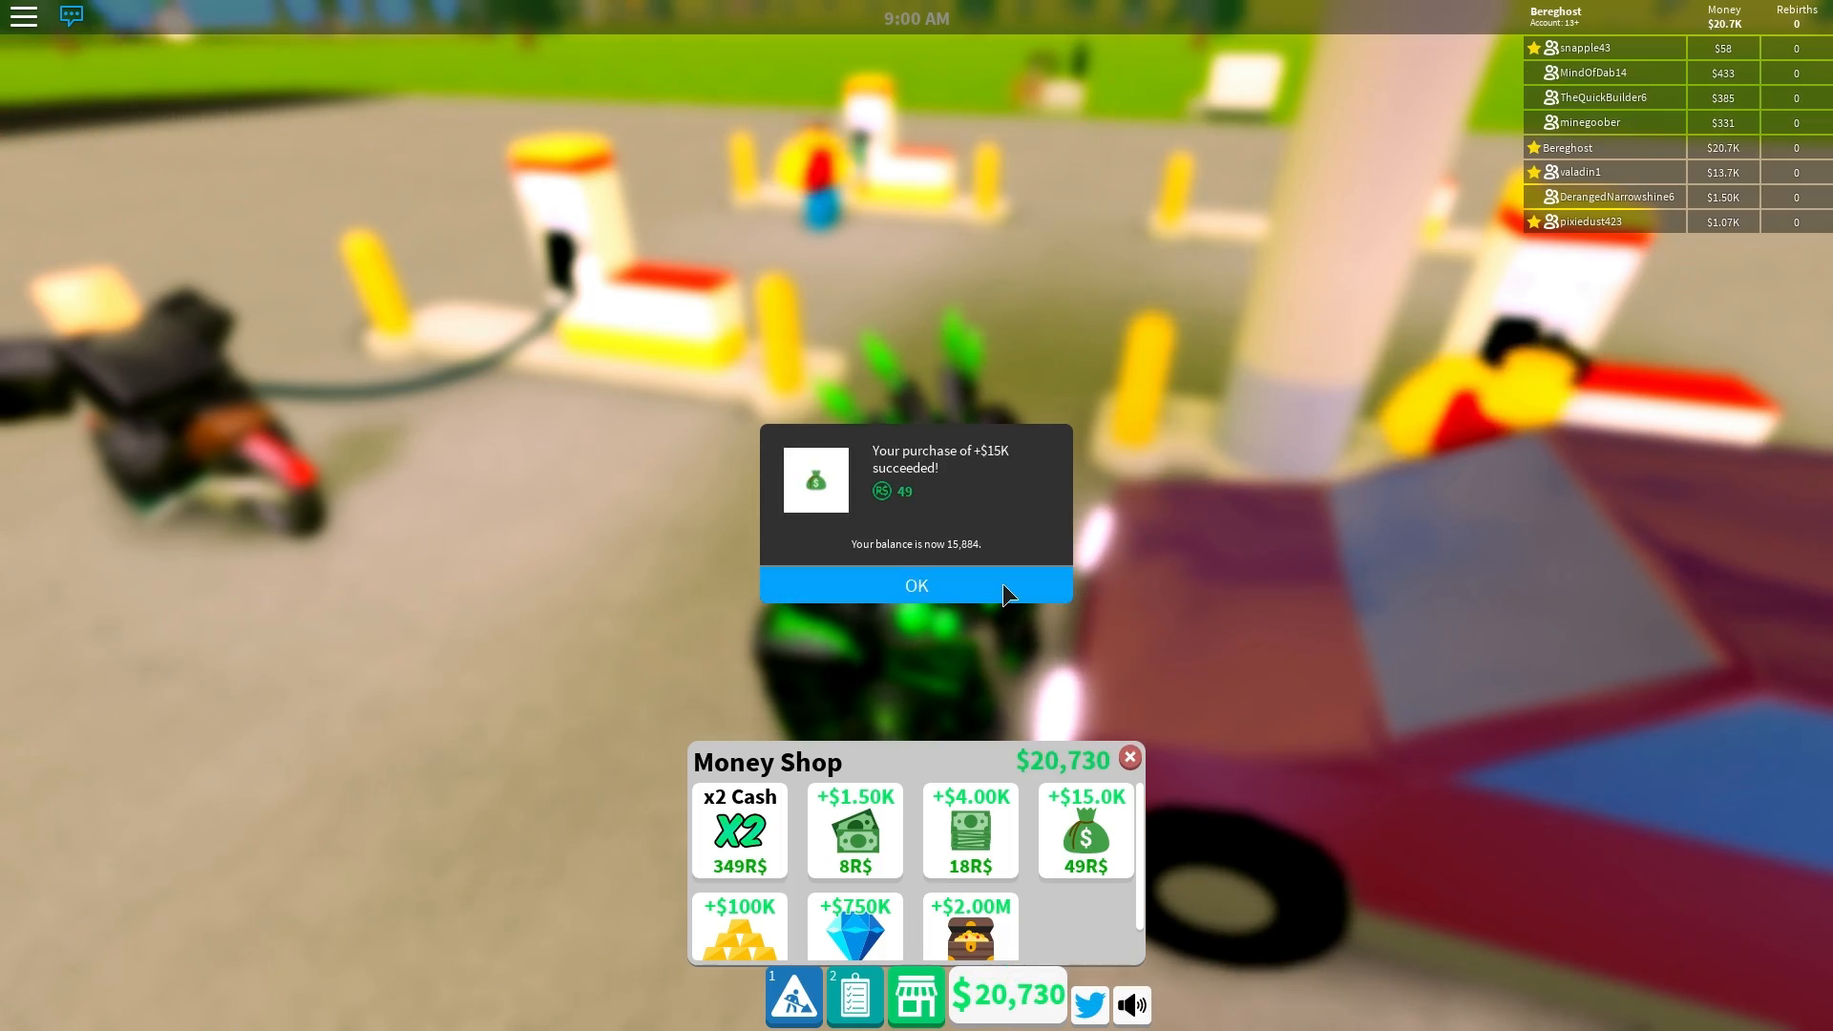
click(916, 584)
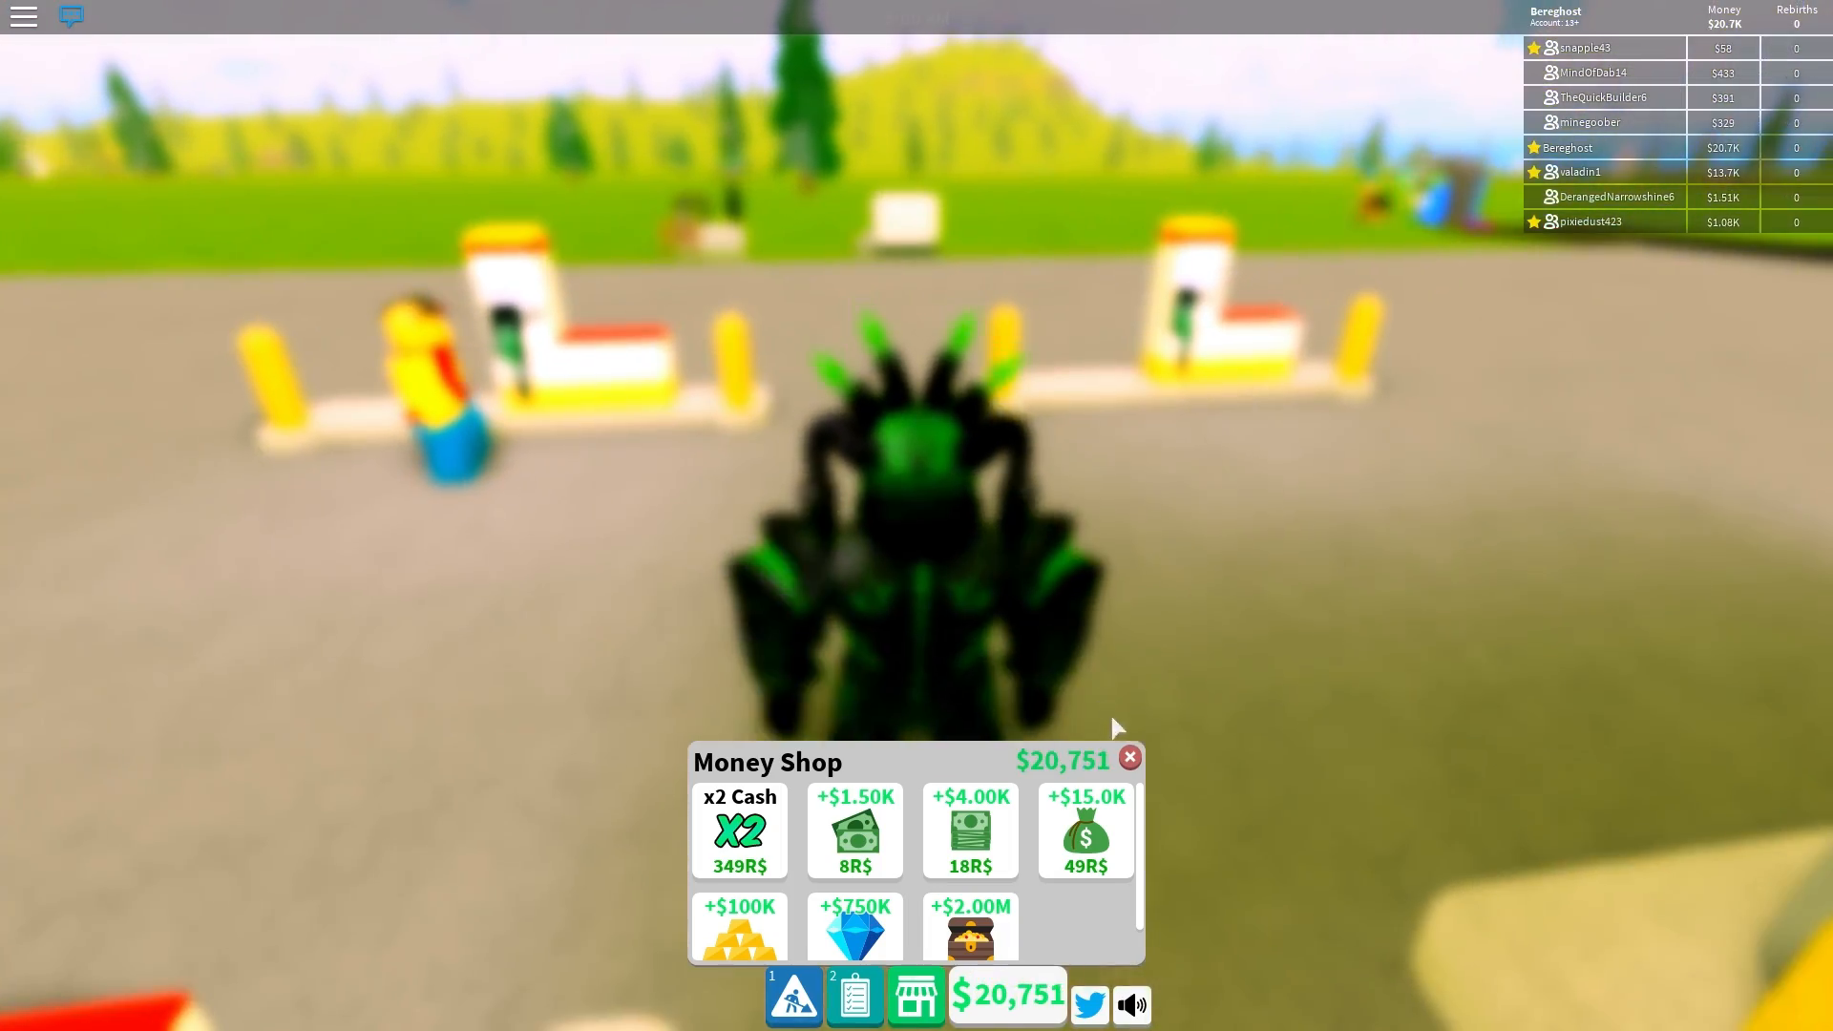
click(1129, 757)
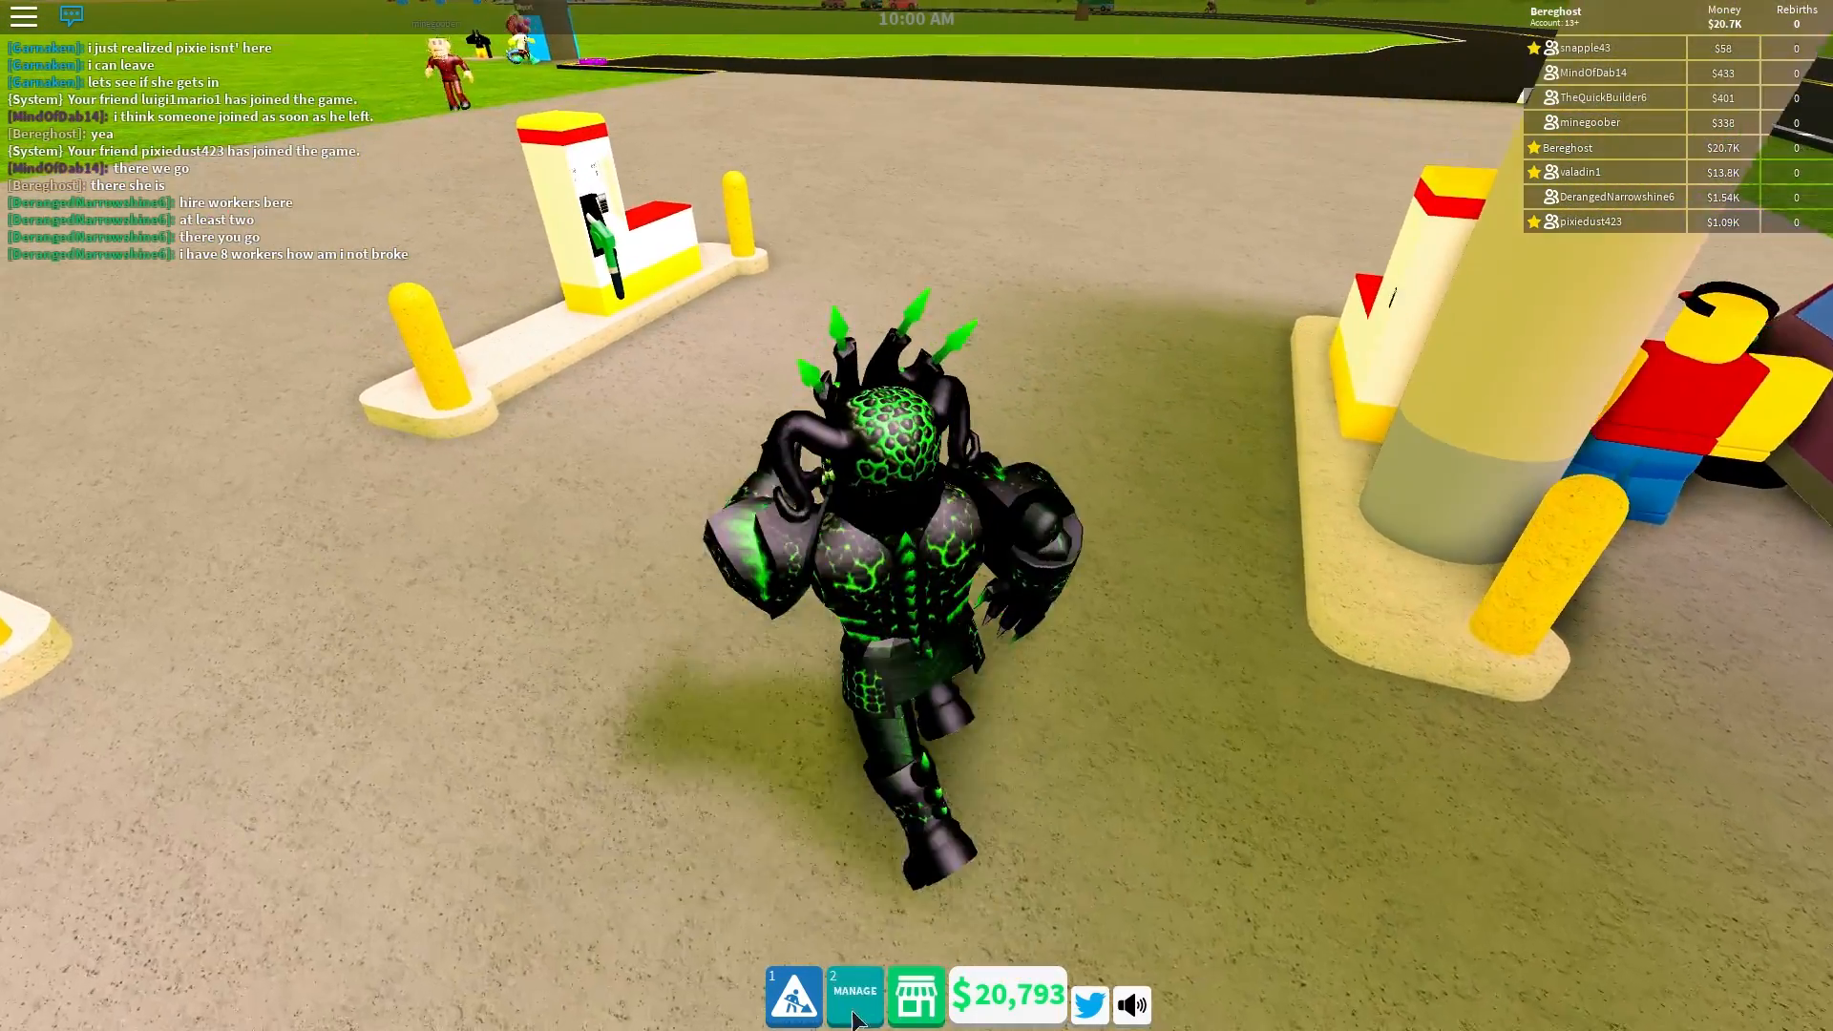
Step: Attempt to build a Hydro Pump twice; both are rejected for lacking Hydro Research
click(855, 1003)
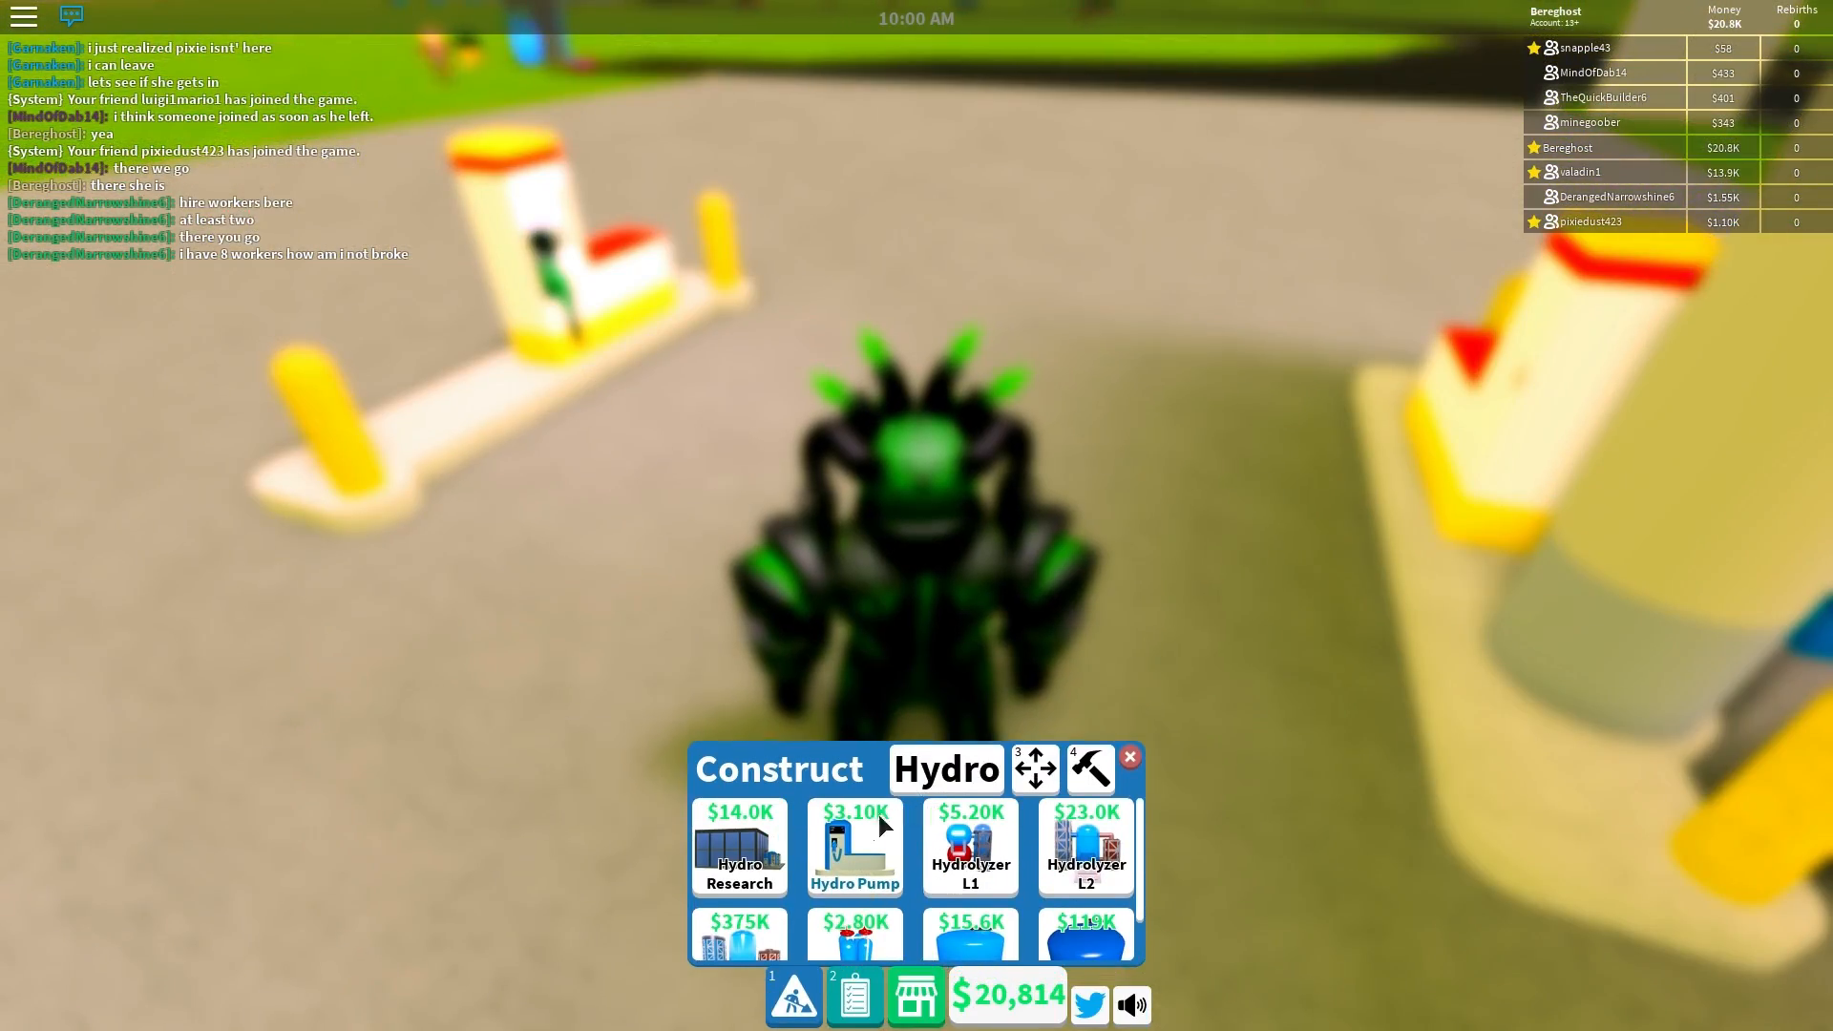
click(854, 847)
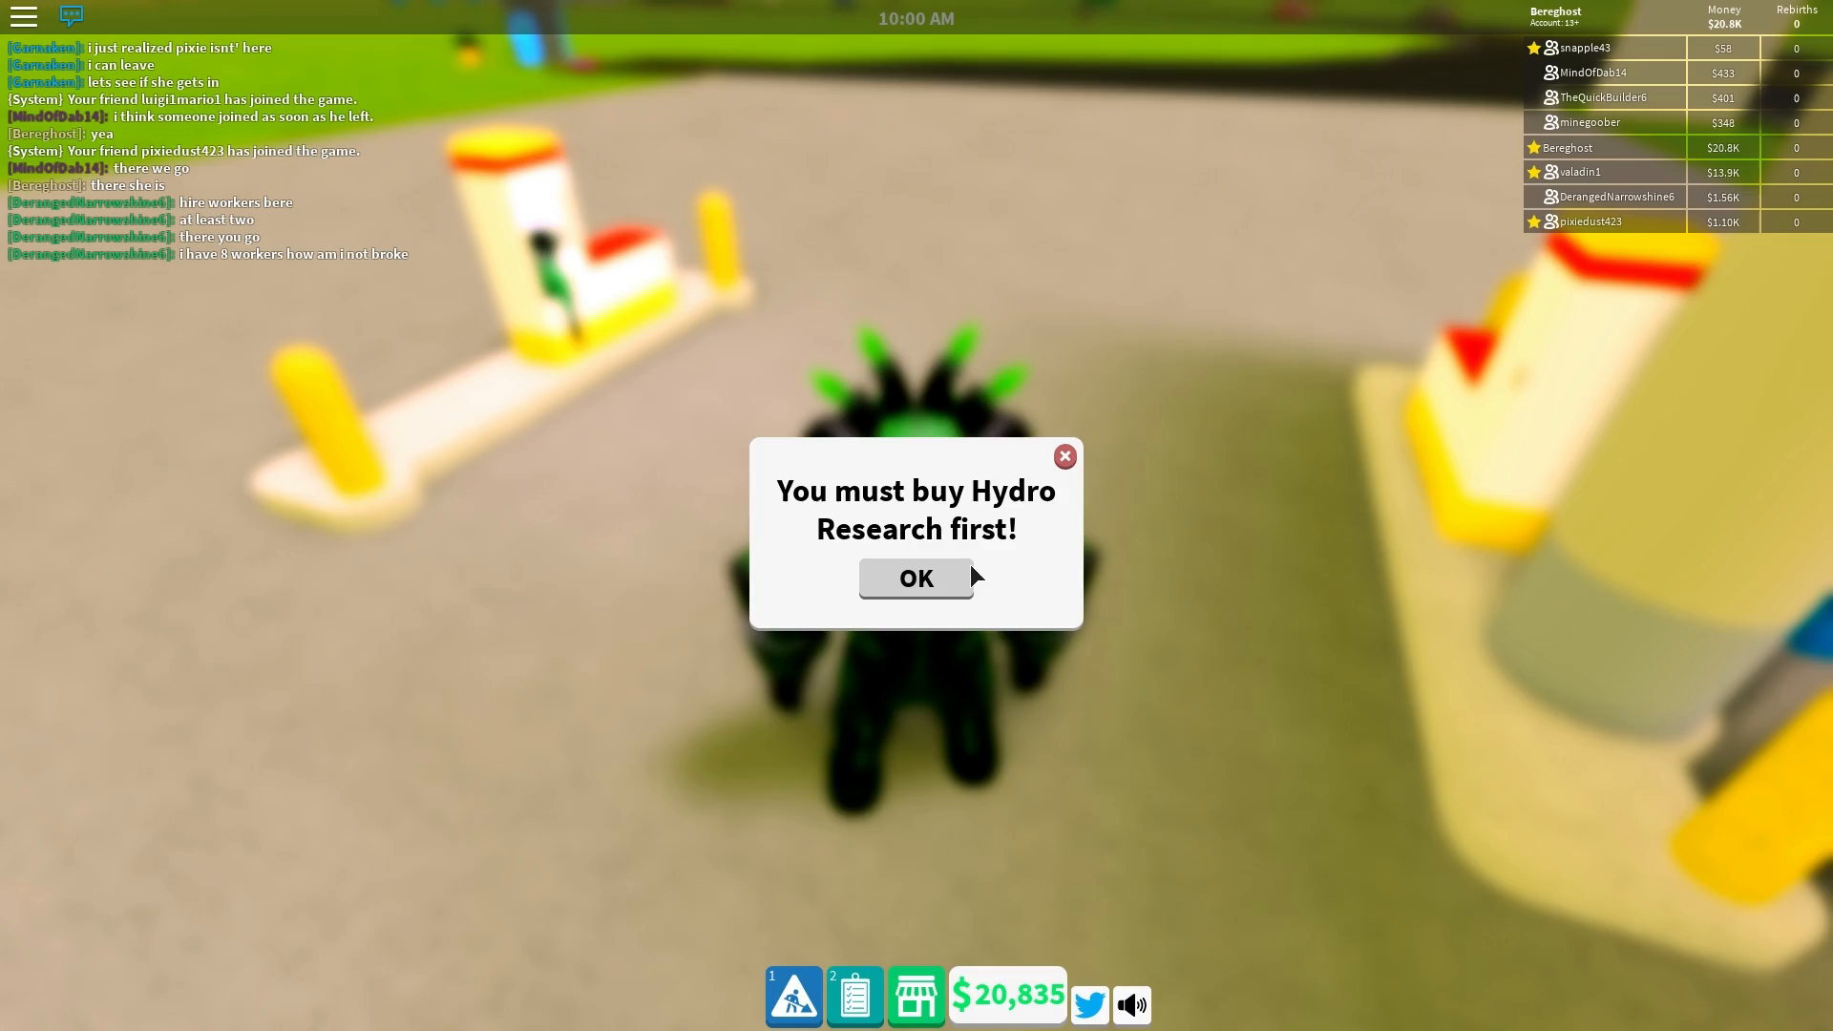
click(915, 577)
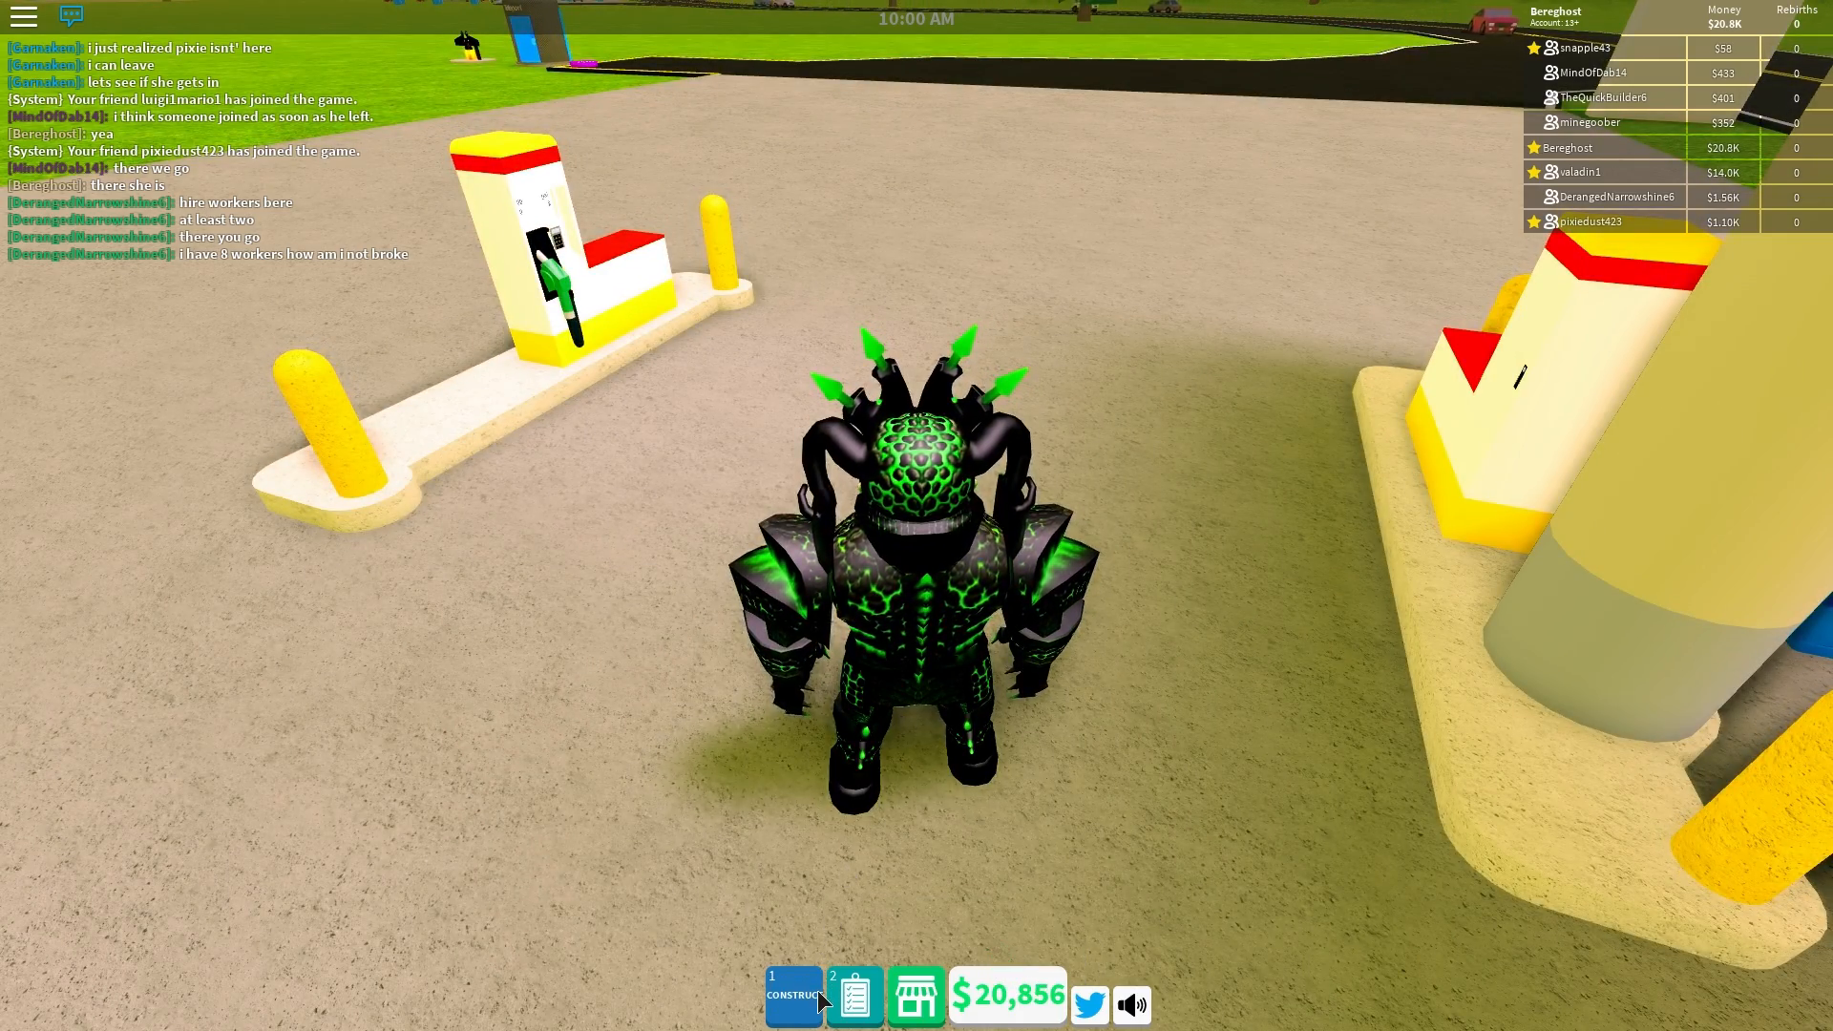
click(793, 995)
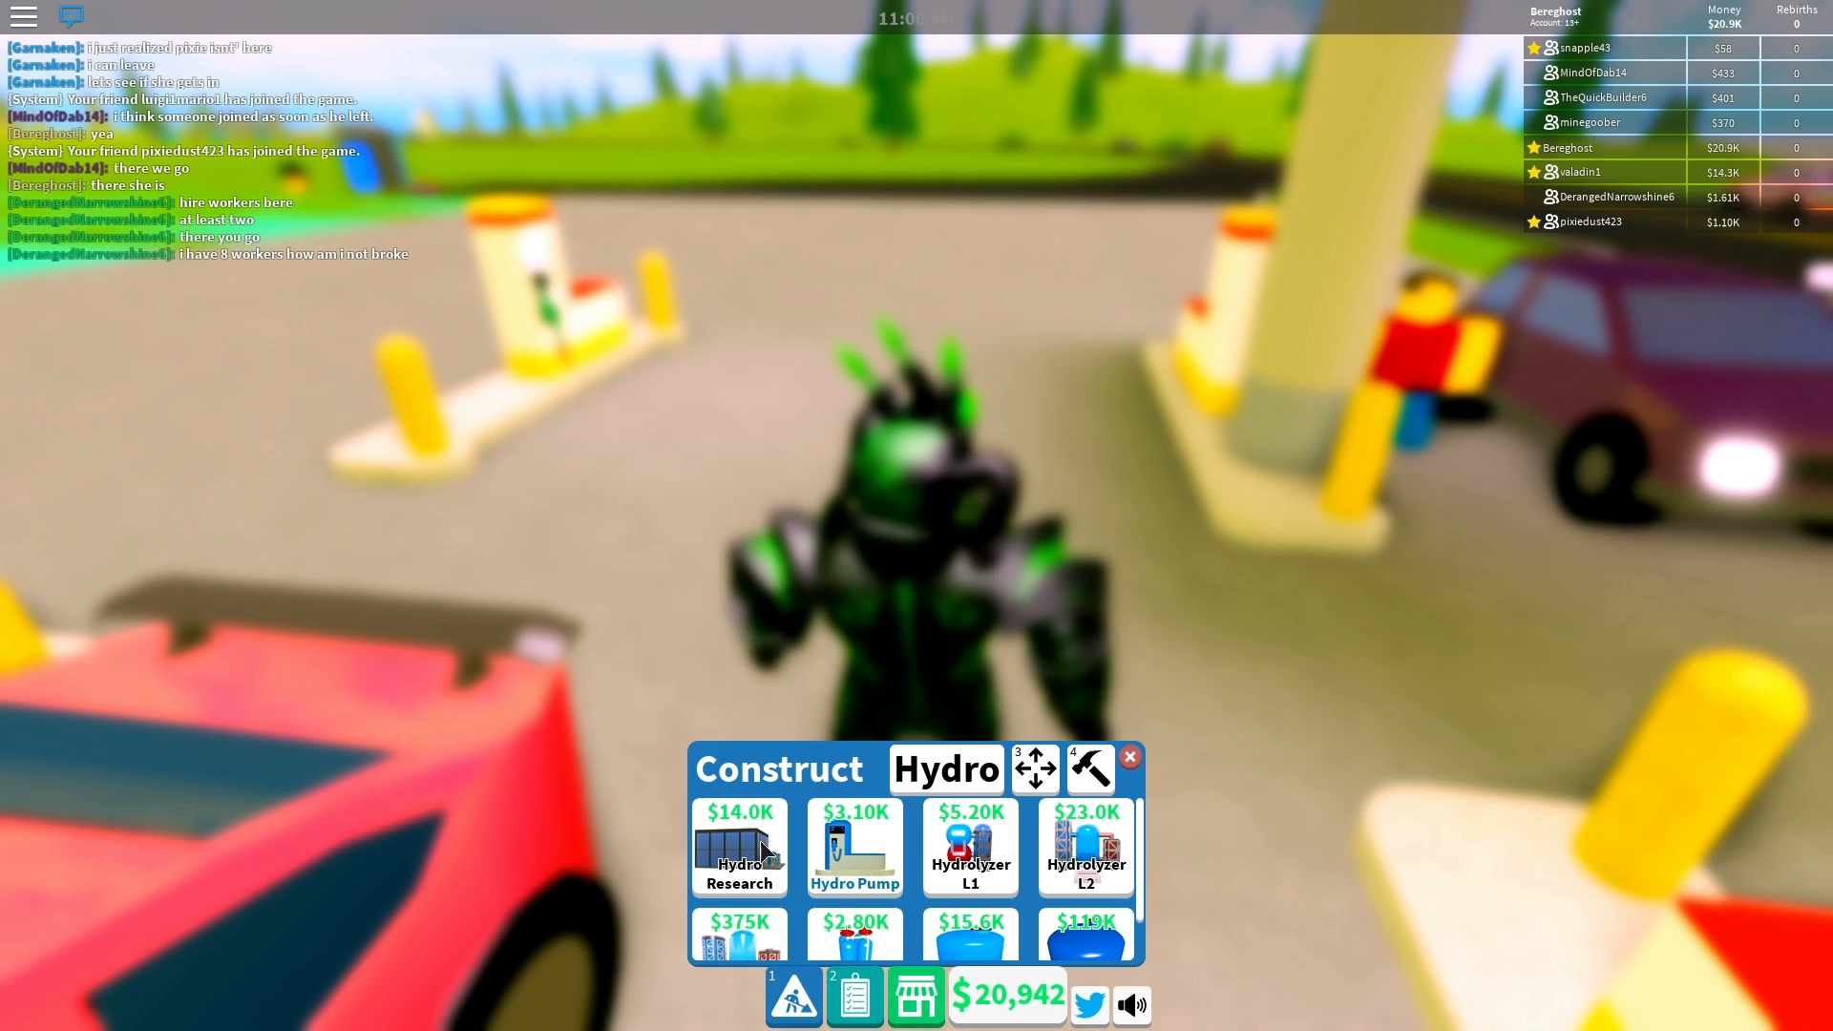
click(853, 847)
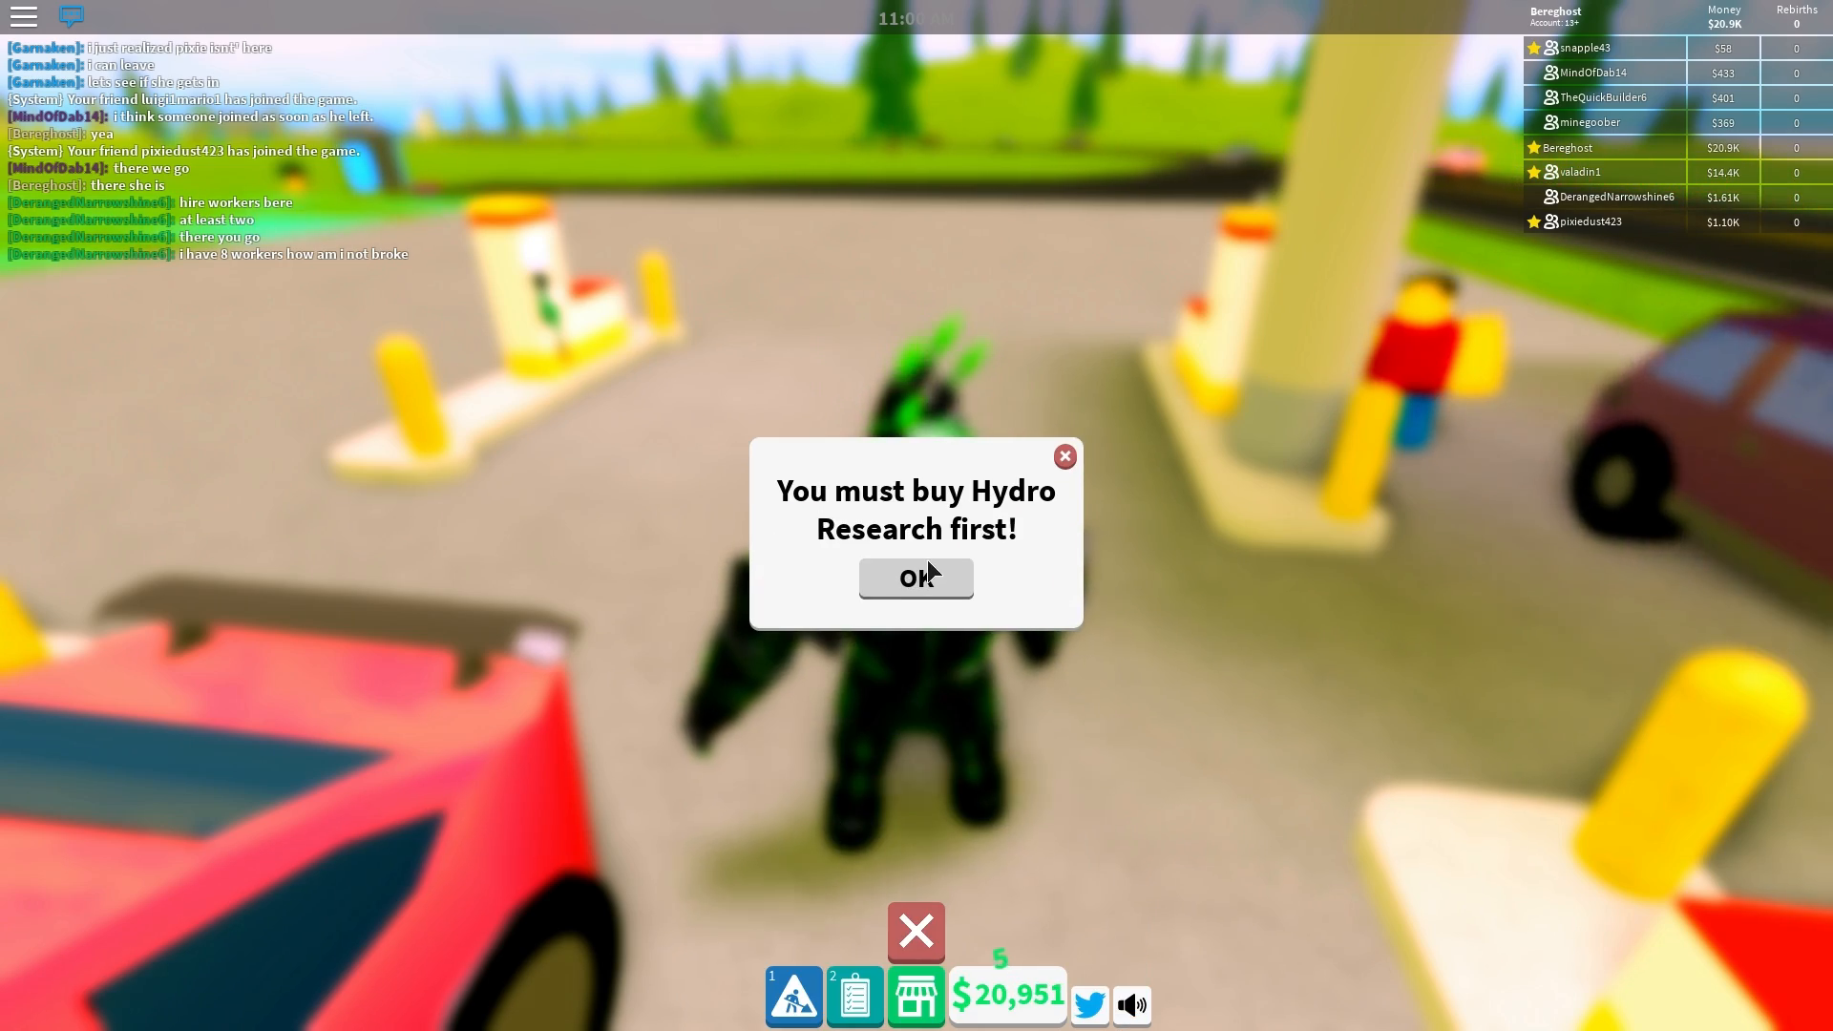
click(916, 577)
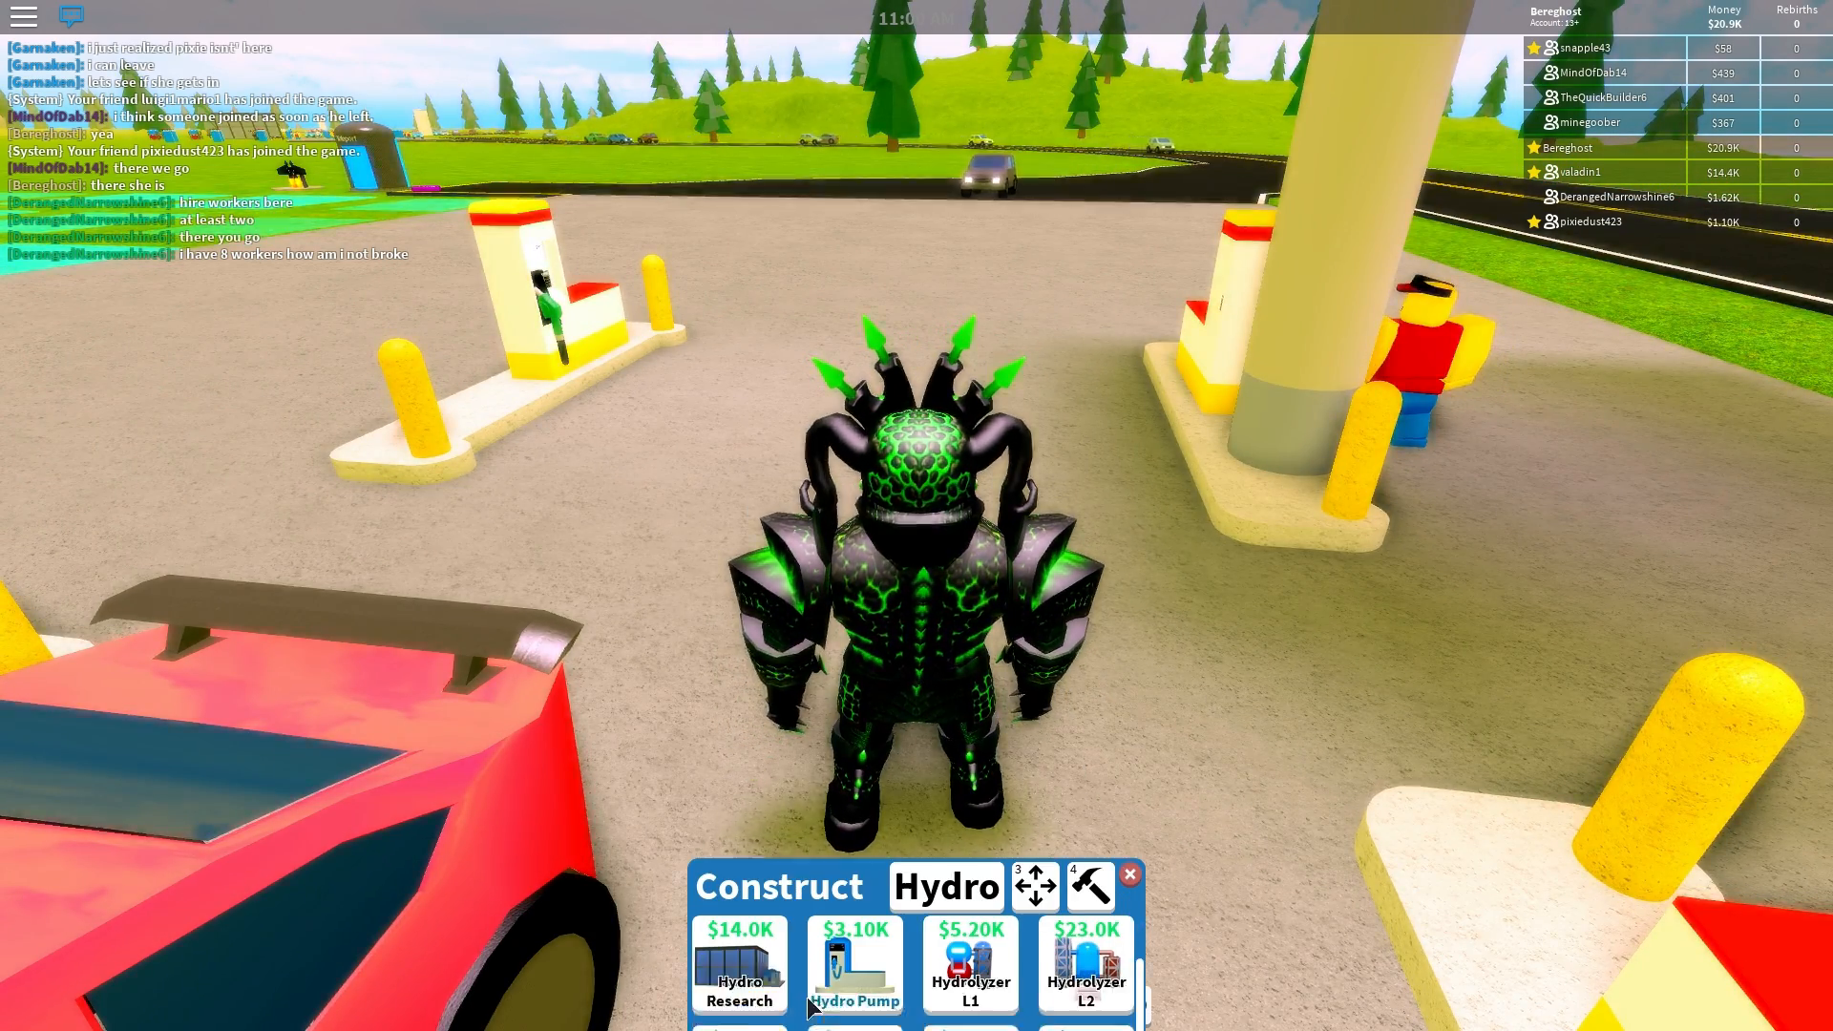
click(1126, 876)
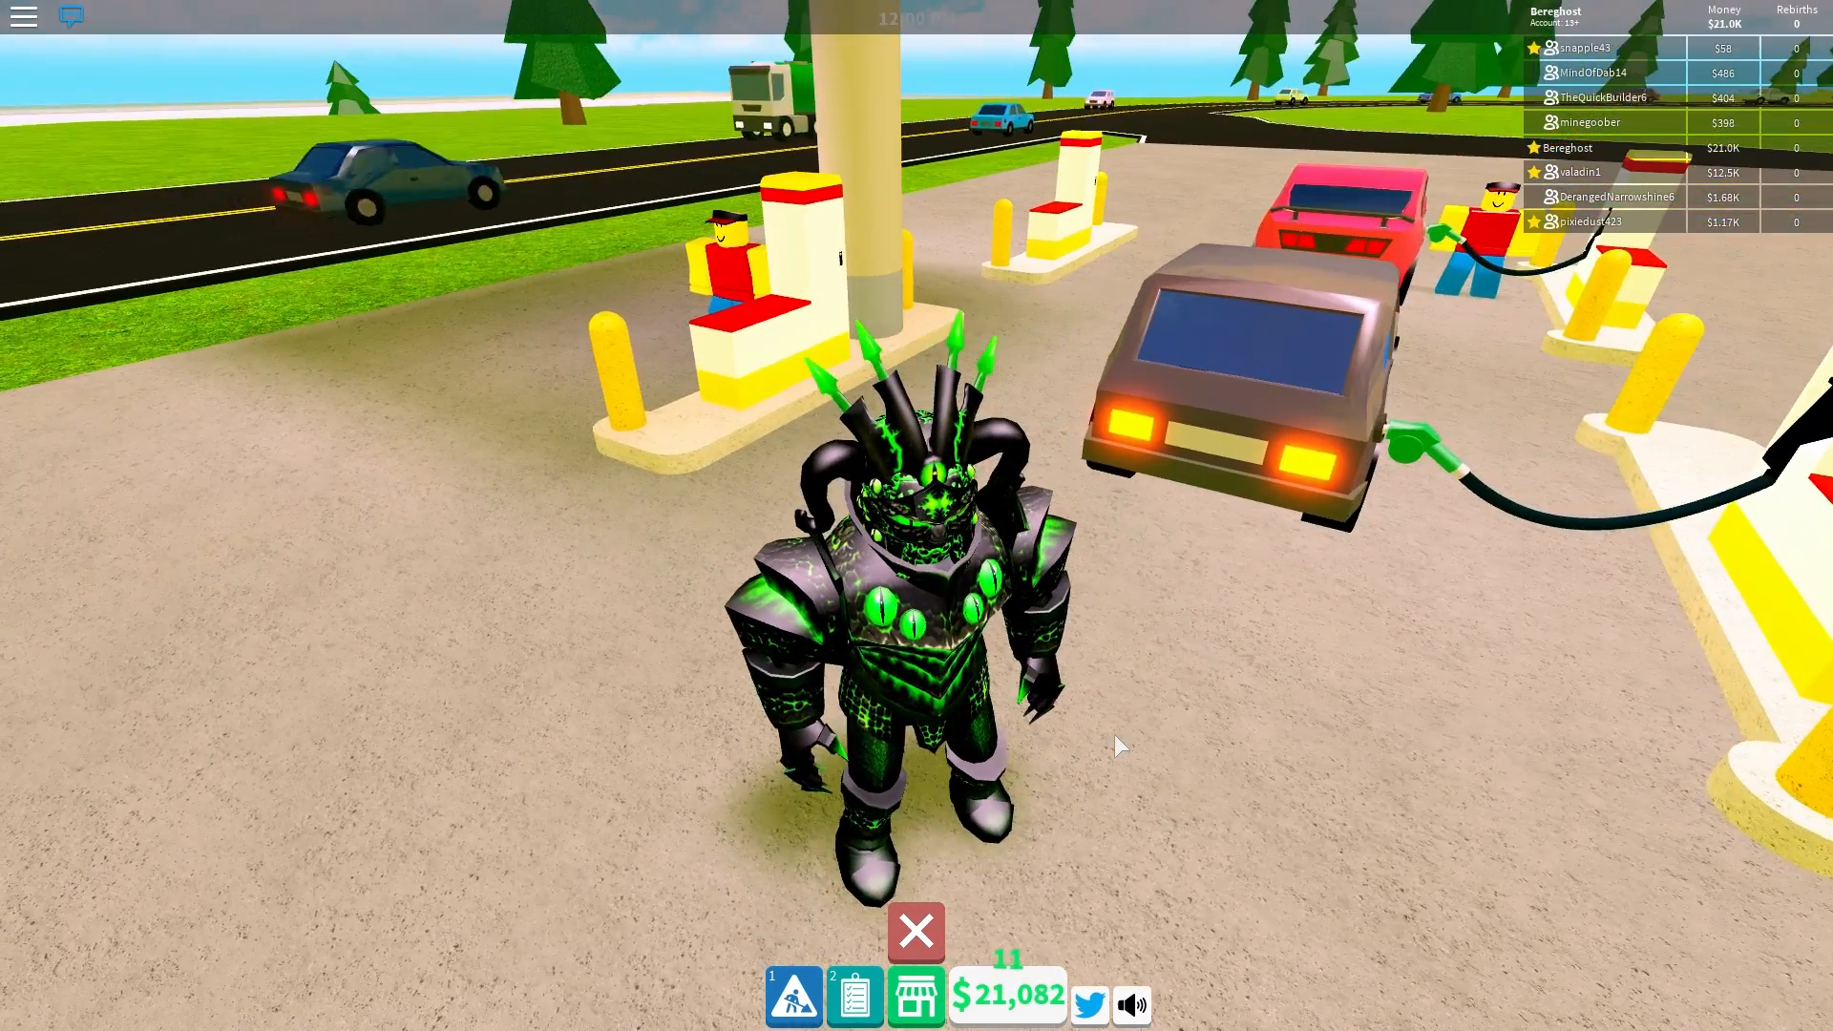
Step: Buy Hydro Research for about $14K and place it, leaving $7,387
click(915, 996)
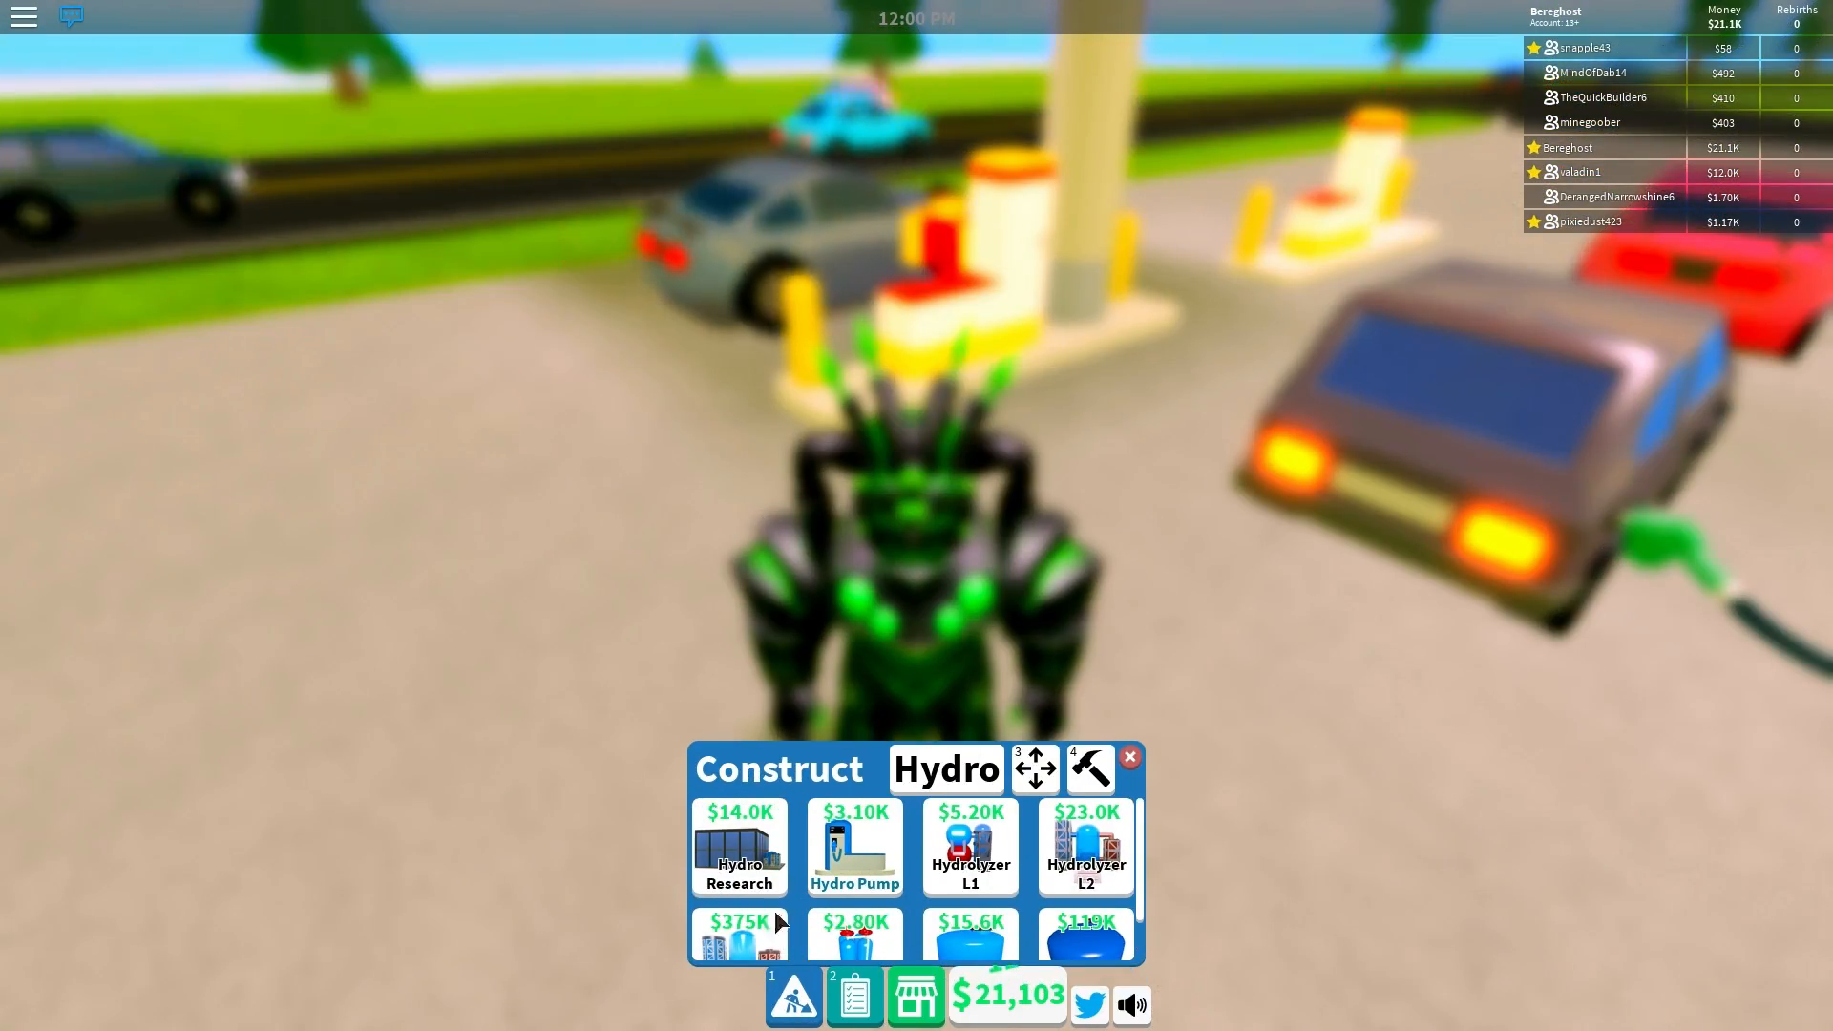
click(947, 769)
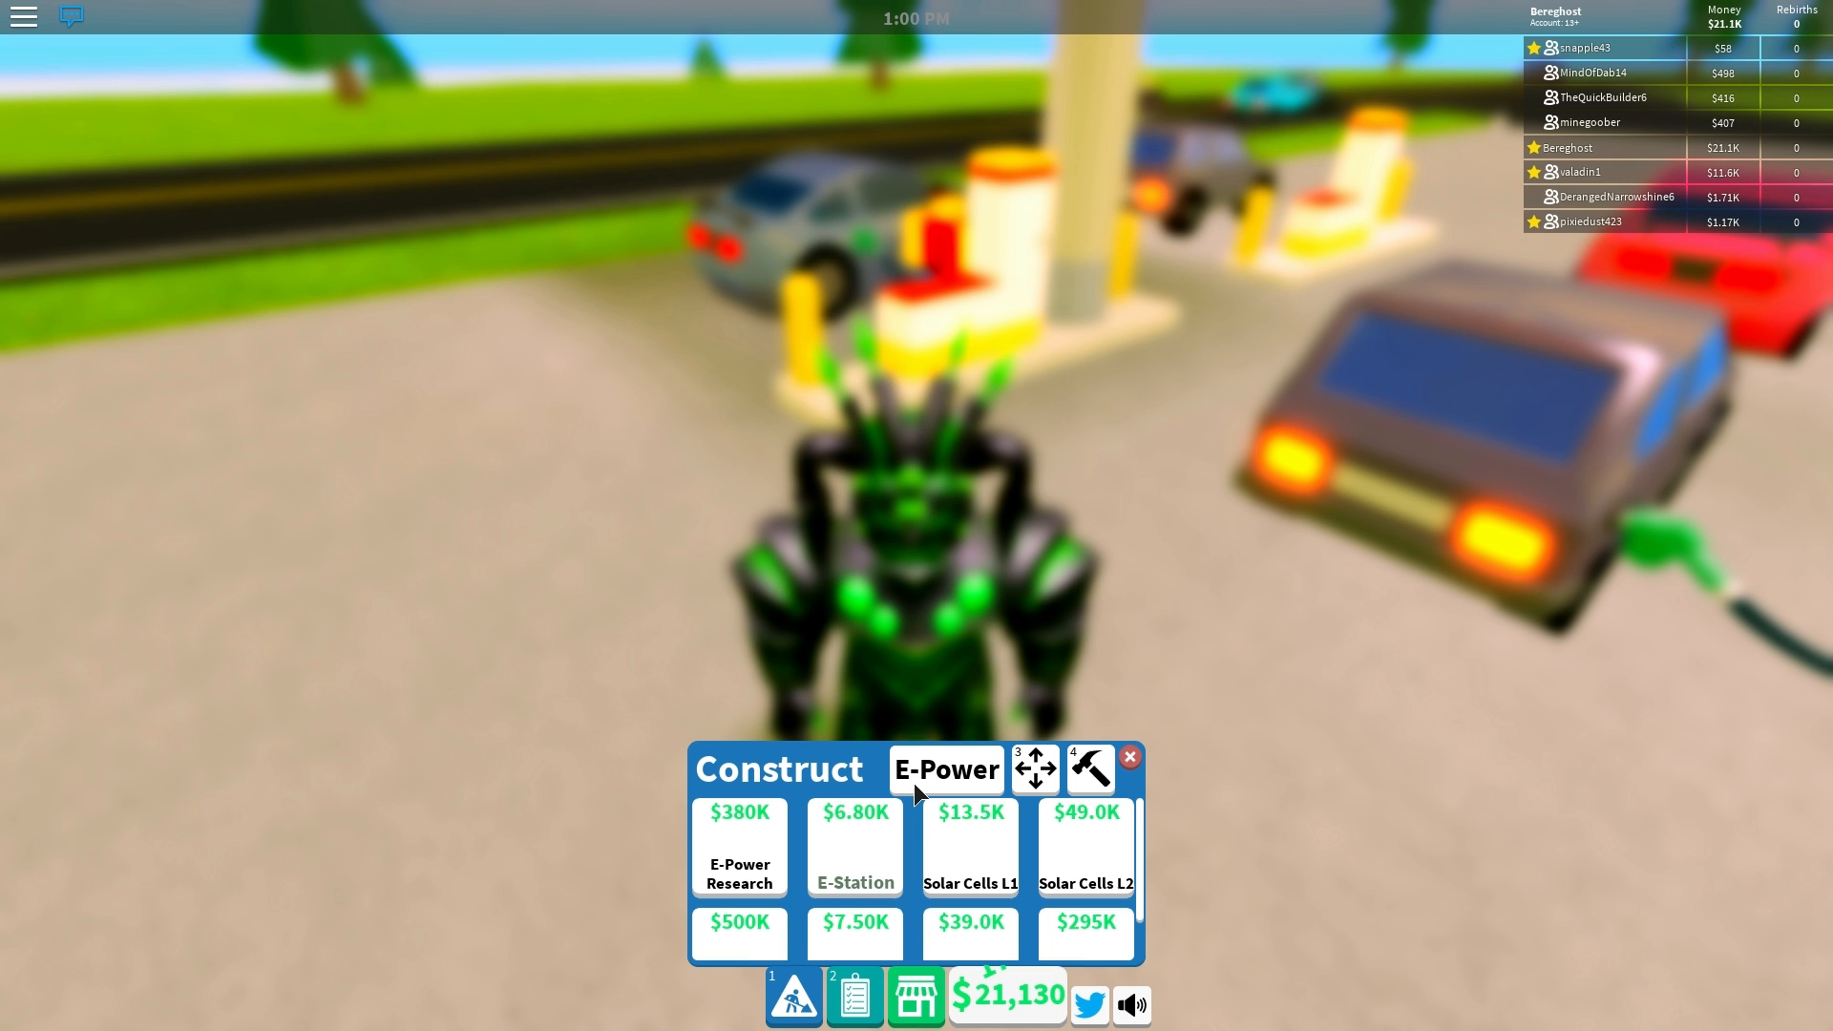
click(946, 767)
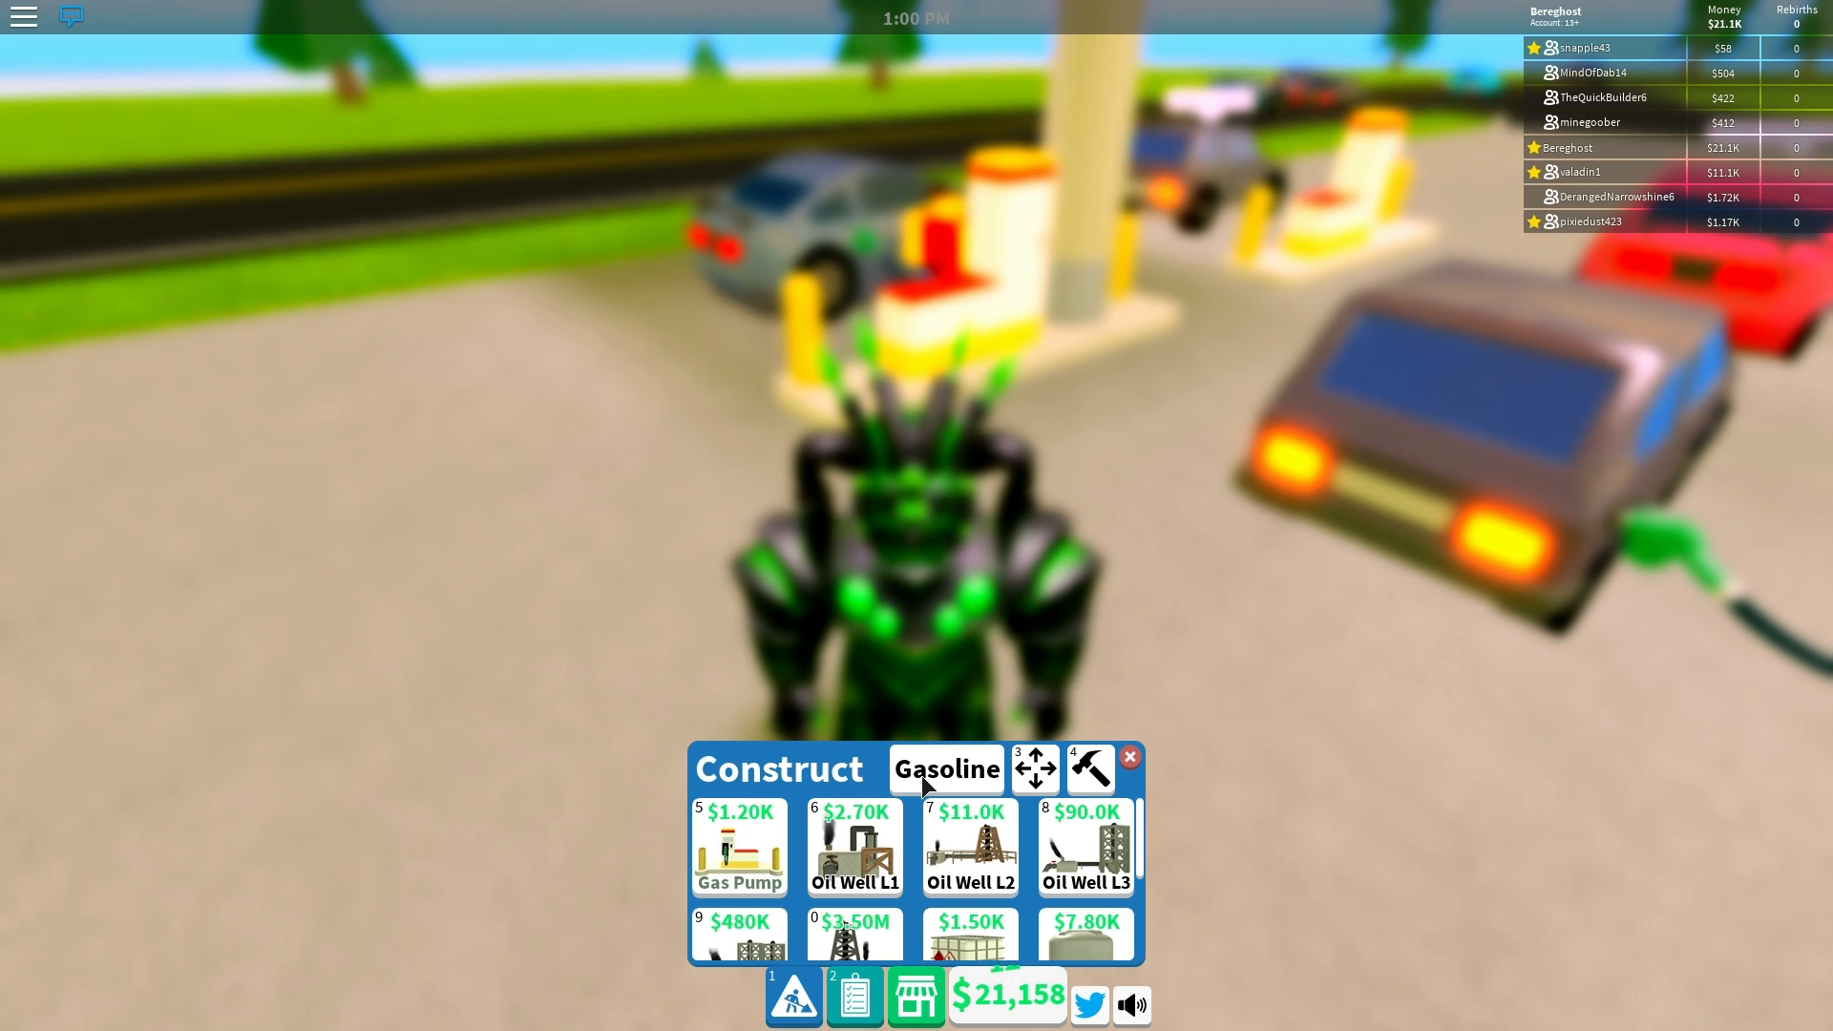
click(946, 767)
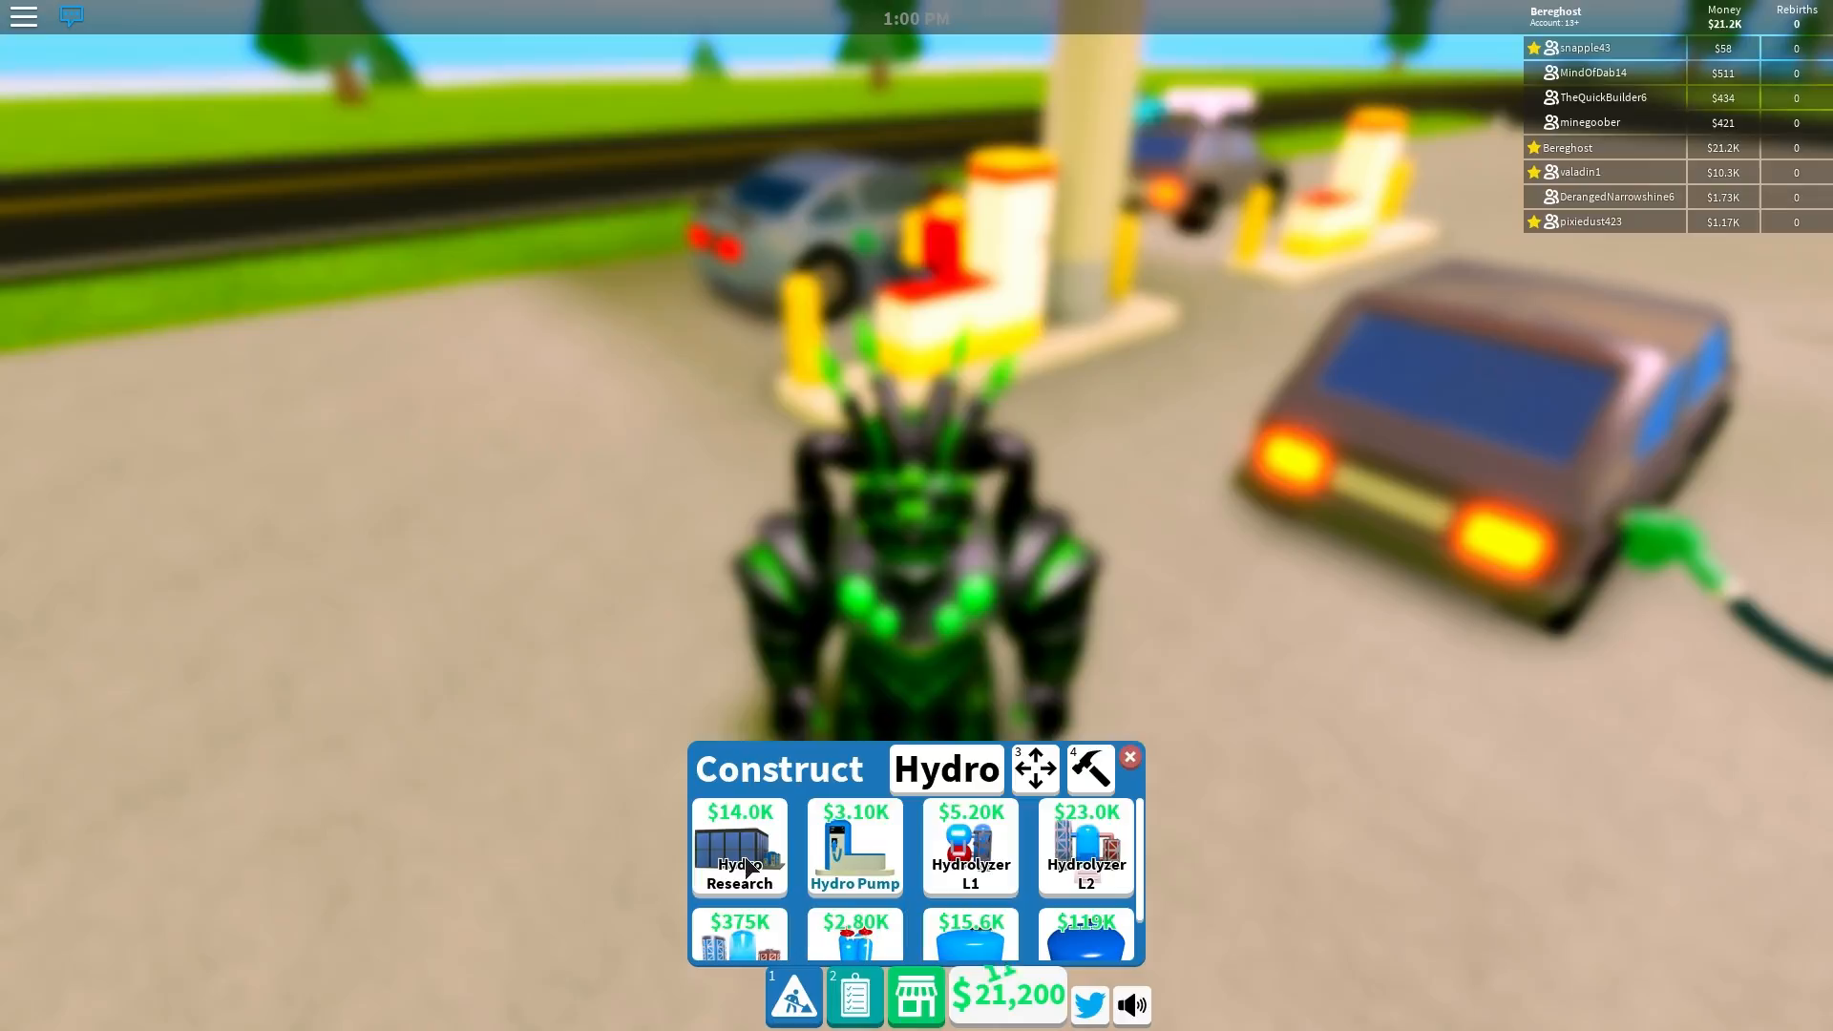
click(1128, 756)
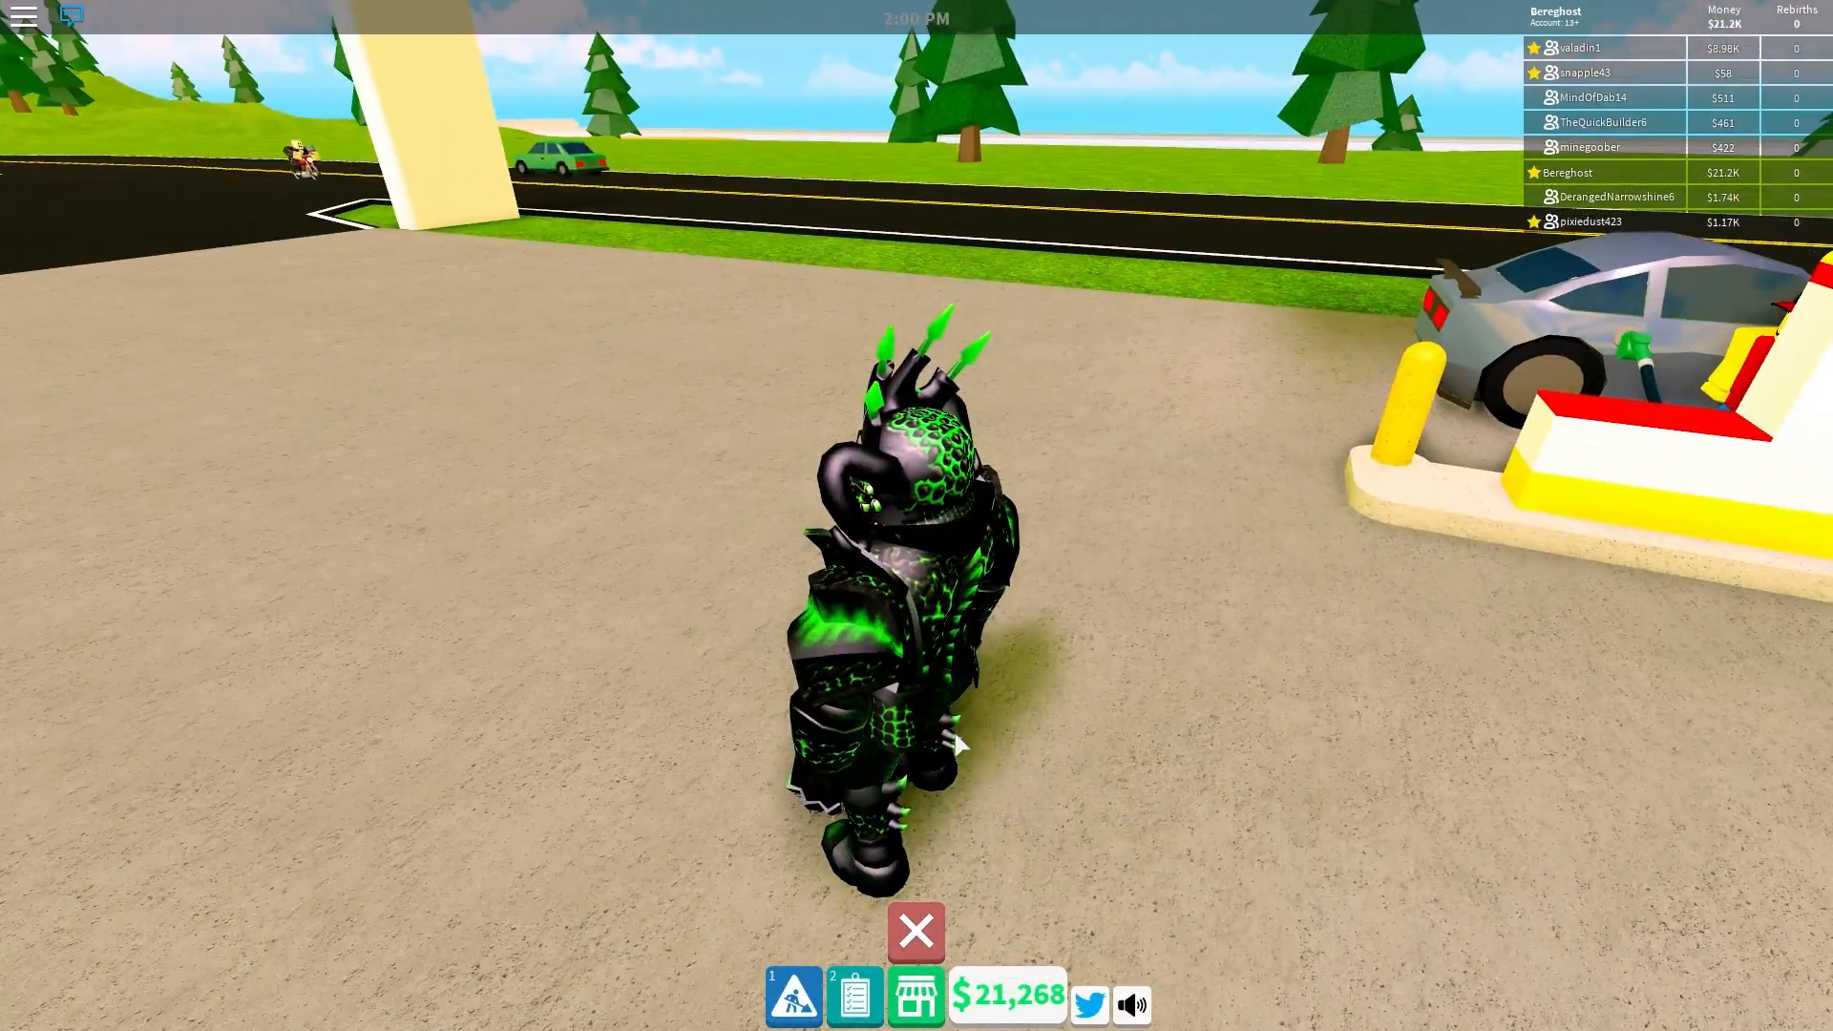
click(792, 1003)
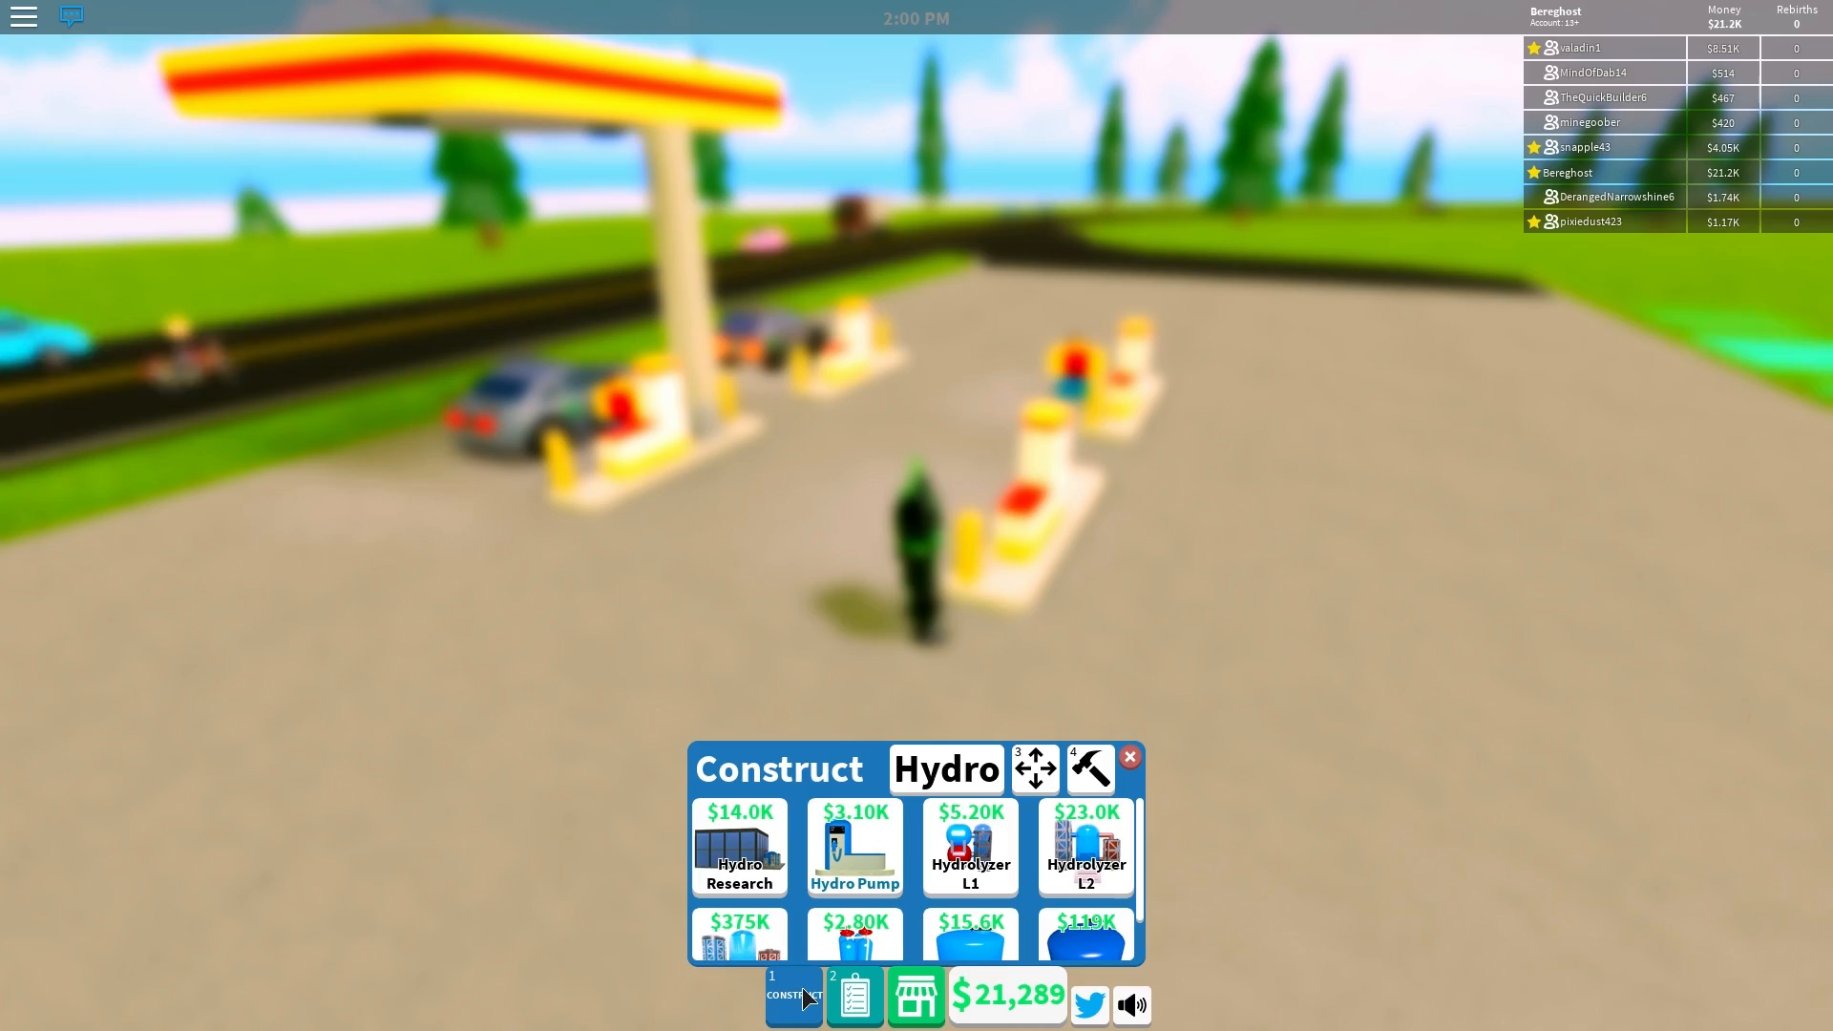
click(1129, 756)
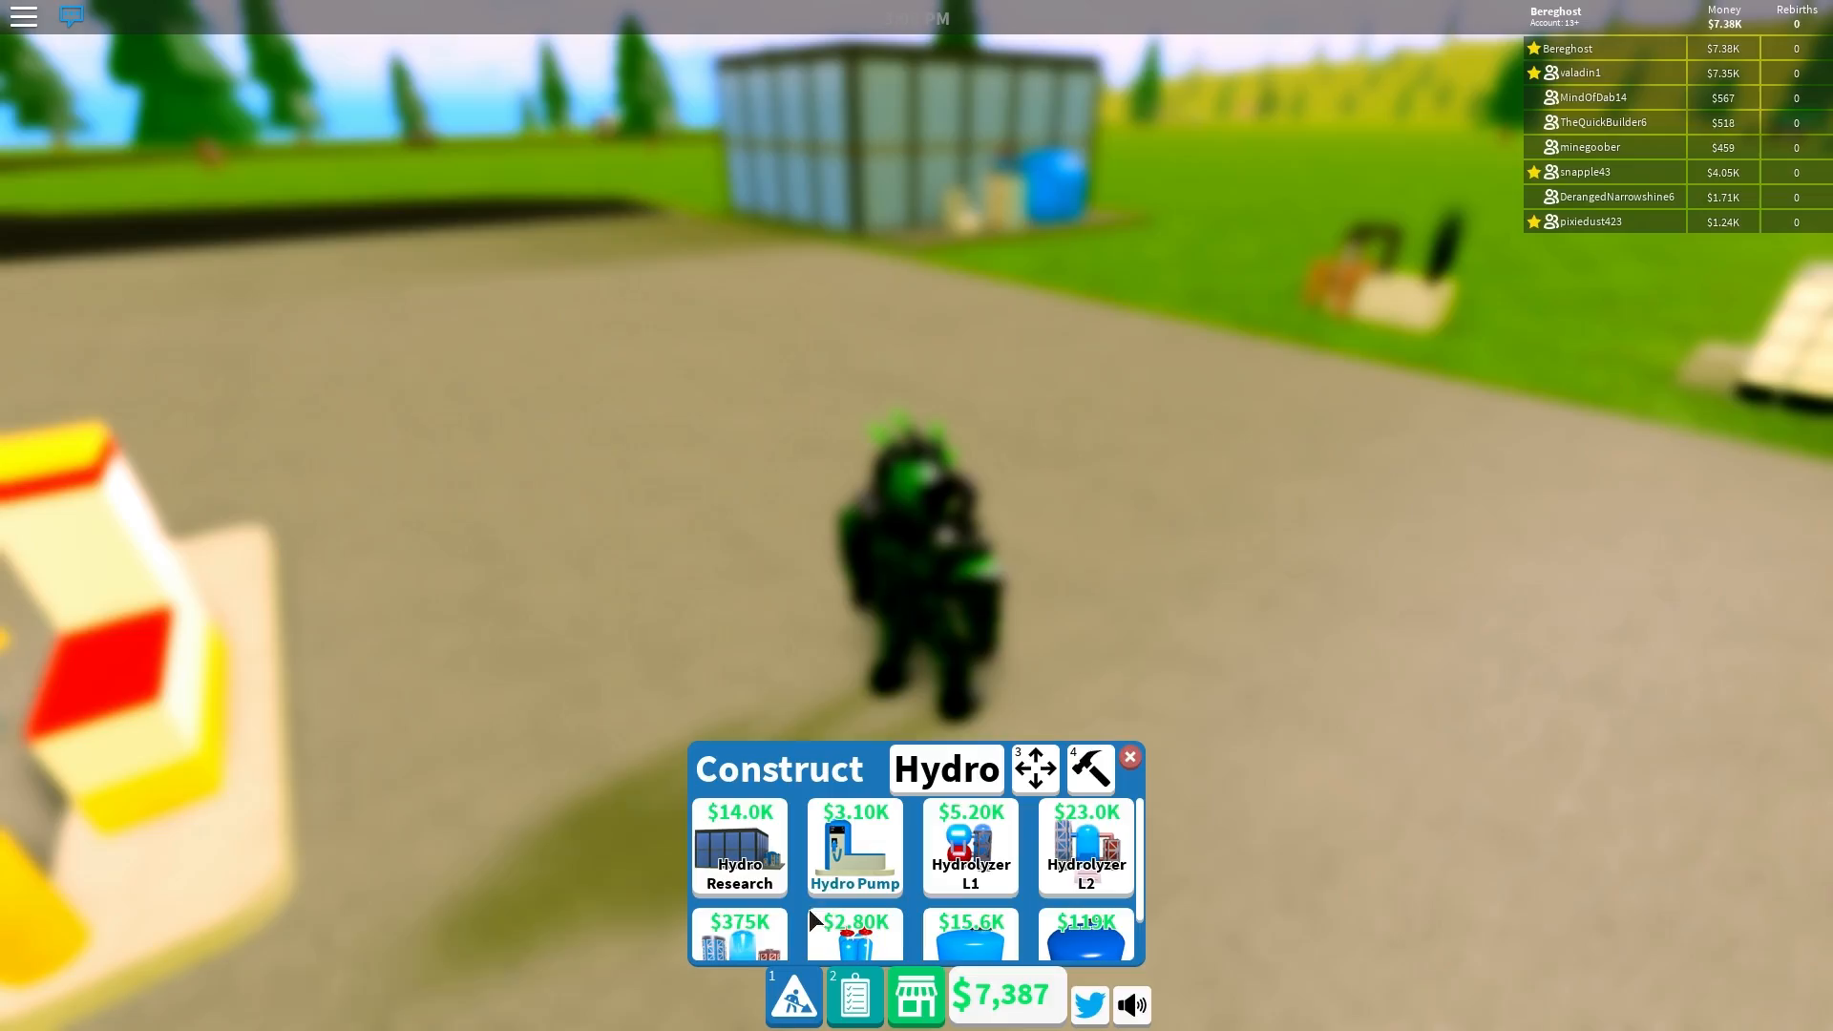
Step: Buy another hydro item and open the Money Shop, dropping cash to $1,642
click(1130, 756)
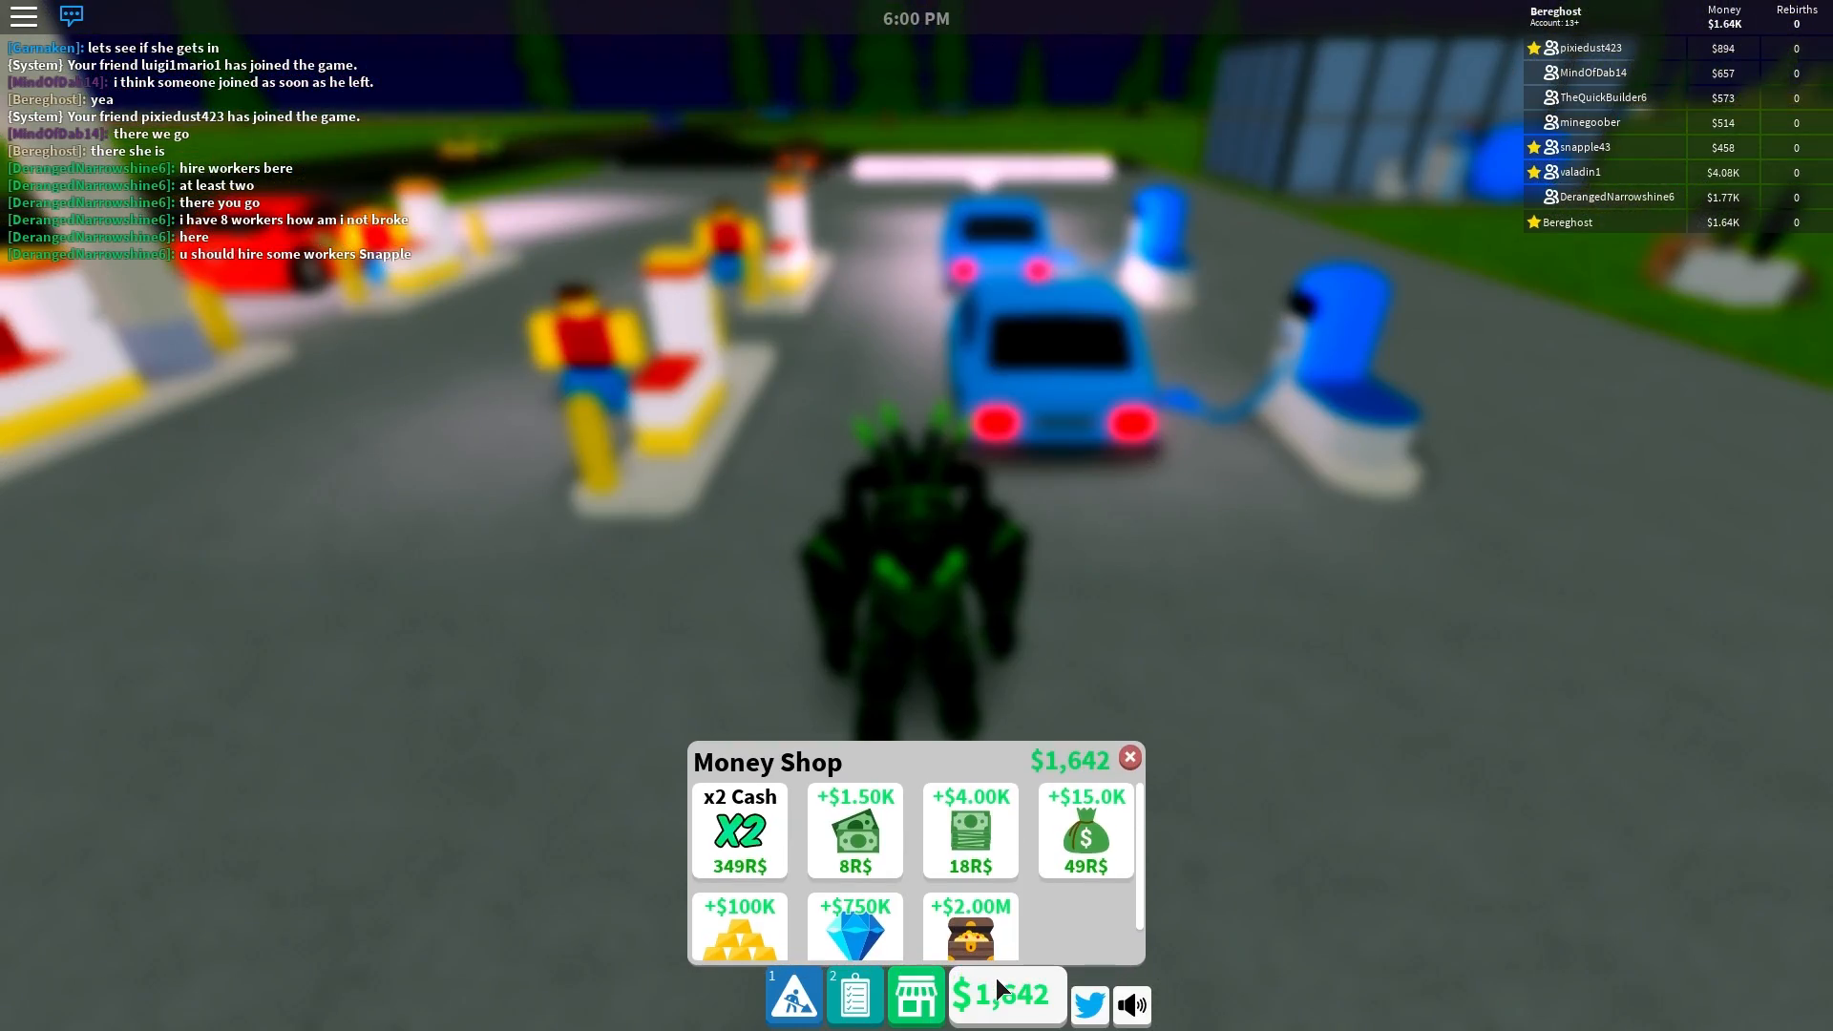
Step: Close the shop and scroll the Manage panel to check gasoline, hydro and e-power stock
click(1129, 757)
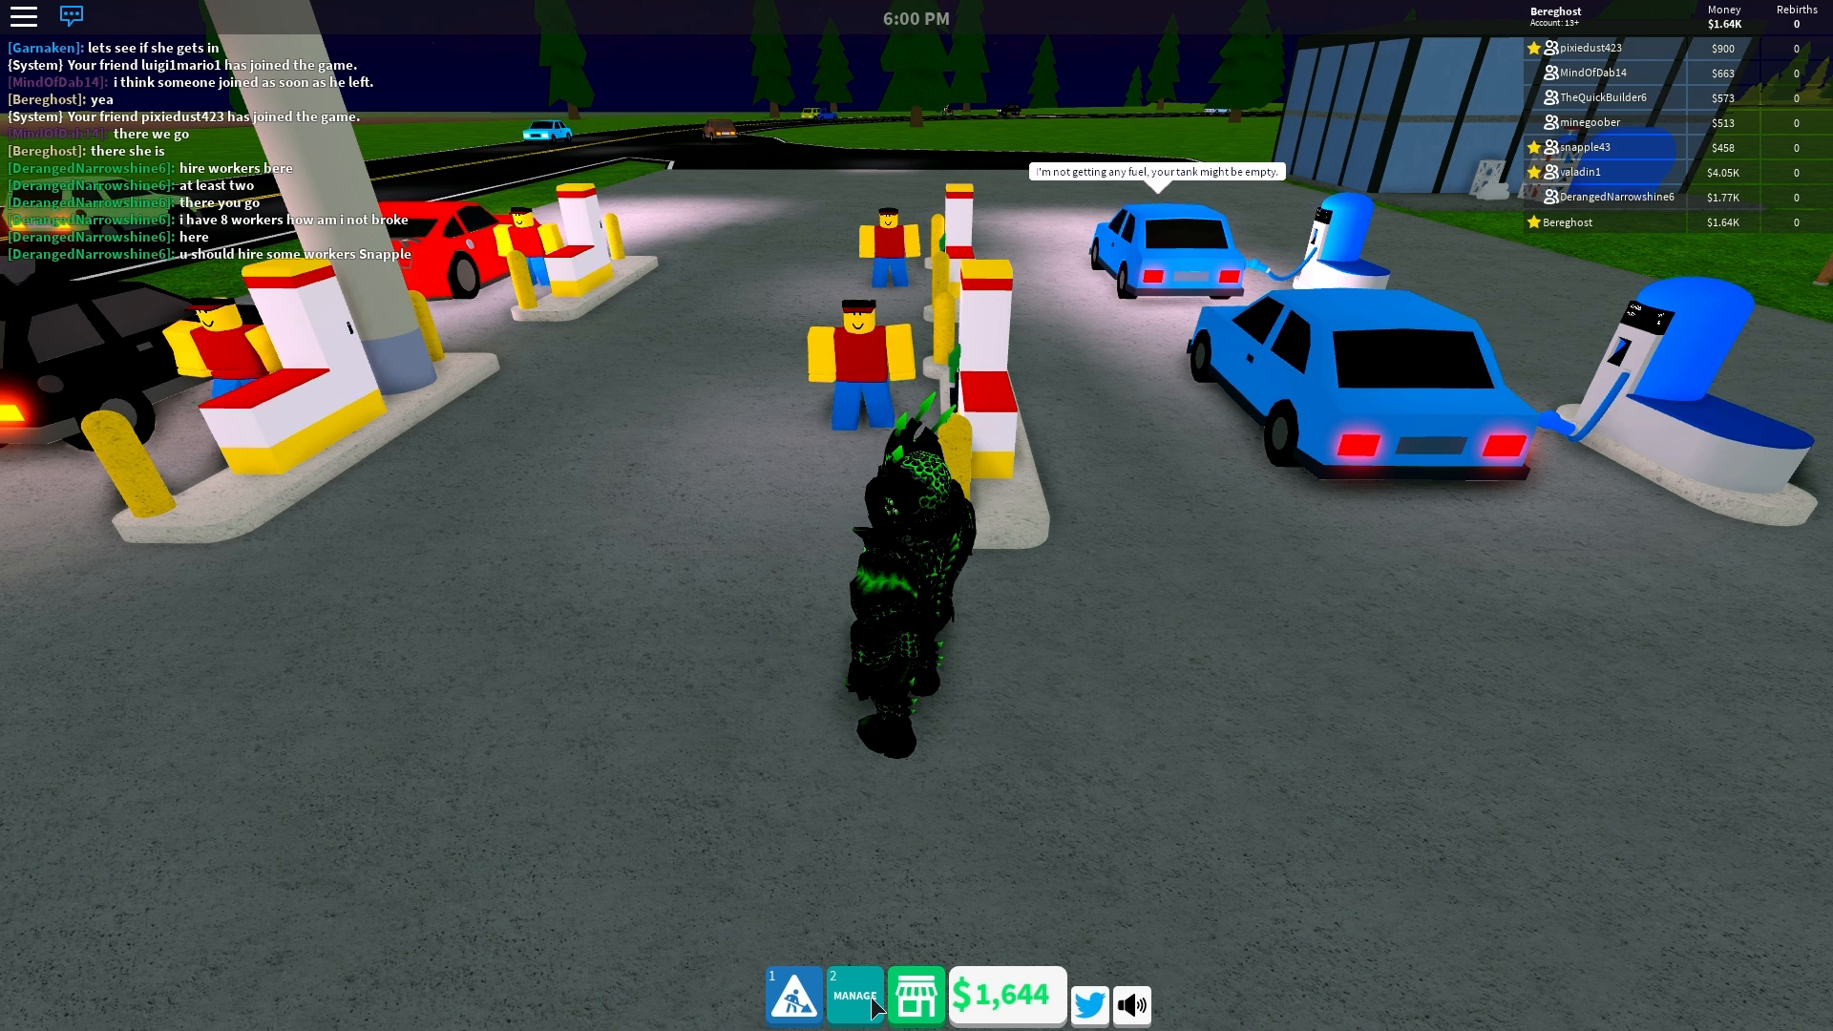
click(854, 994)
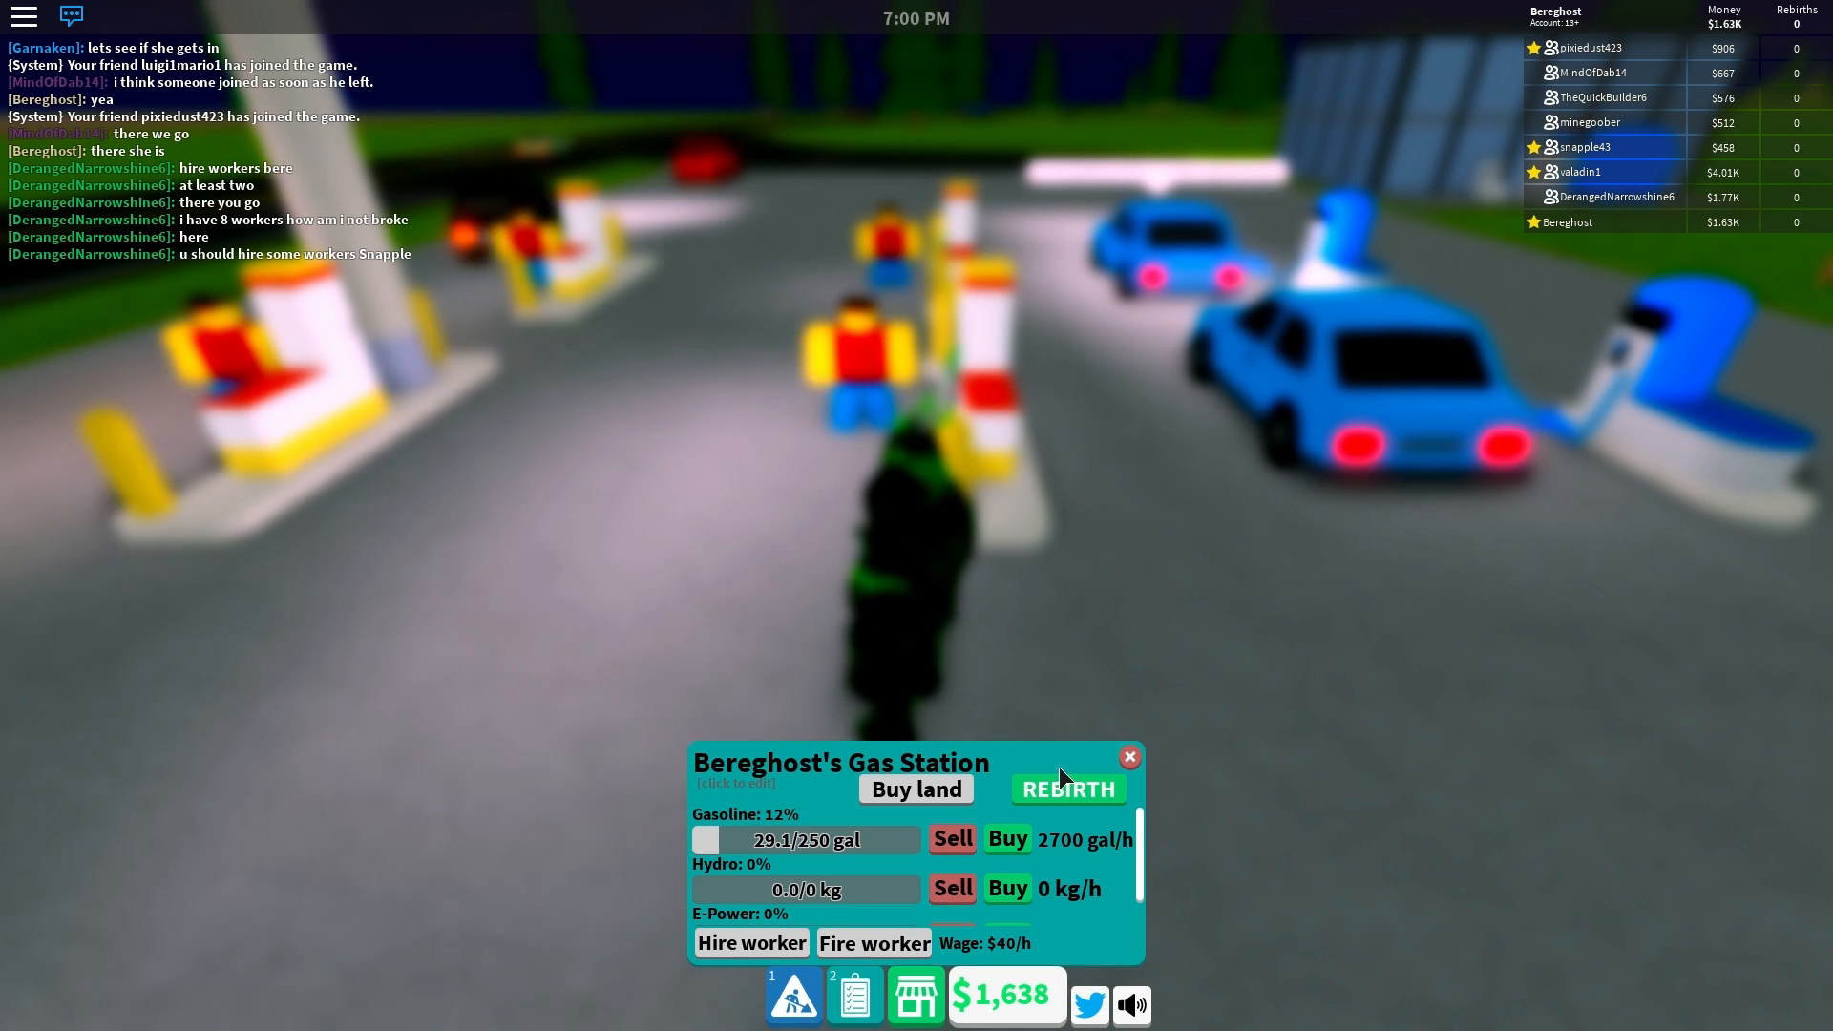
scroll(down, 3)
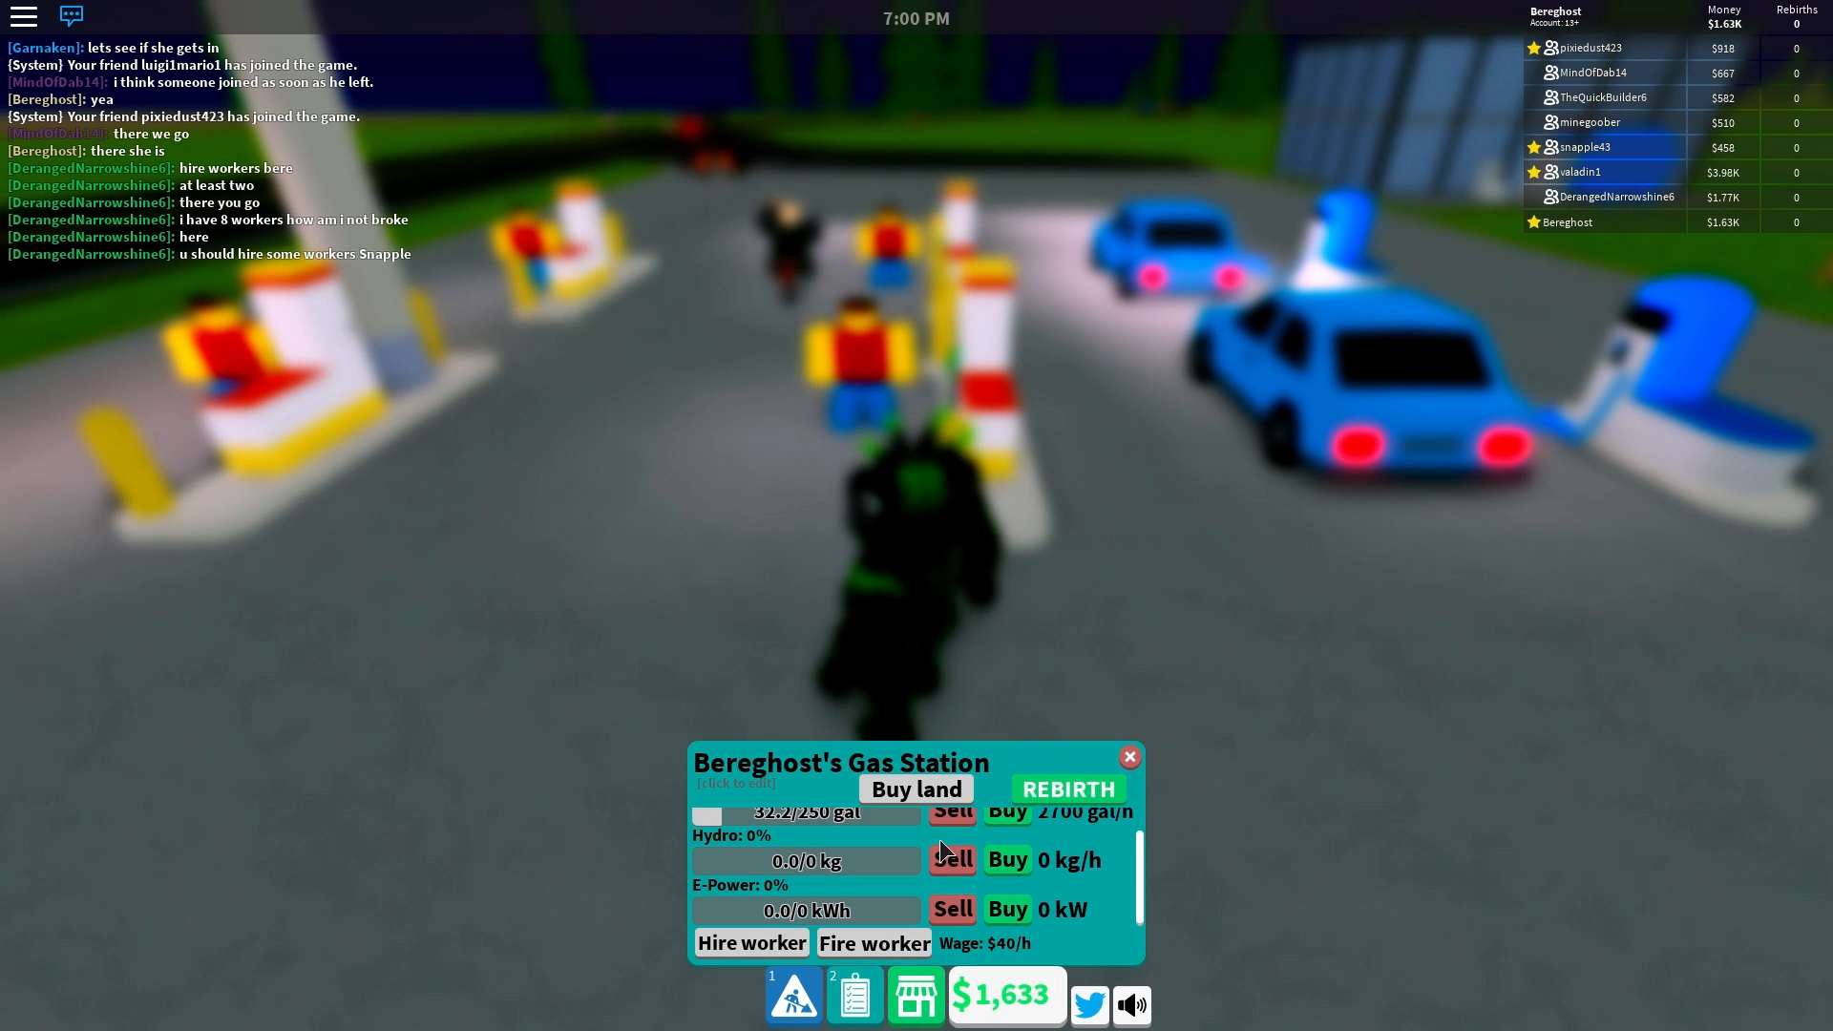
click(951, 810)
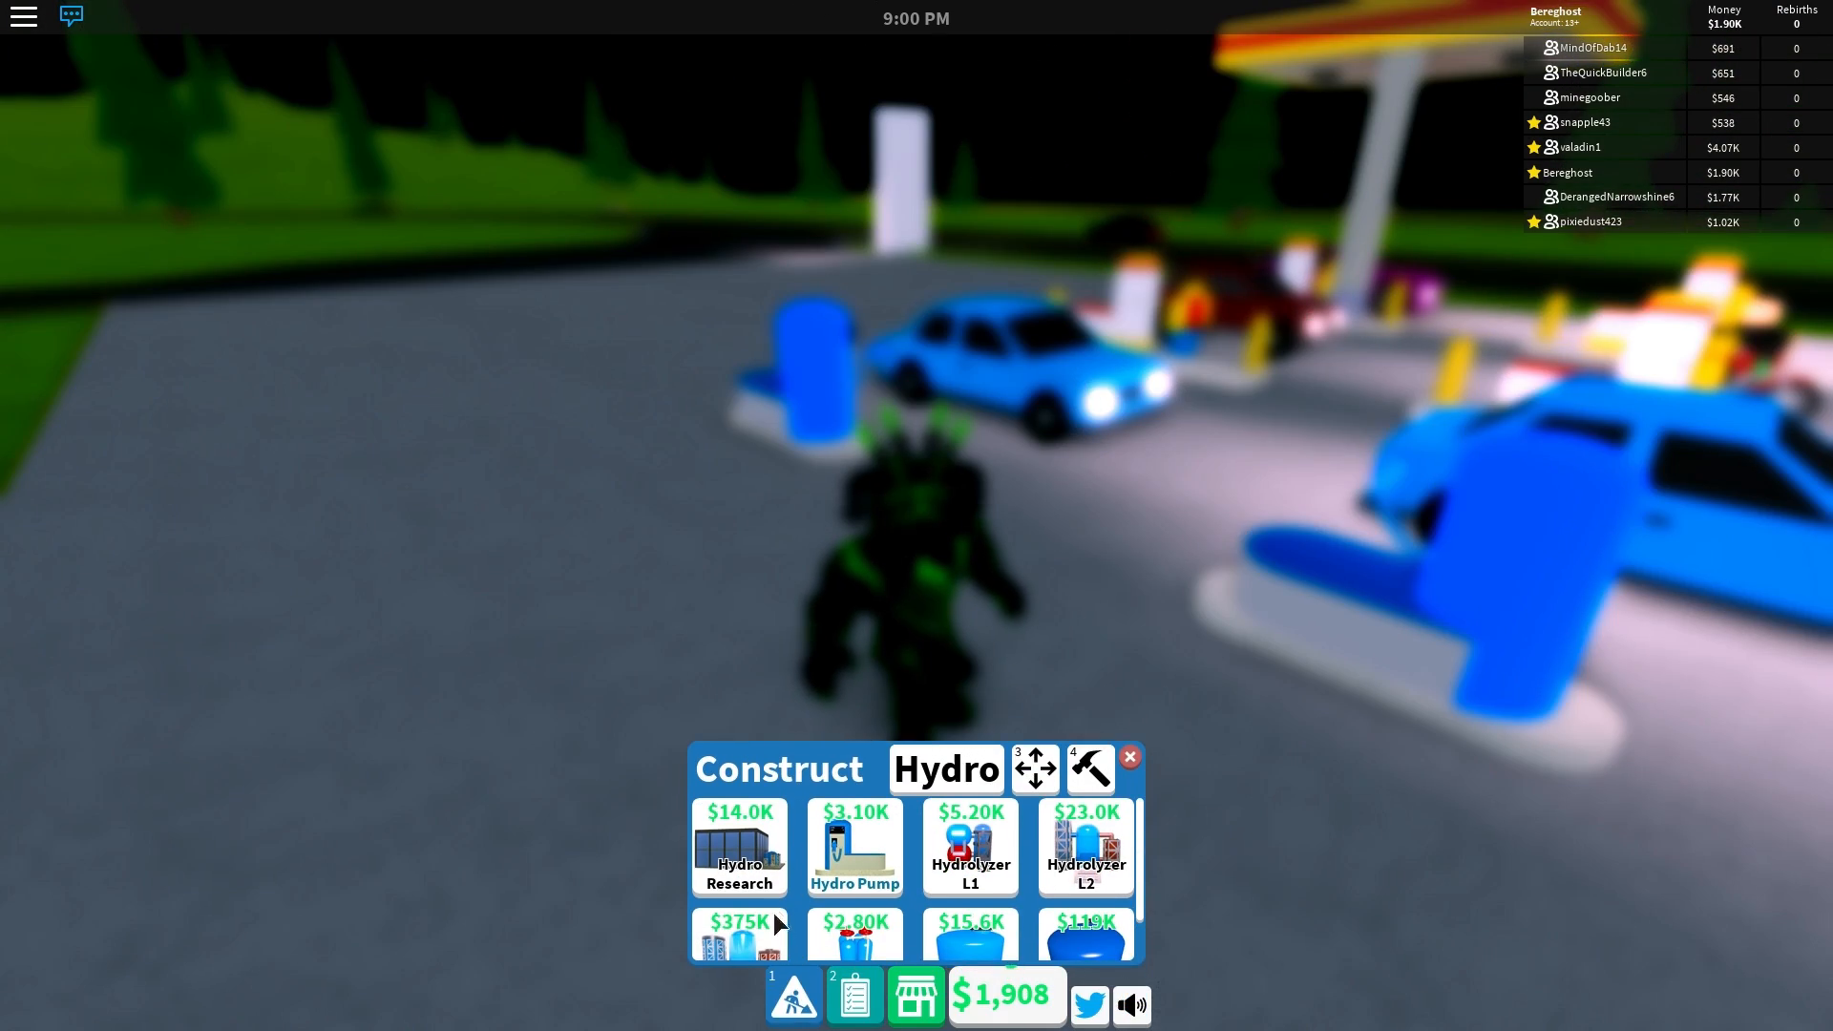
Step: Decline the +$1.50K cash pack and close the construction catalogue
click(854, 829)
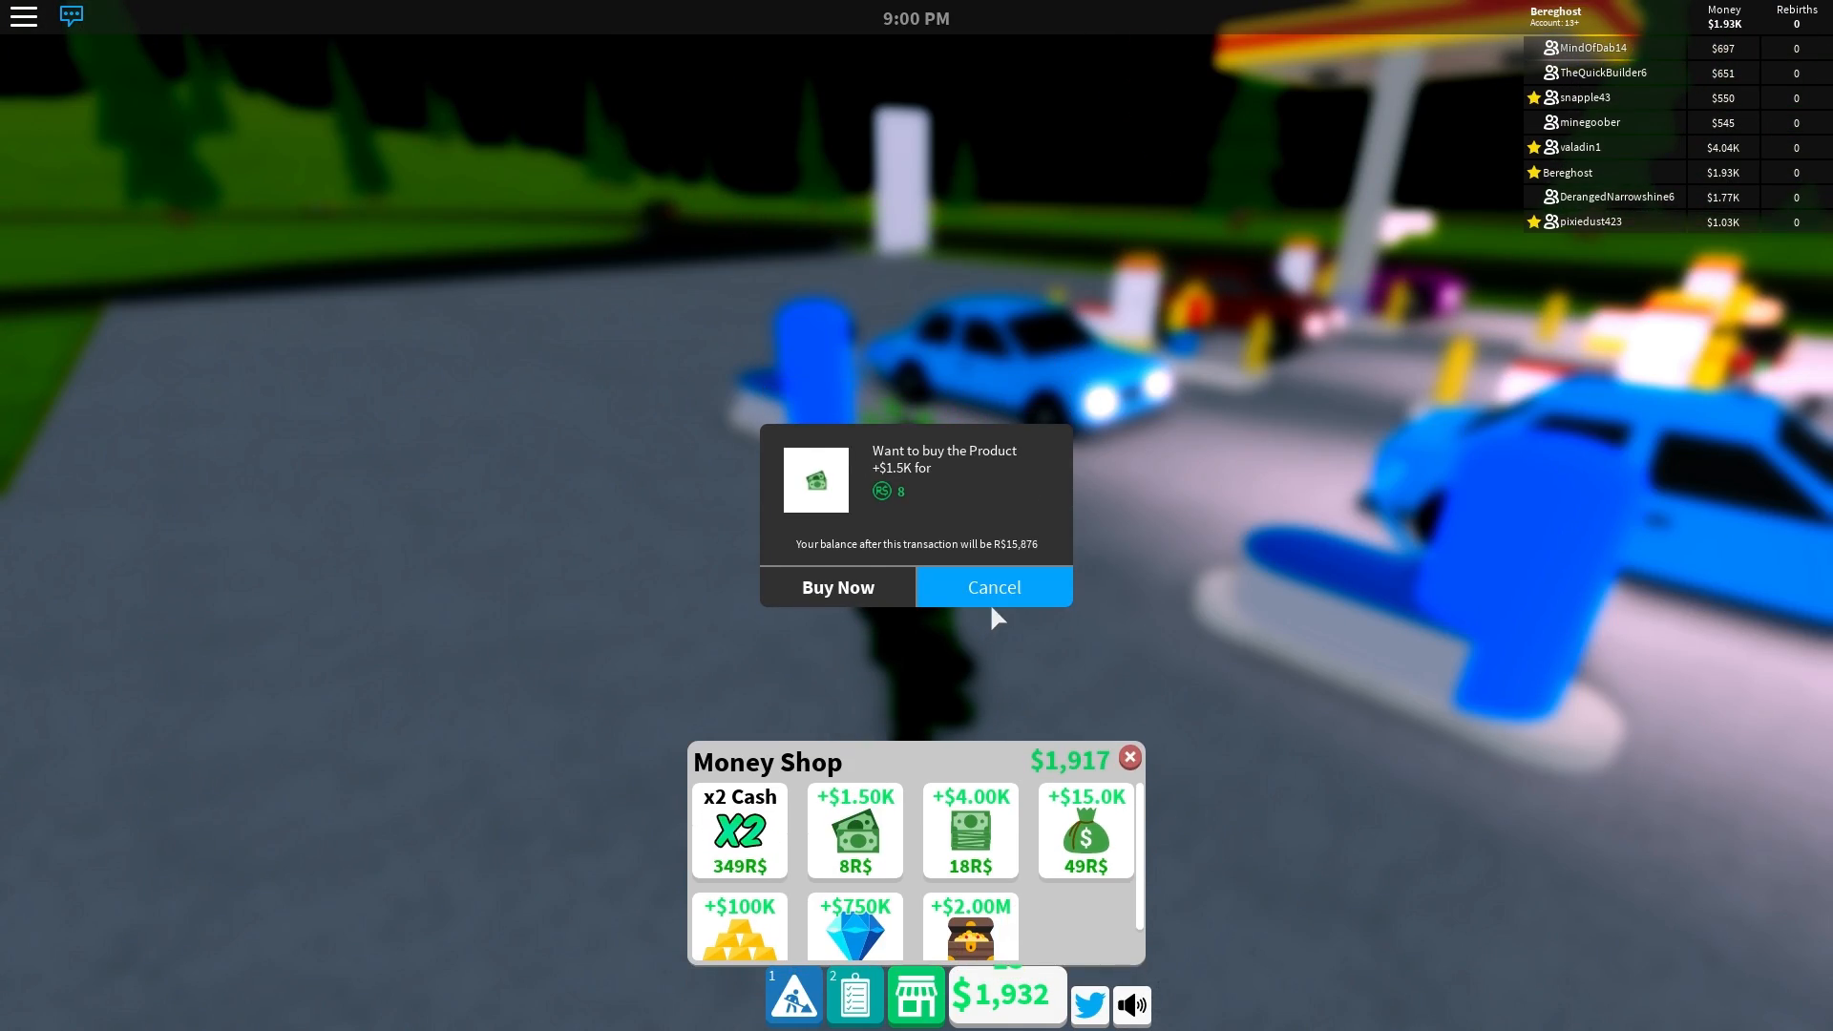
click(992, 585)
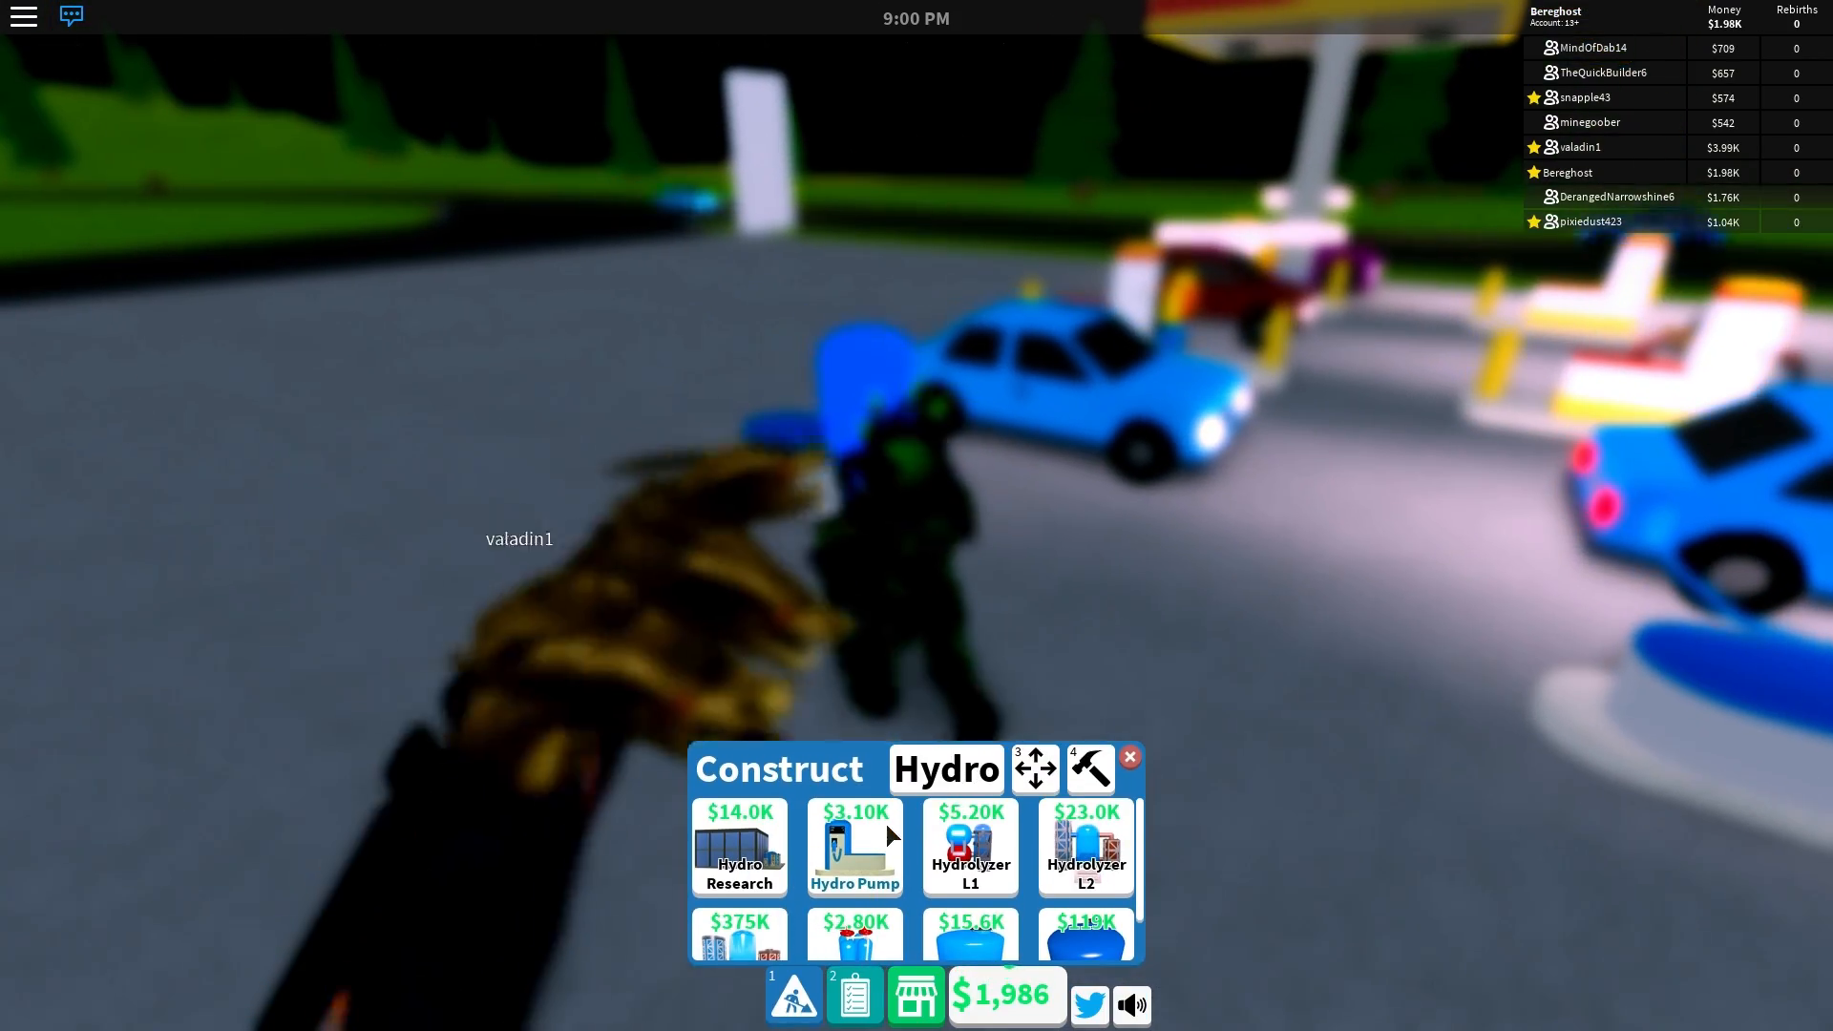
click(854, 845)
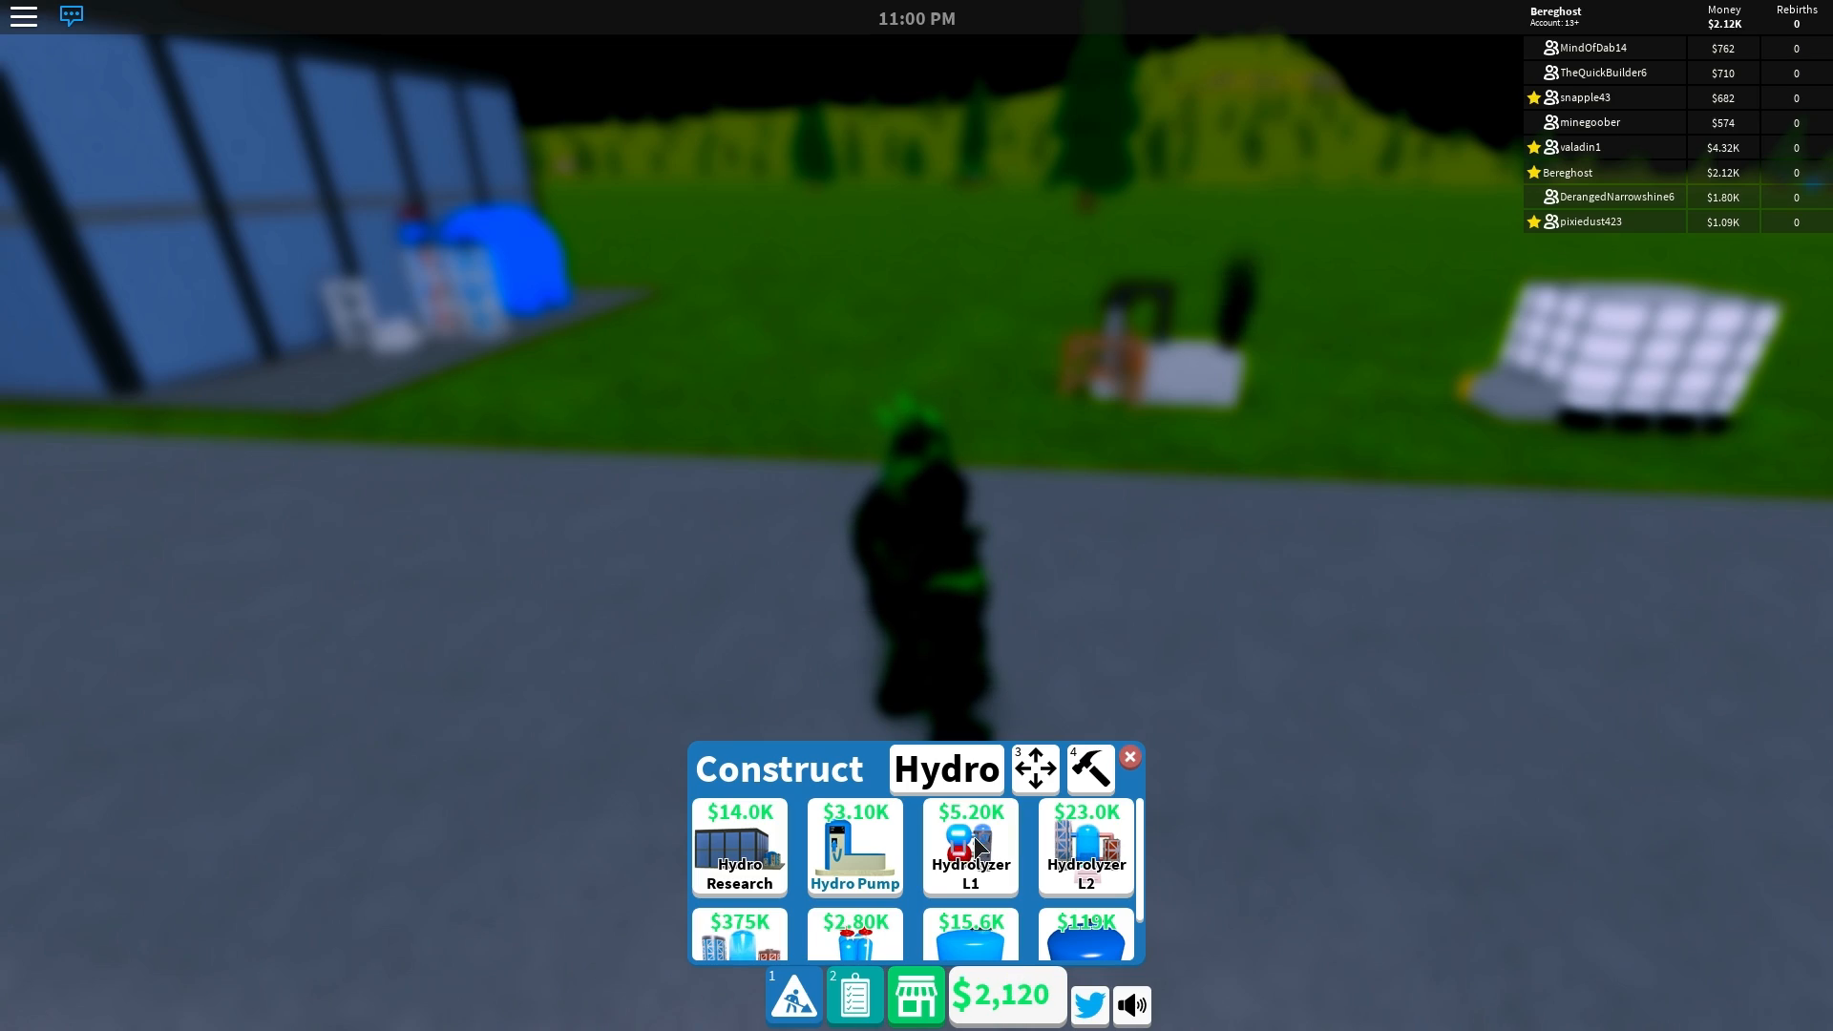
mouse_move(1178, 782)
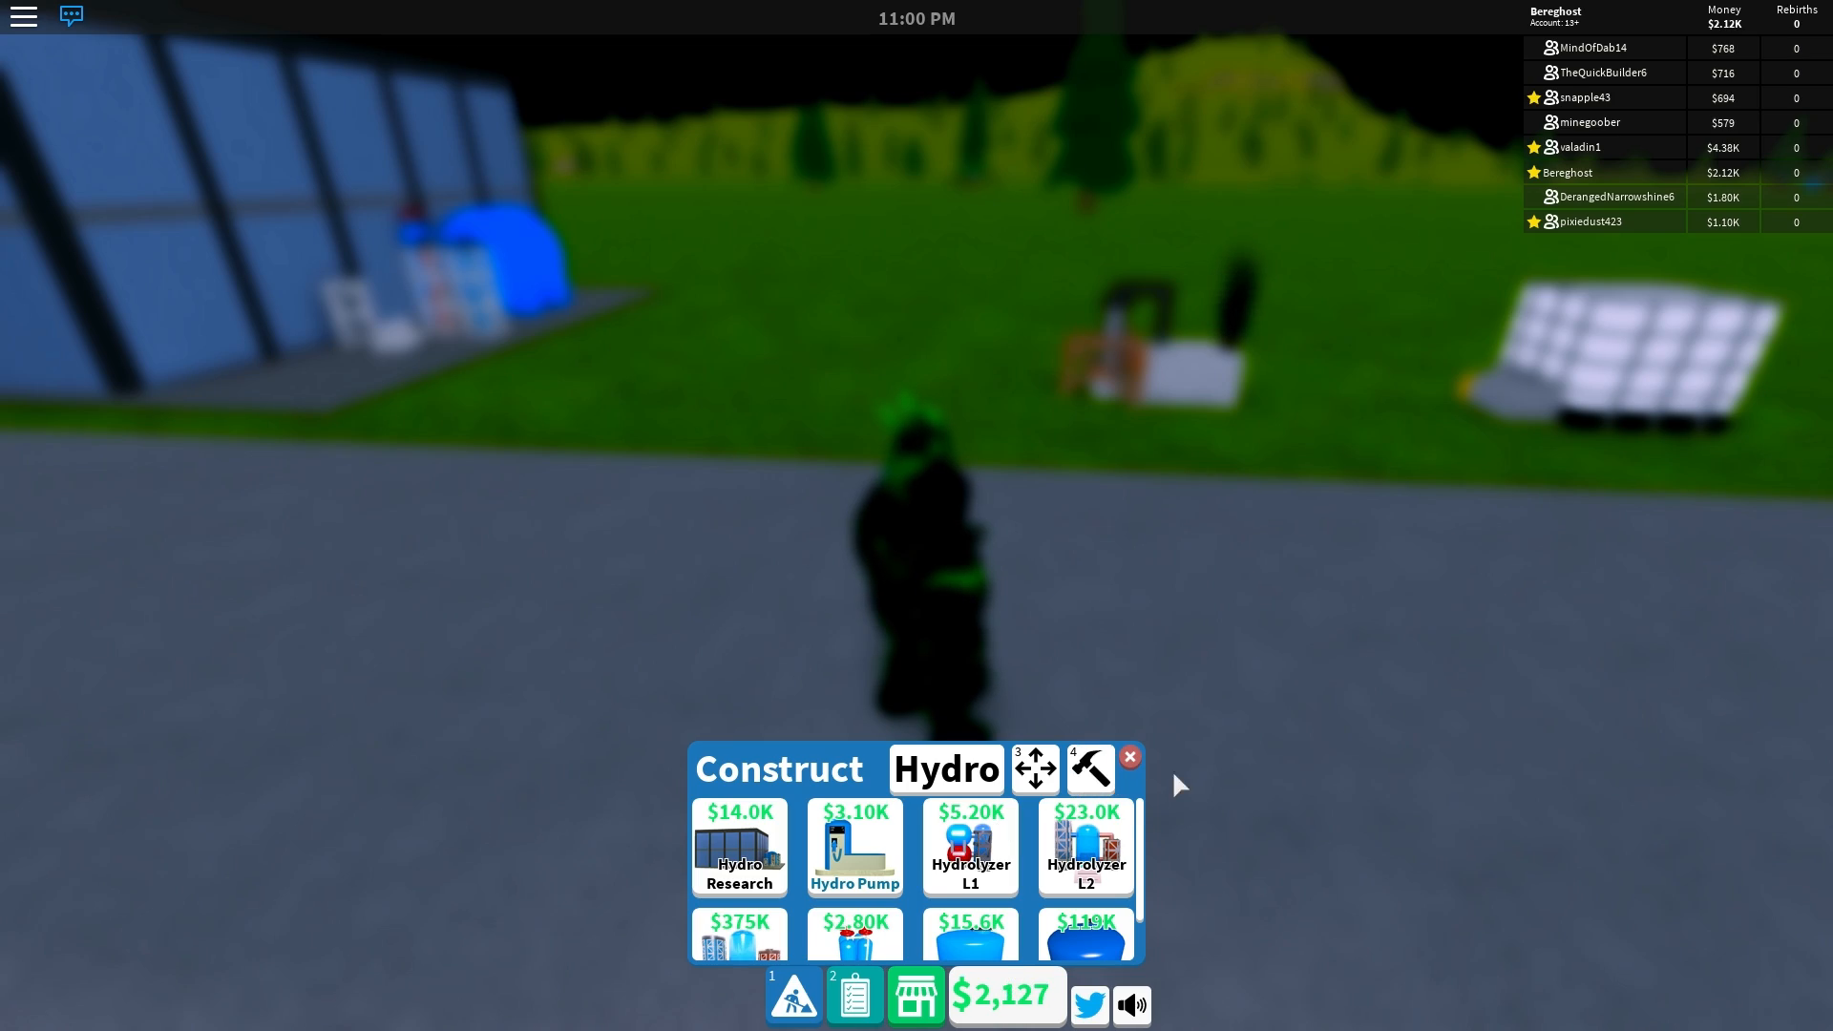
click(1128, 757)
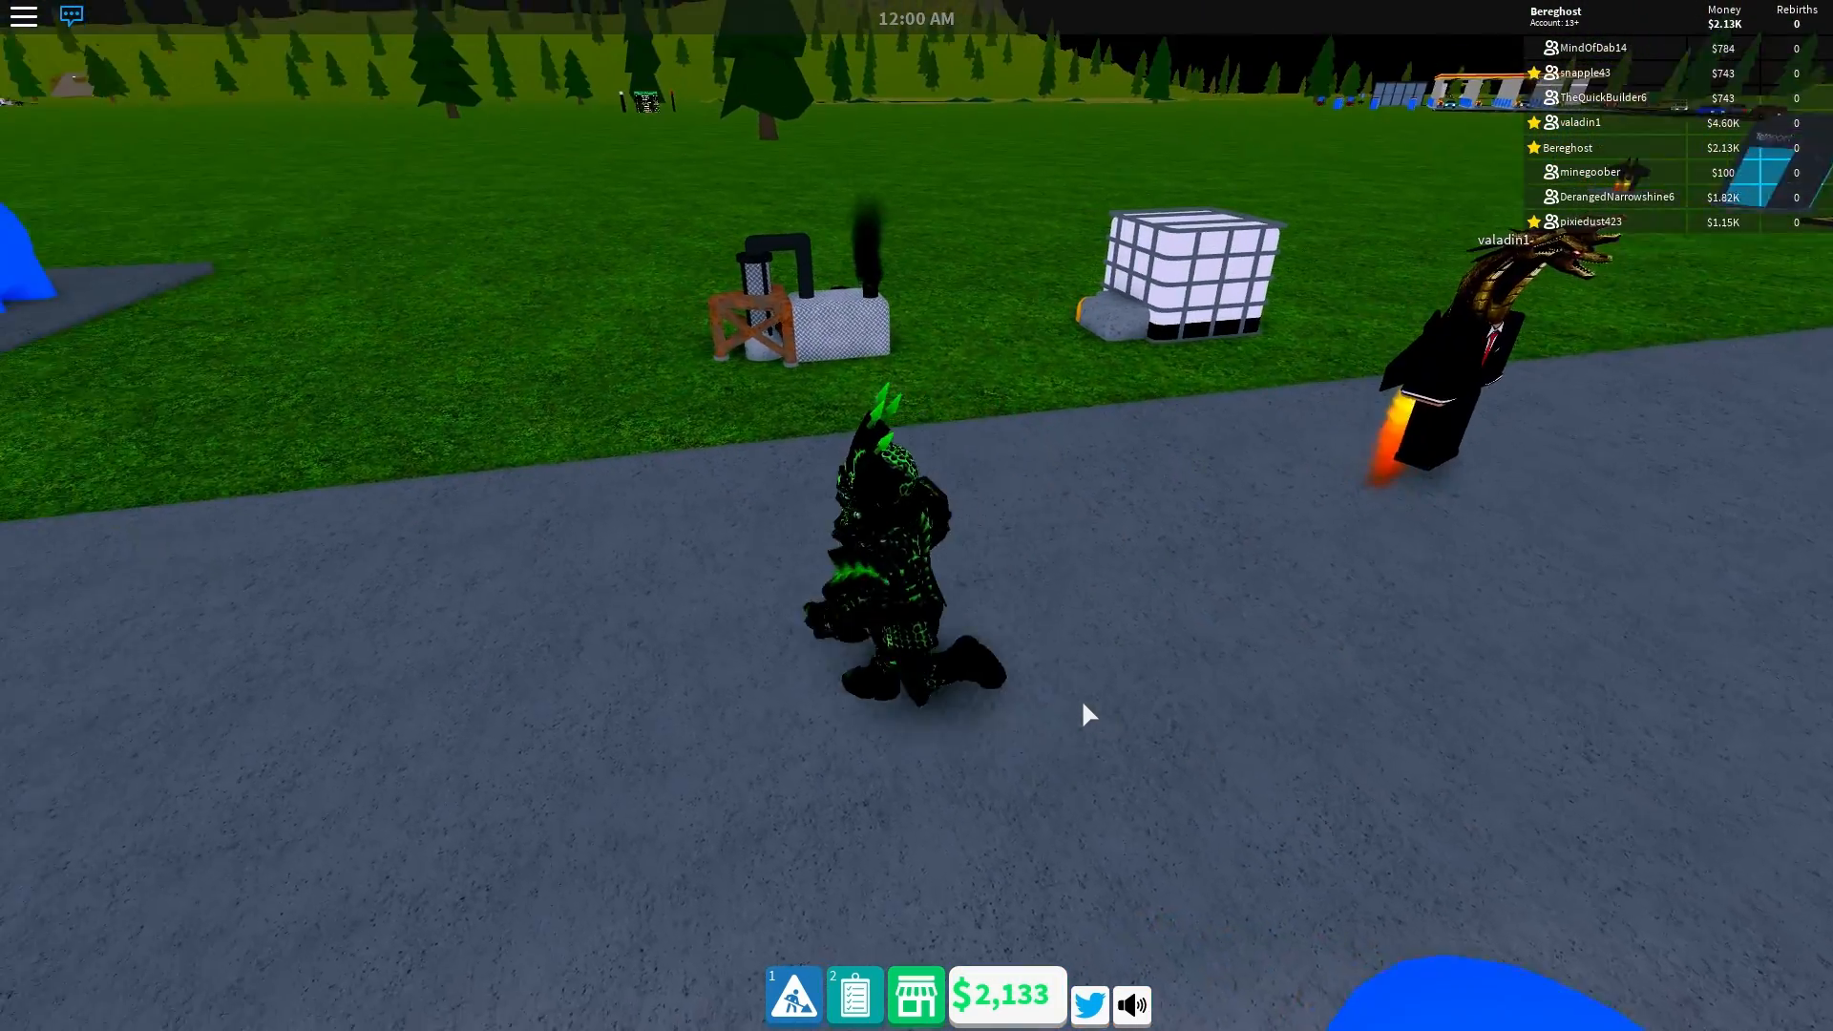
Step: Buy a +$4.00K cash pack from the Money Shop
click(794, 1001)
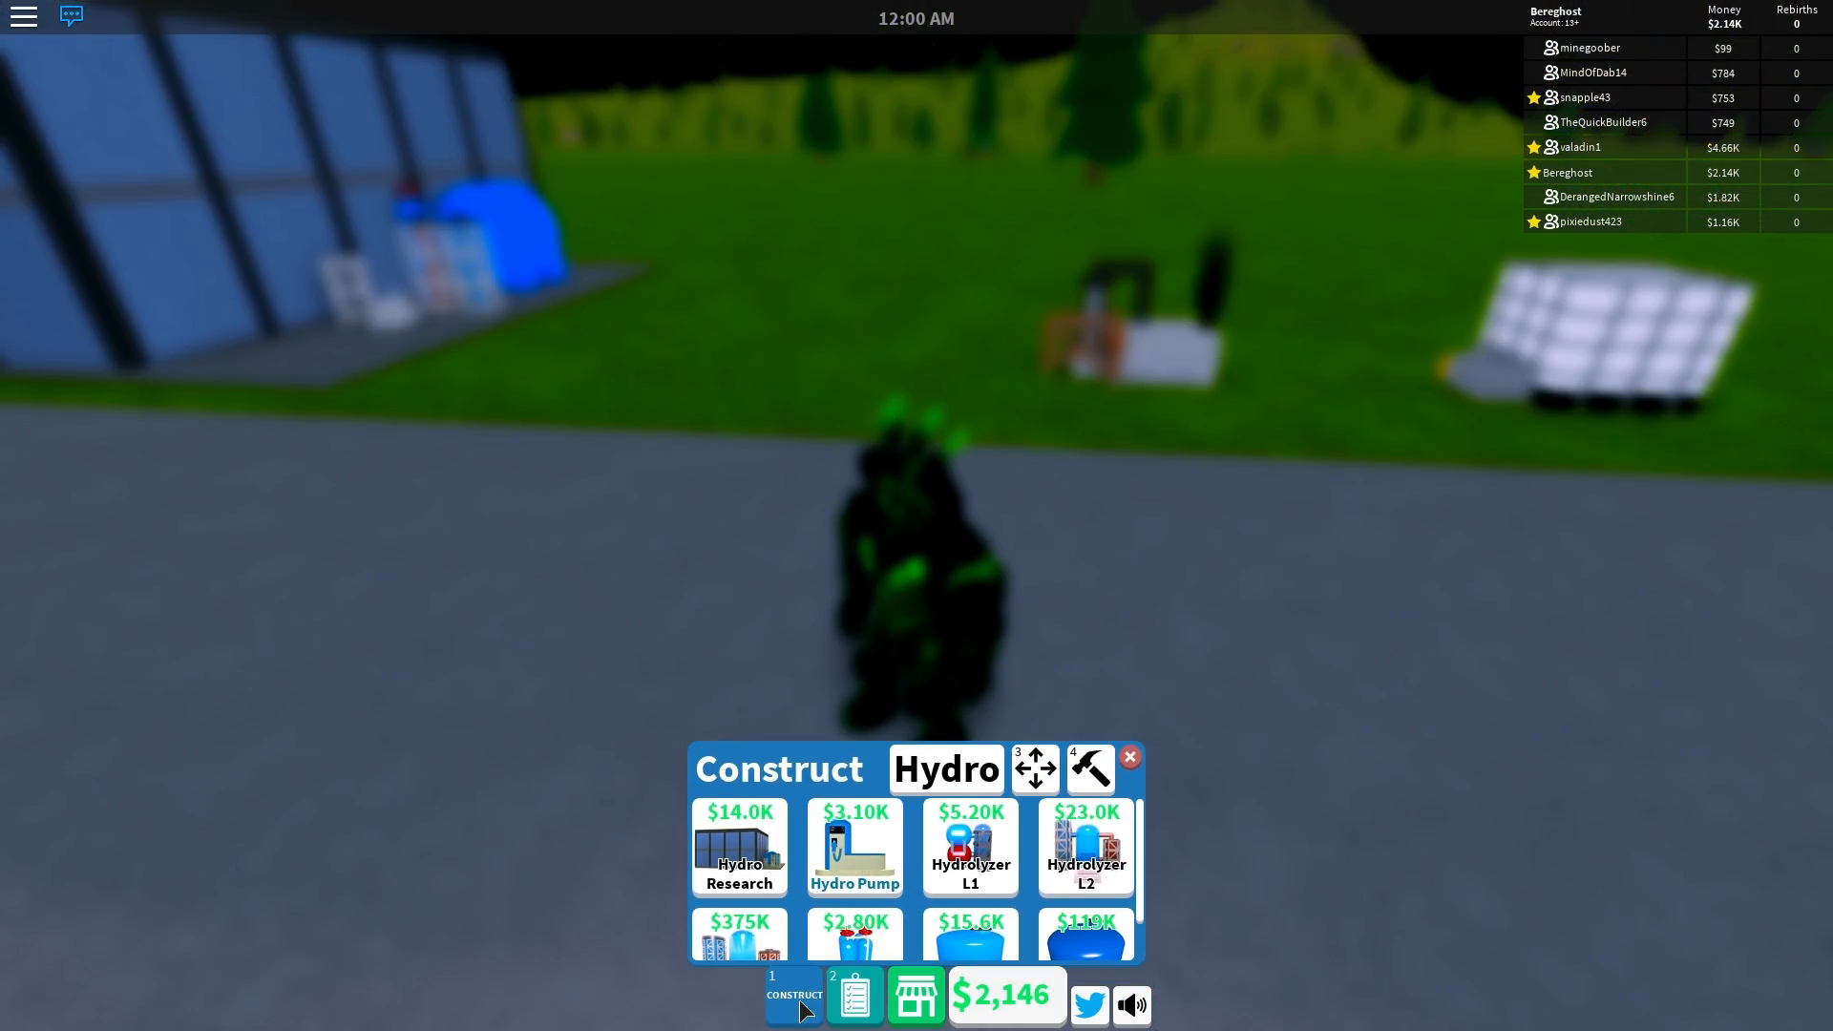
click(968, 830)
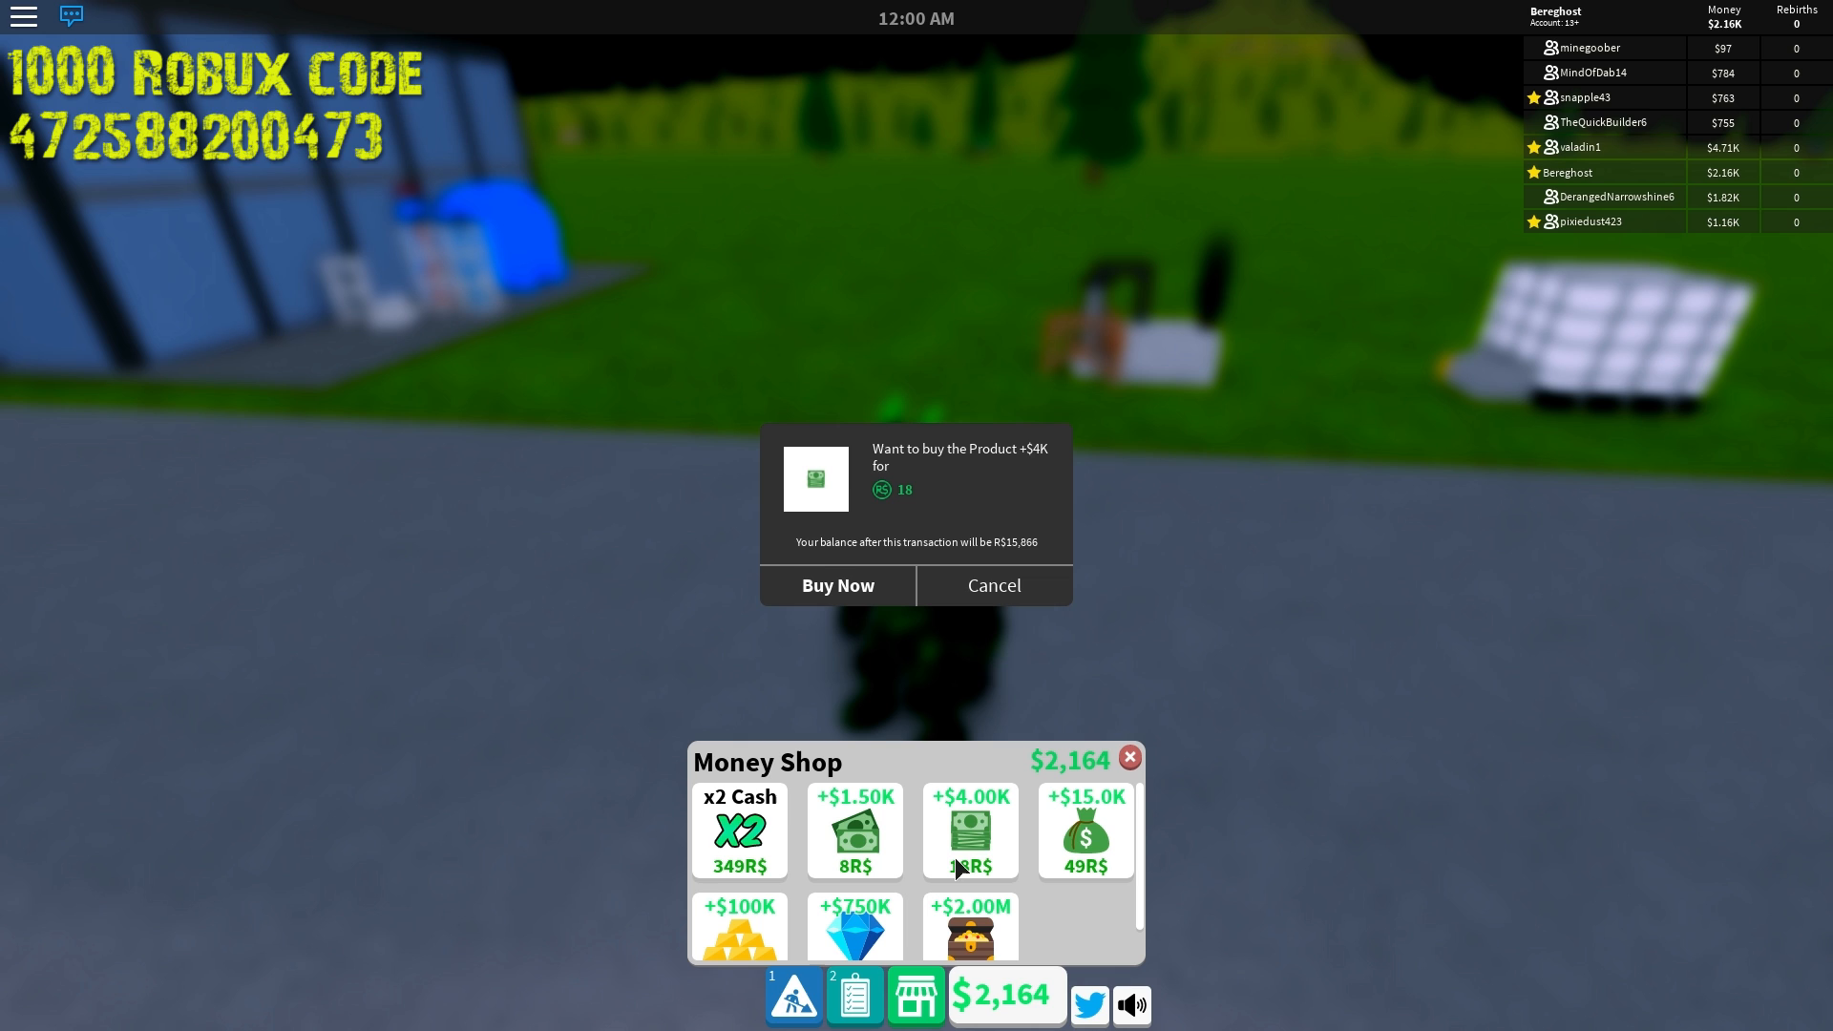
click(837, 586)
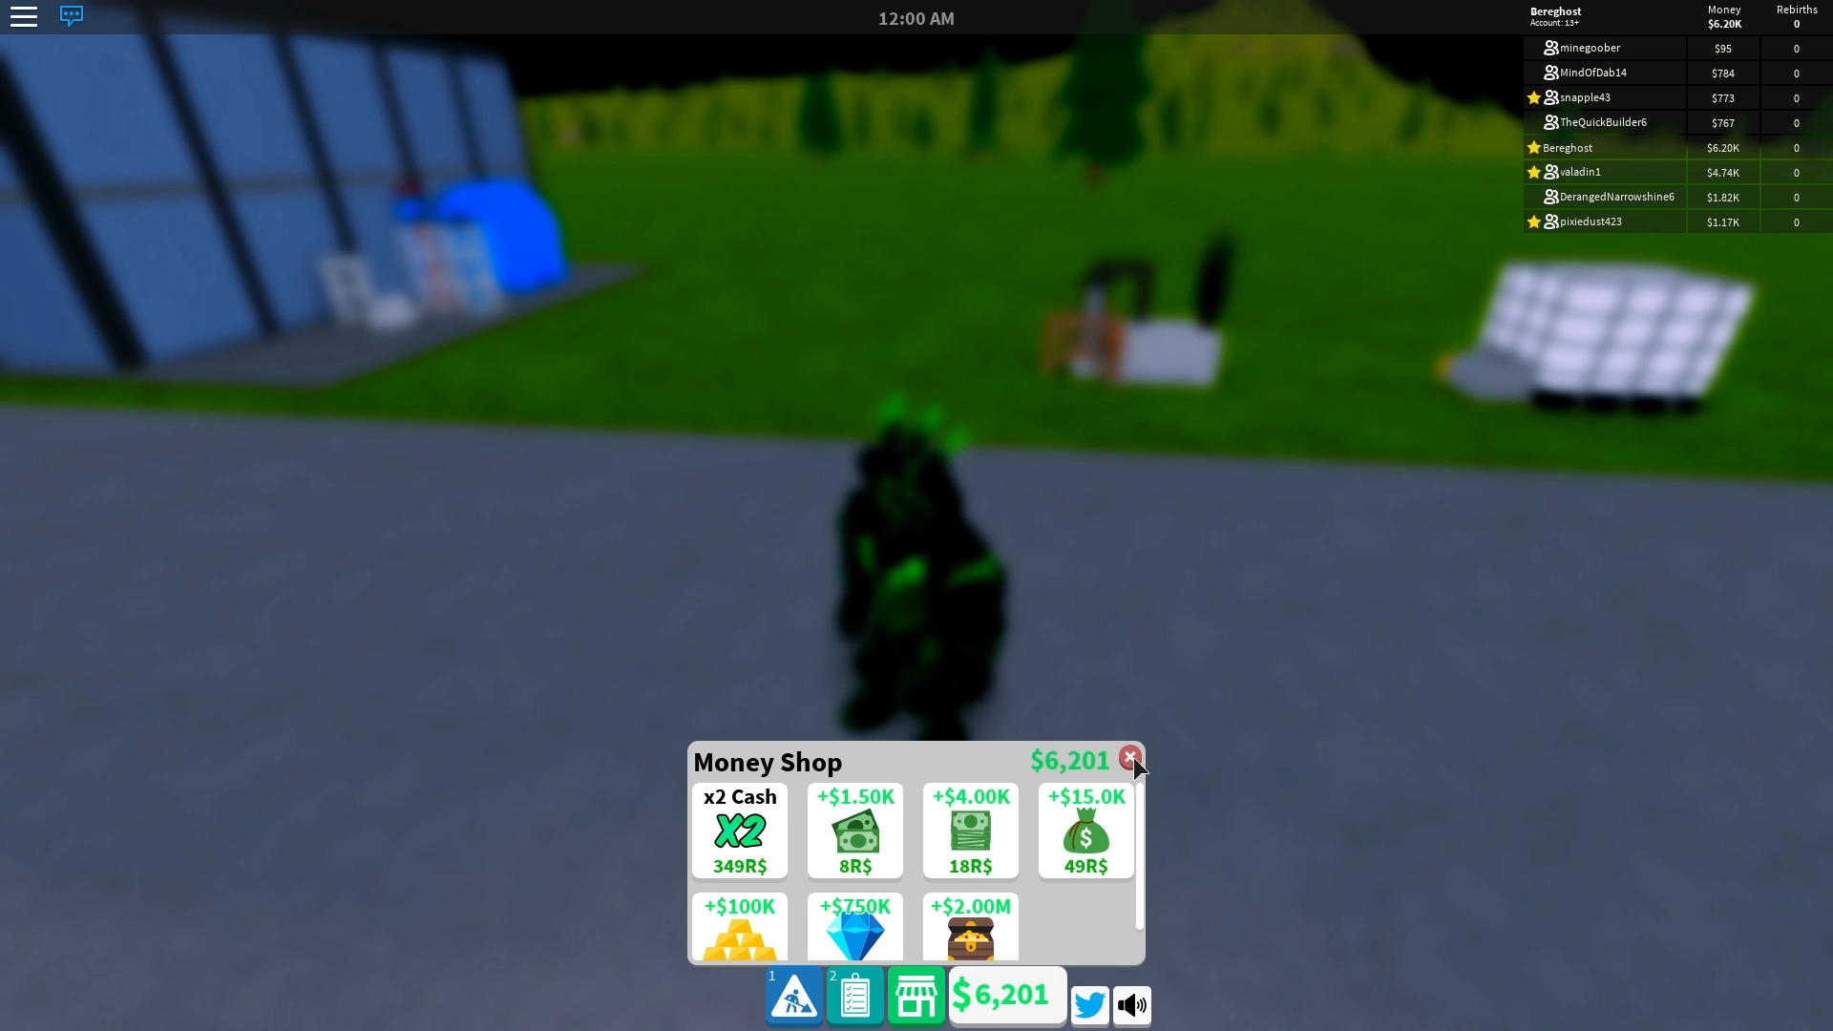
click(1129, 759)
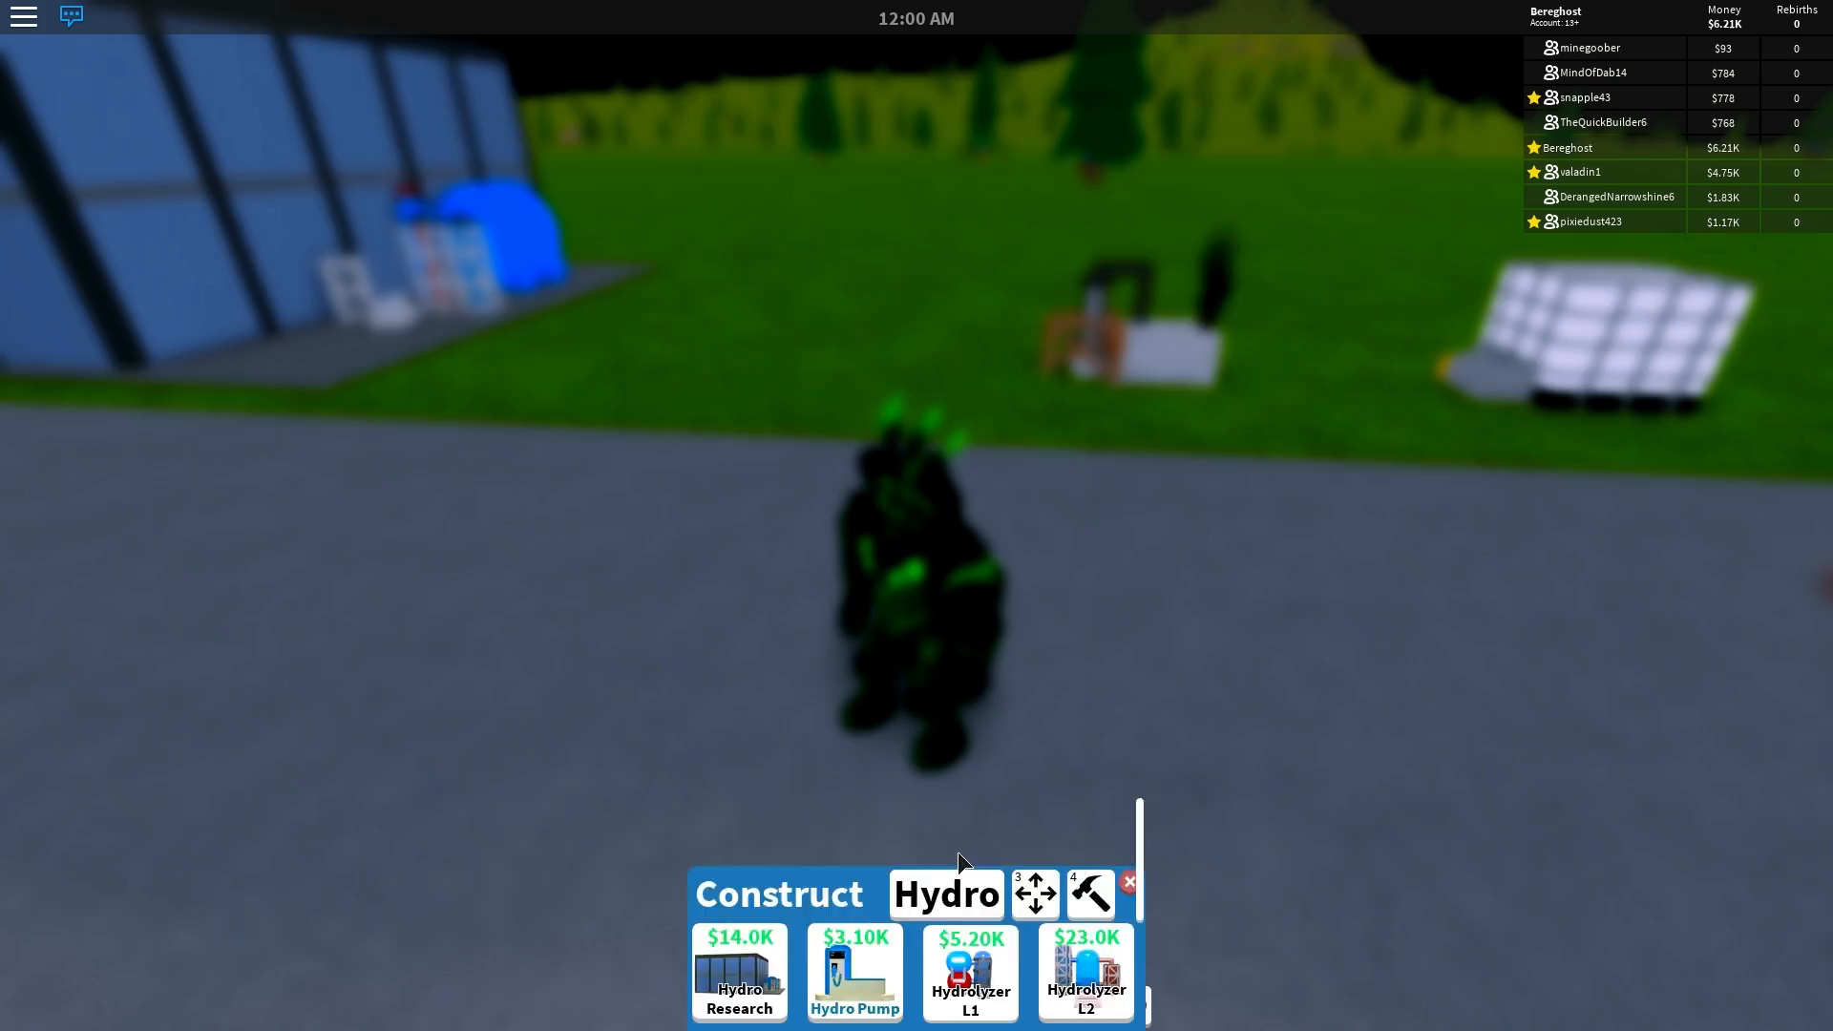
Step: Buy a Hydrolyzer L1 and a second +$4.00K cash pack, leaving $5,163
click(1126, 882)
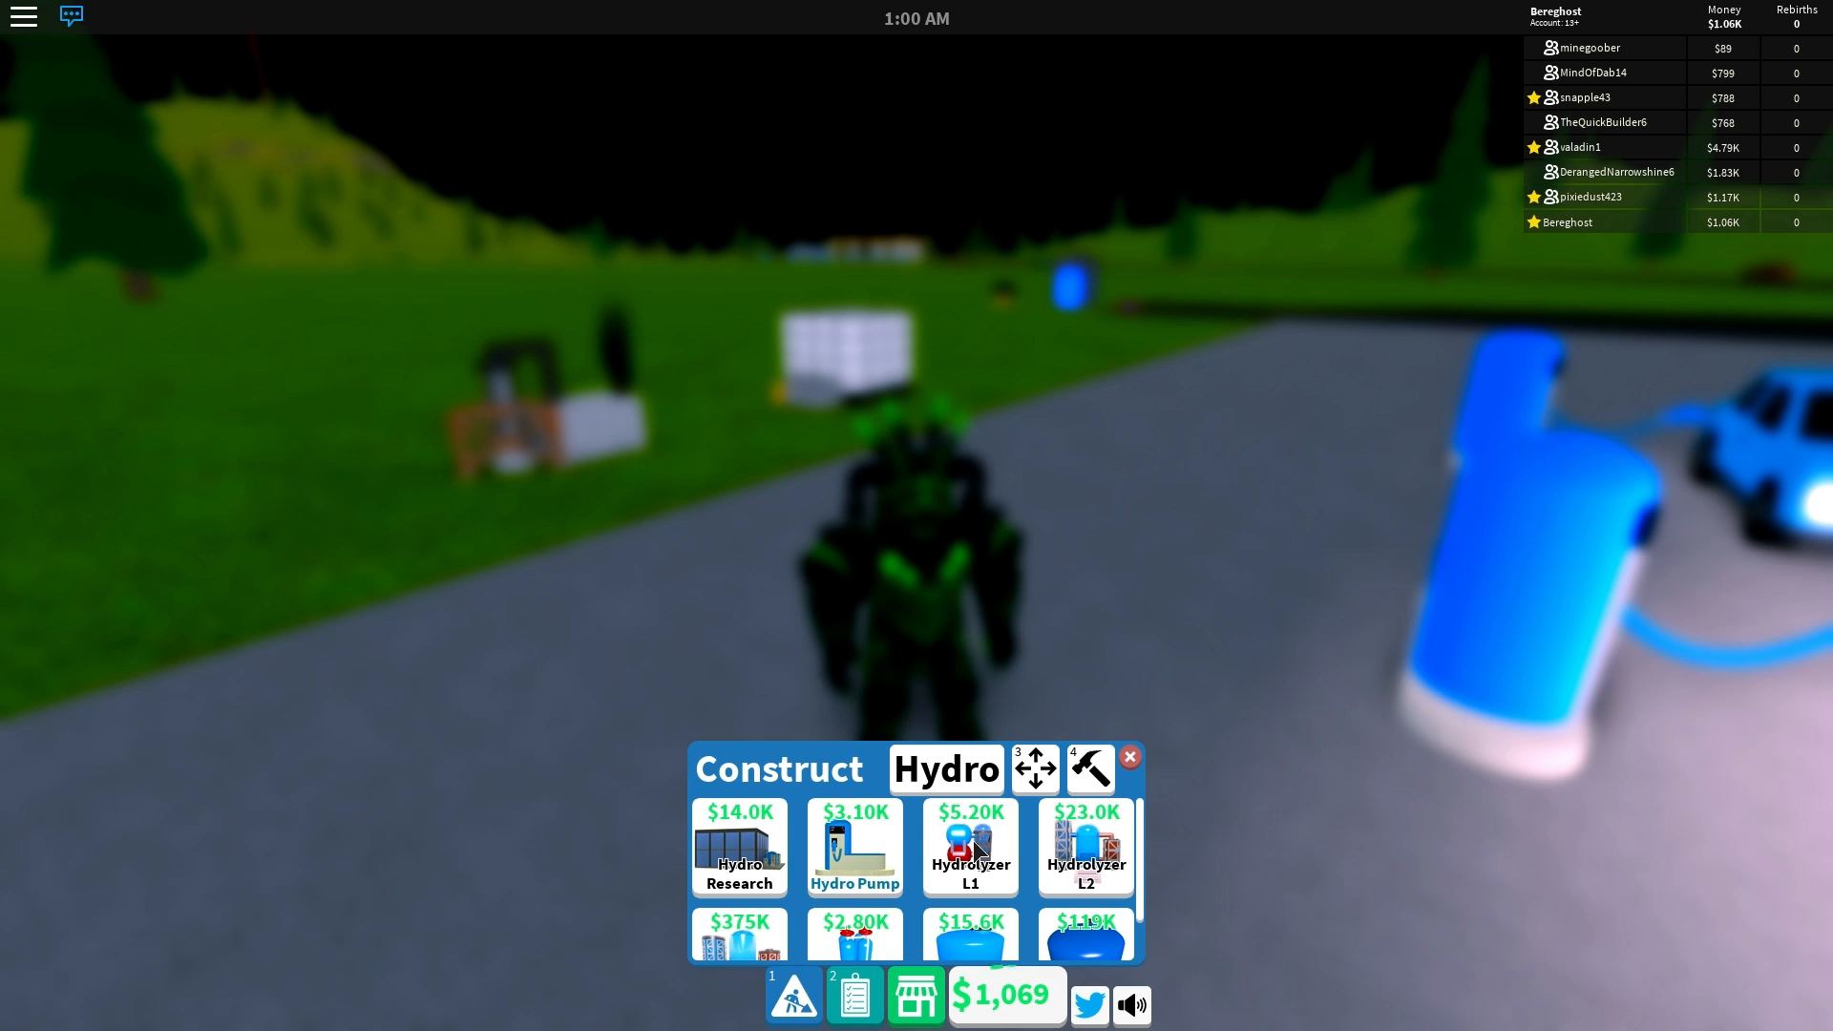
scroll(down, 3)
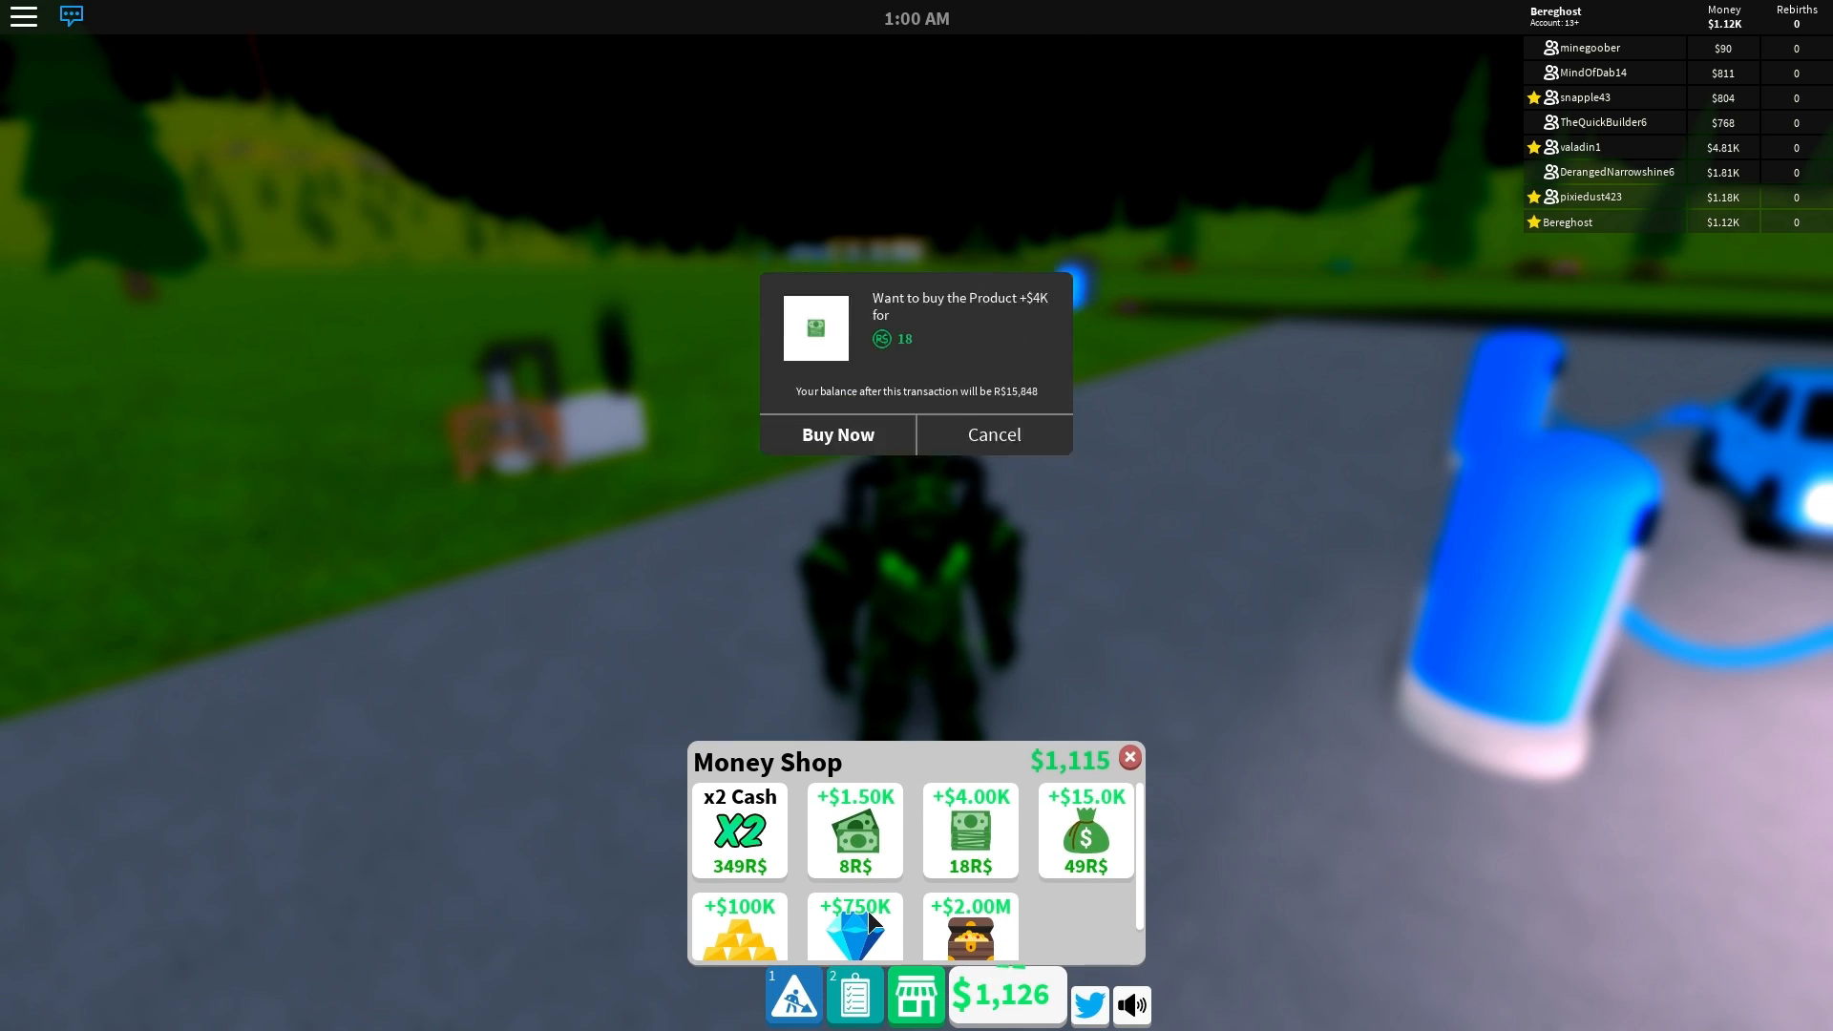
click(836, 433)
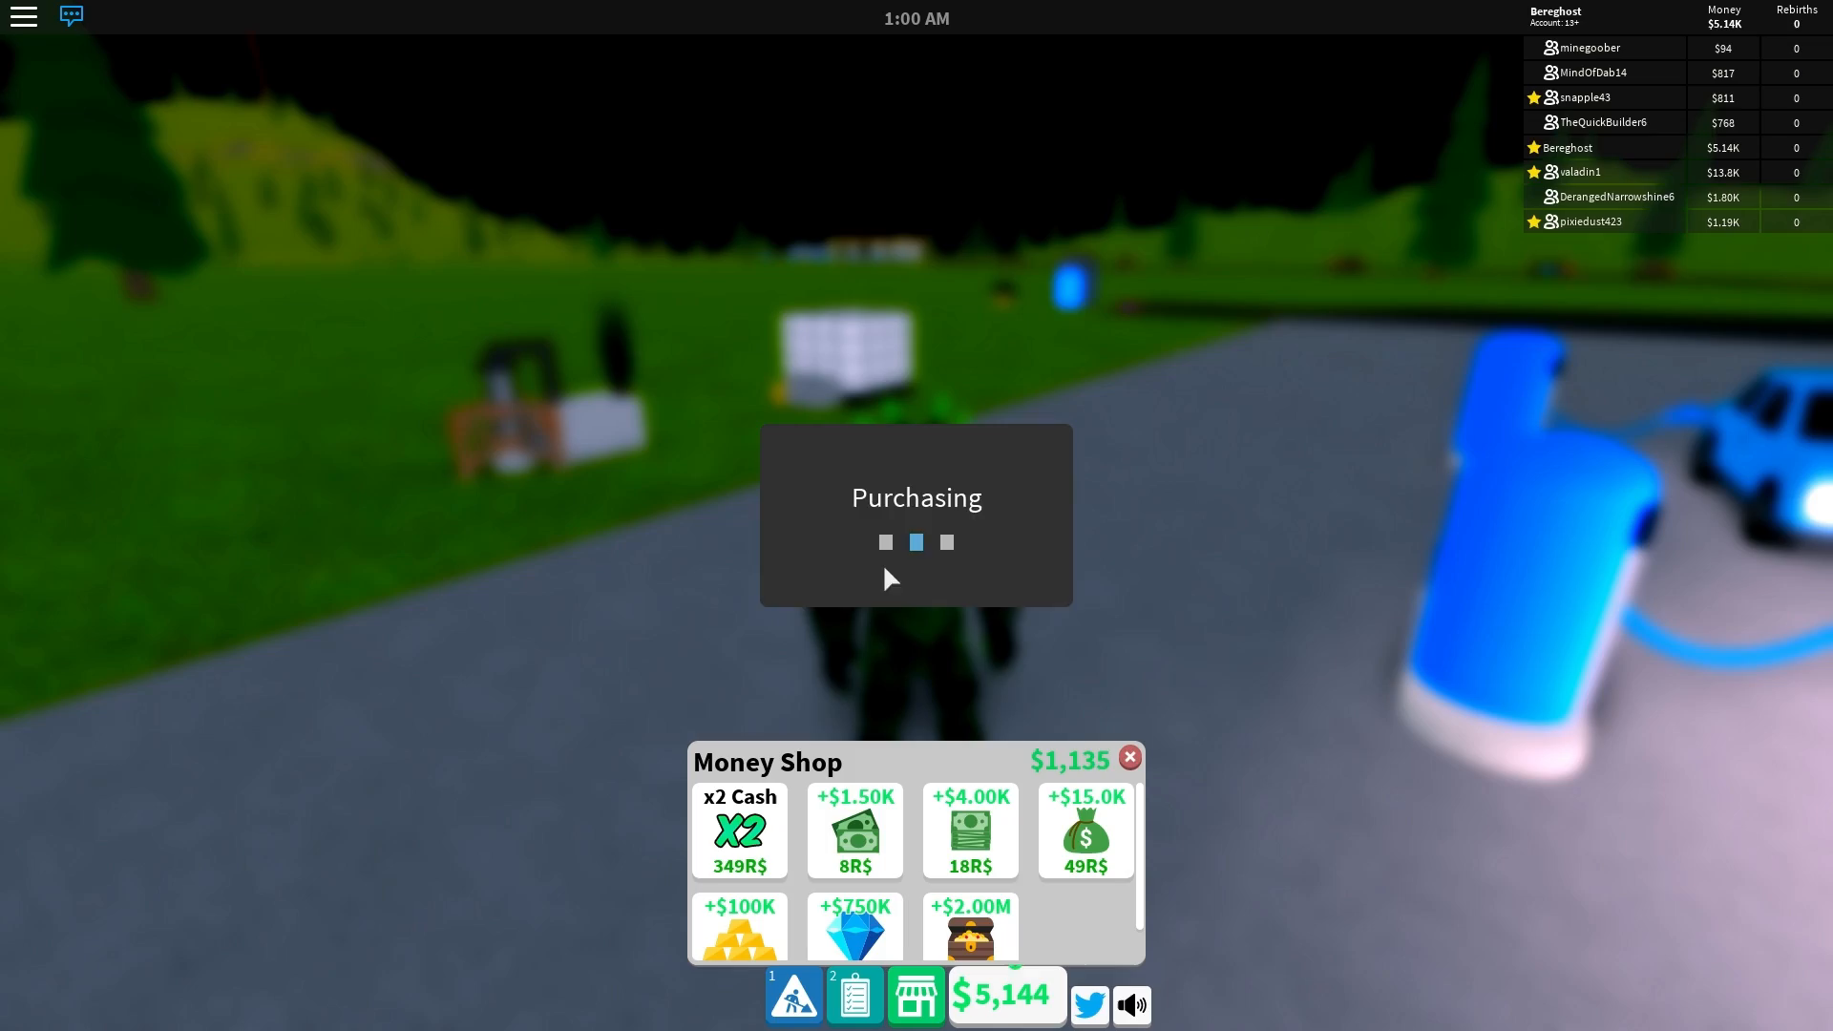
click(793, 994)
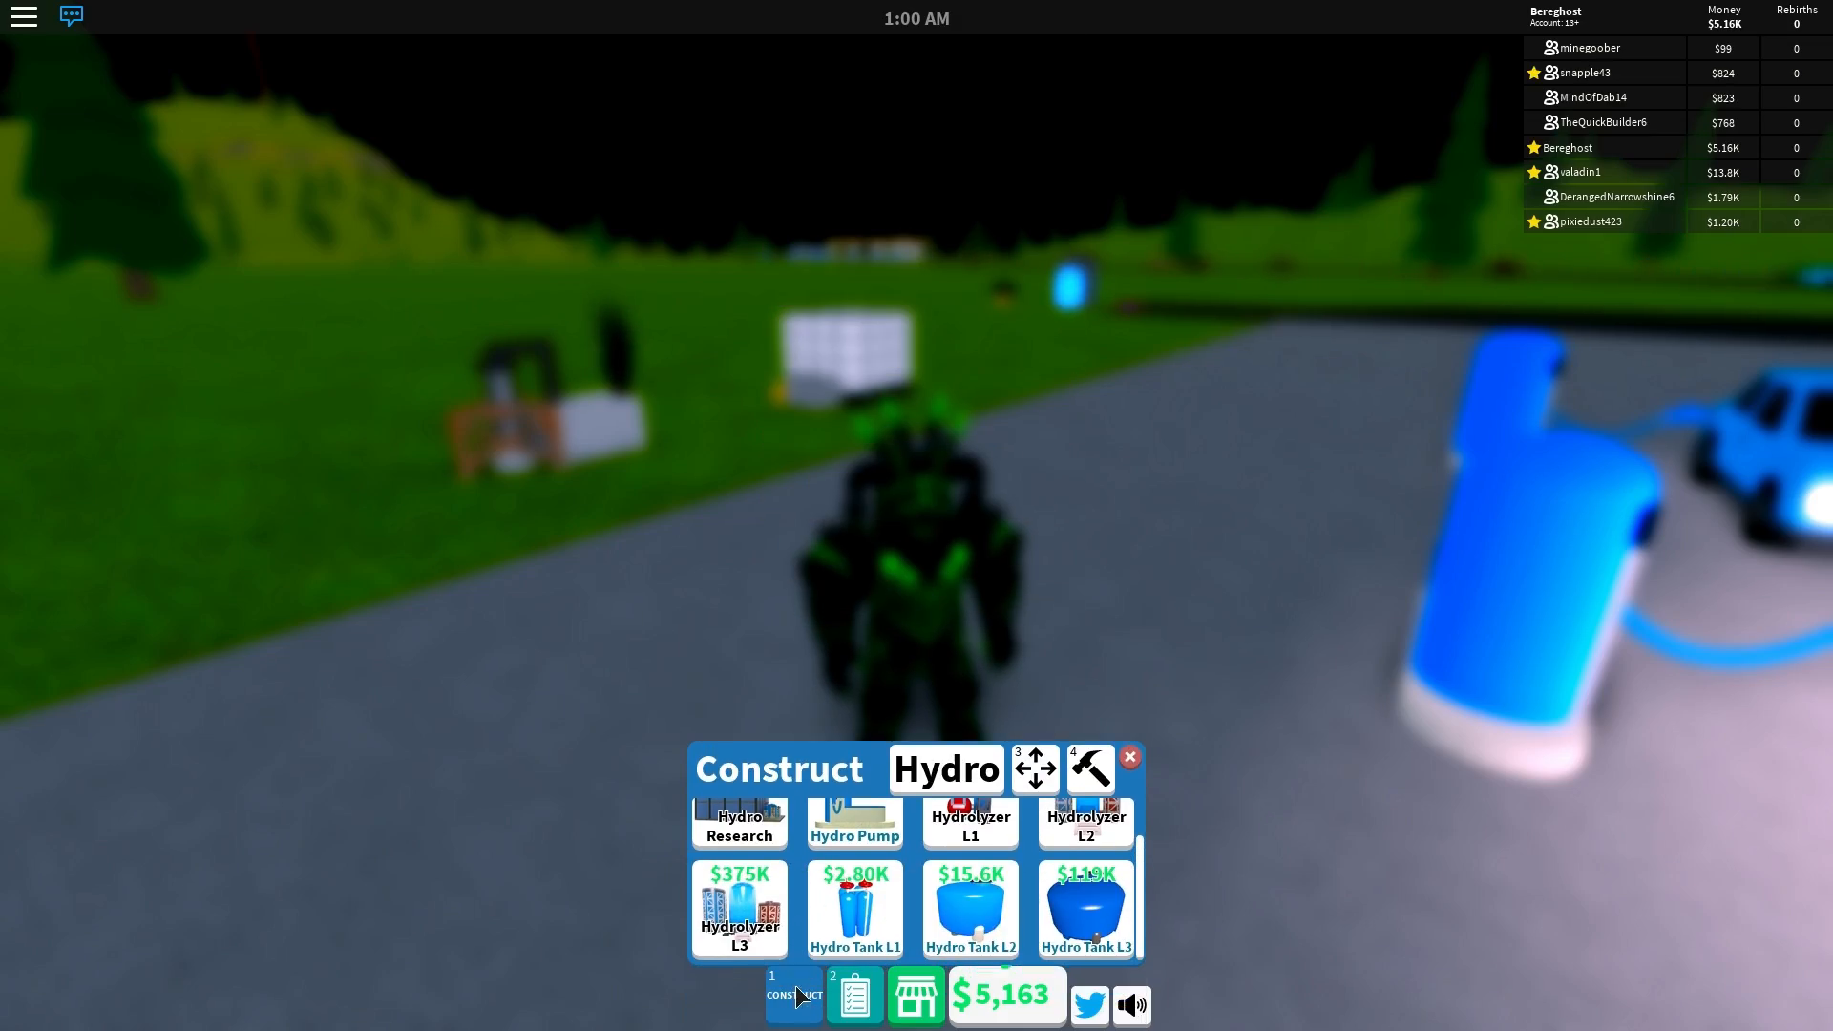
Step: Pick a Hydro Tank from the Construct catalogue to add hydro storage
click(1129, 756)
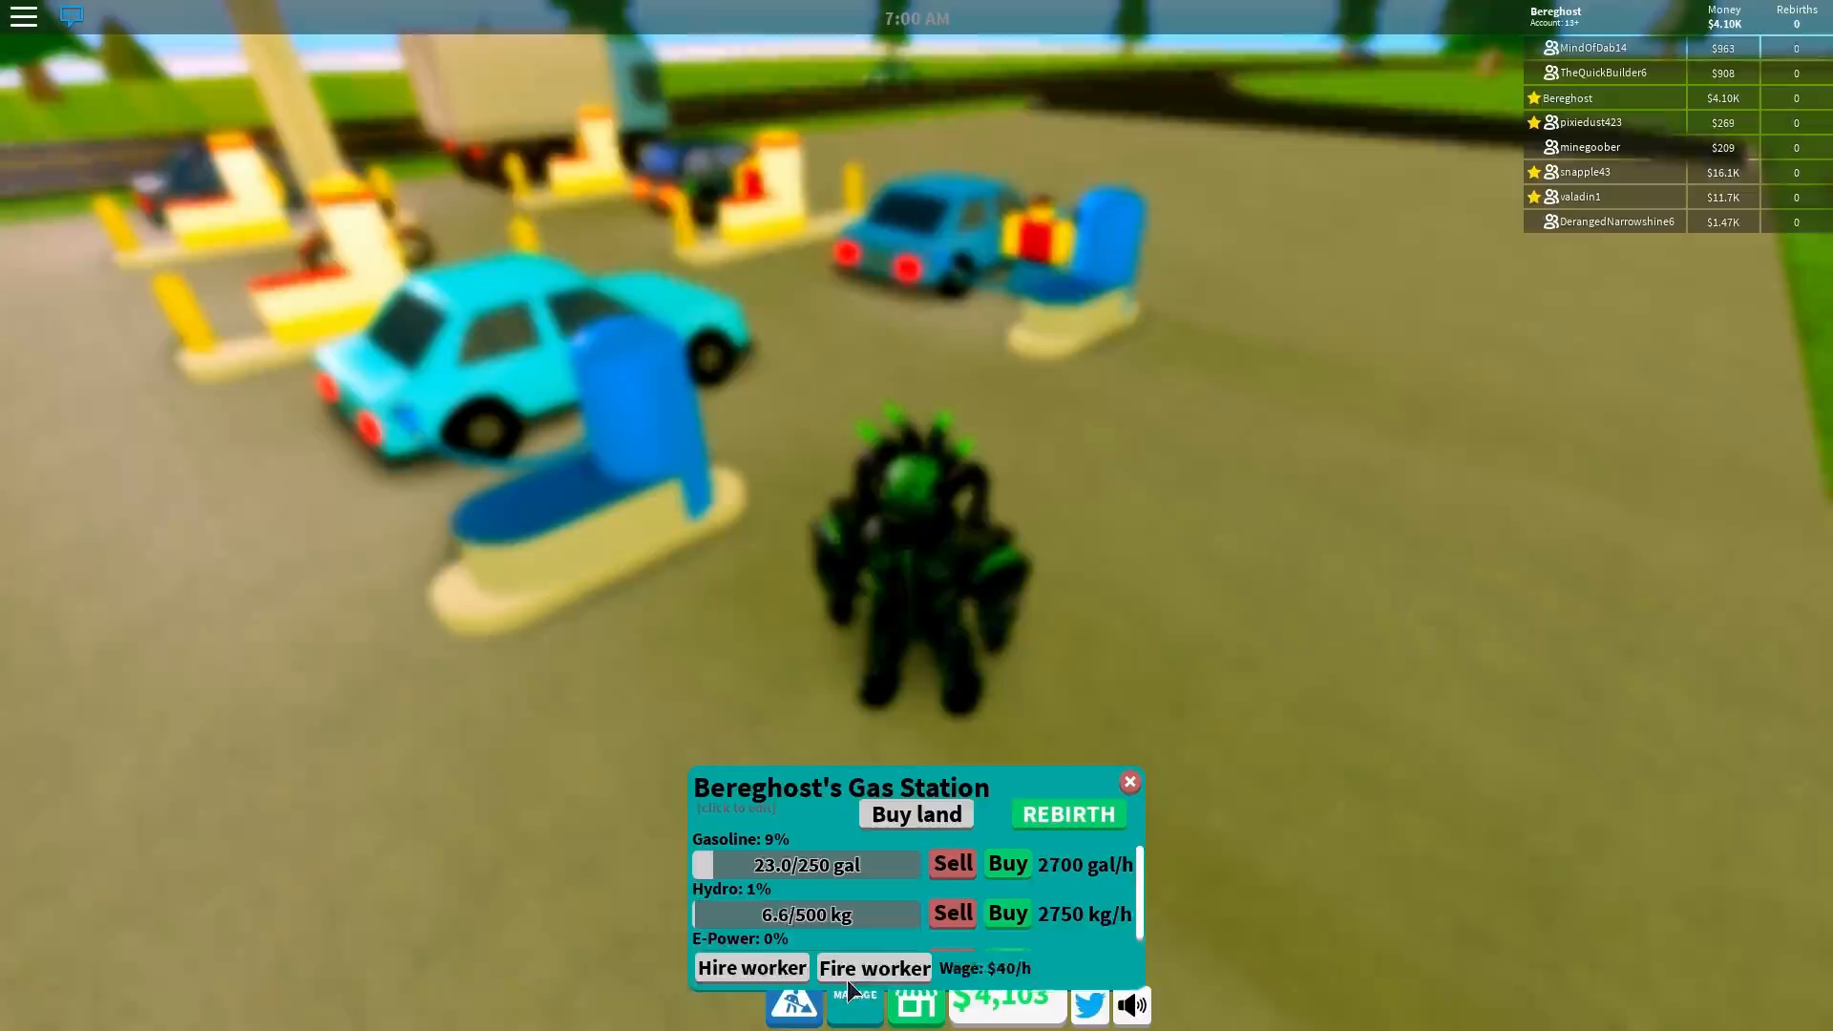
Step: Dismiss the station overview and walk out onto the open grassland
click(1126, 781)
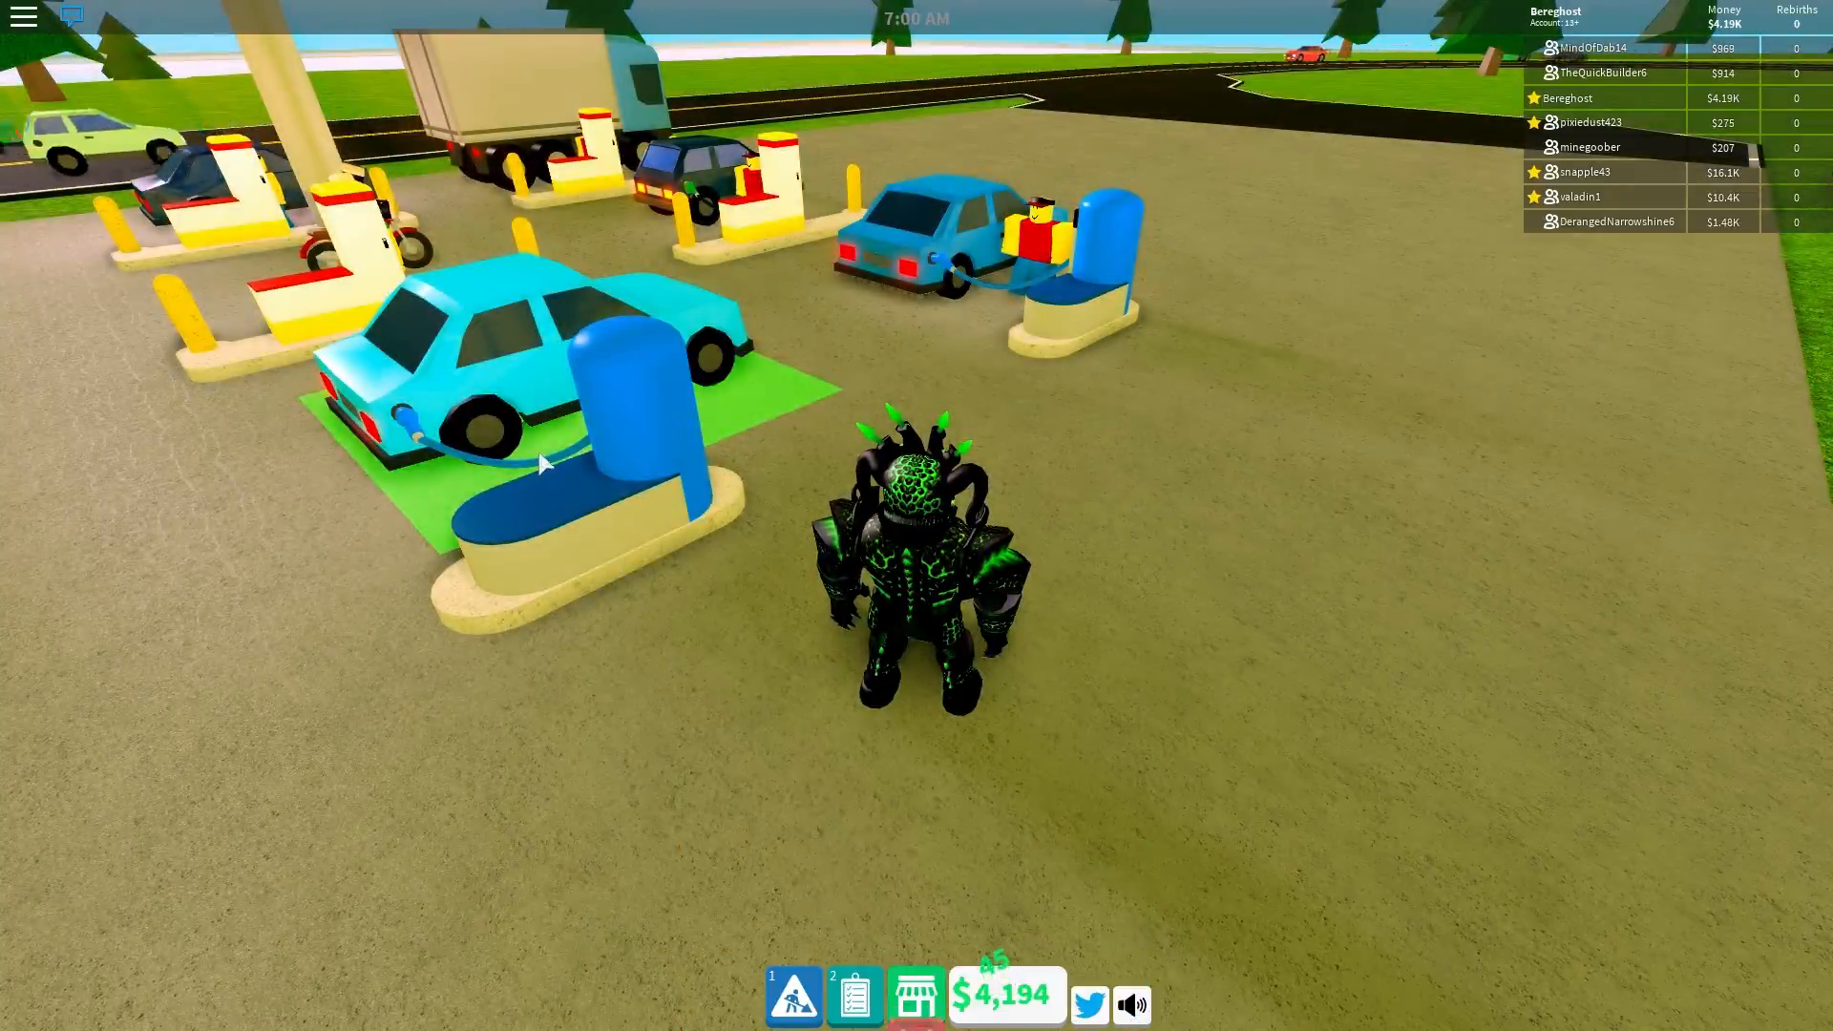
key(w)
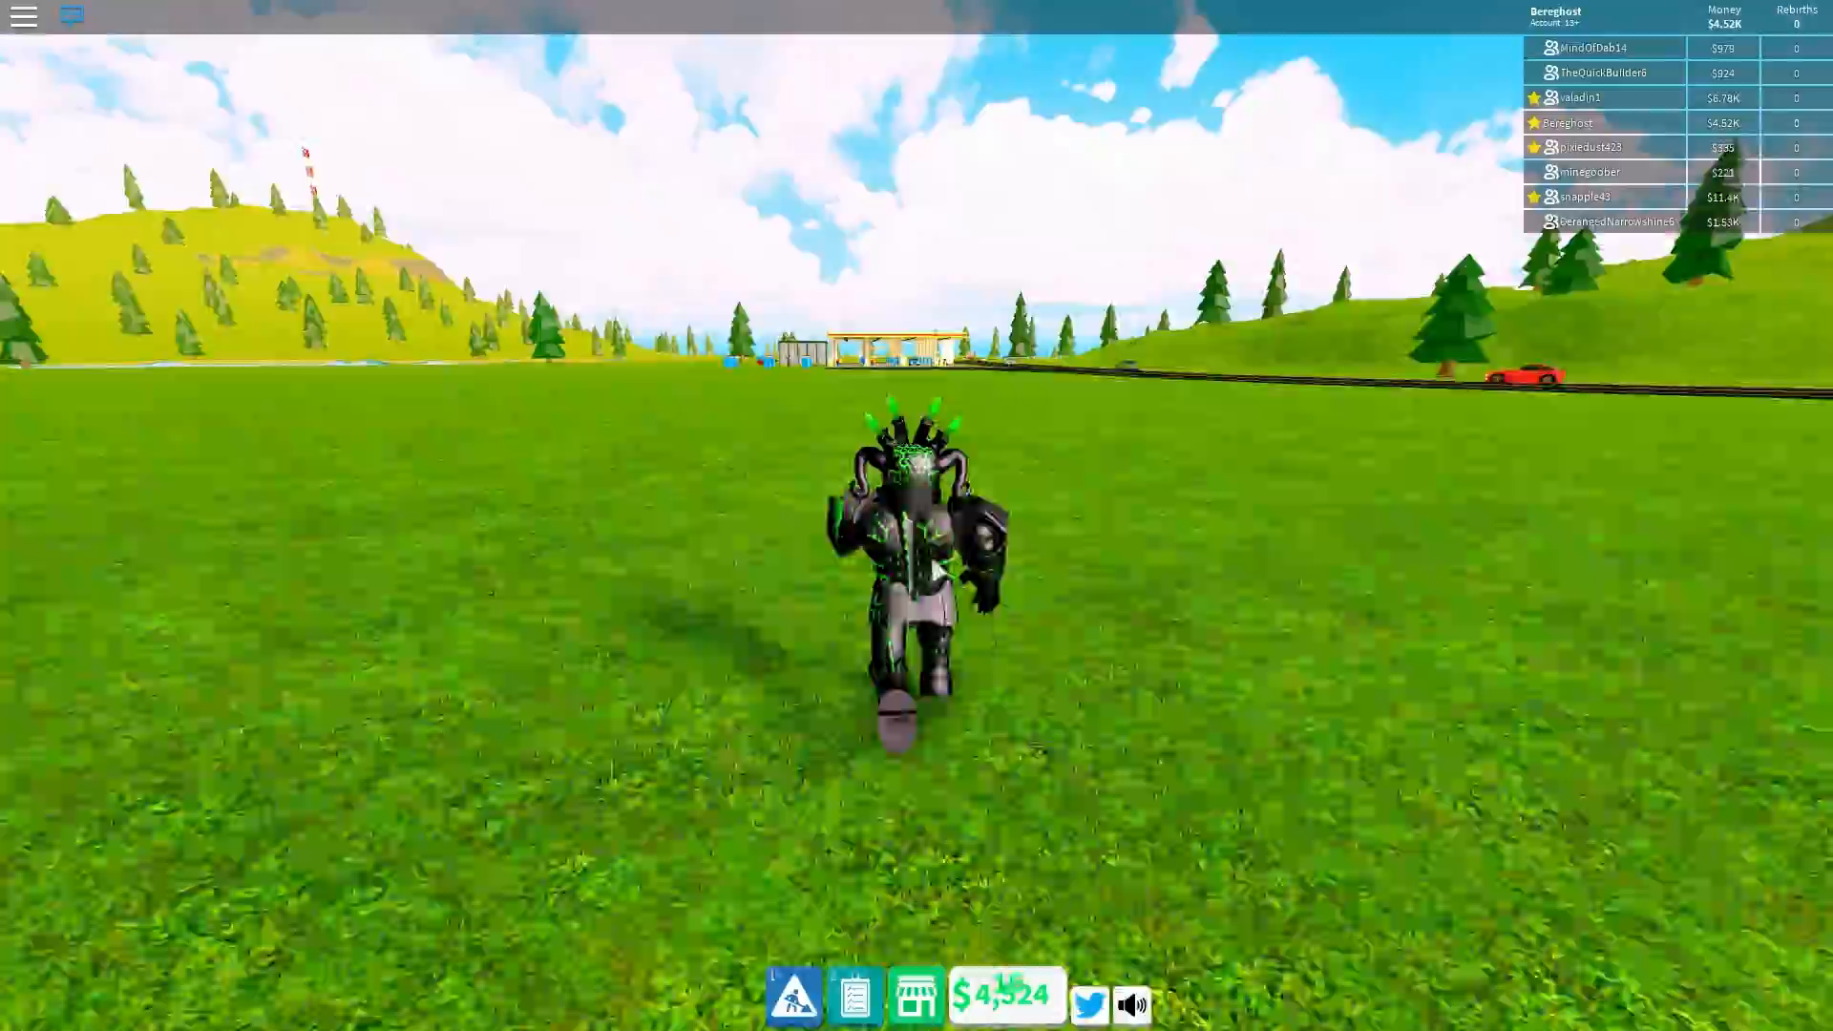
mouse_move(1029, 473)
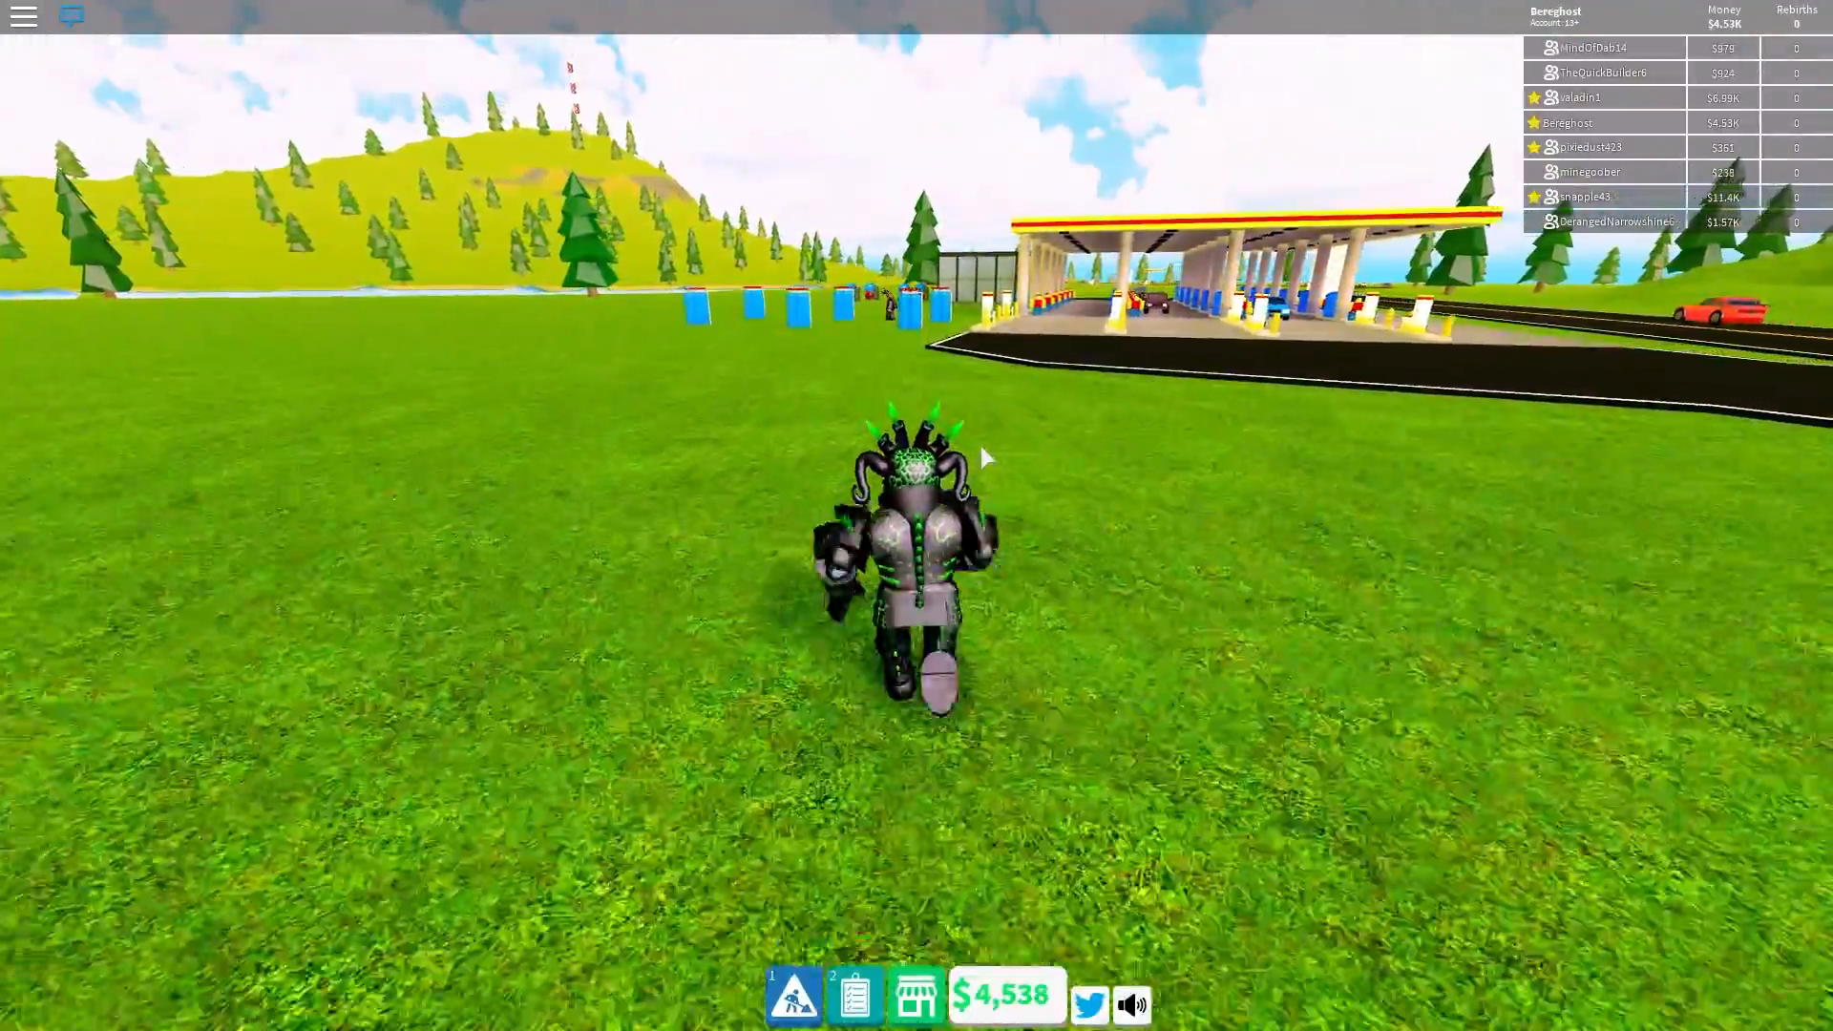
Step: Walk through the pump area and down the road away from the station
key(w)
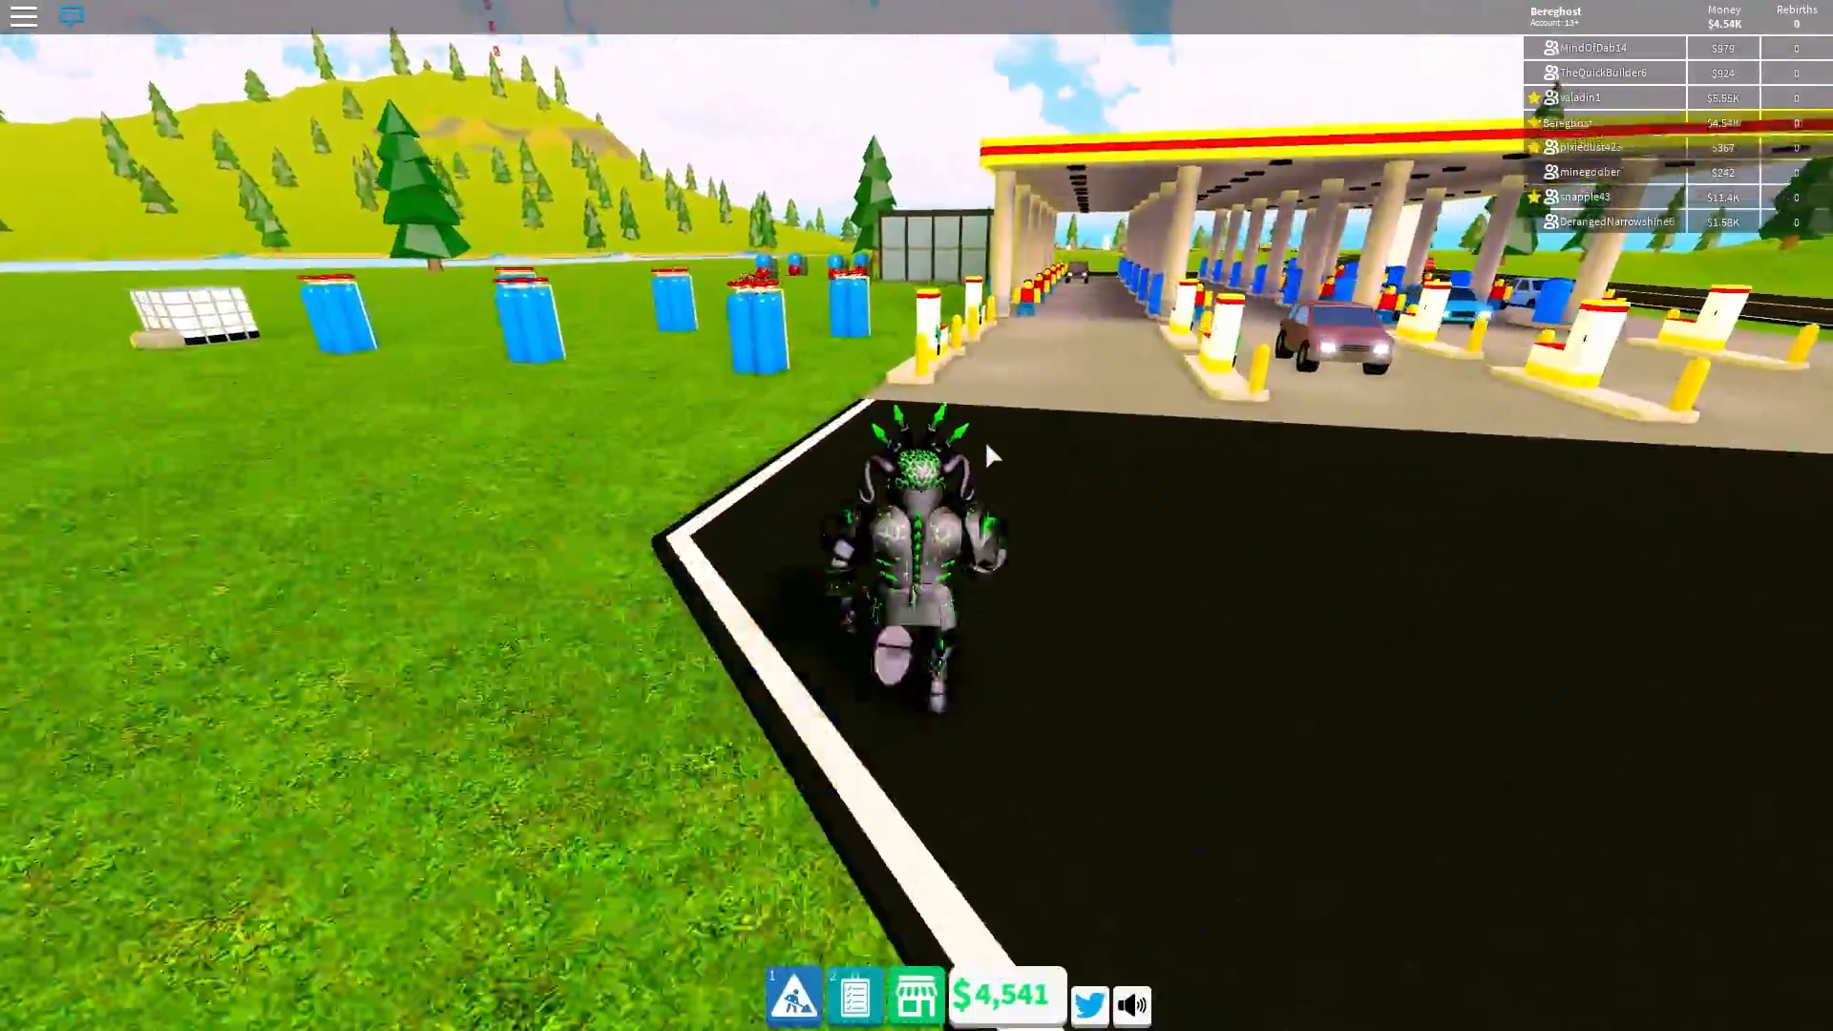
key(w)
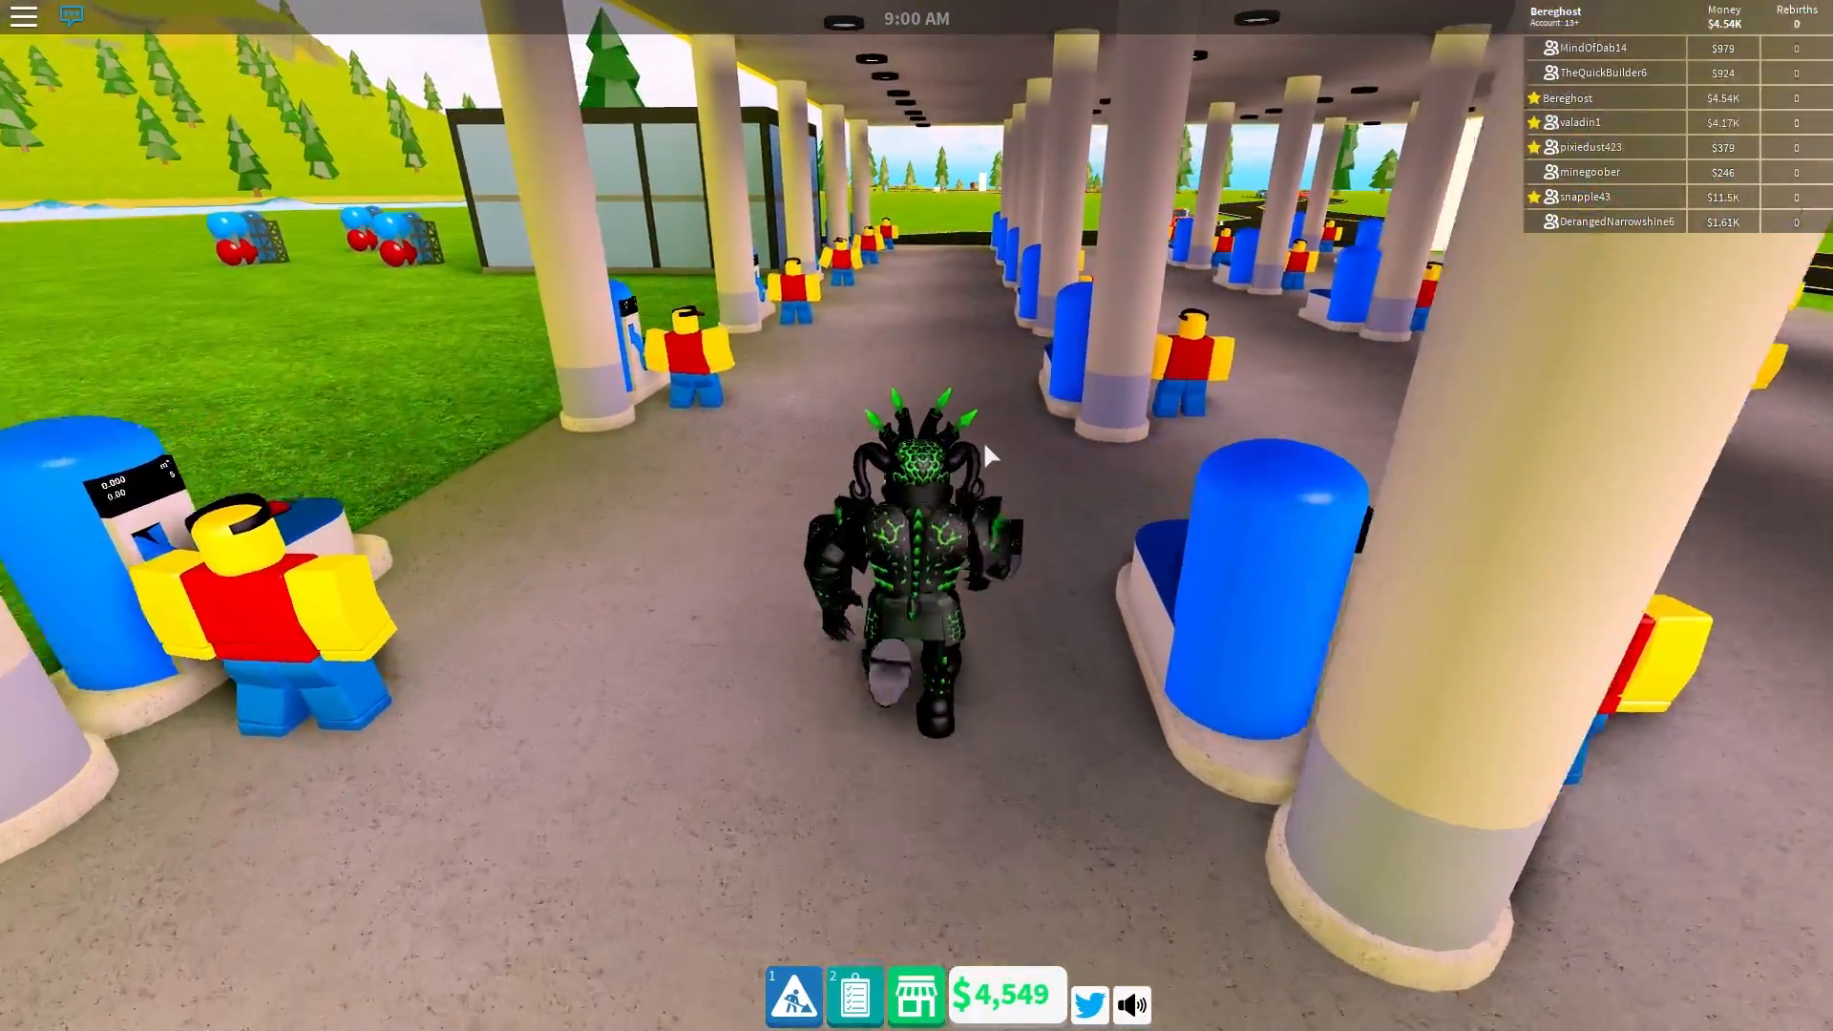
key(w)
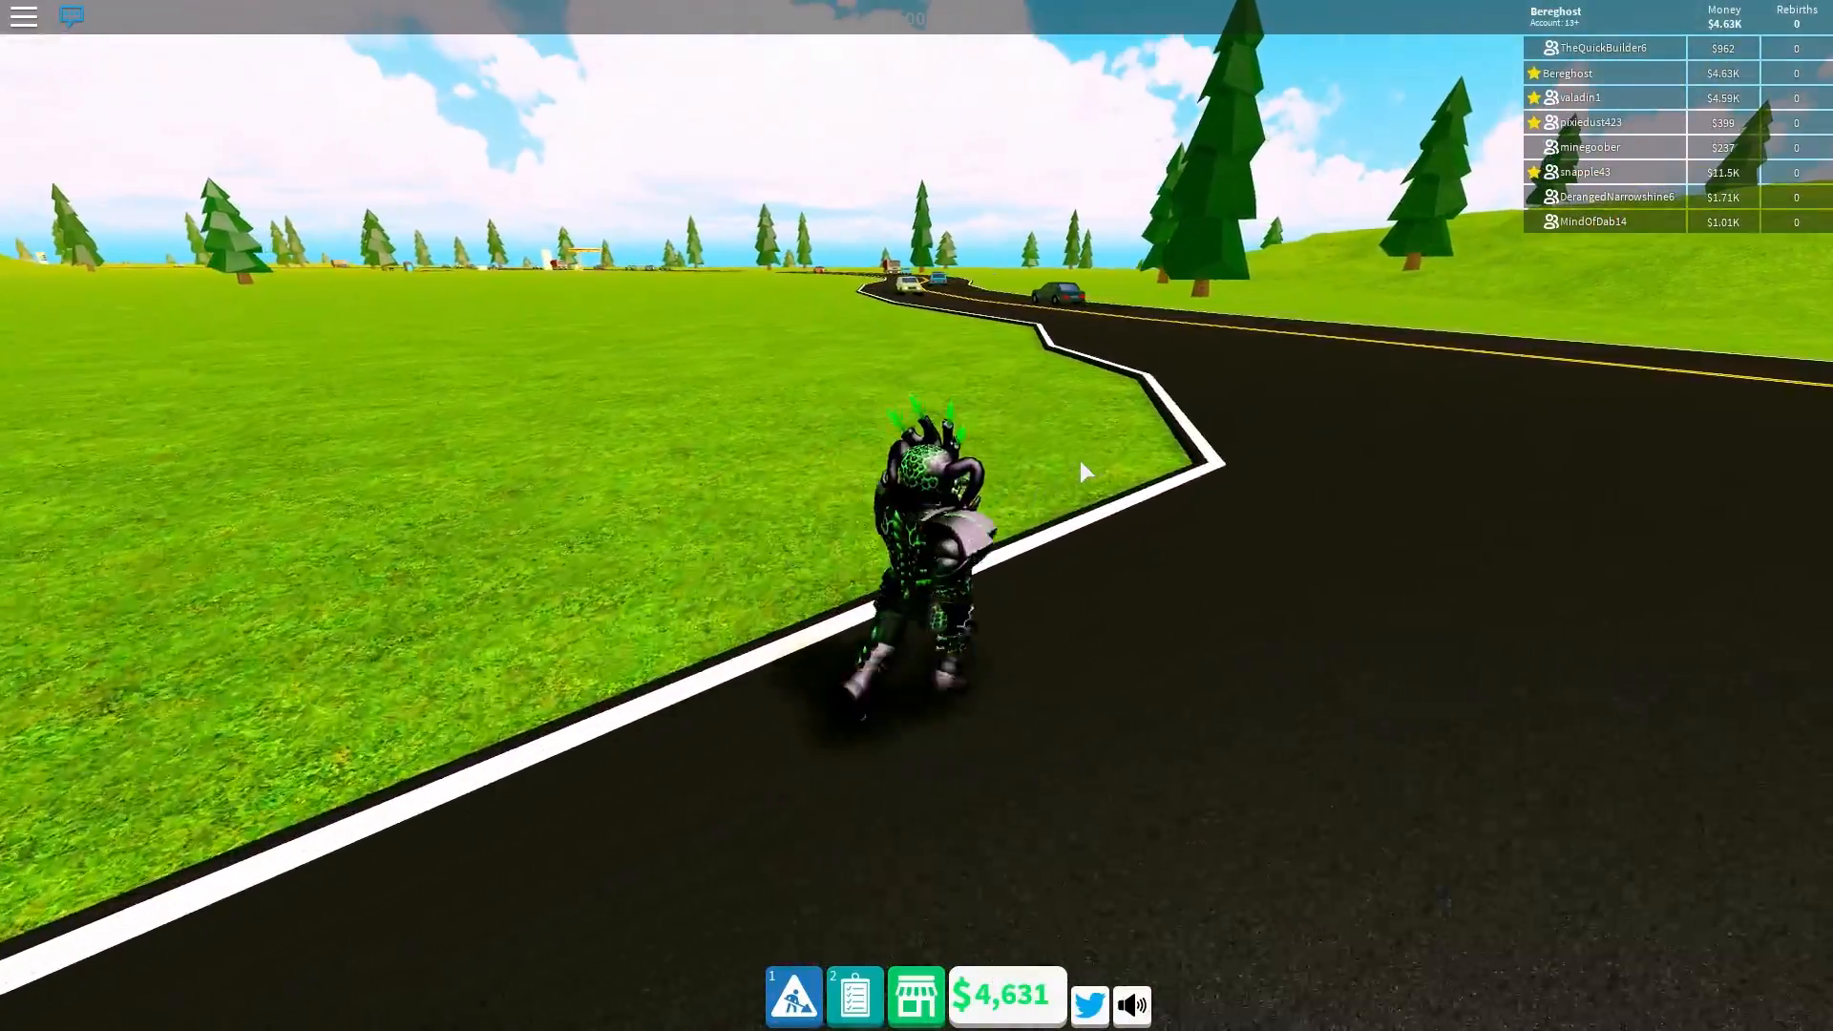
key(w)
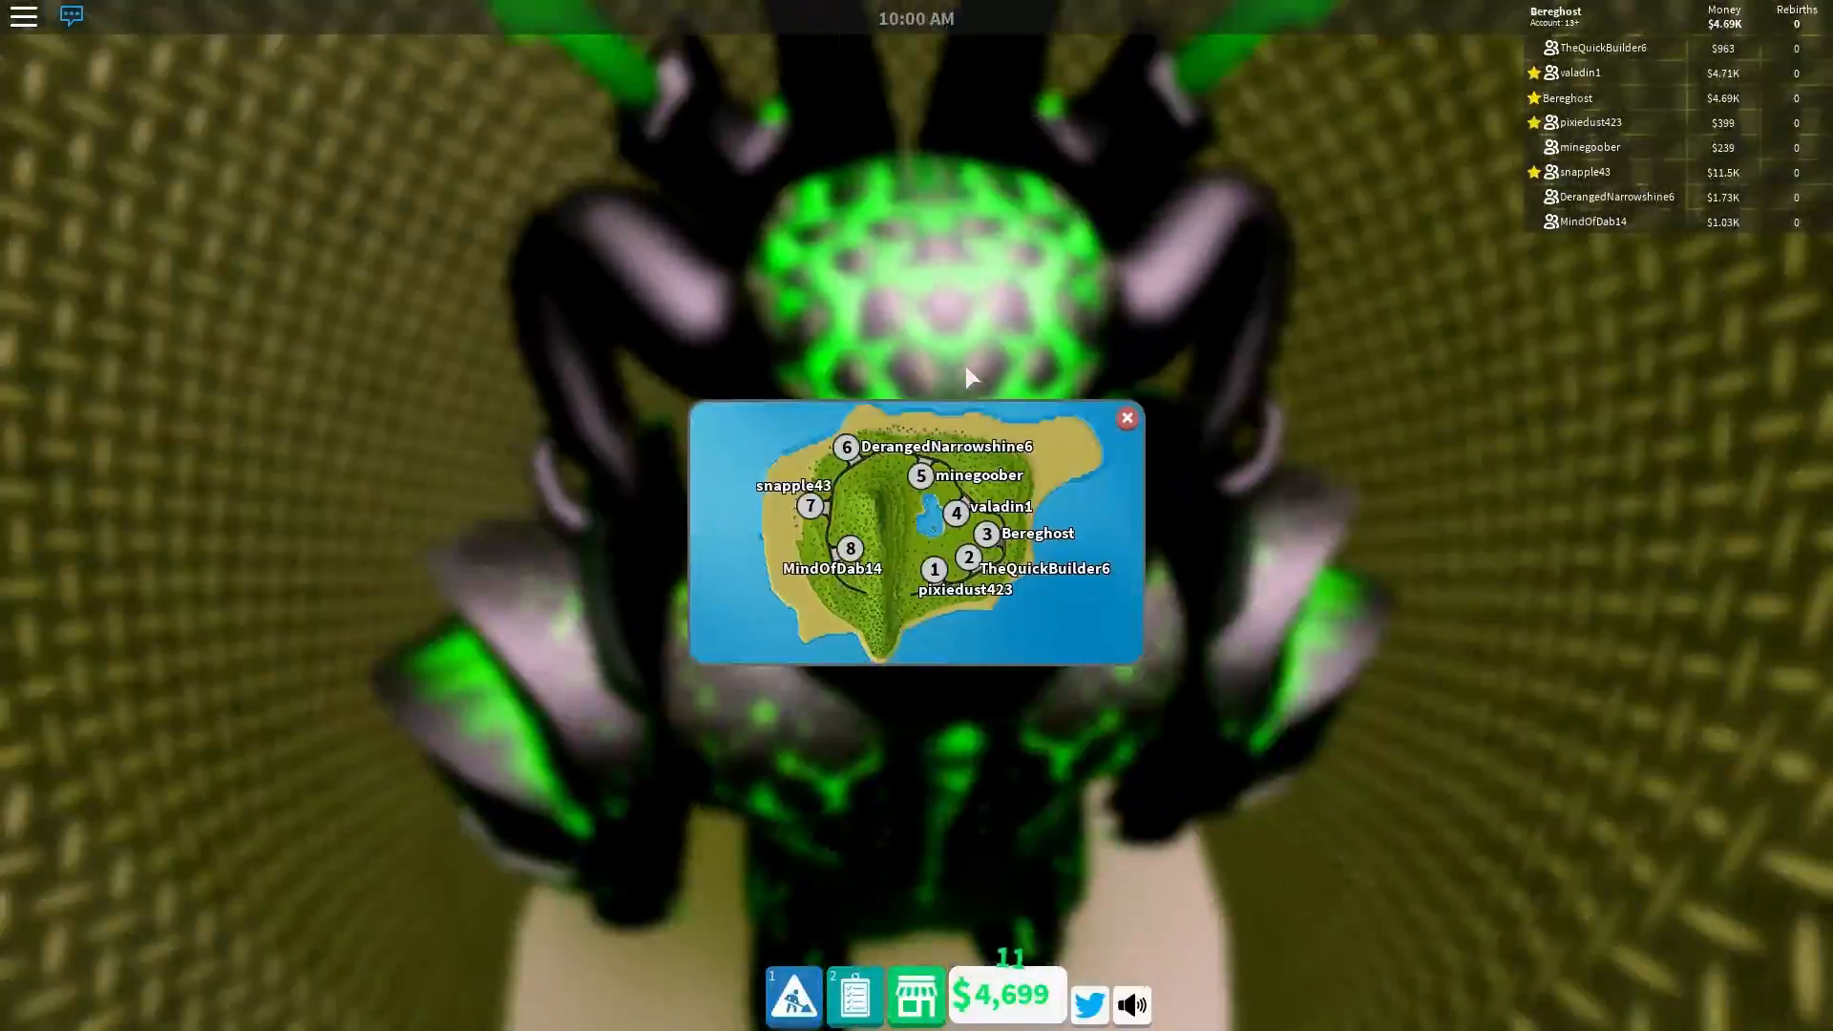
Step: Close the island map of player plots
click(1125, 417)
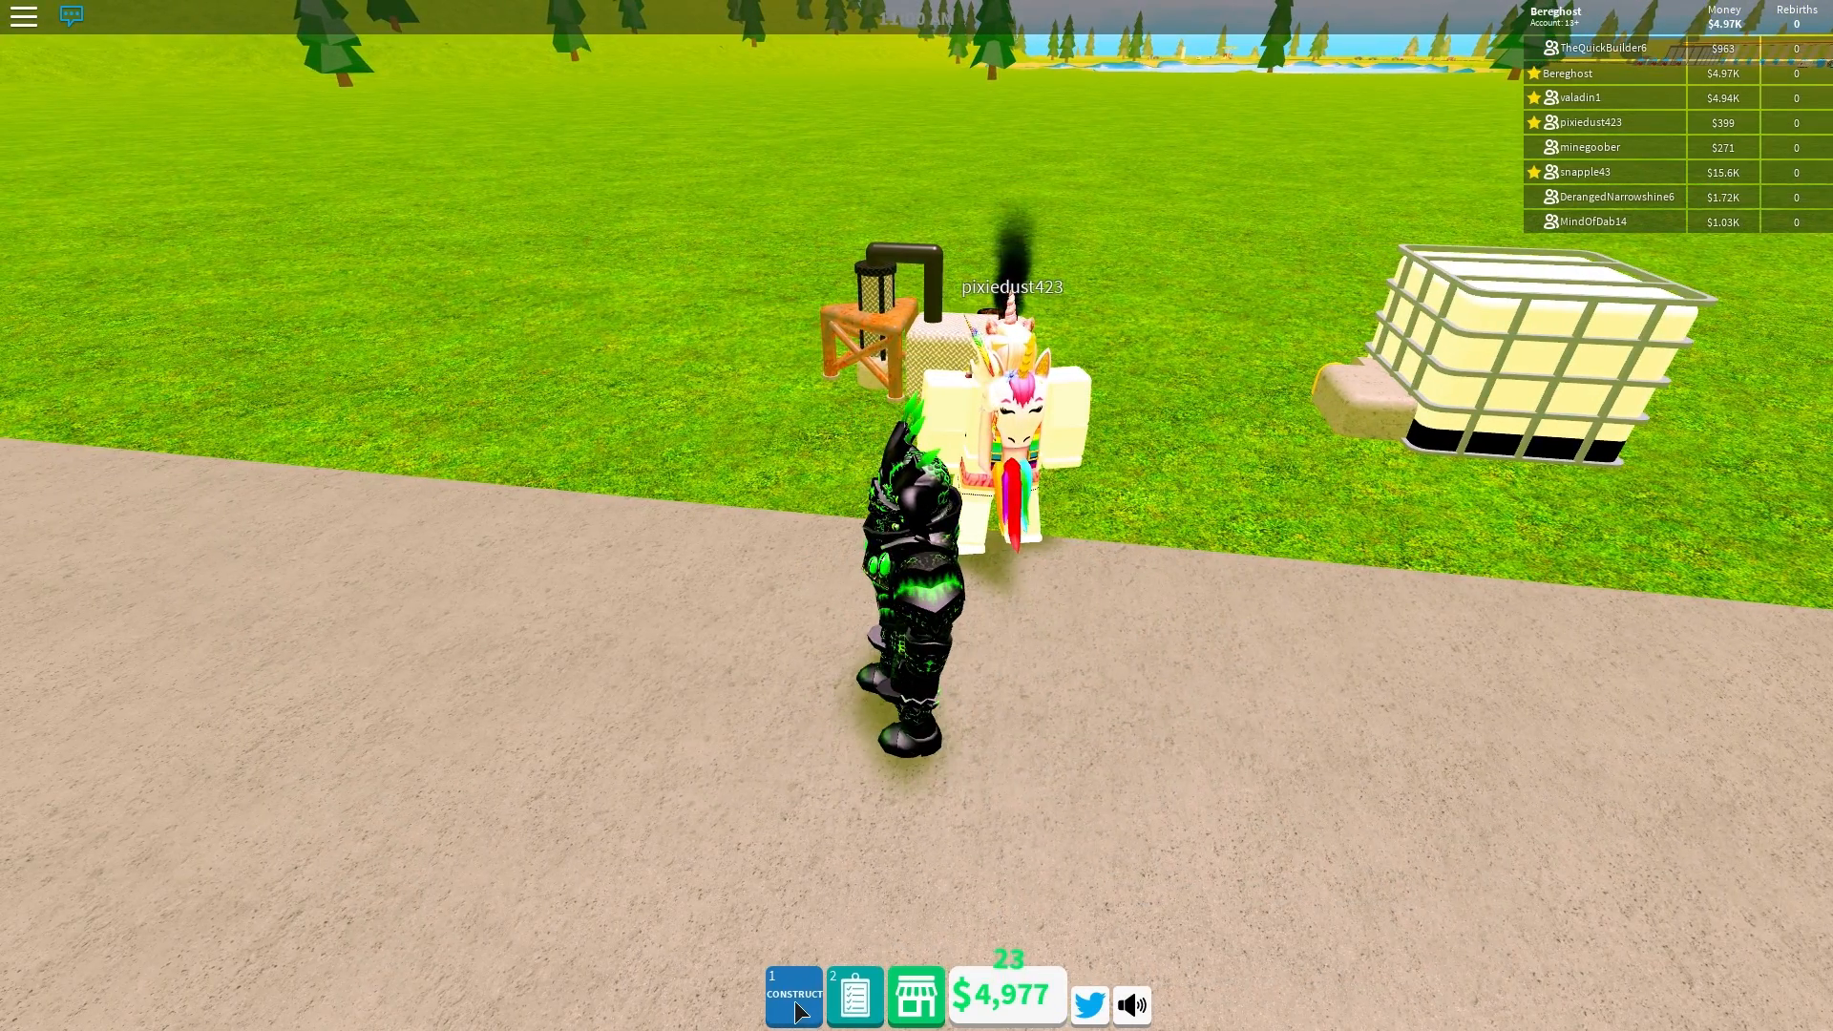
Step: Browse E-Power buildings, chat and Money Shop, then view stock: 60.7 gal gasoline, 45.2 kg hydro
click(792, 993)
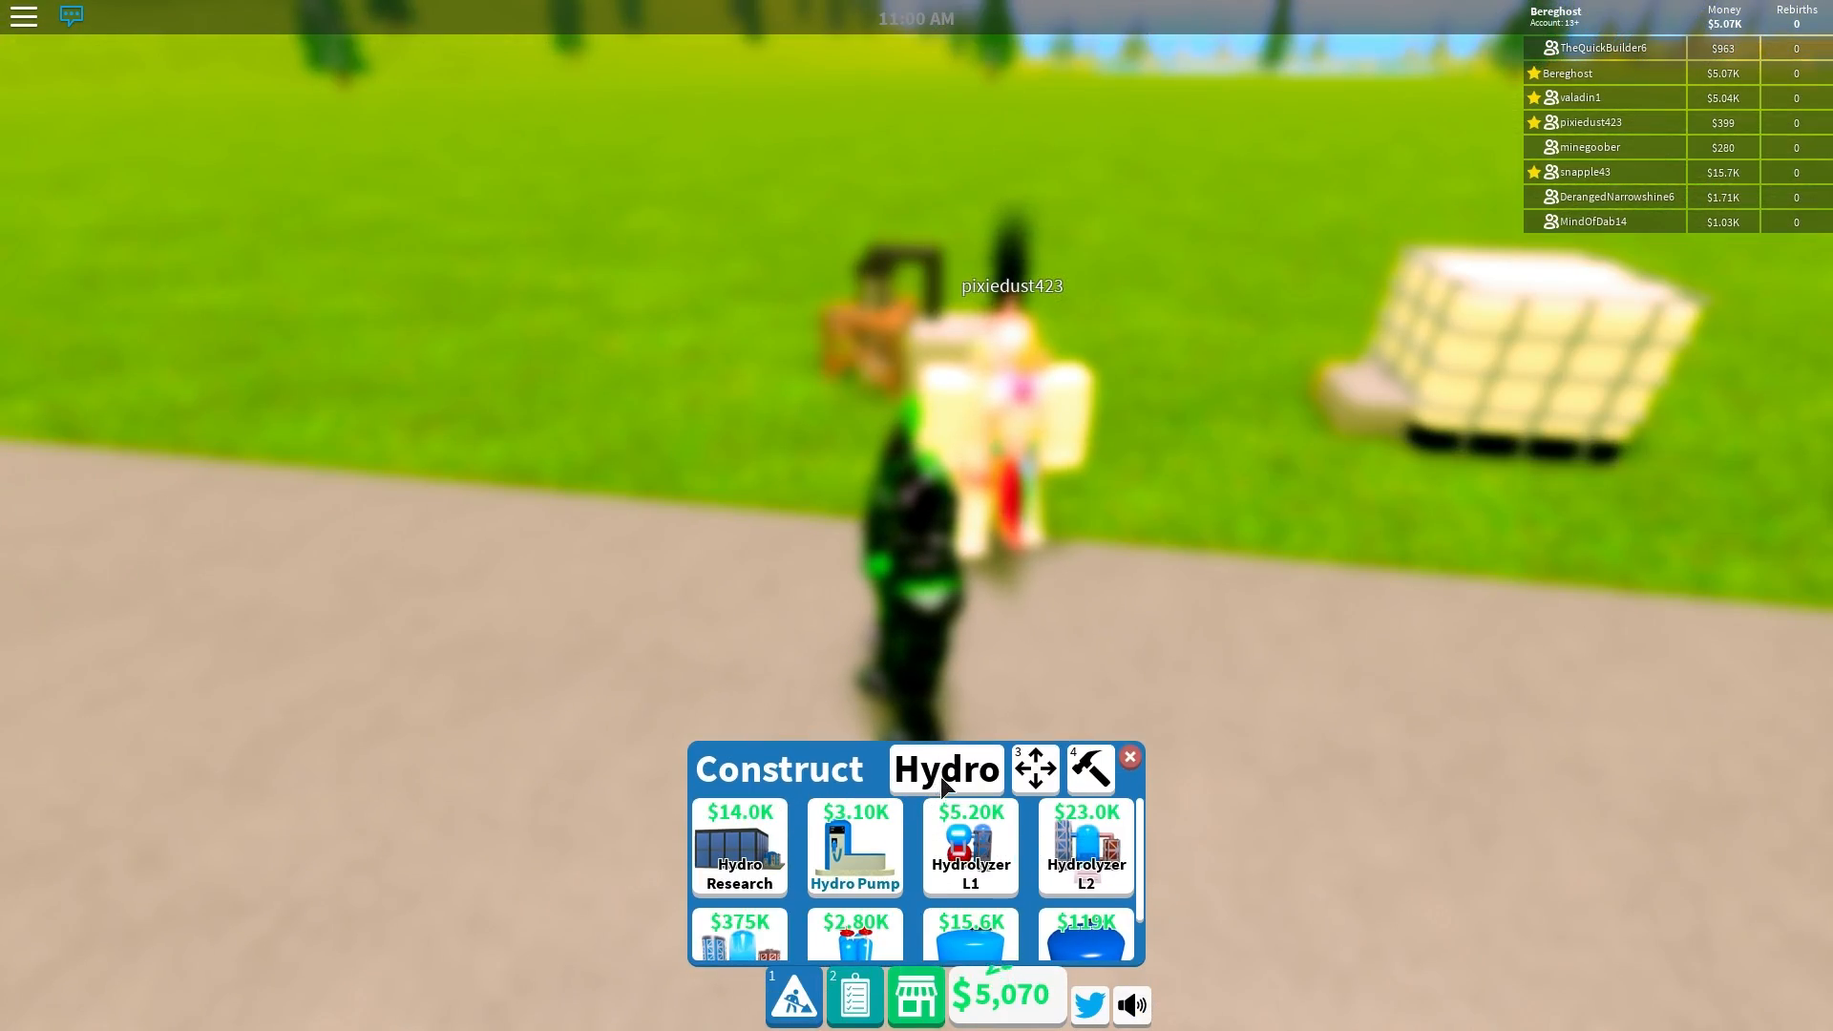
click(946, 770)
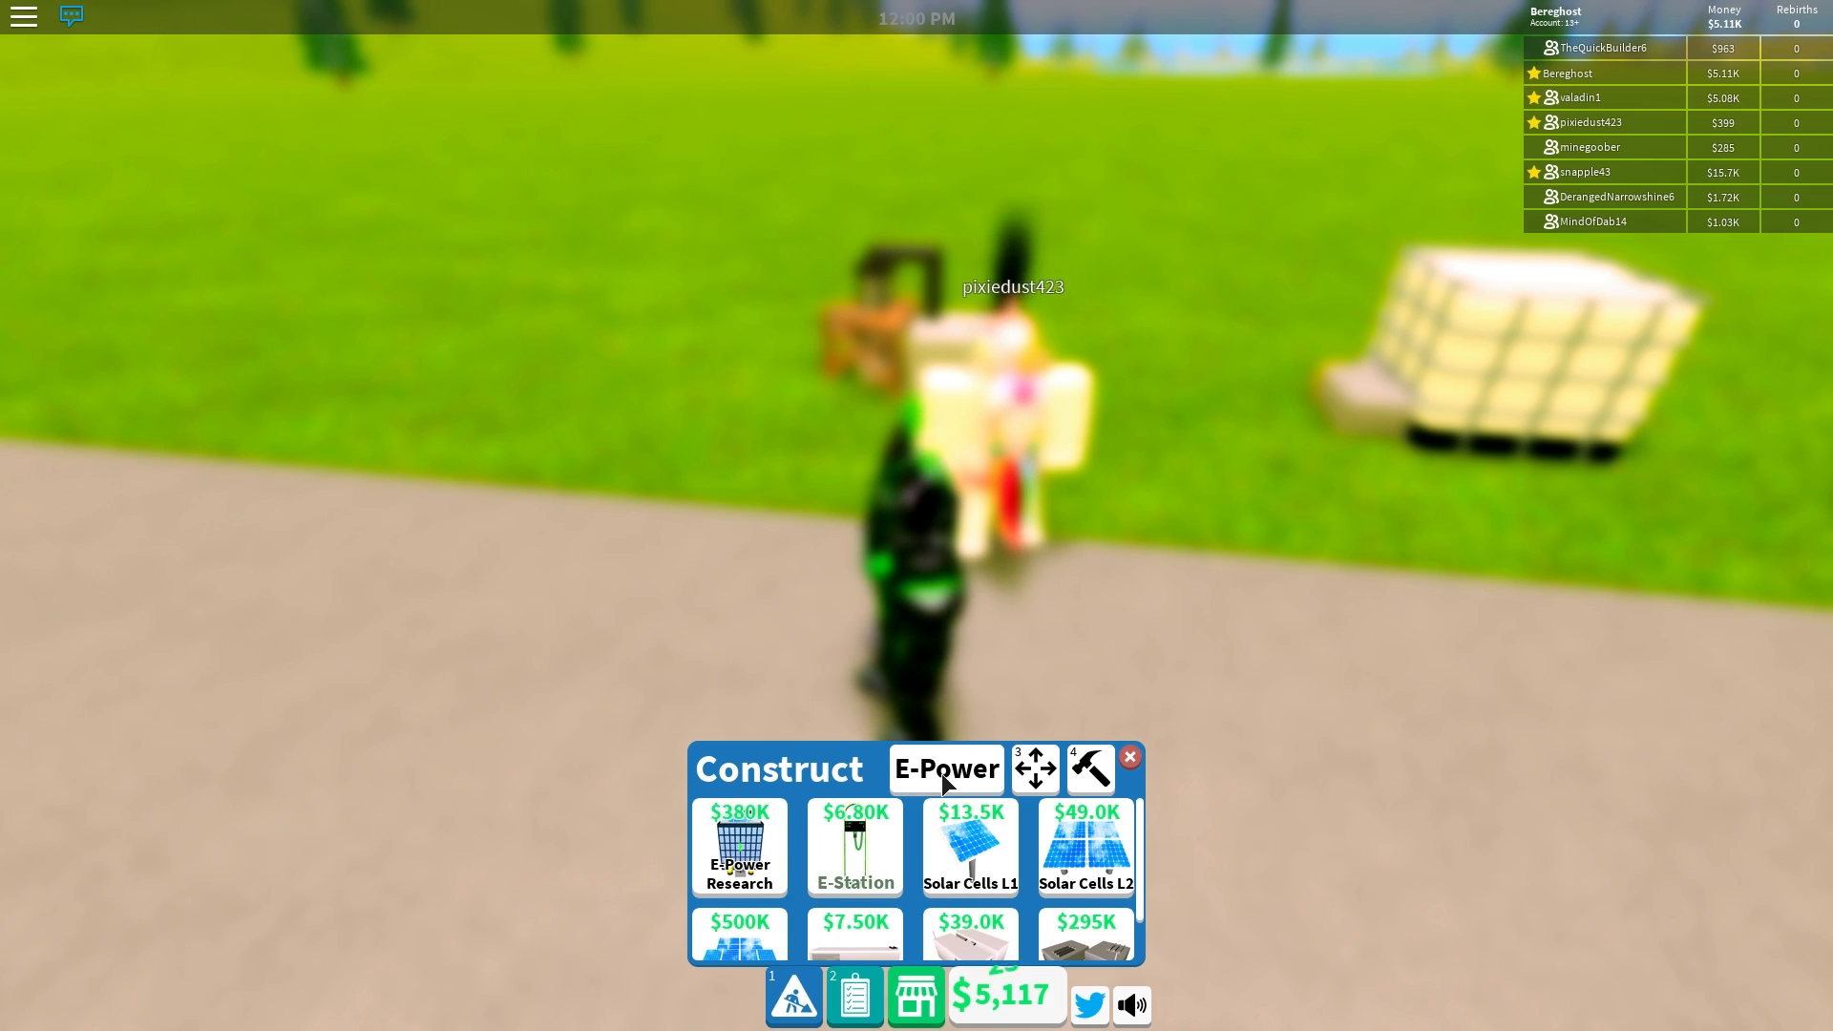
click(70, 17)
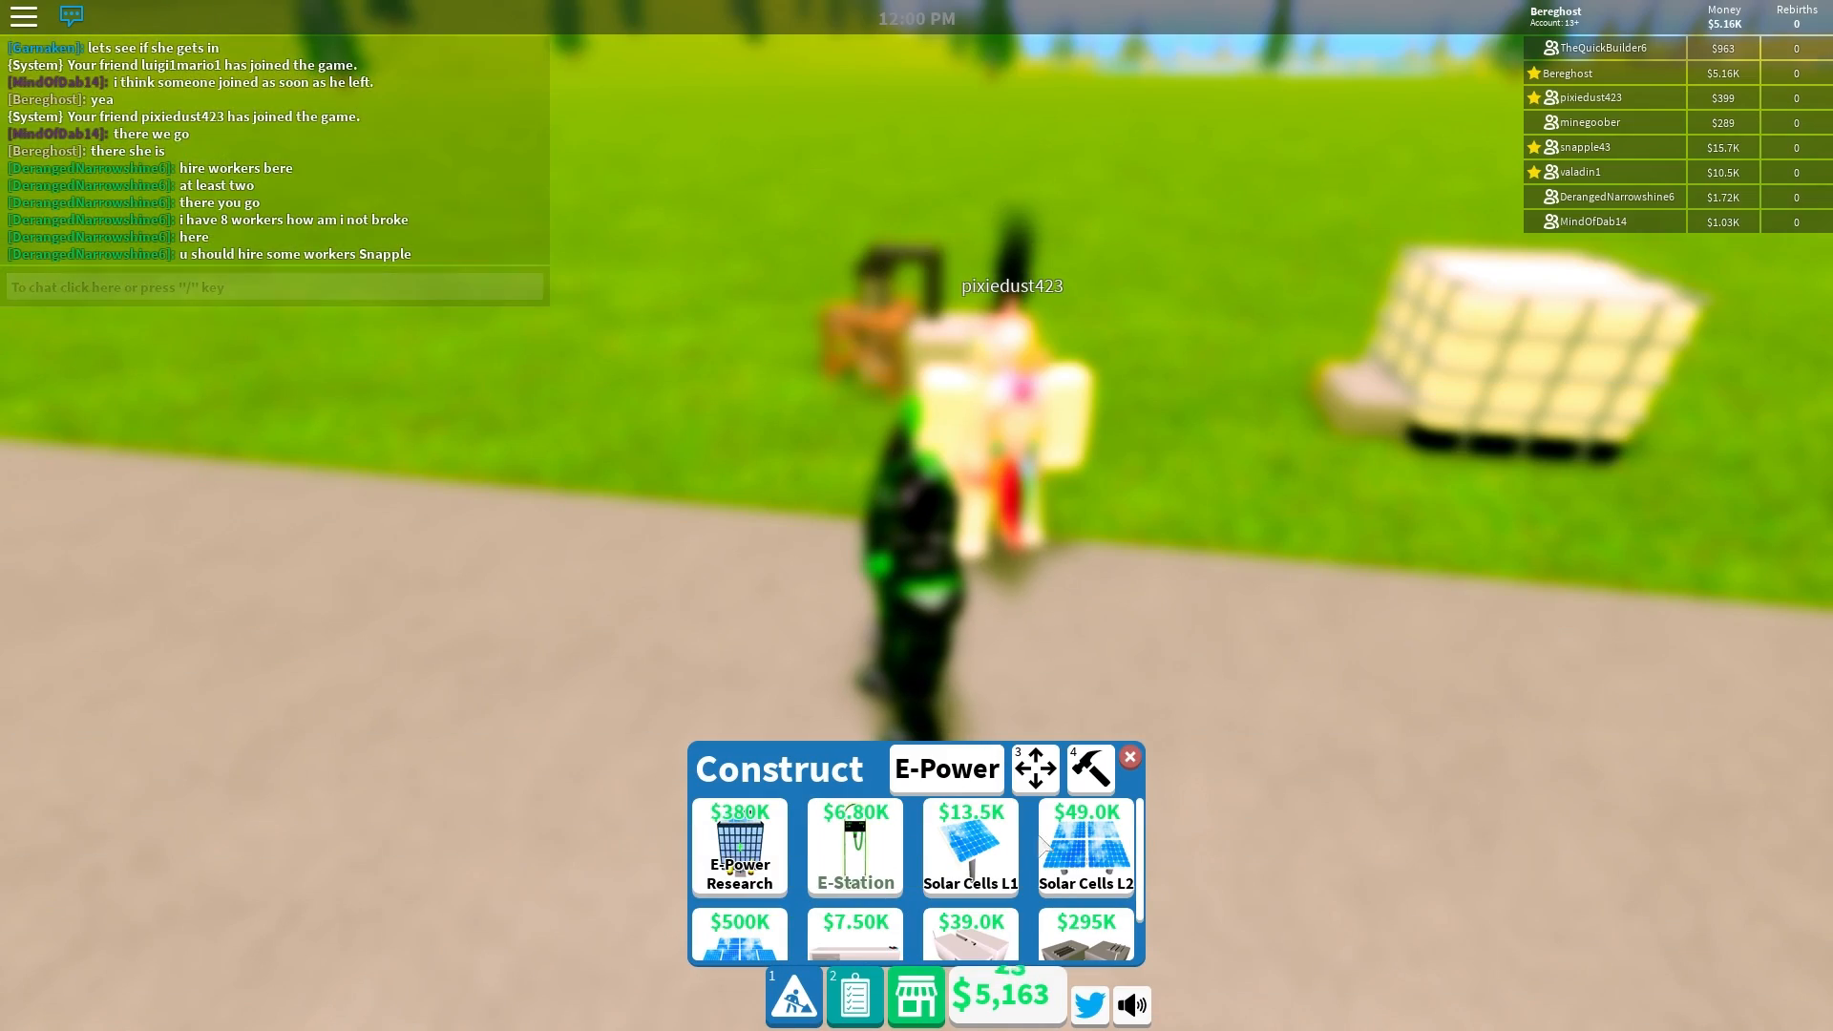
click(1128, 757)
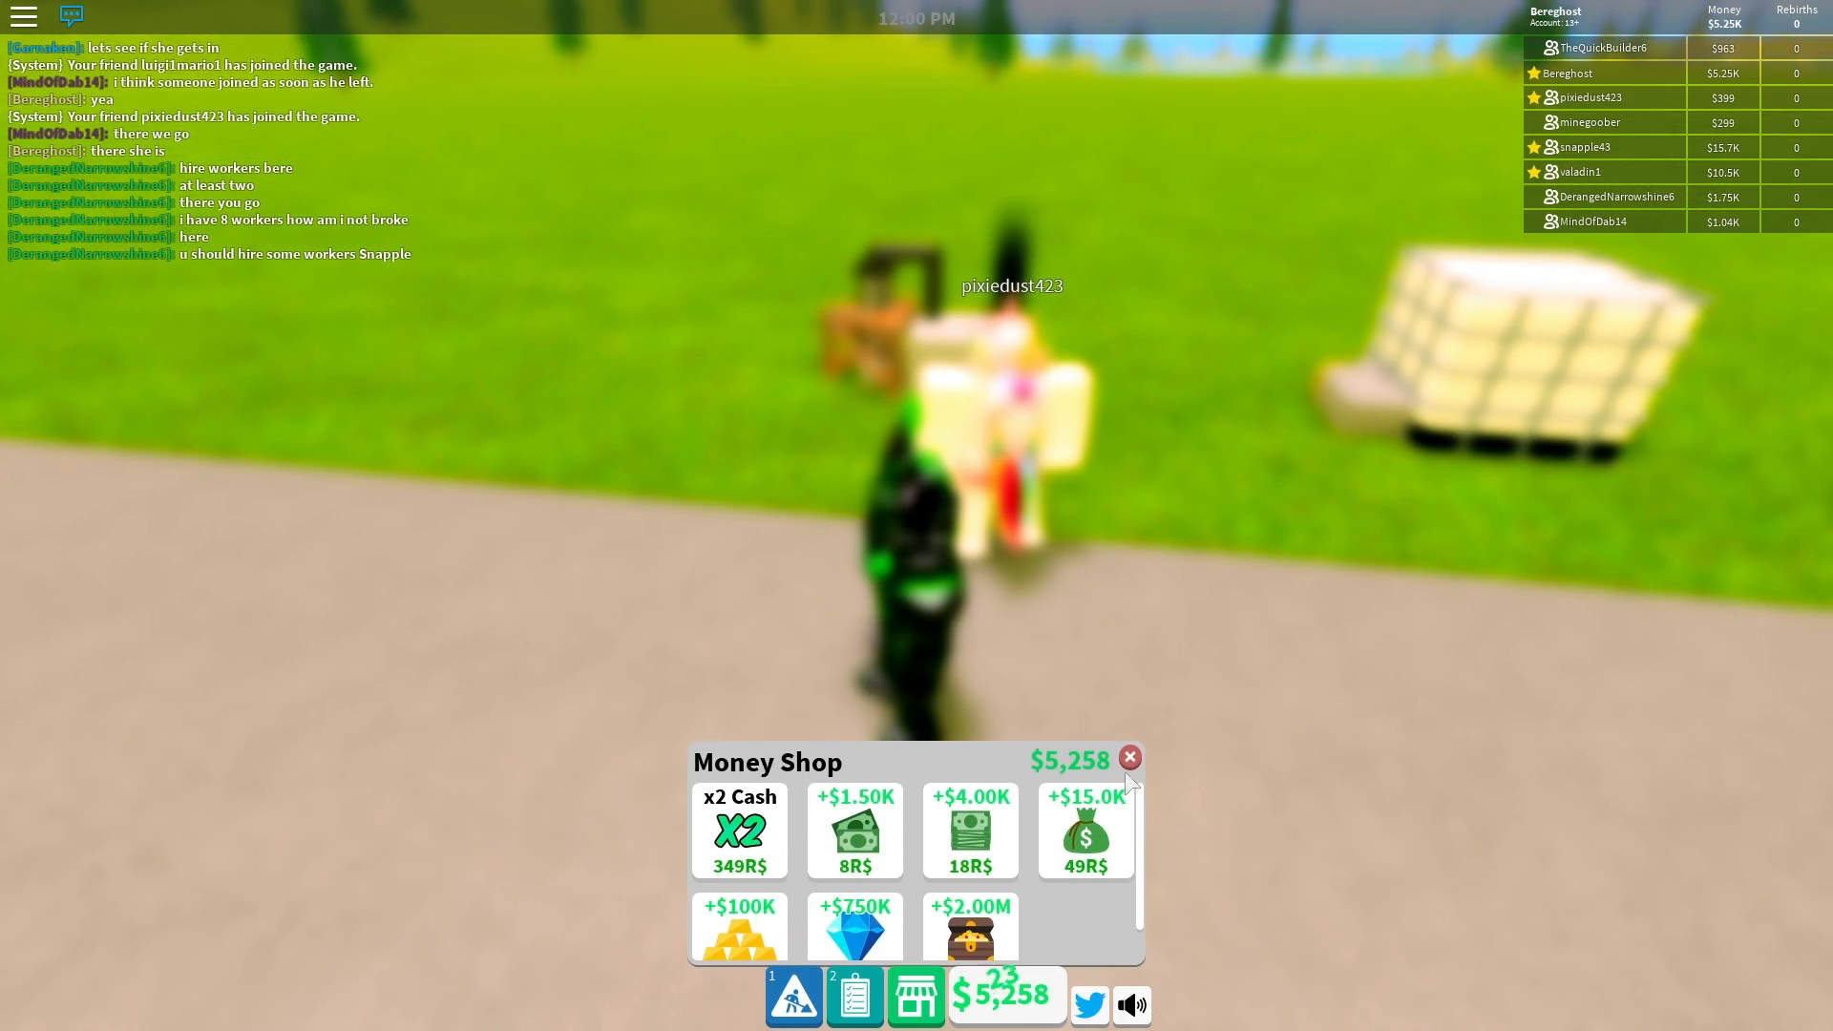
click(854, 995)
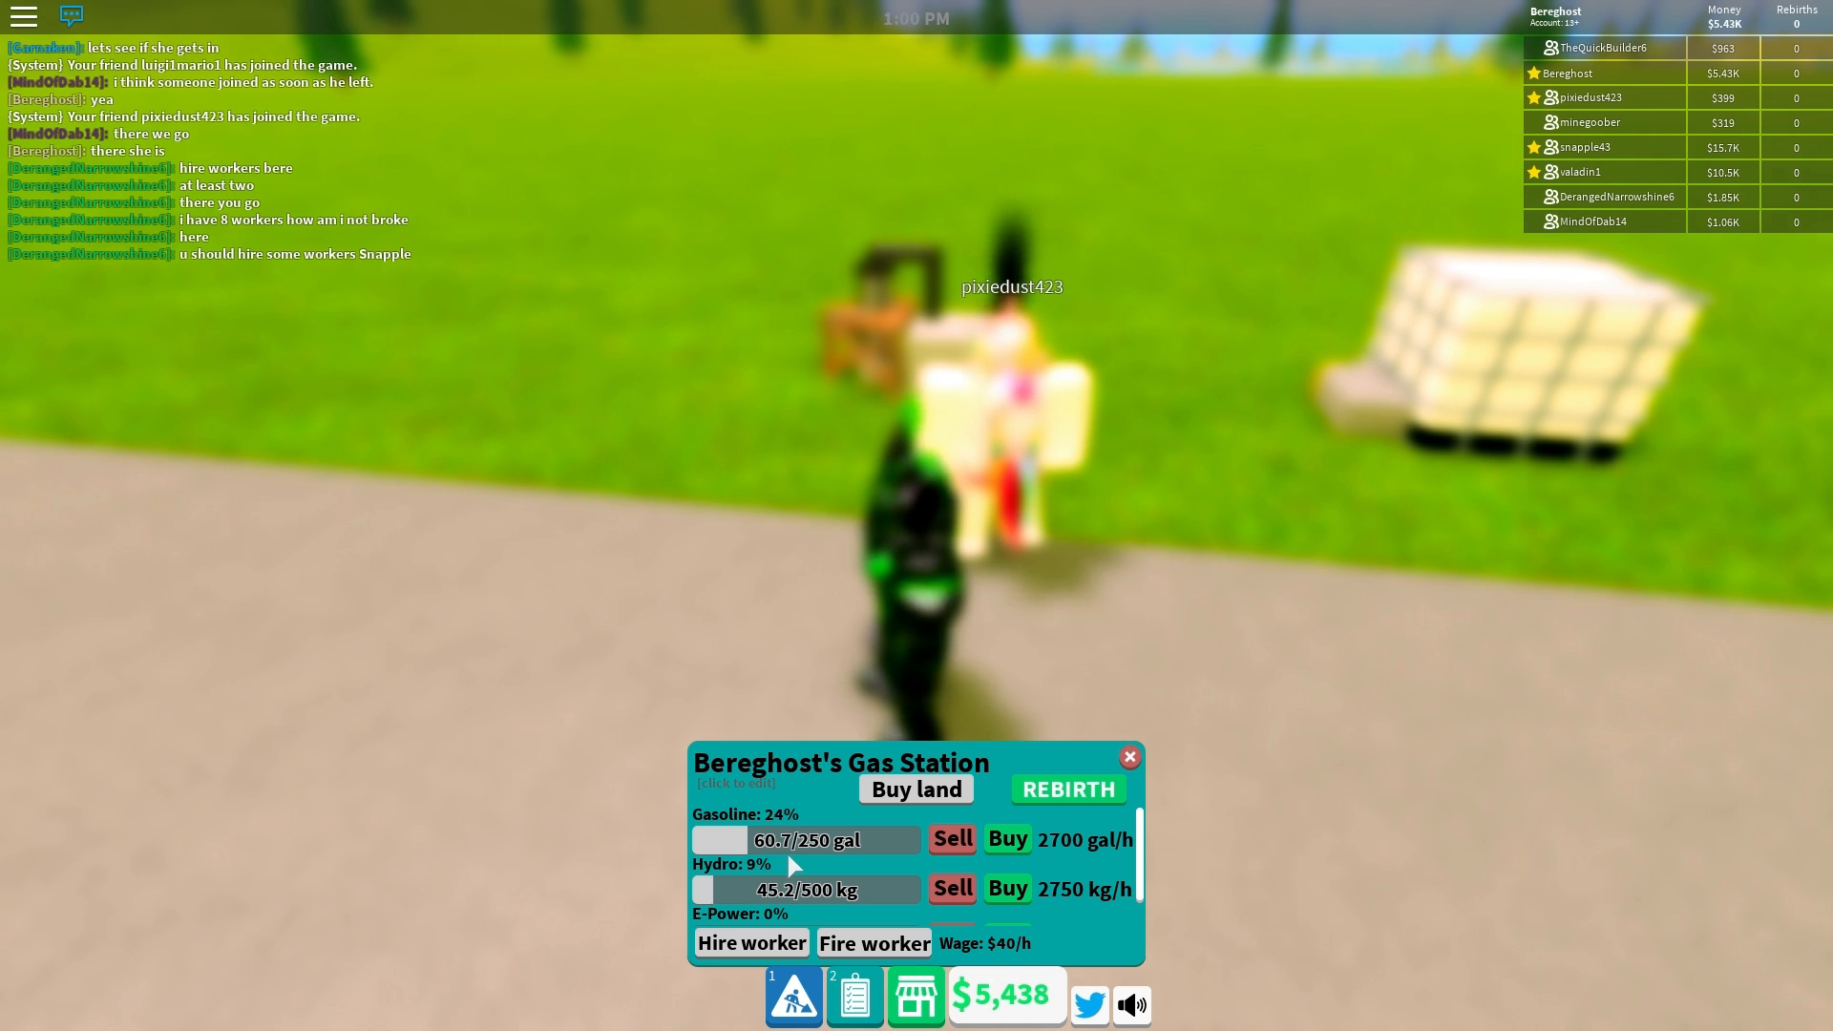
Step: Browse the building catalogue and check the station's fuel stock levels
click(952, 838)
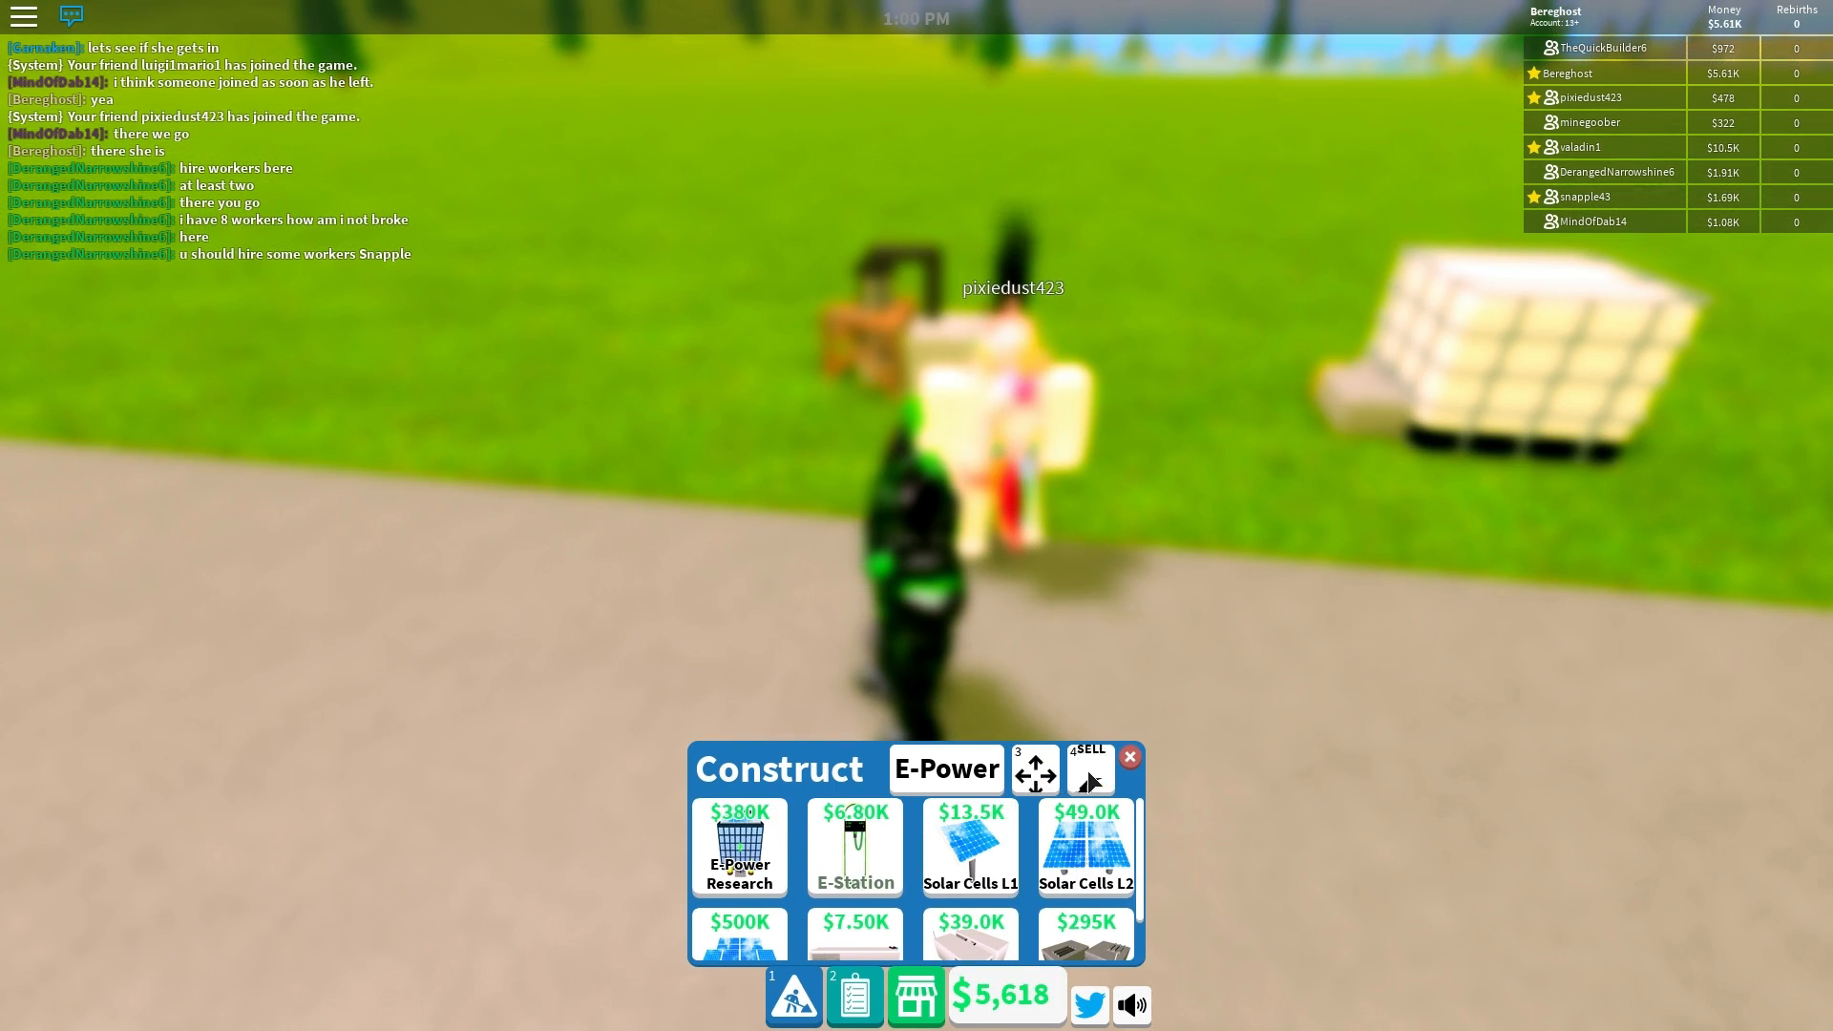
click(1129, 756)
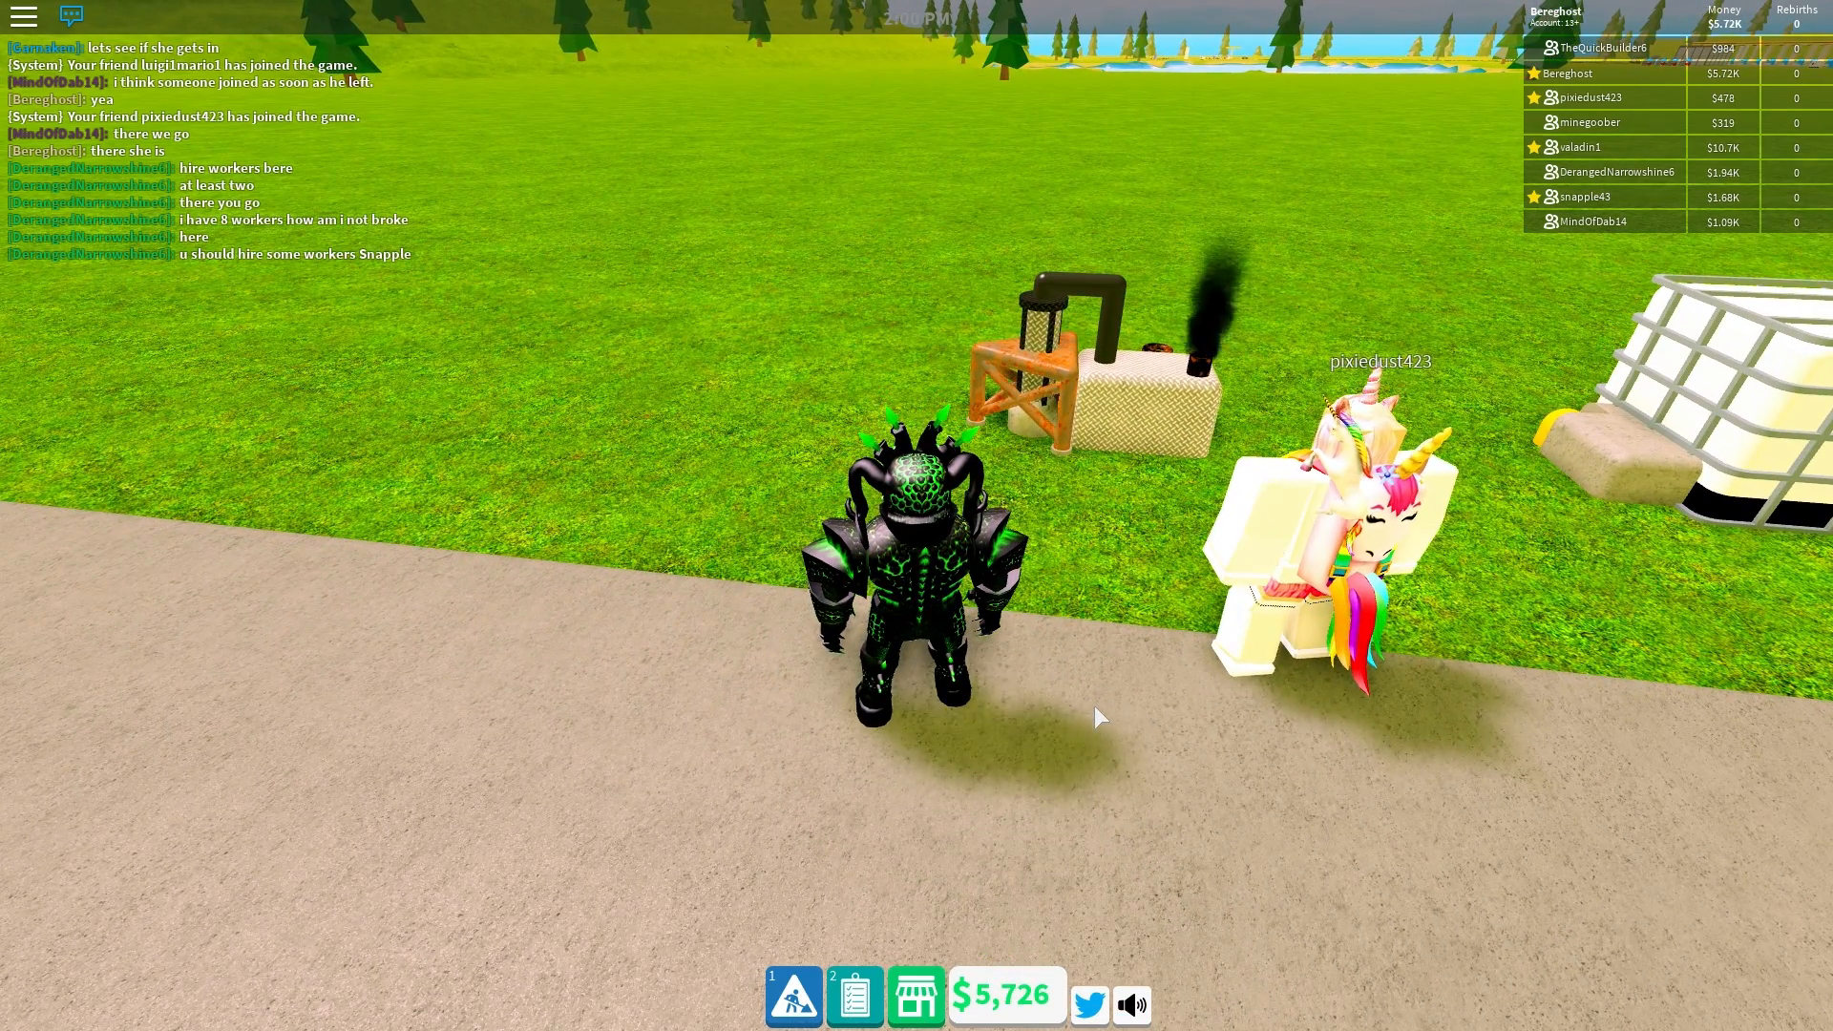
click(854, 1000)
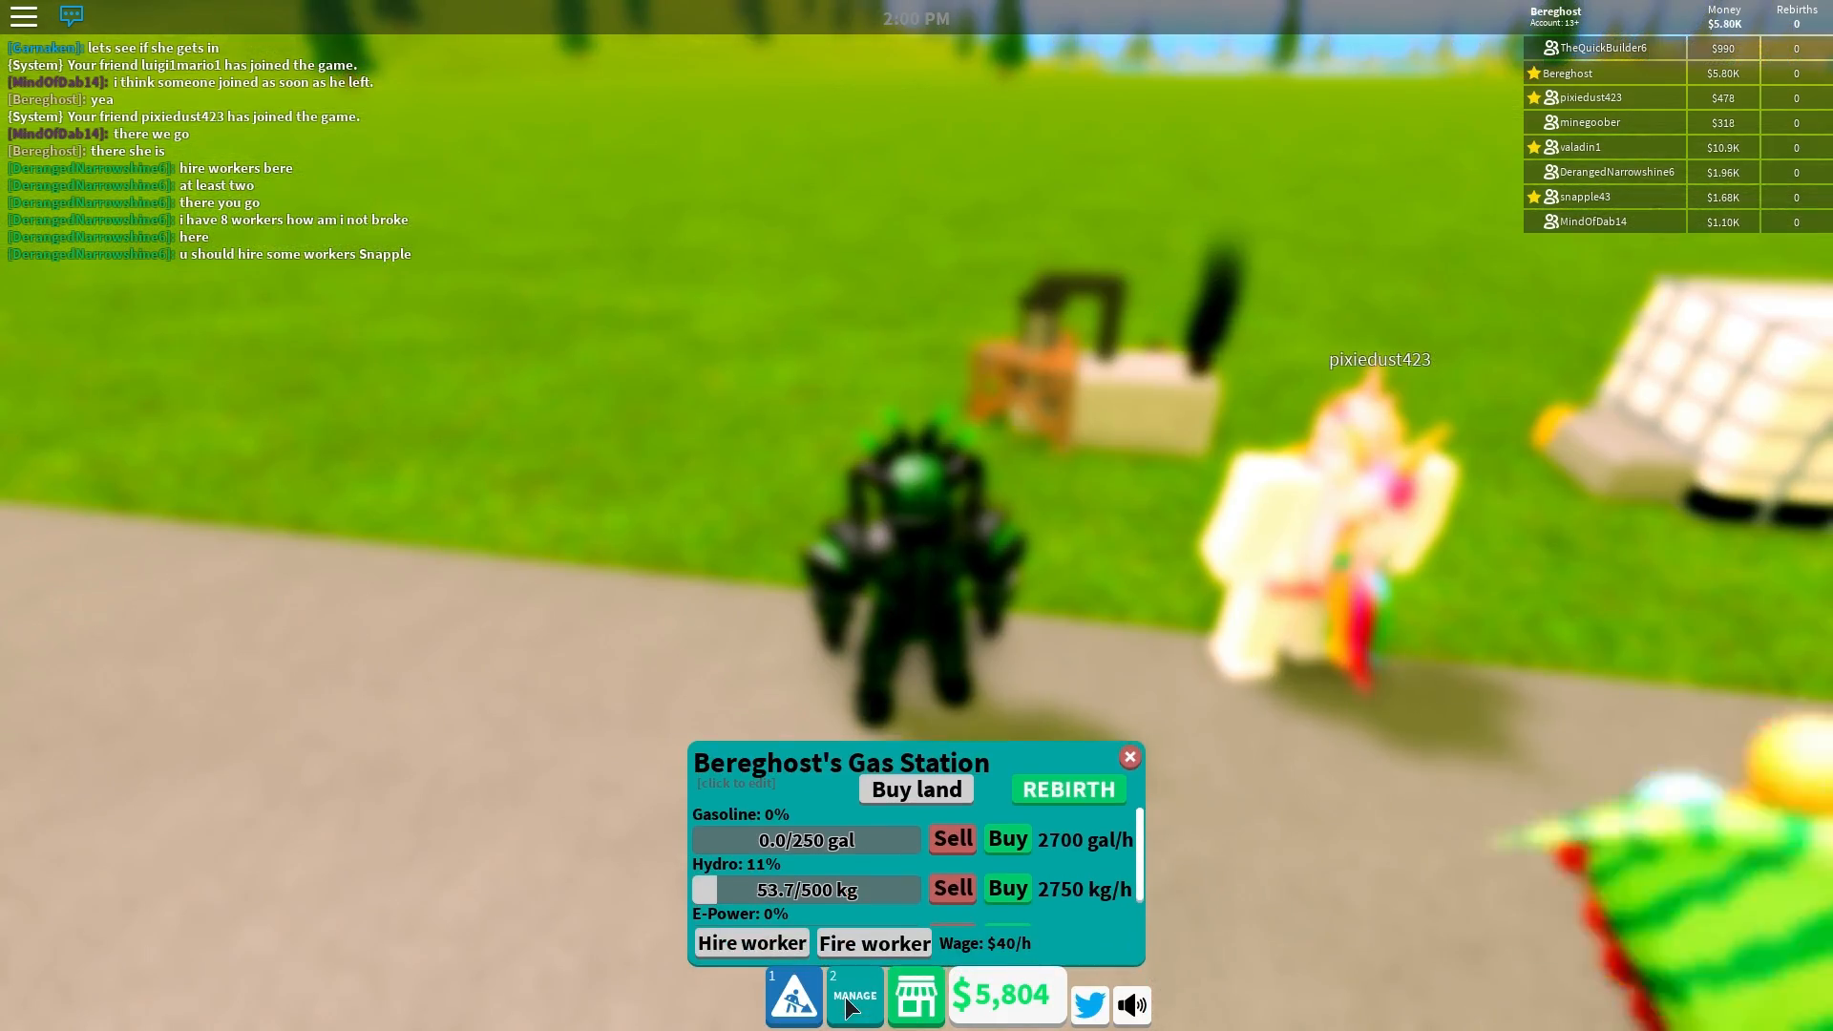
click(1128, 756)
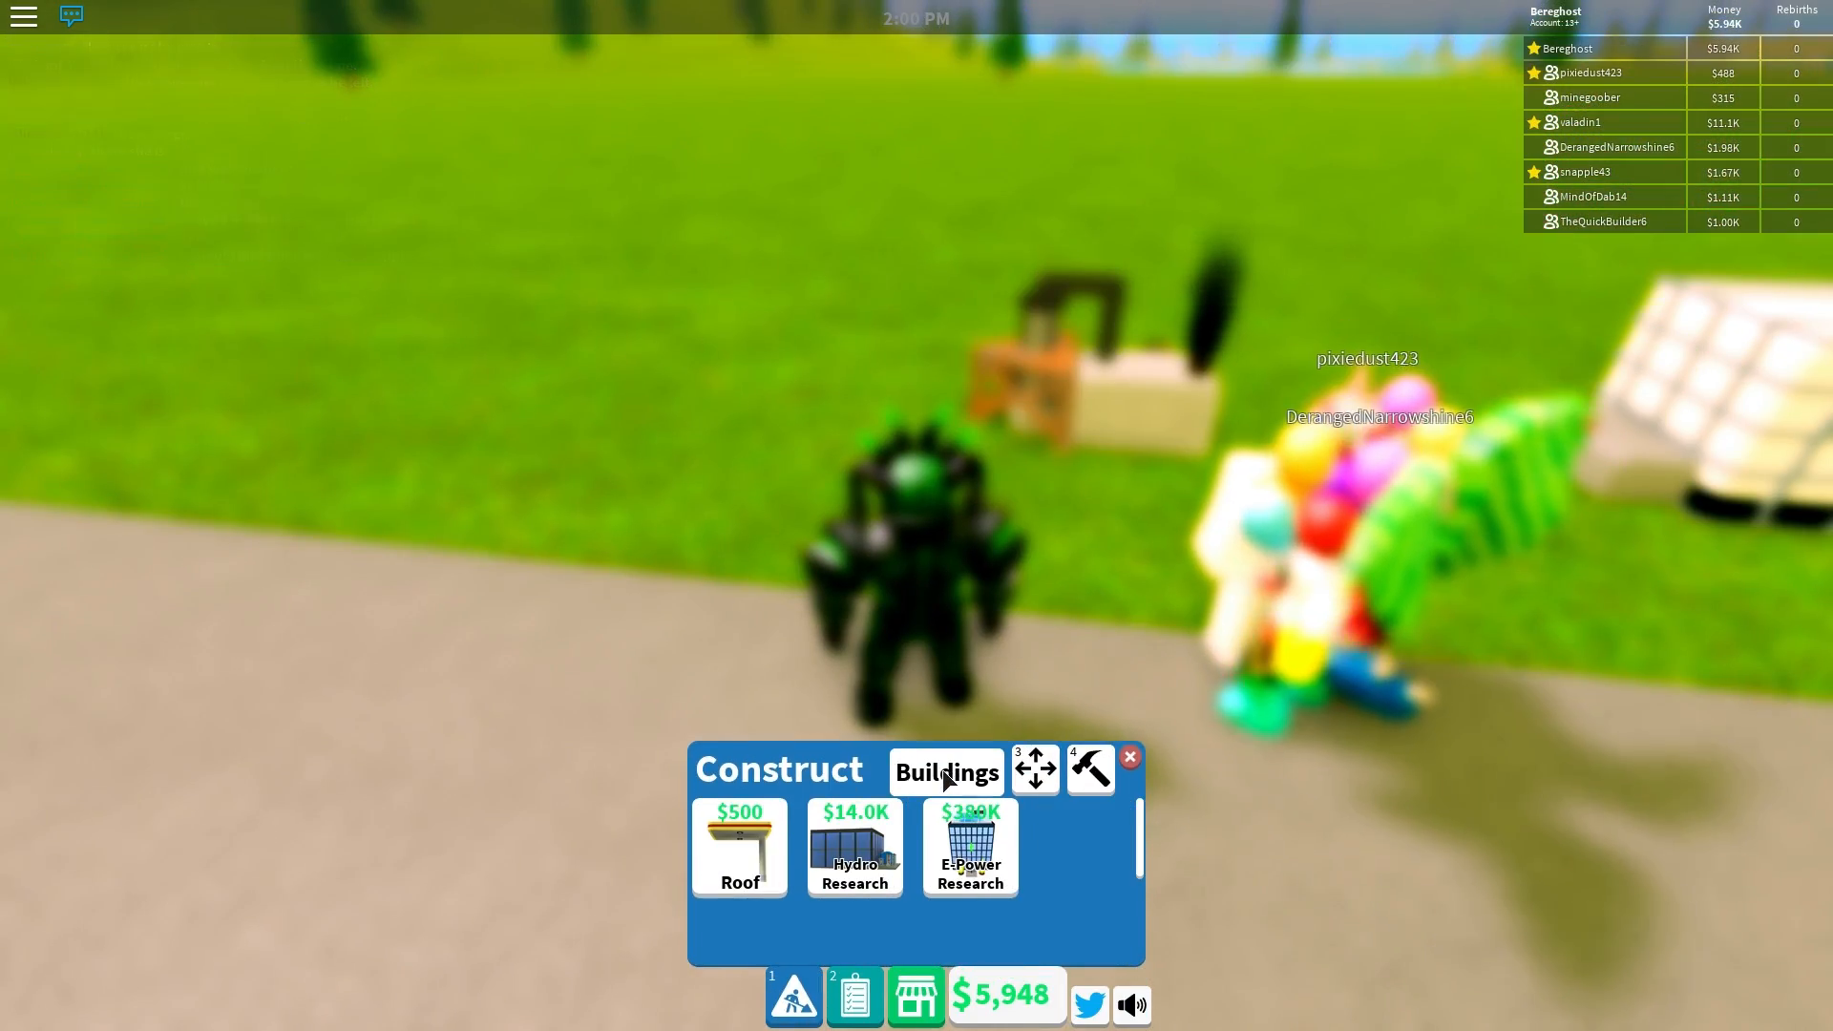
click(947, 770)
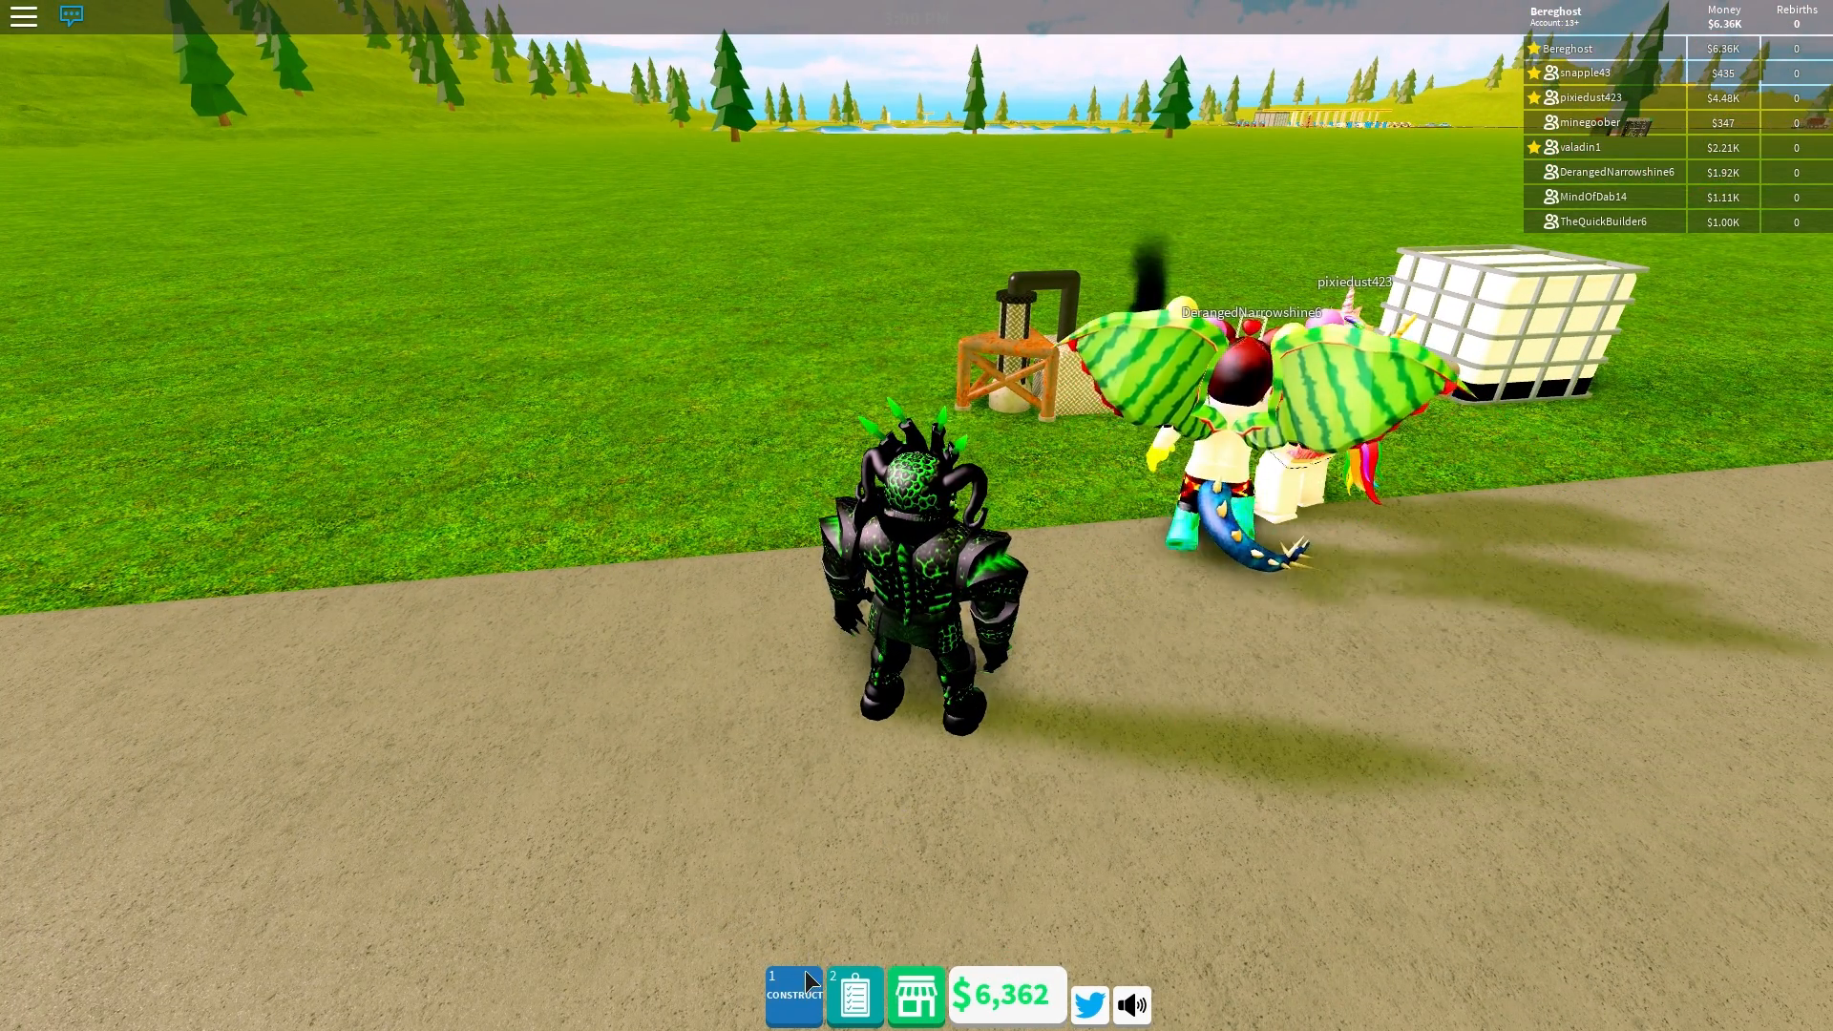
Step: Show the Gasoline buildings, listing gas pumps and oil wells
click(793, 995)
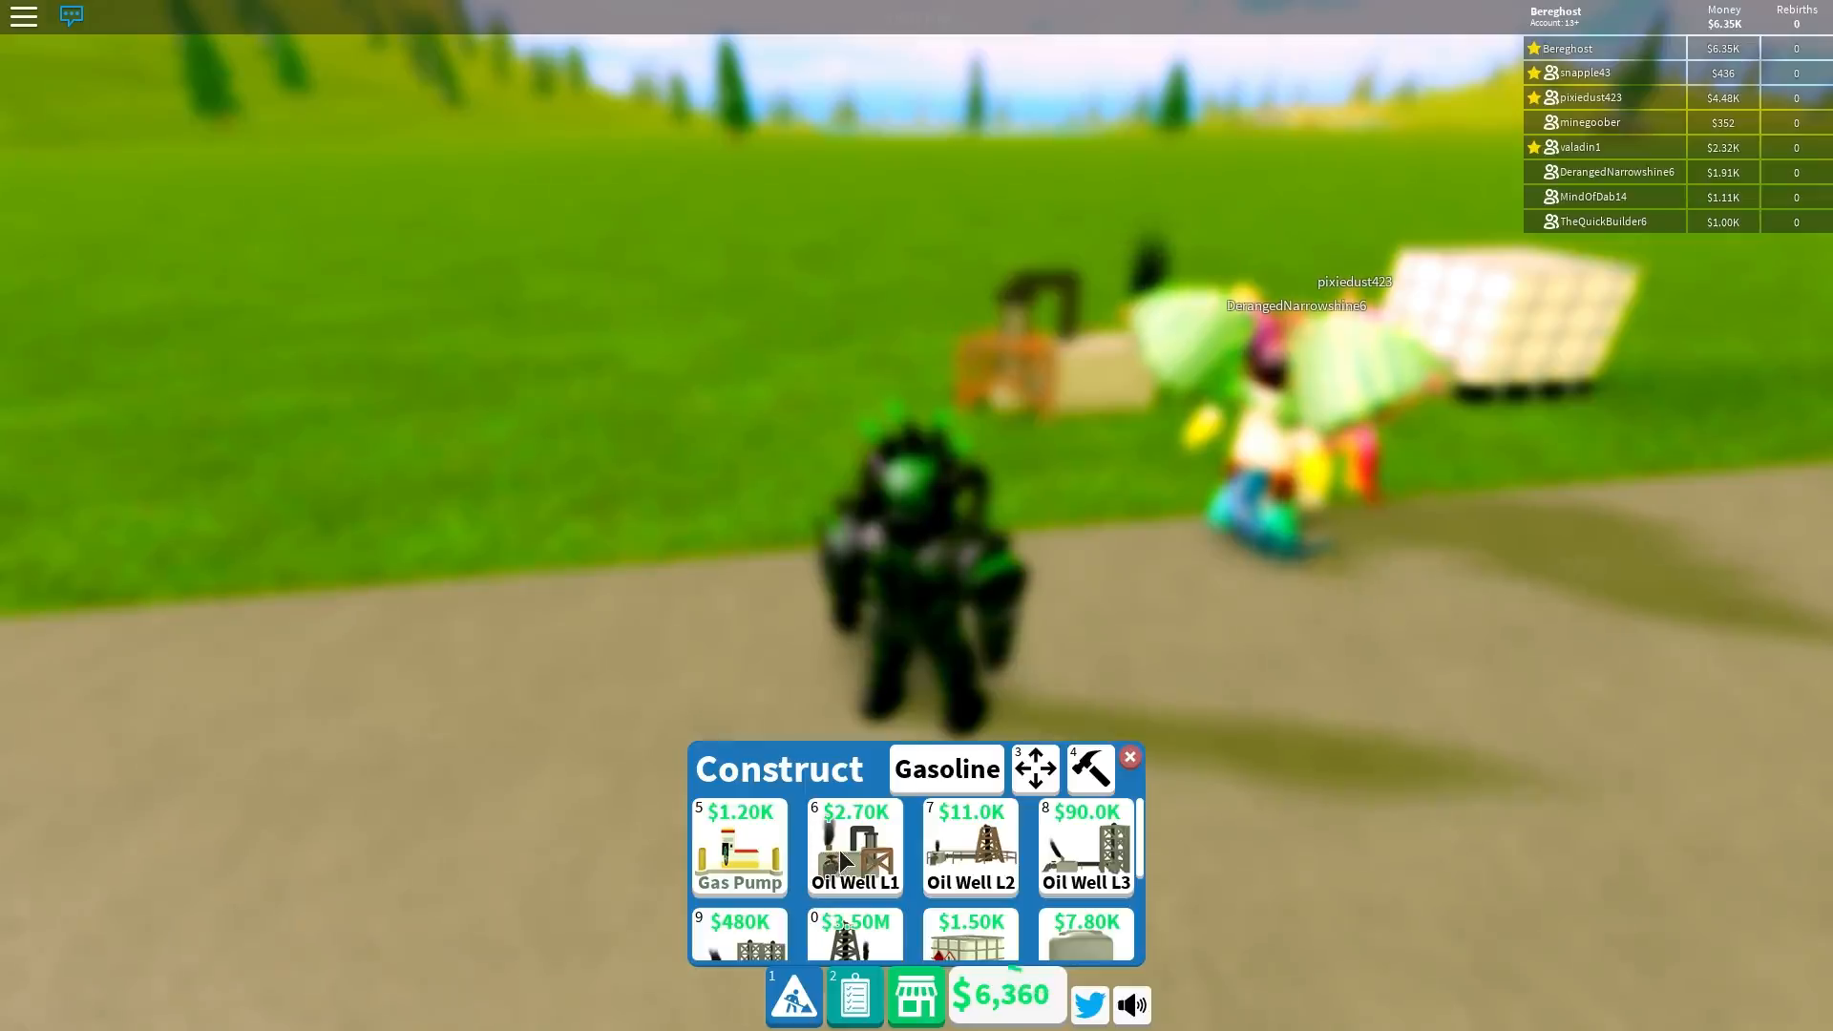
Step: Walk to the fuel truck at the pump and bring up Gasoline buildings again
click(1128, 756)
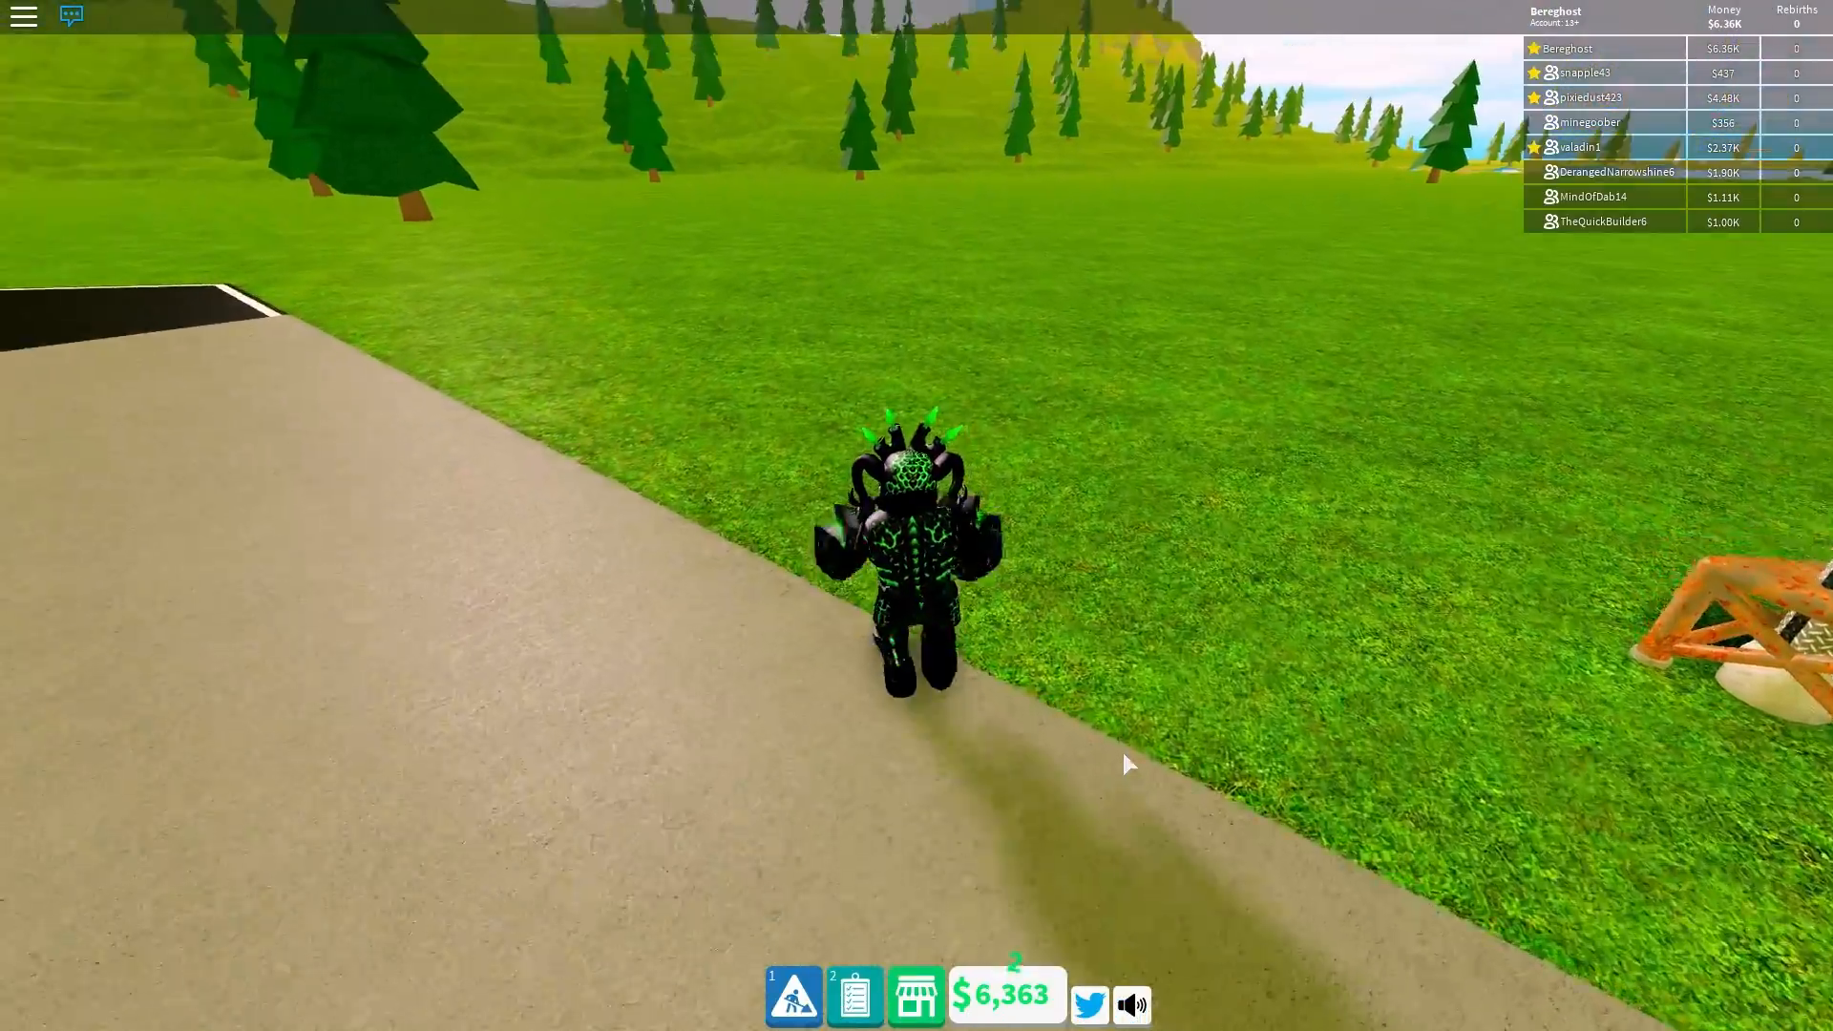
key(w)
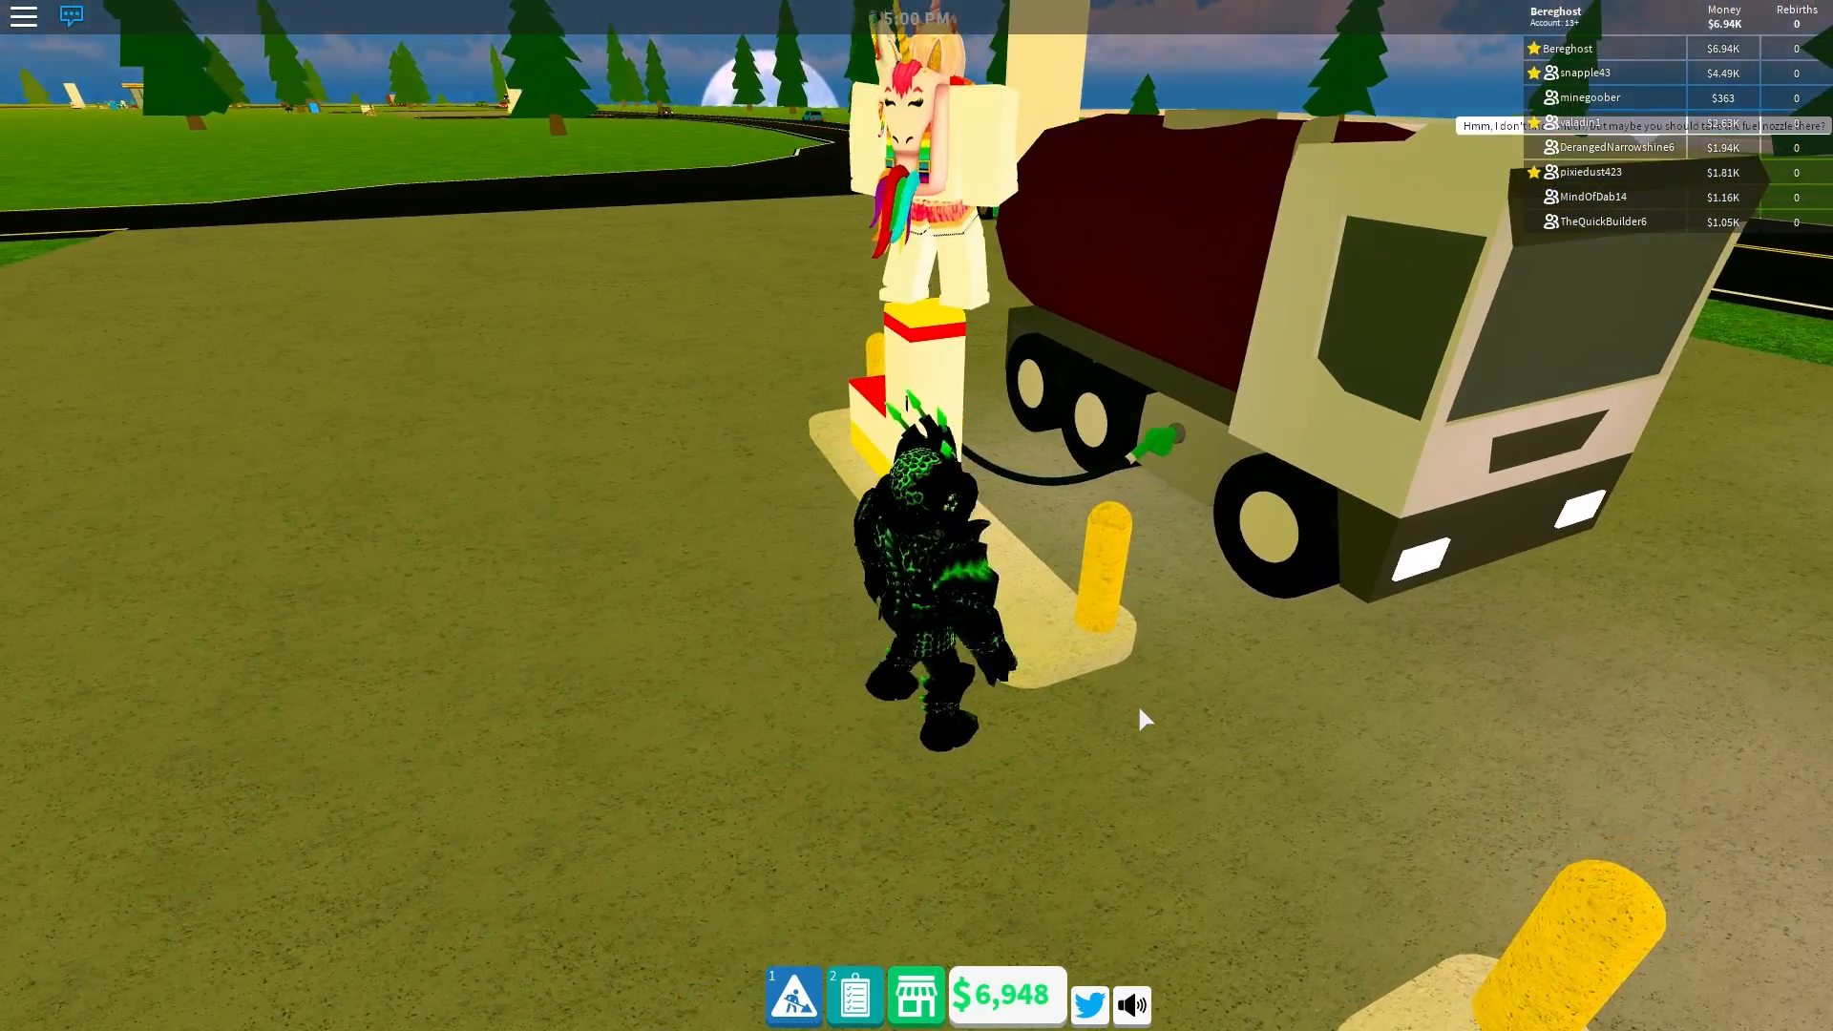
click(793, 993)
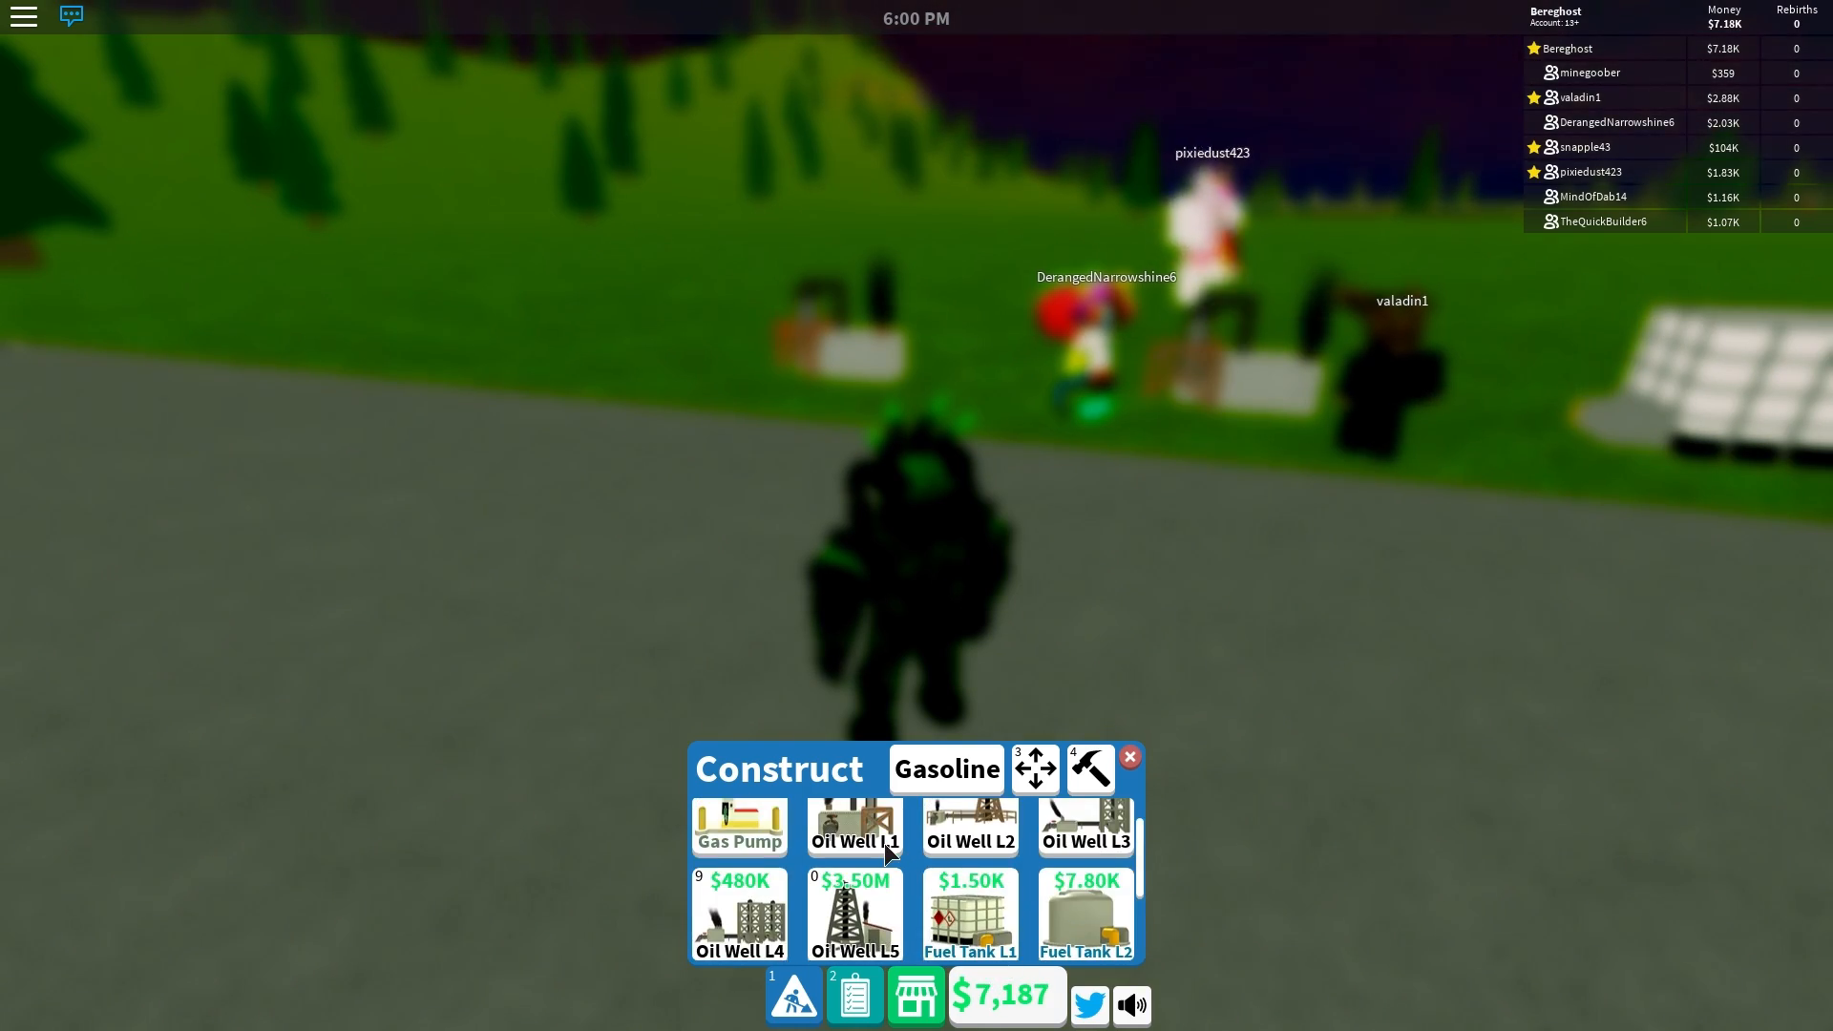
Step: Scroll through the larger oil wells and fuel tanks, then close the catalogue
scroll(down, 3)
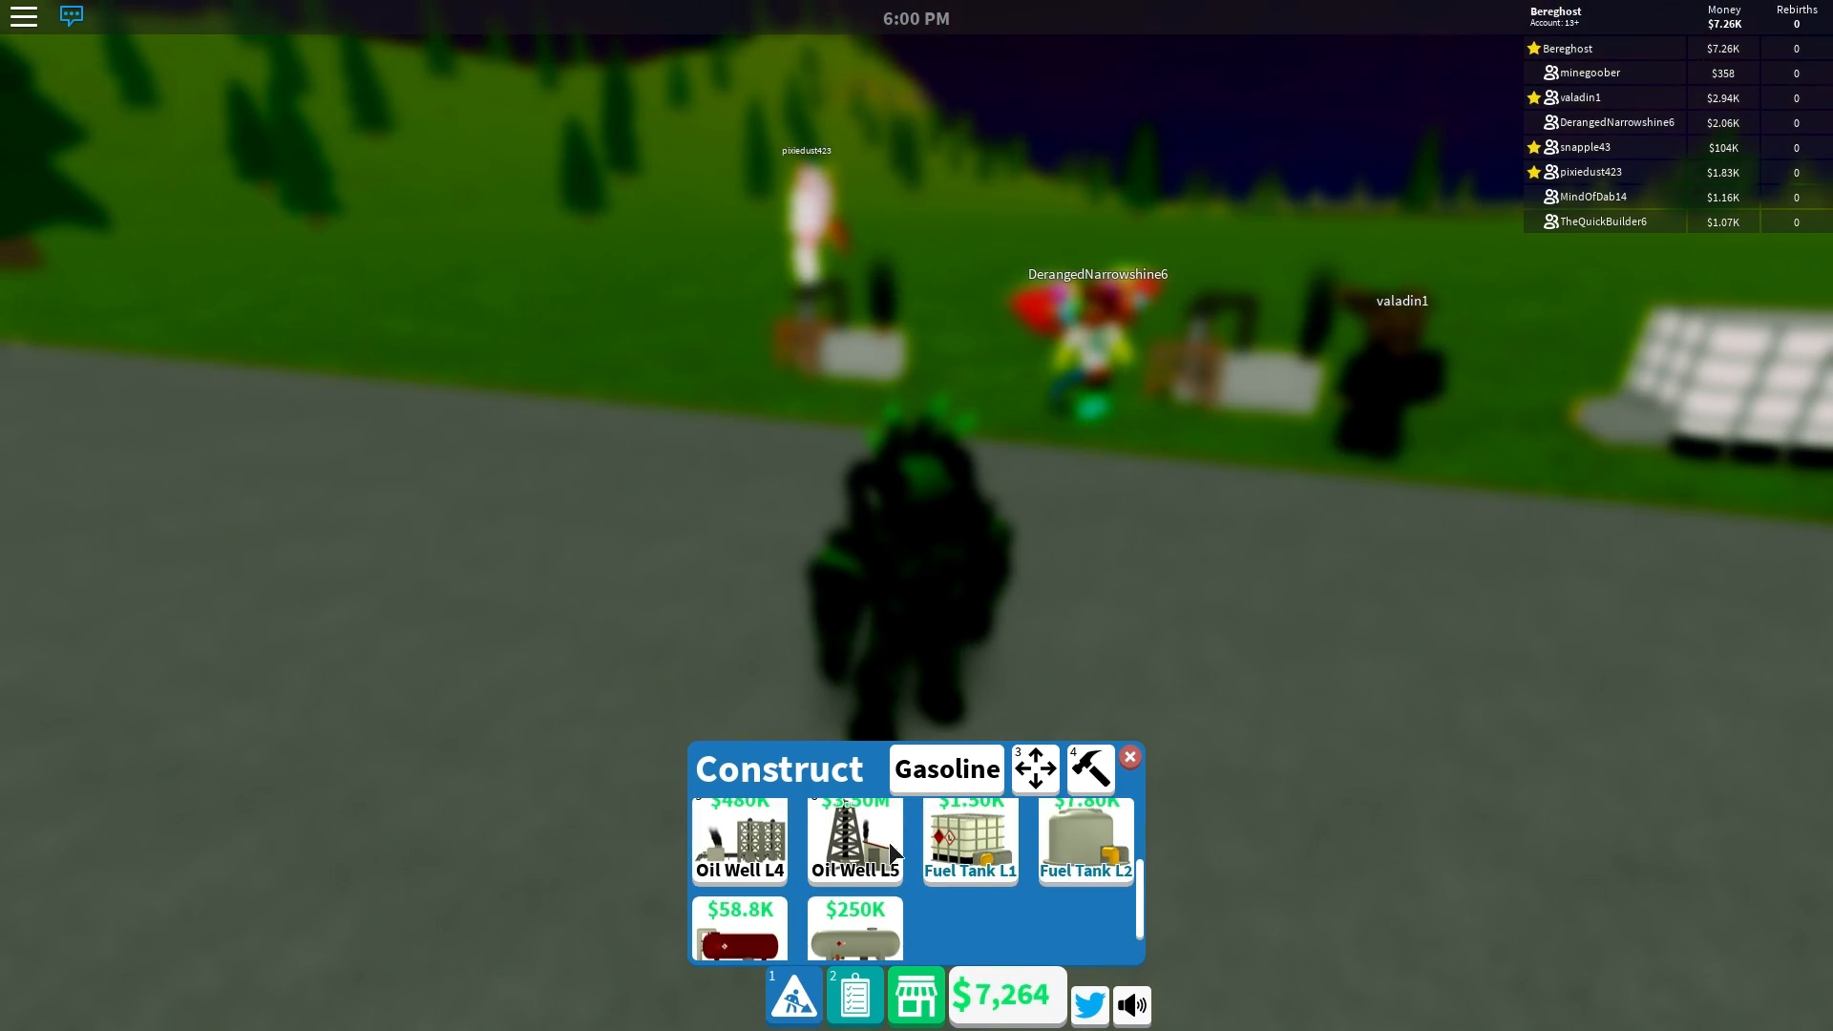
click(1130, 756)
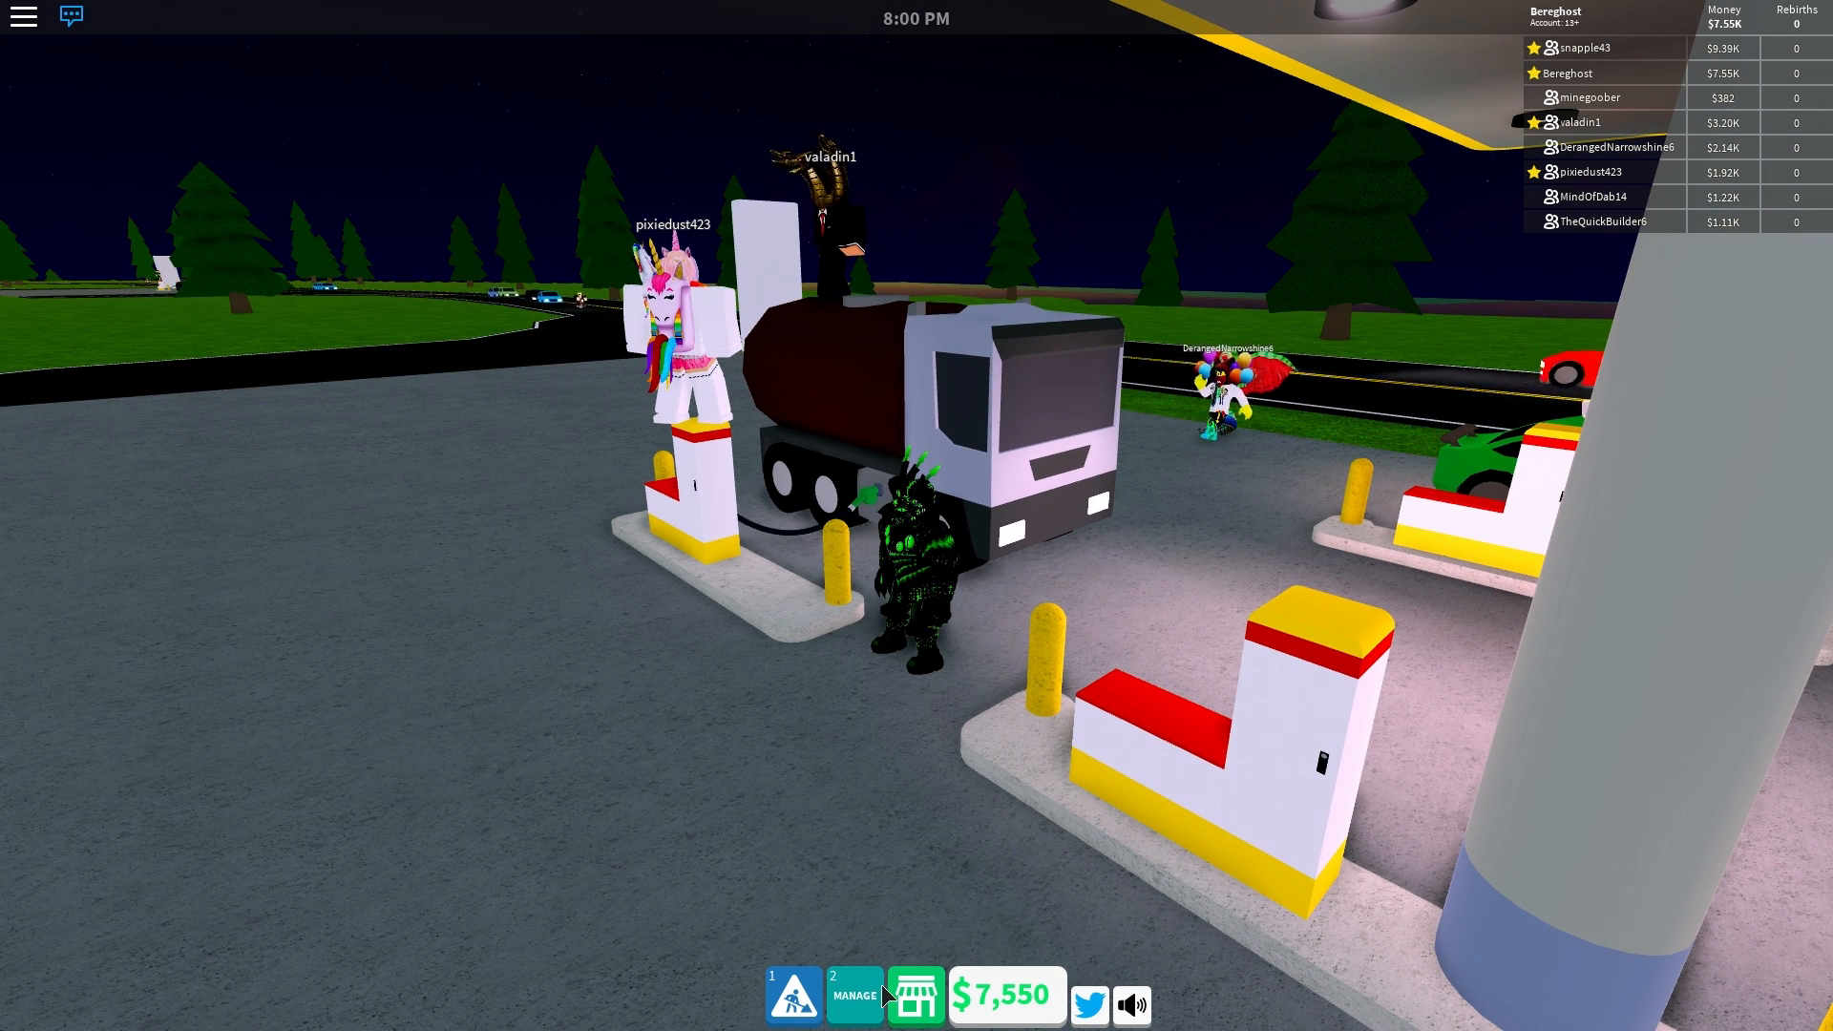
click(853, 1004)
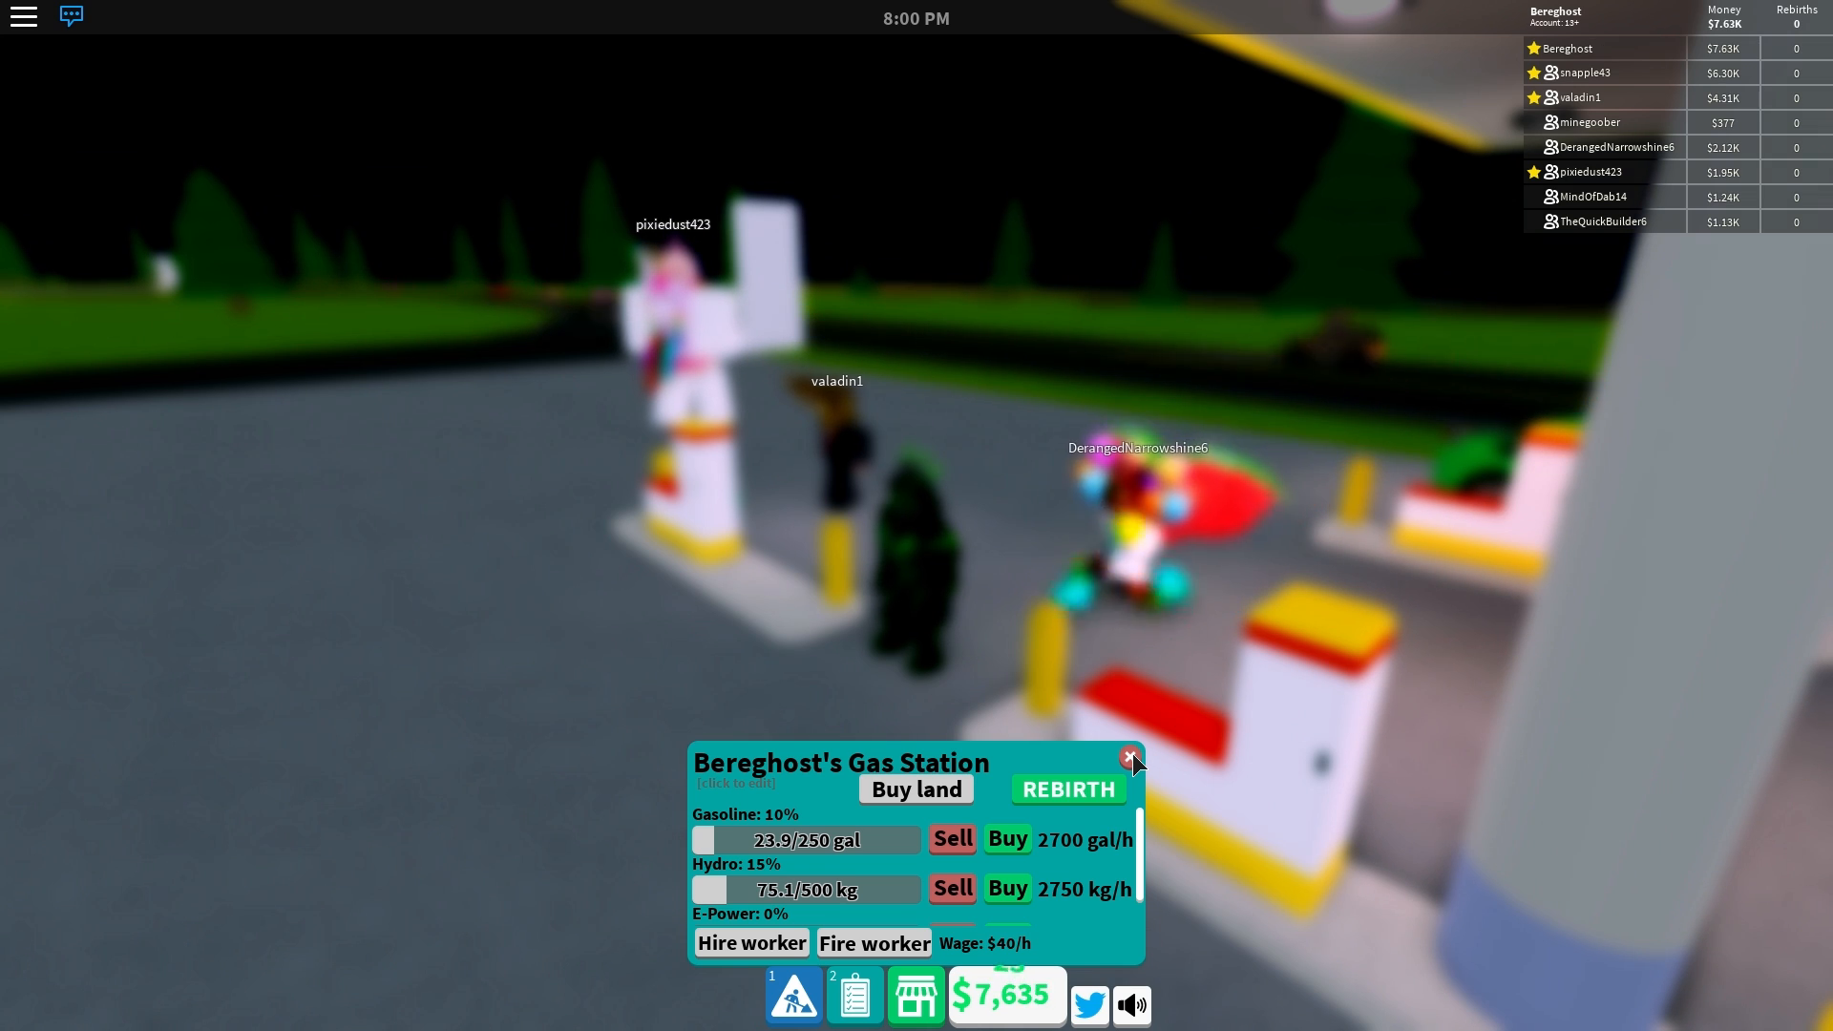
click(1128, 757)
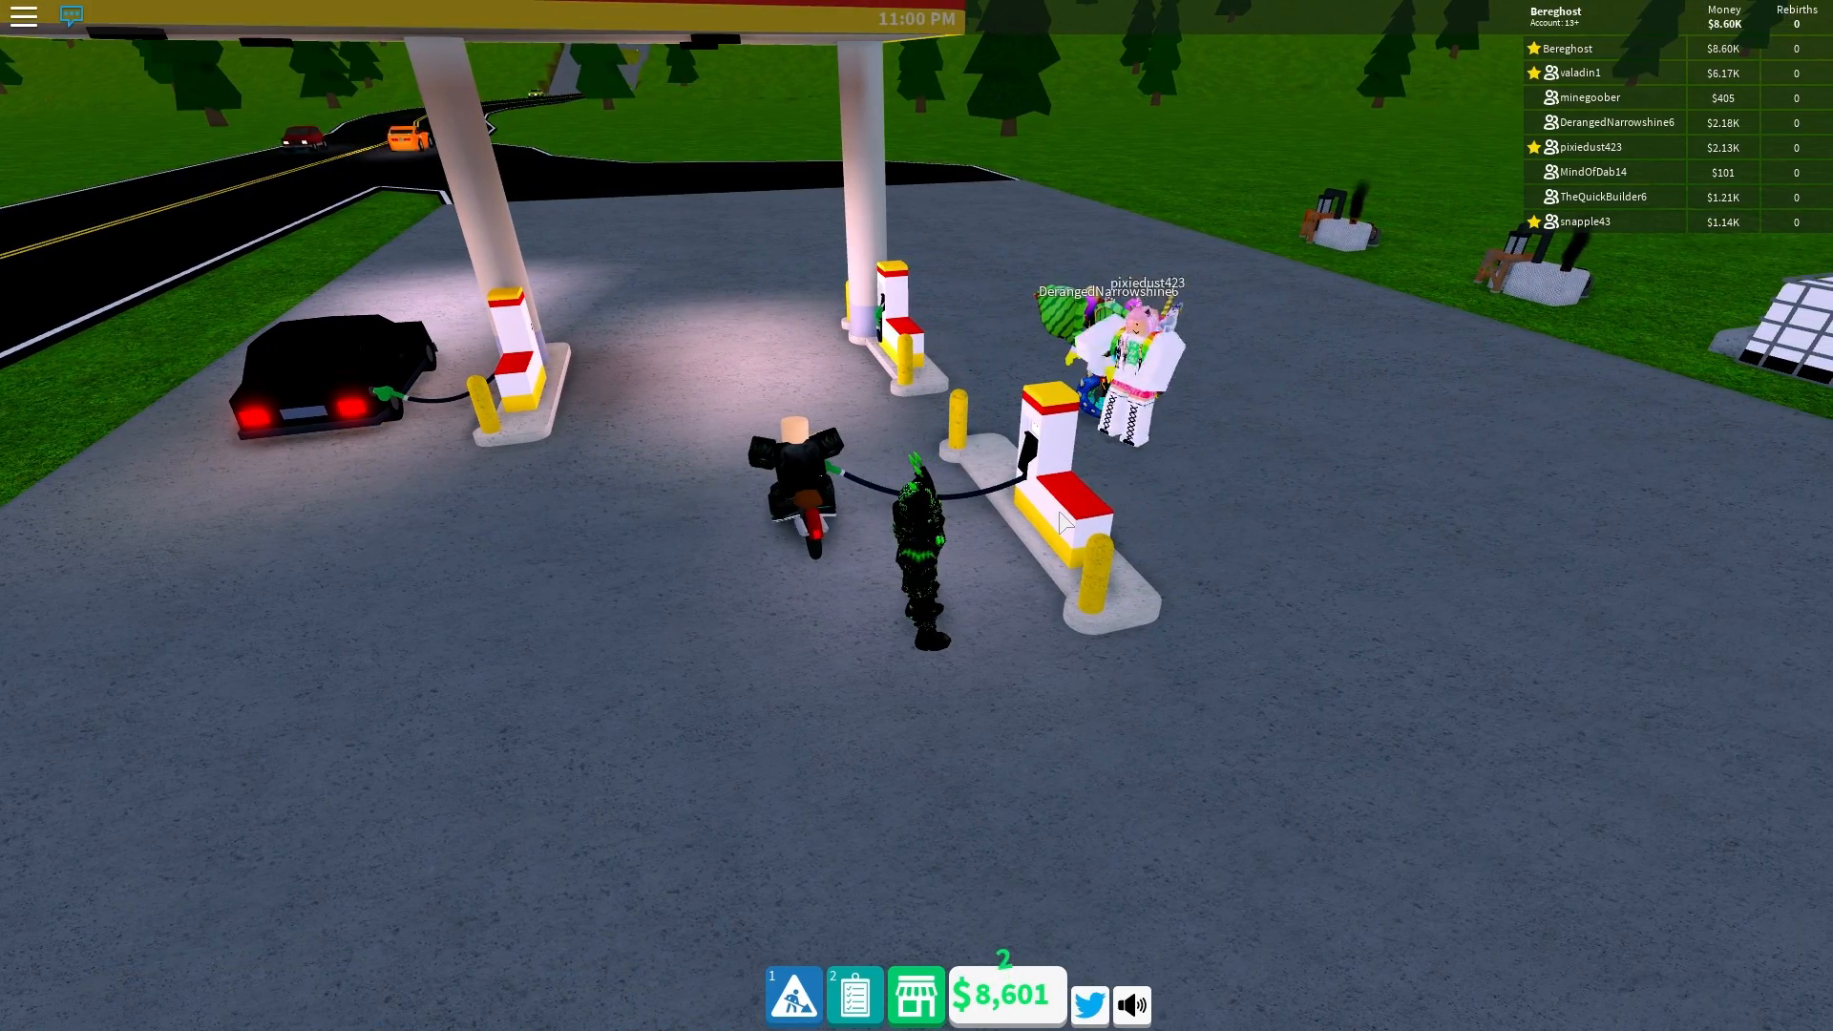
Step: Check the station overview, then bring up the island map listing Bereghost at plot 3
click(854, 994)
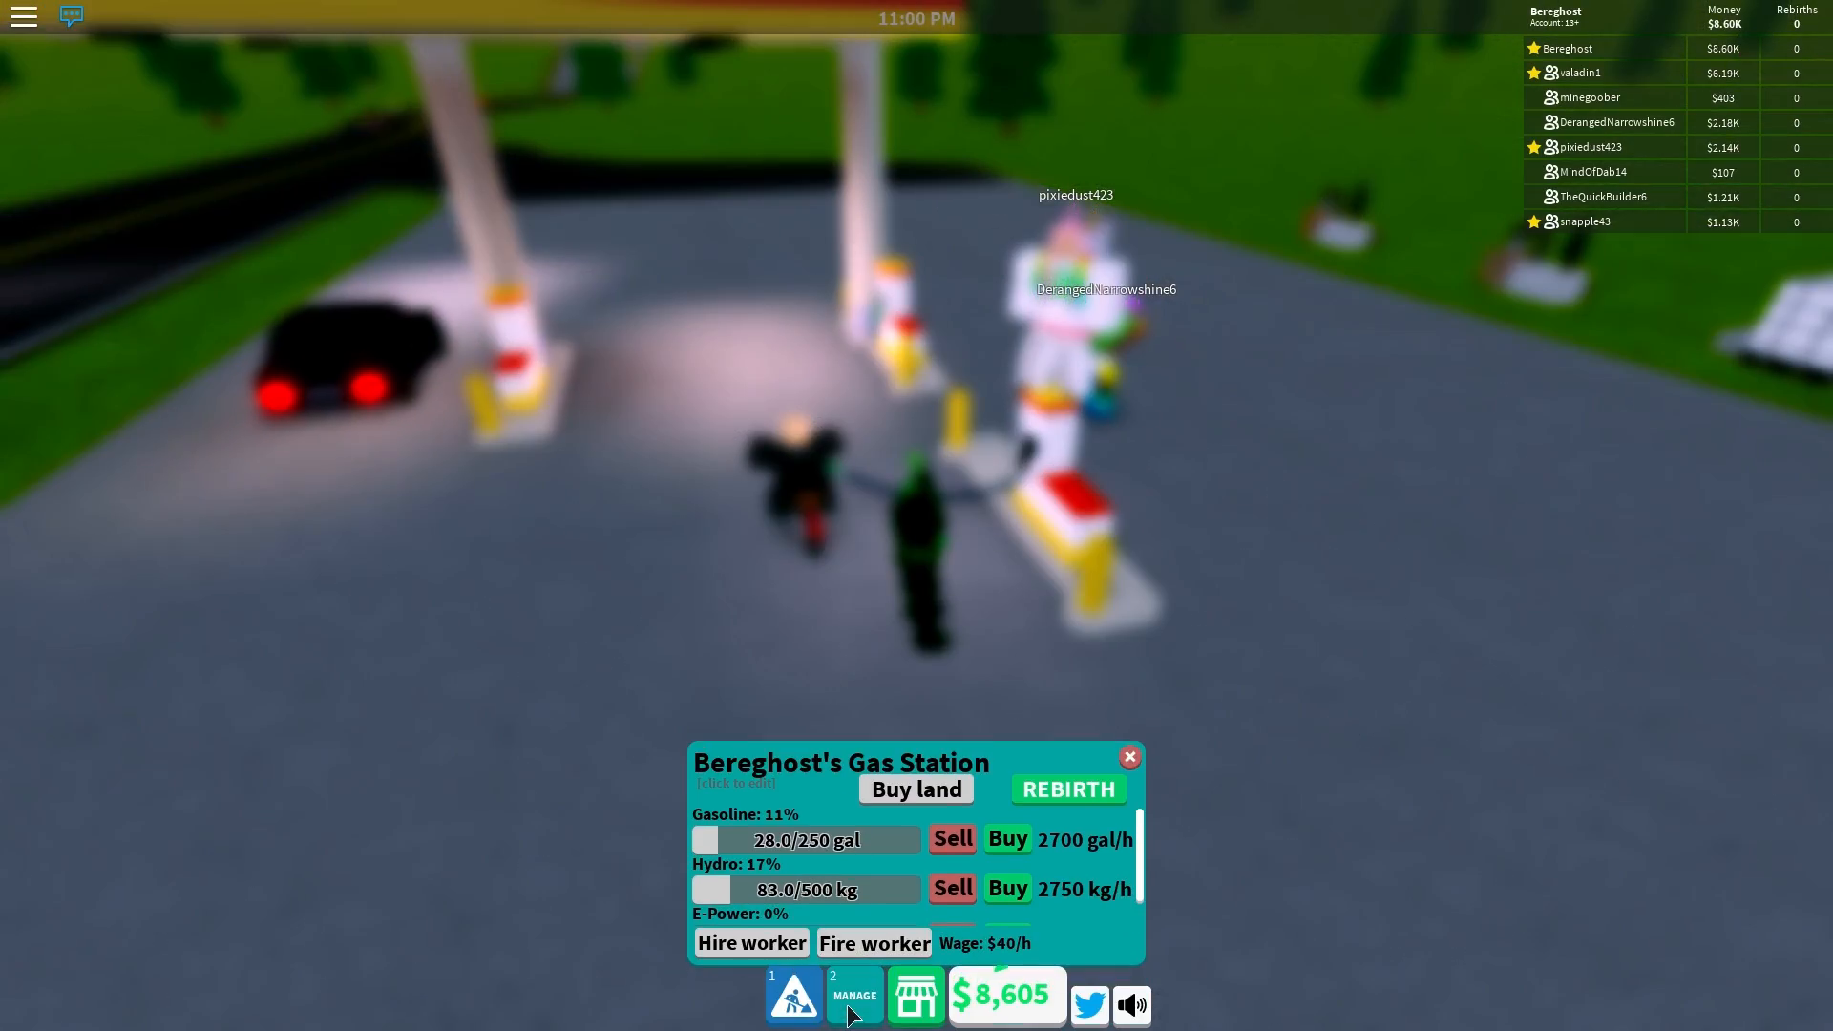
click(1129, 757)
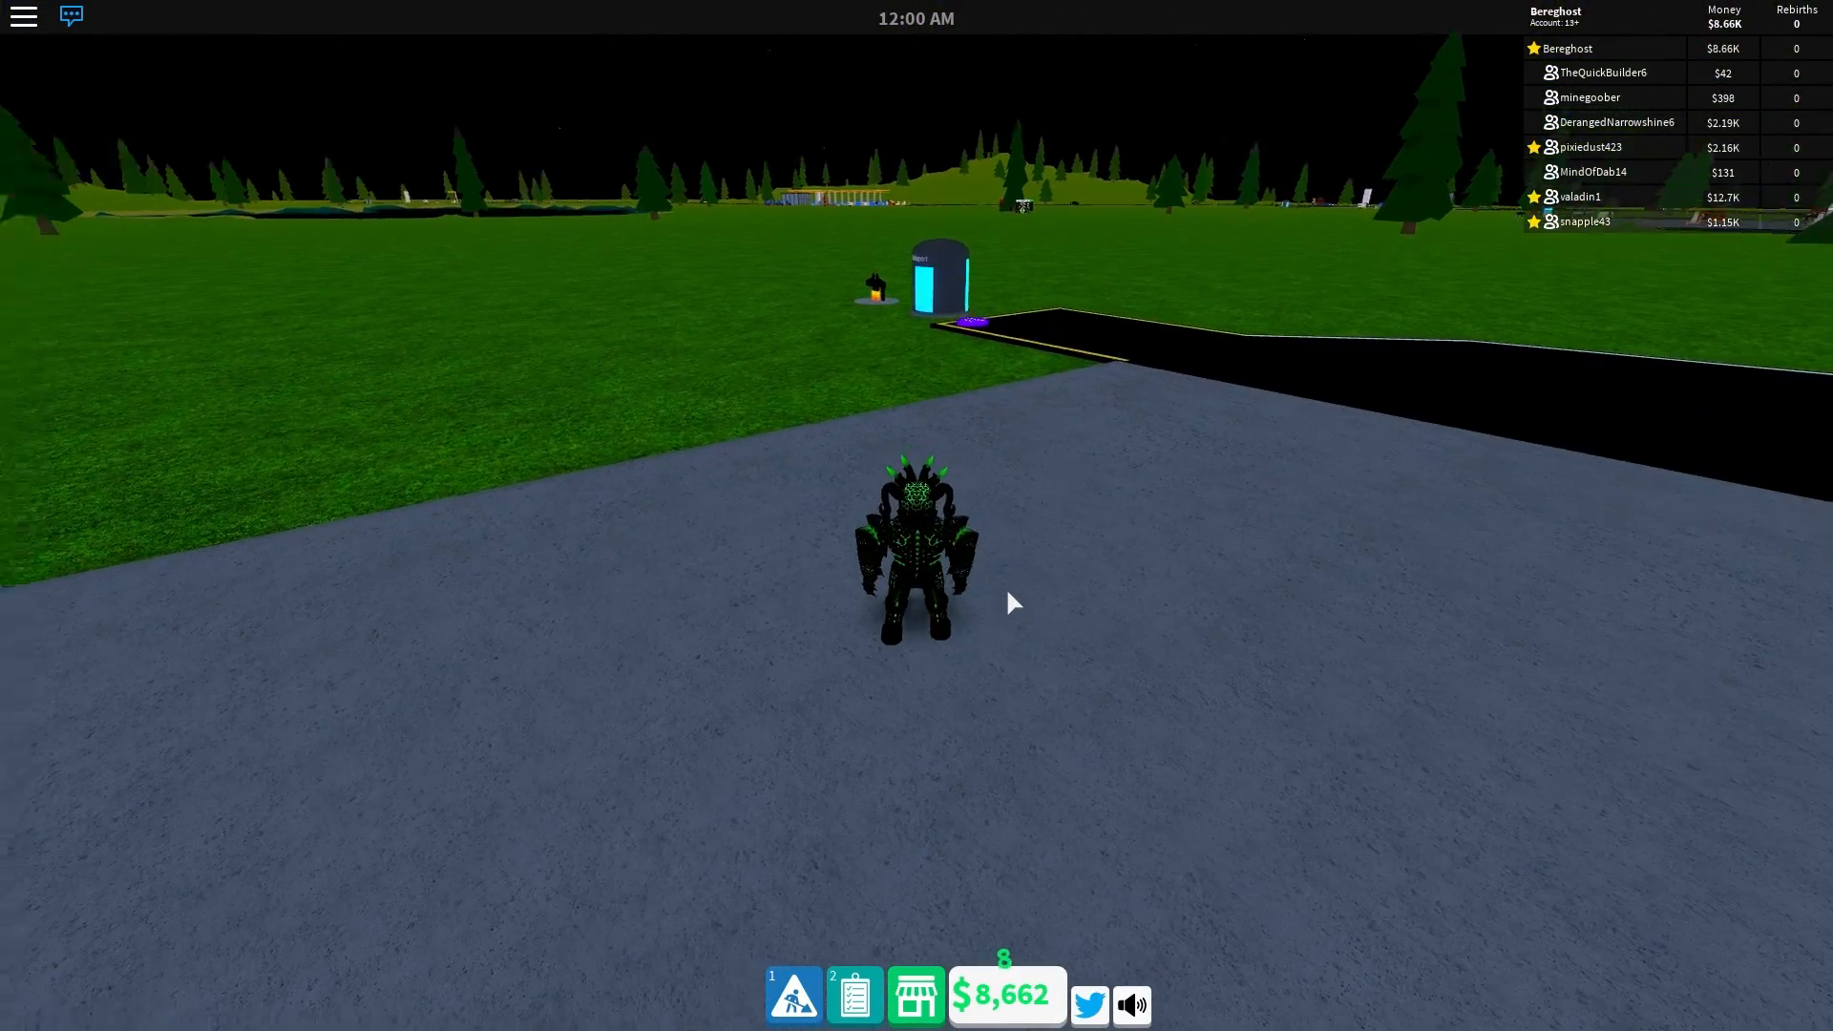
key(w)
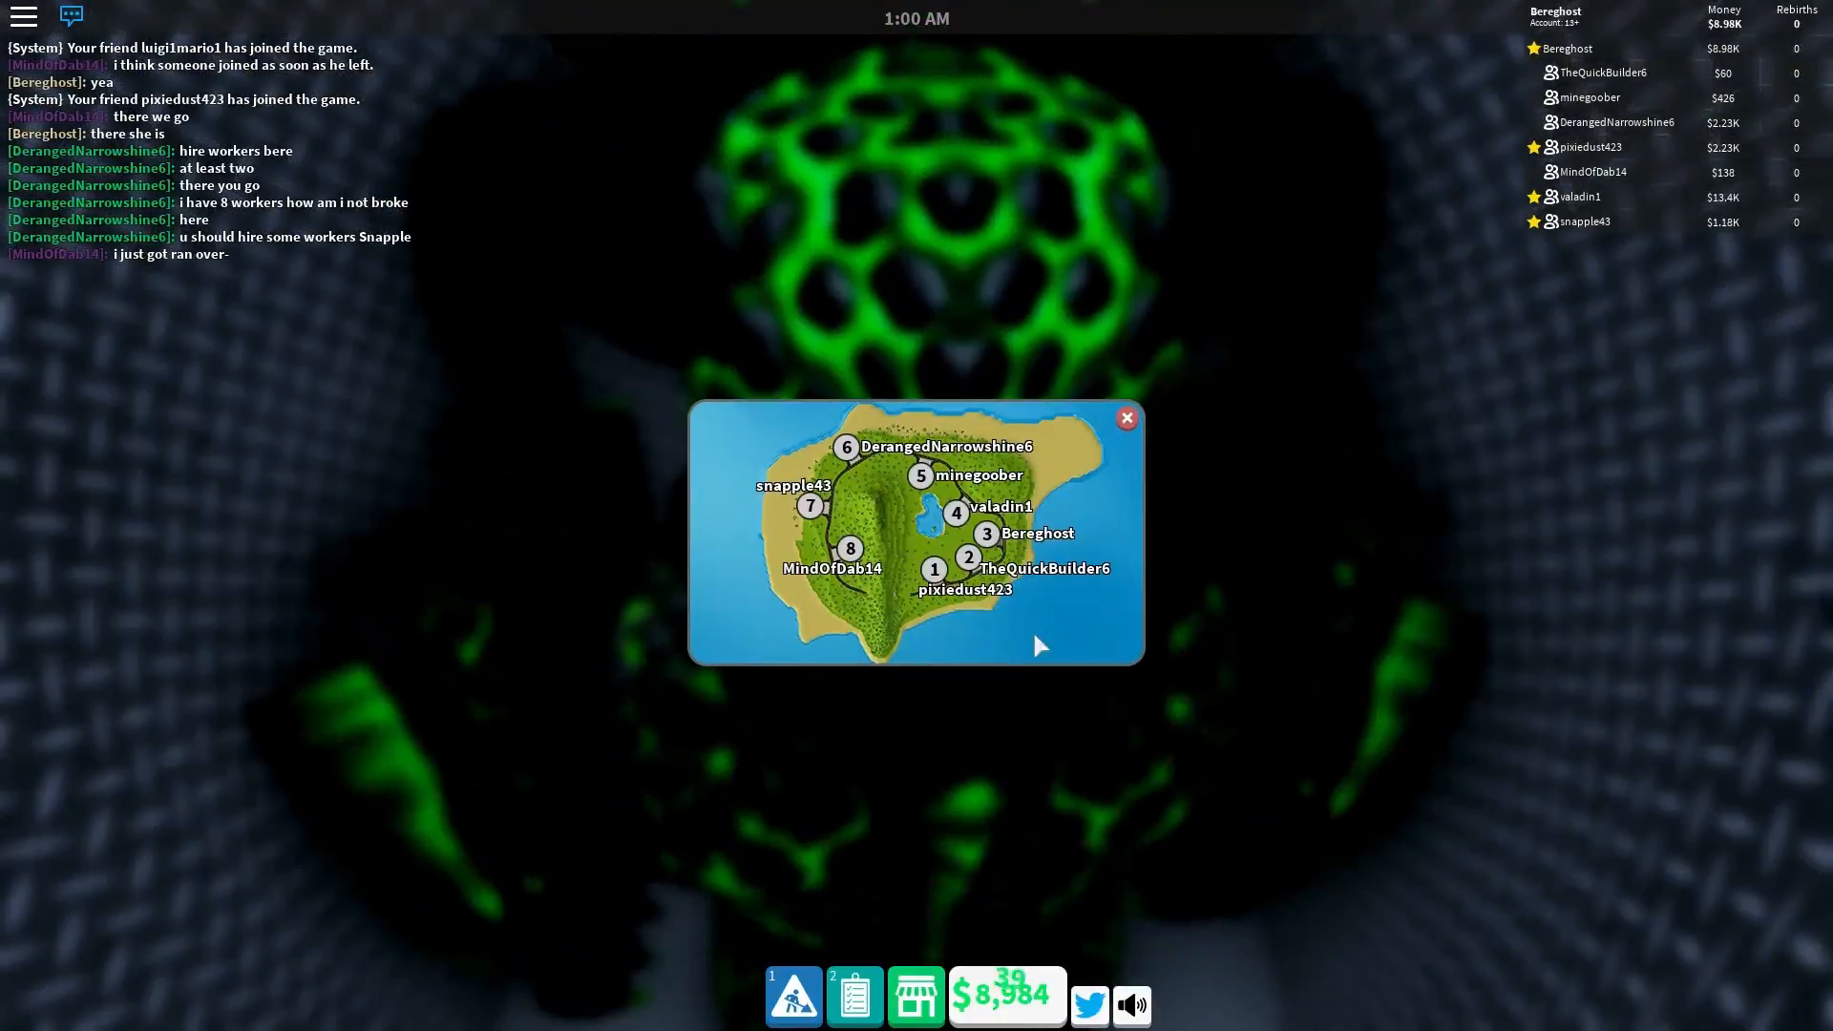
Step: Teleport back to your own numbered gas station plot from the island map
click(1125, 417)
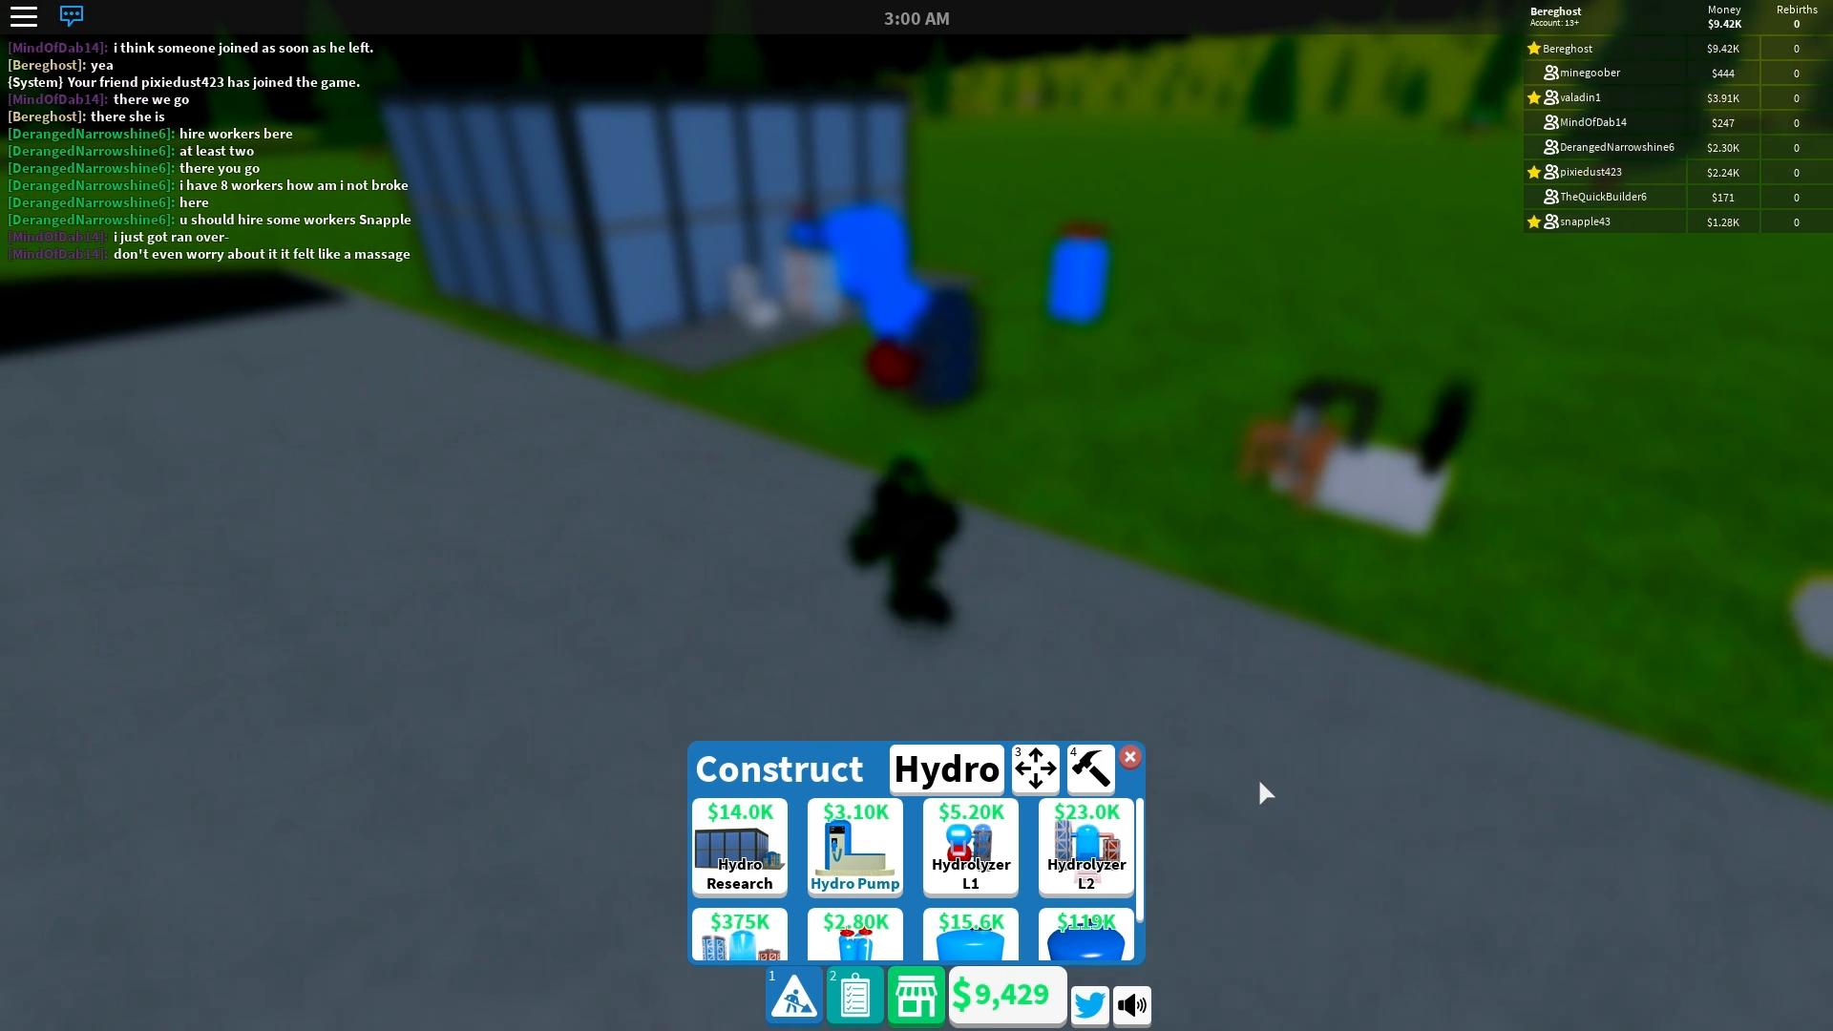
Step: Buy the $5.2K Hydrolyzer, doubling hydro output to 5500 kg/h, then pick Hydro Pump to place
click(1129, 756)
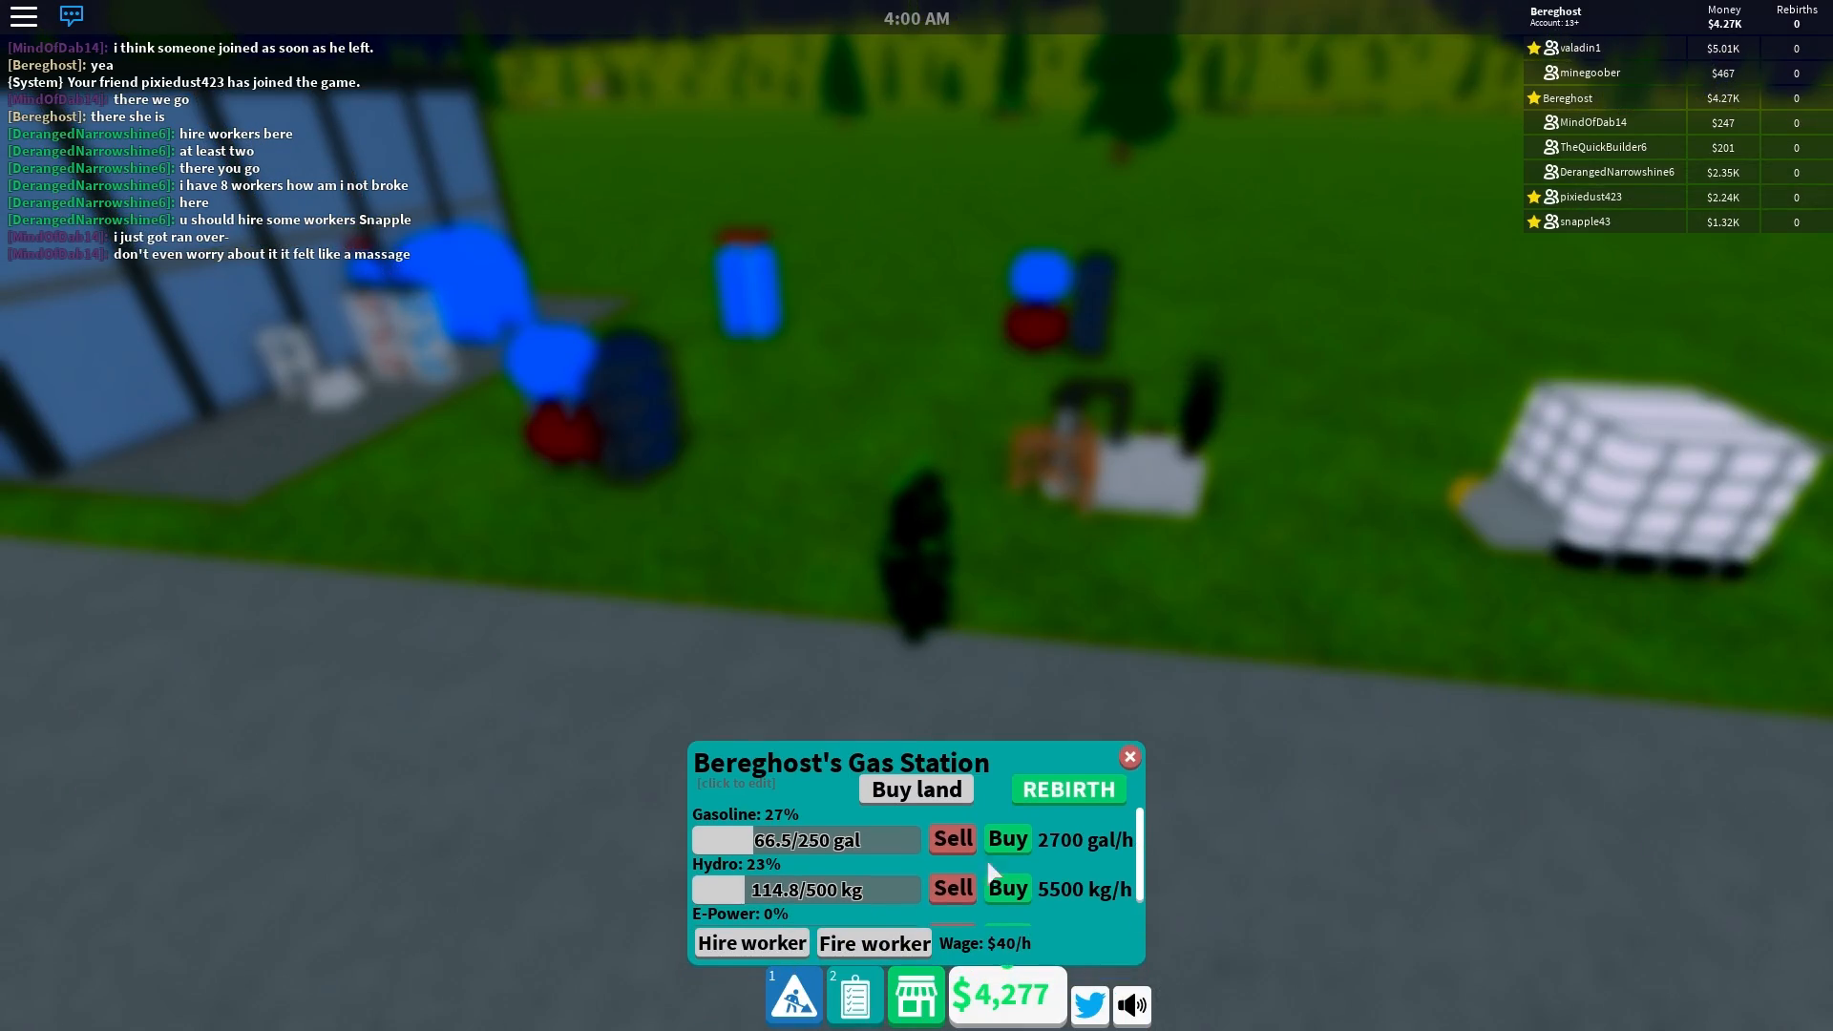
click(793, 994)
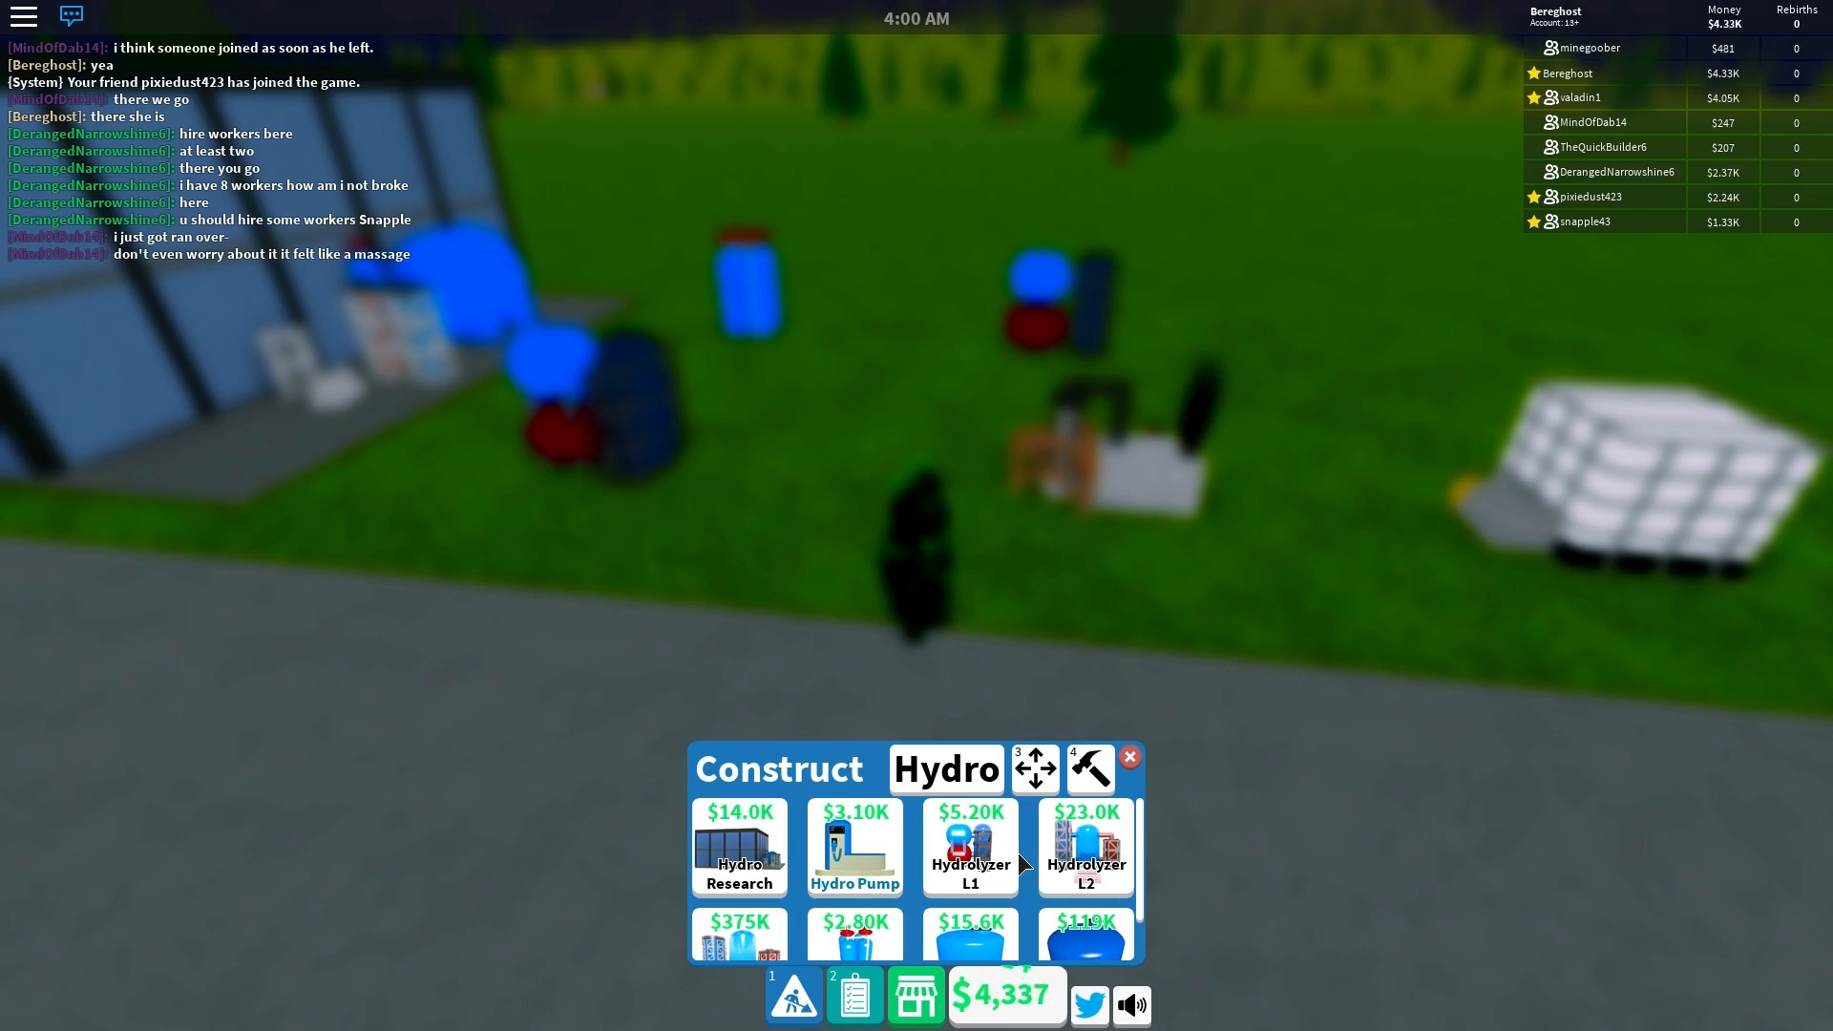
click(1129, 756)
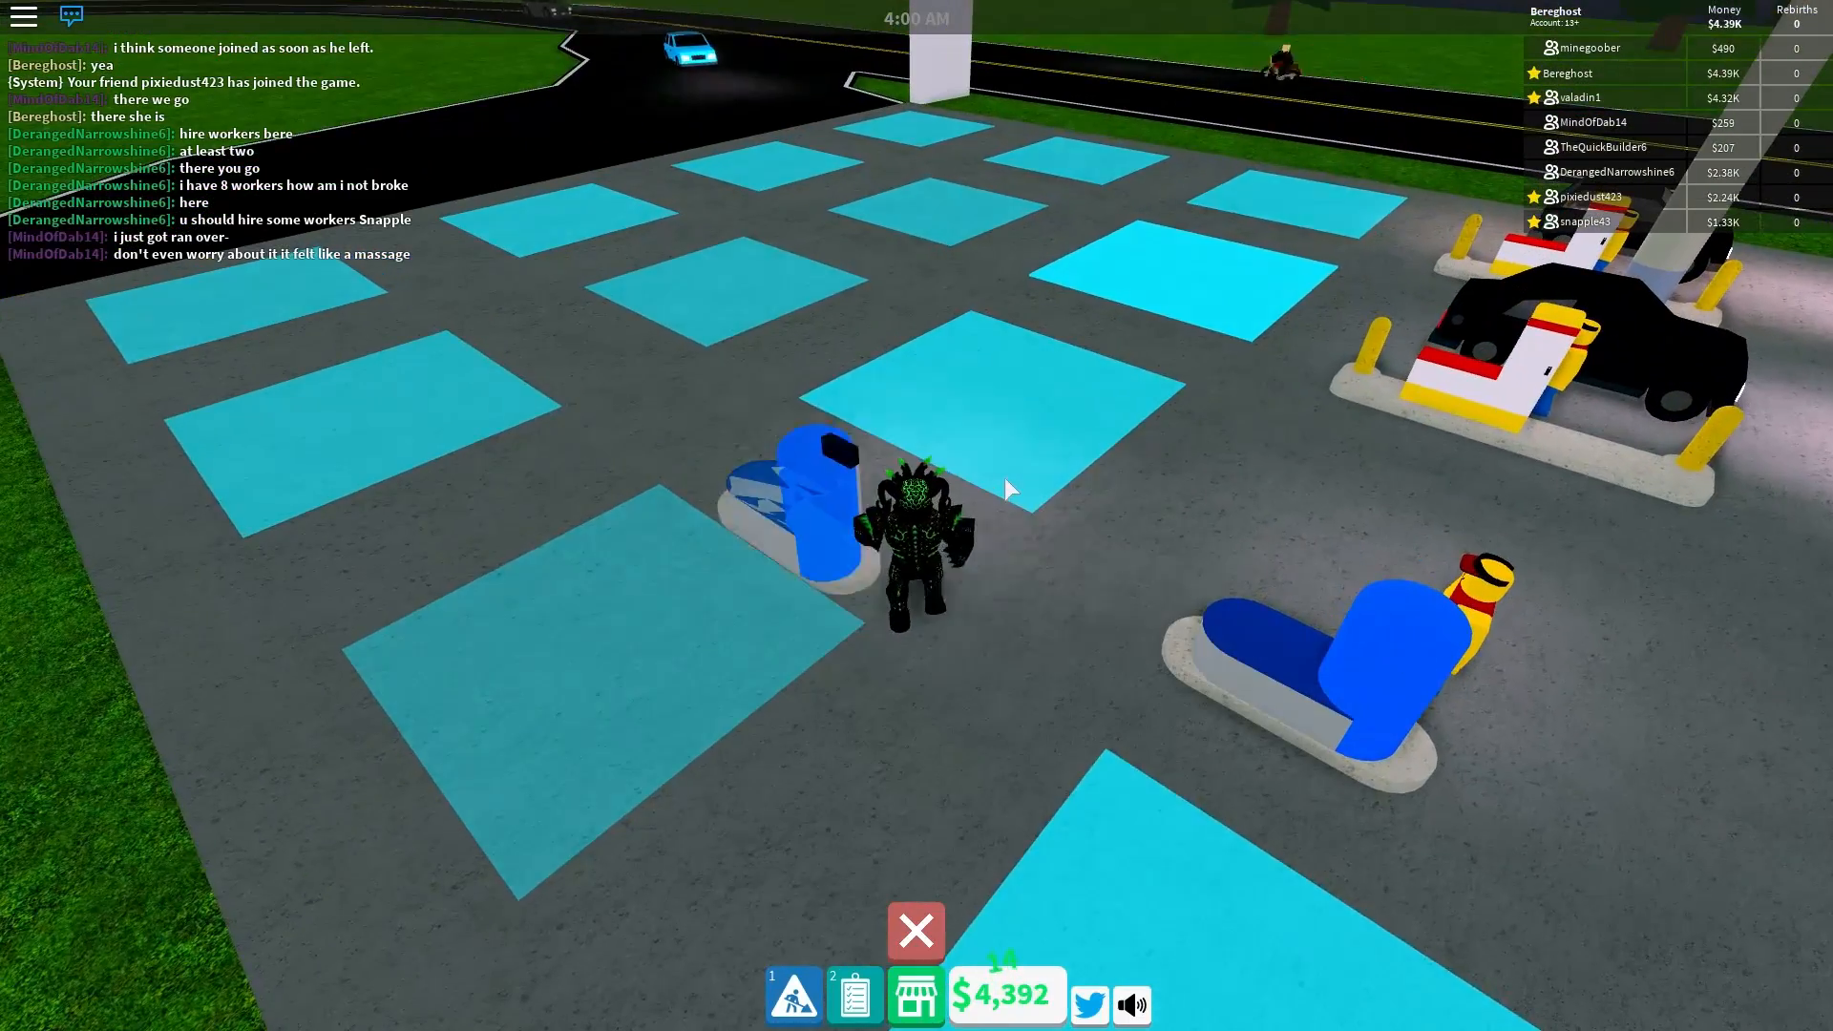
Step: Drop the $3.1K Hydro Pump on a blue placement square and close the catalog
click(793, 994)
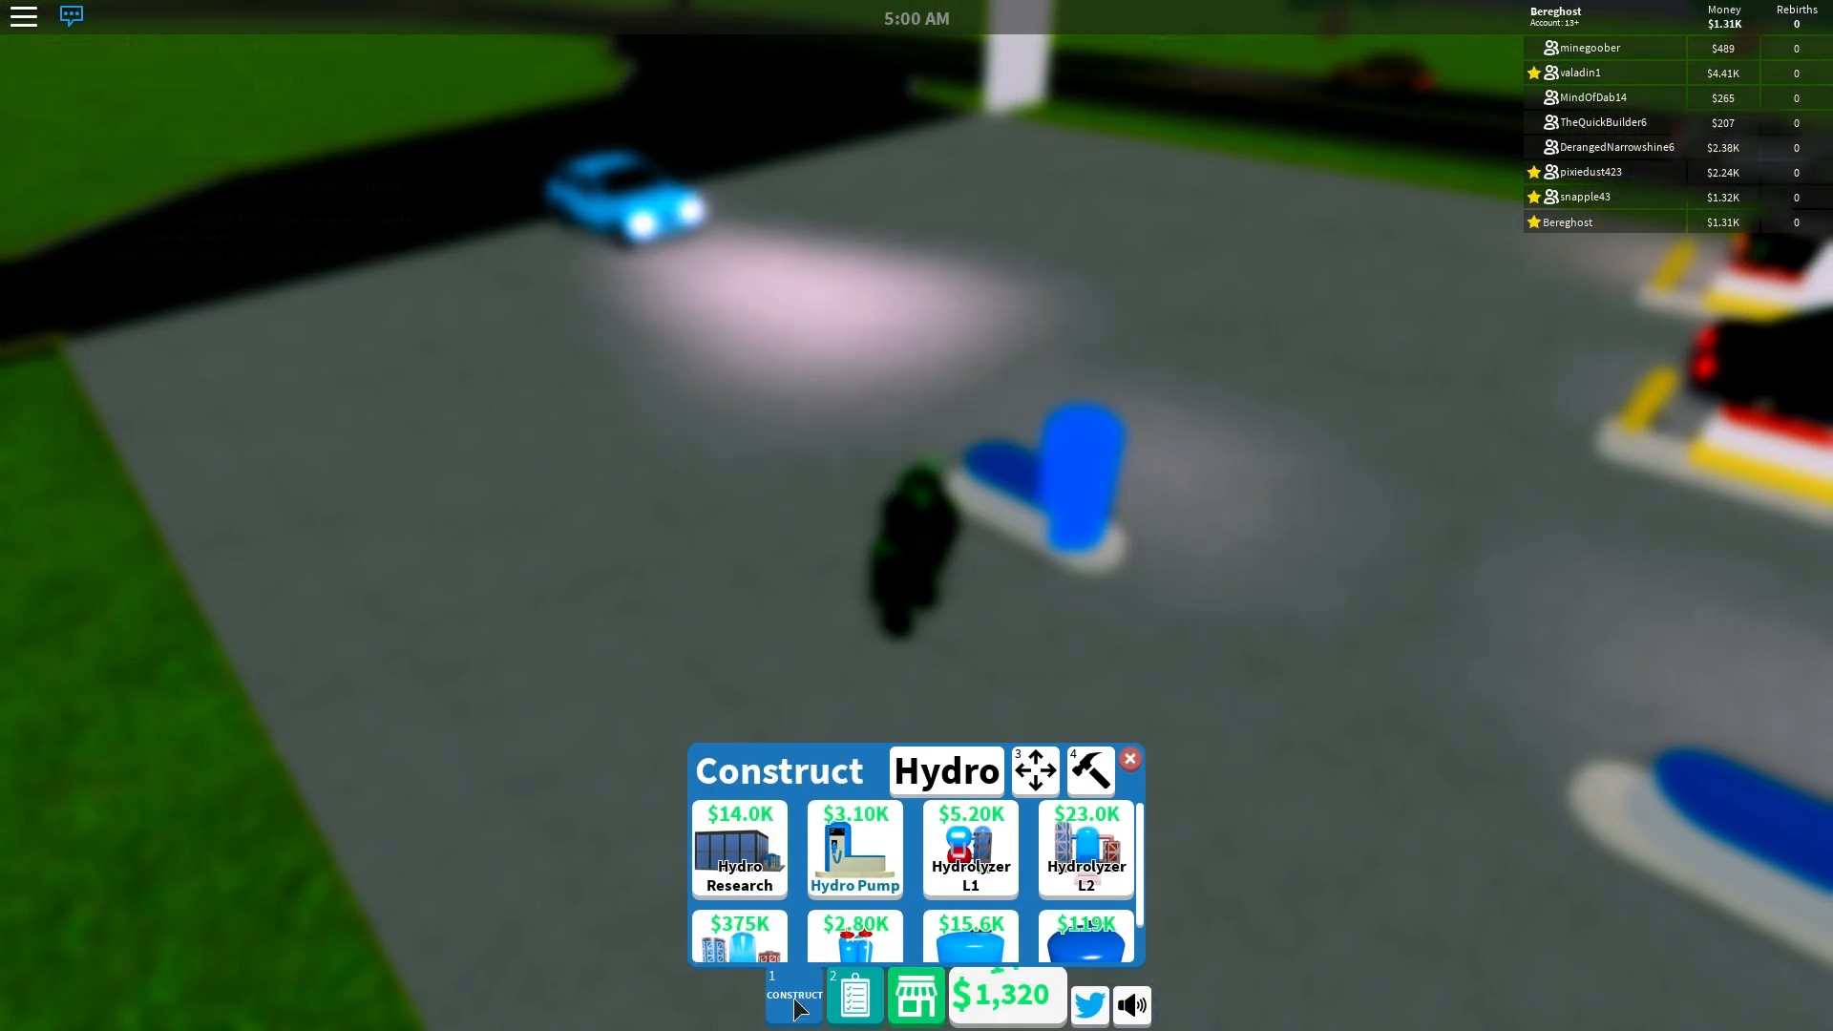
click(915, 995)
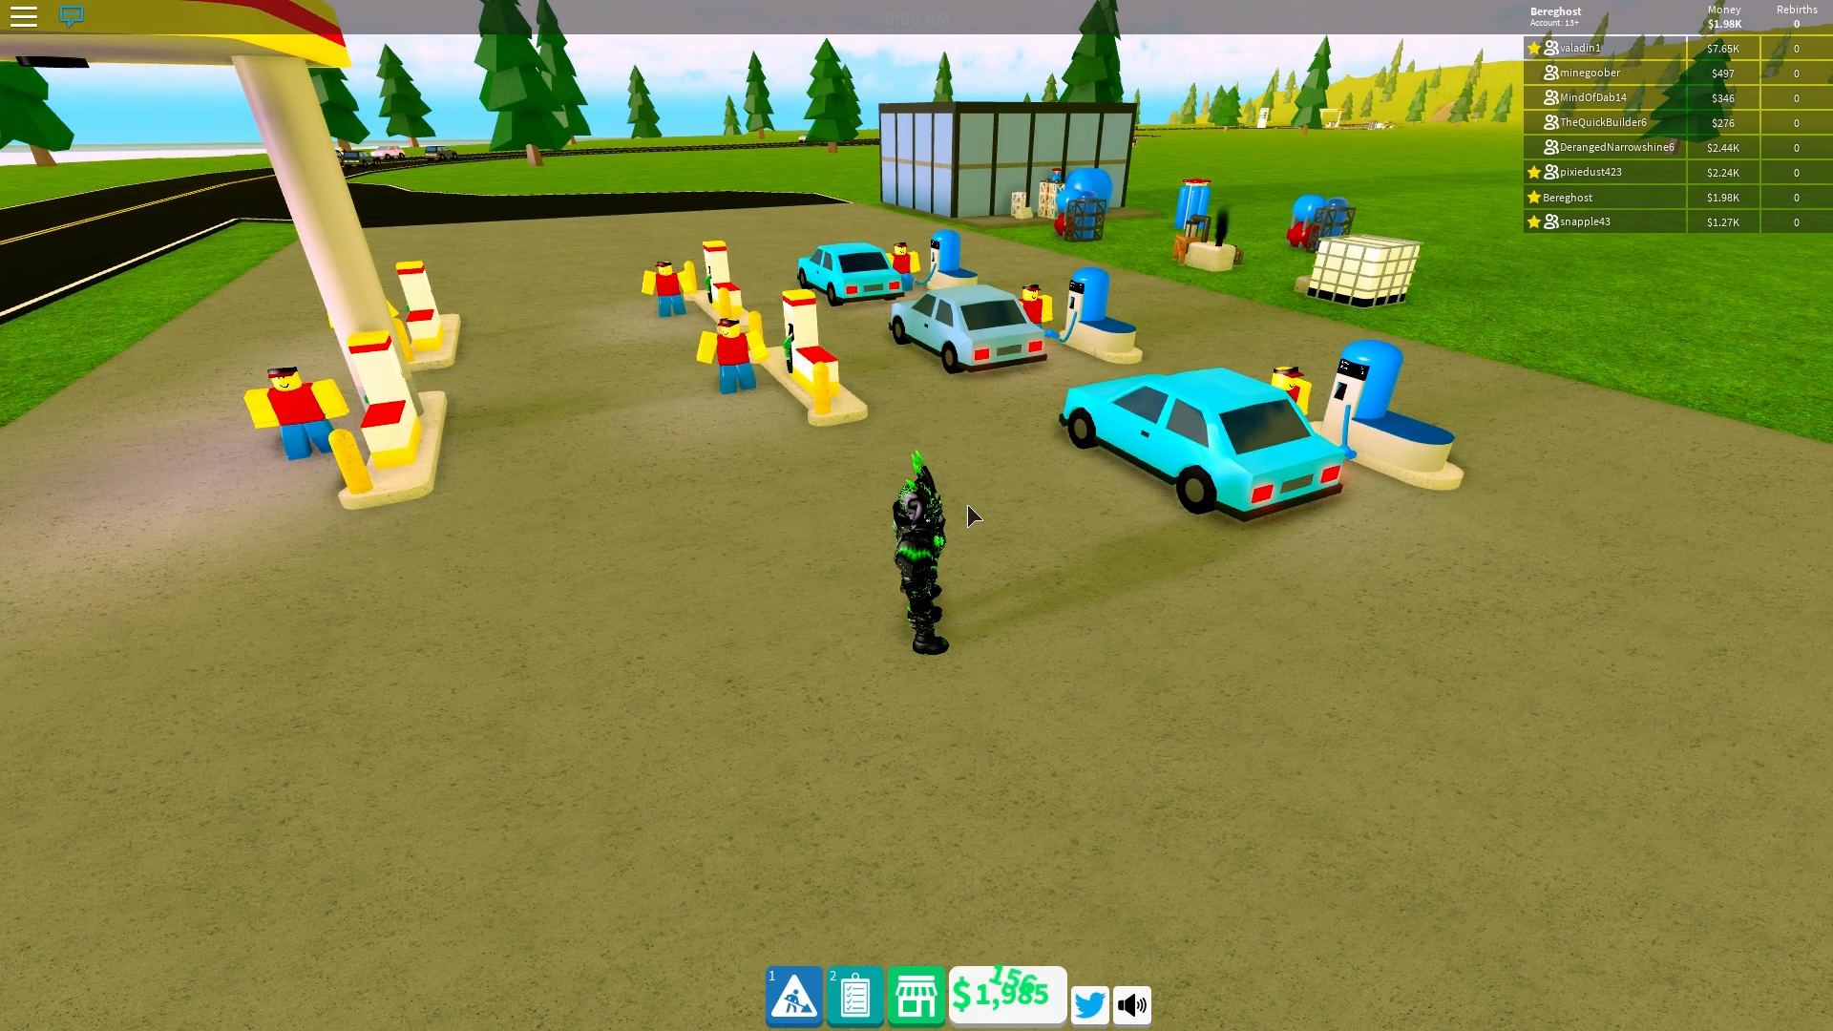
Step: Sell the stored hydro, buy the +$1.50K cash pack, and bring up the teleport map
click(854, 995)
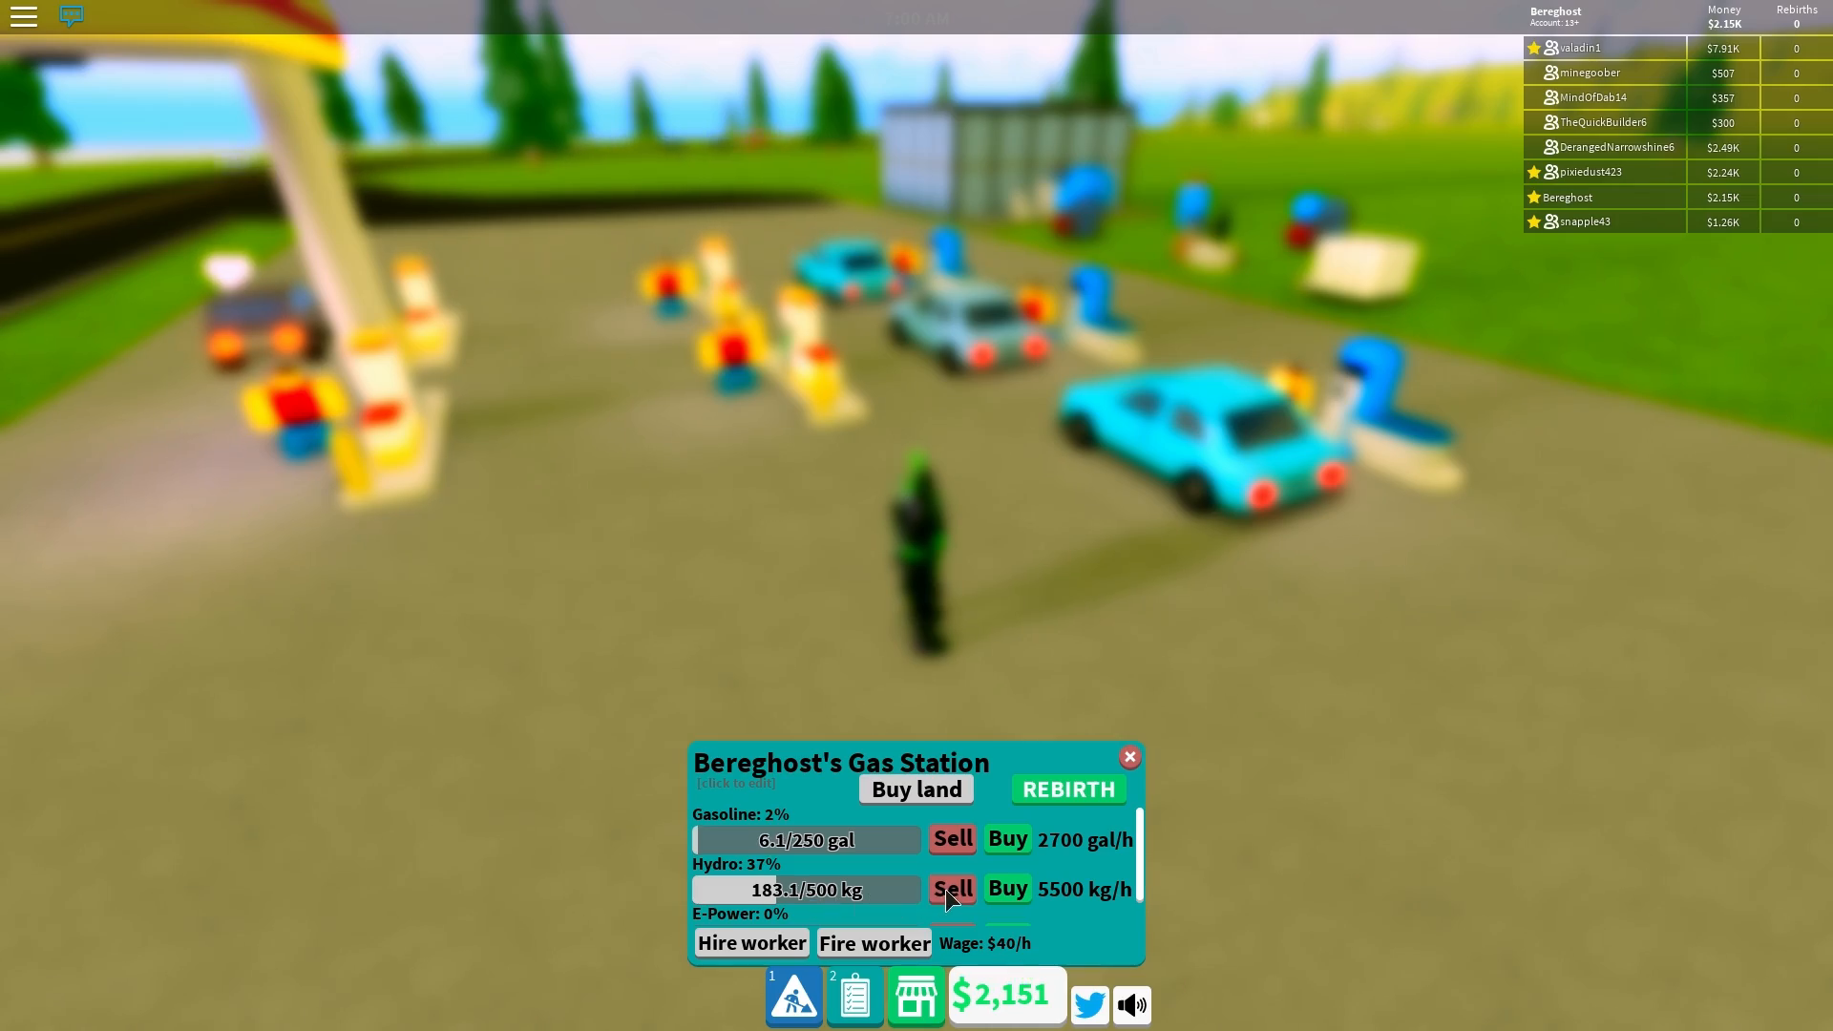
click(1129, 757)
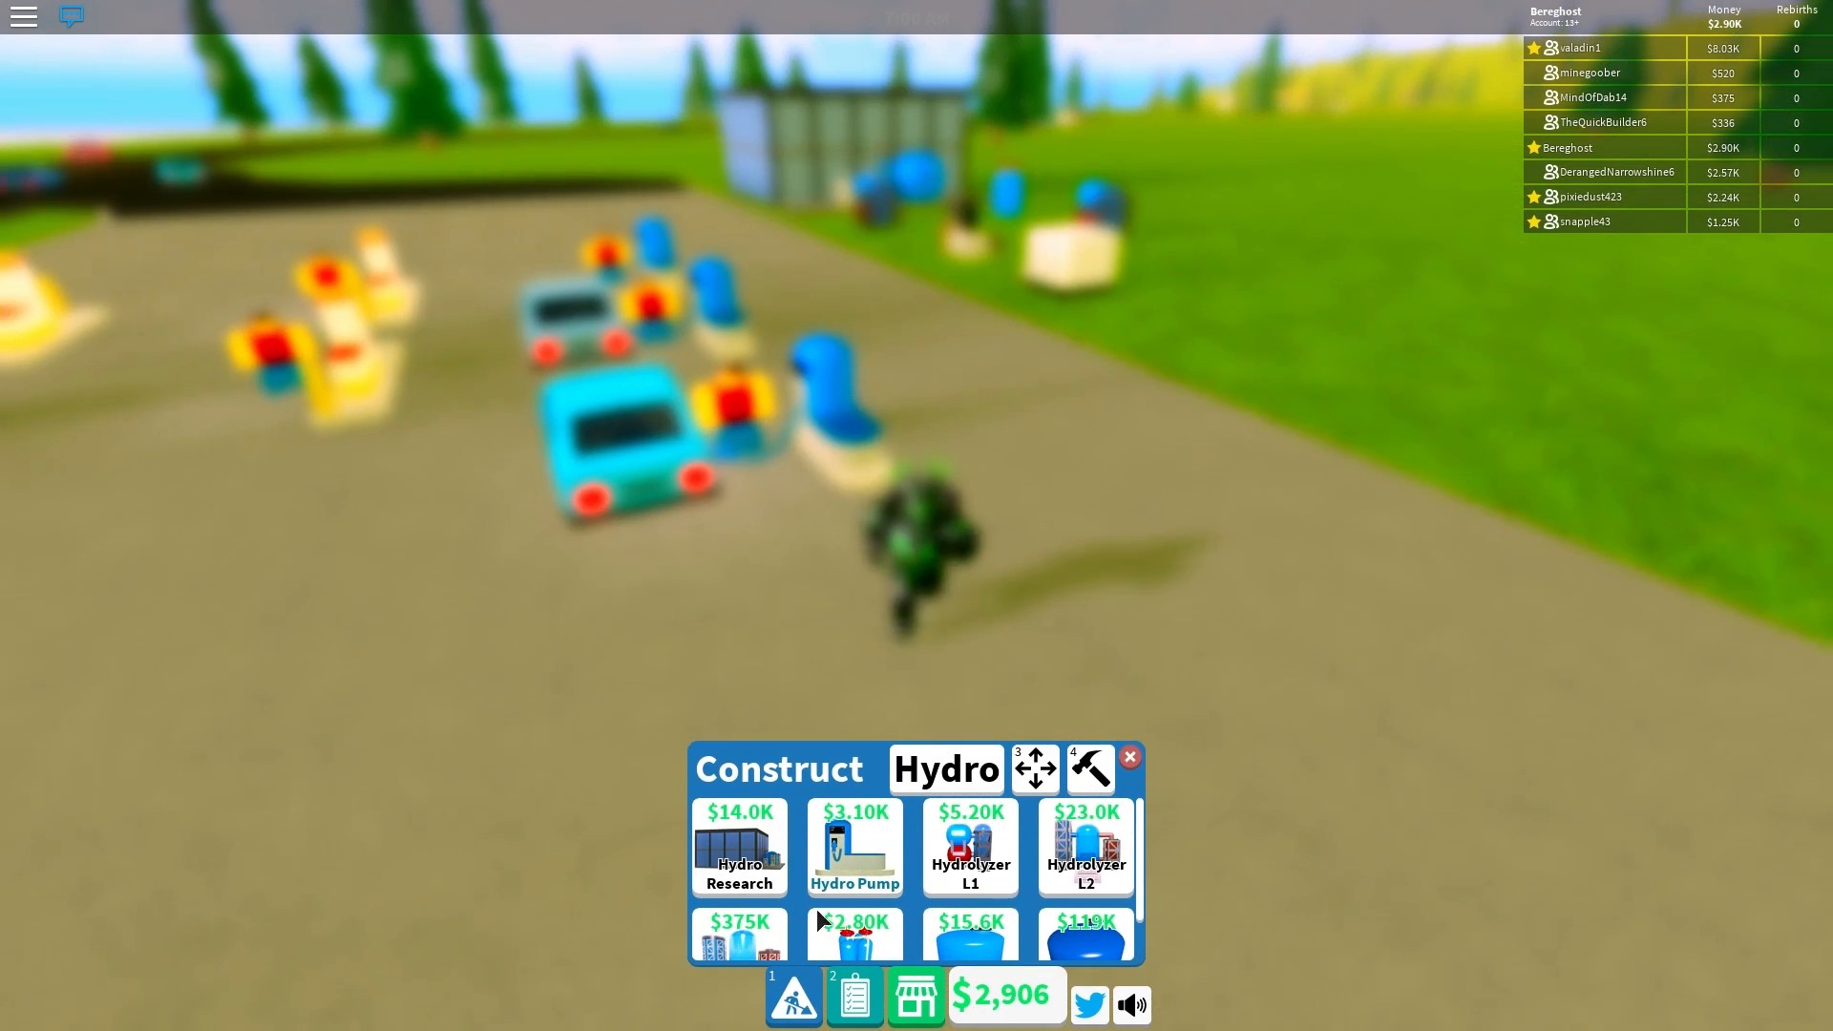
click(916, 995)
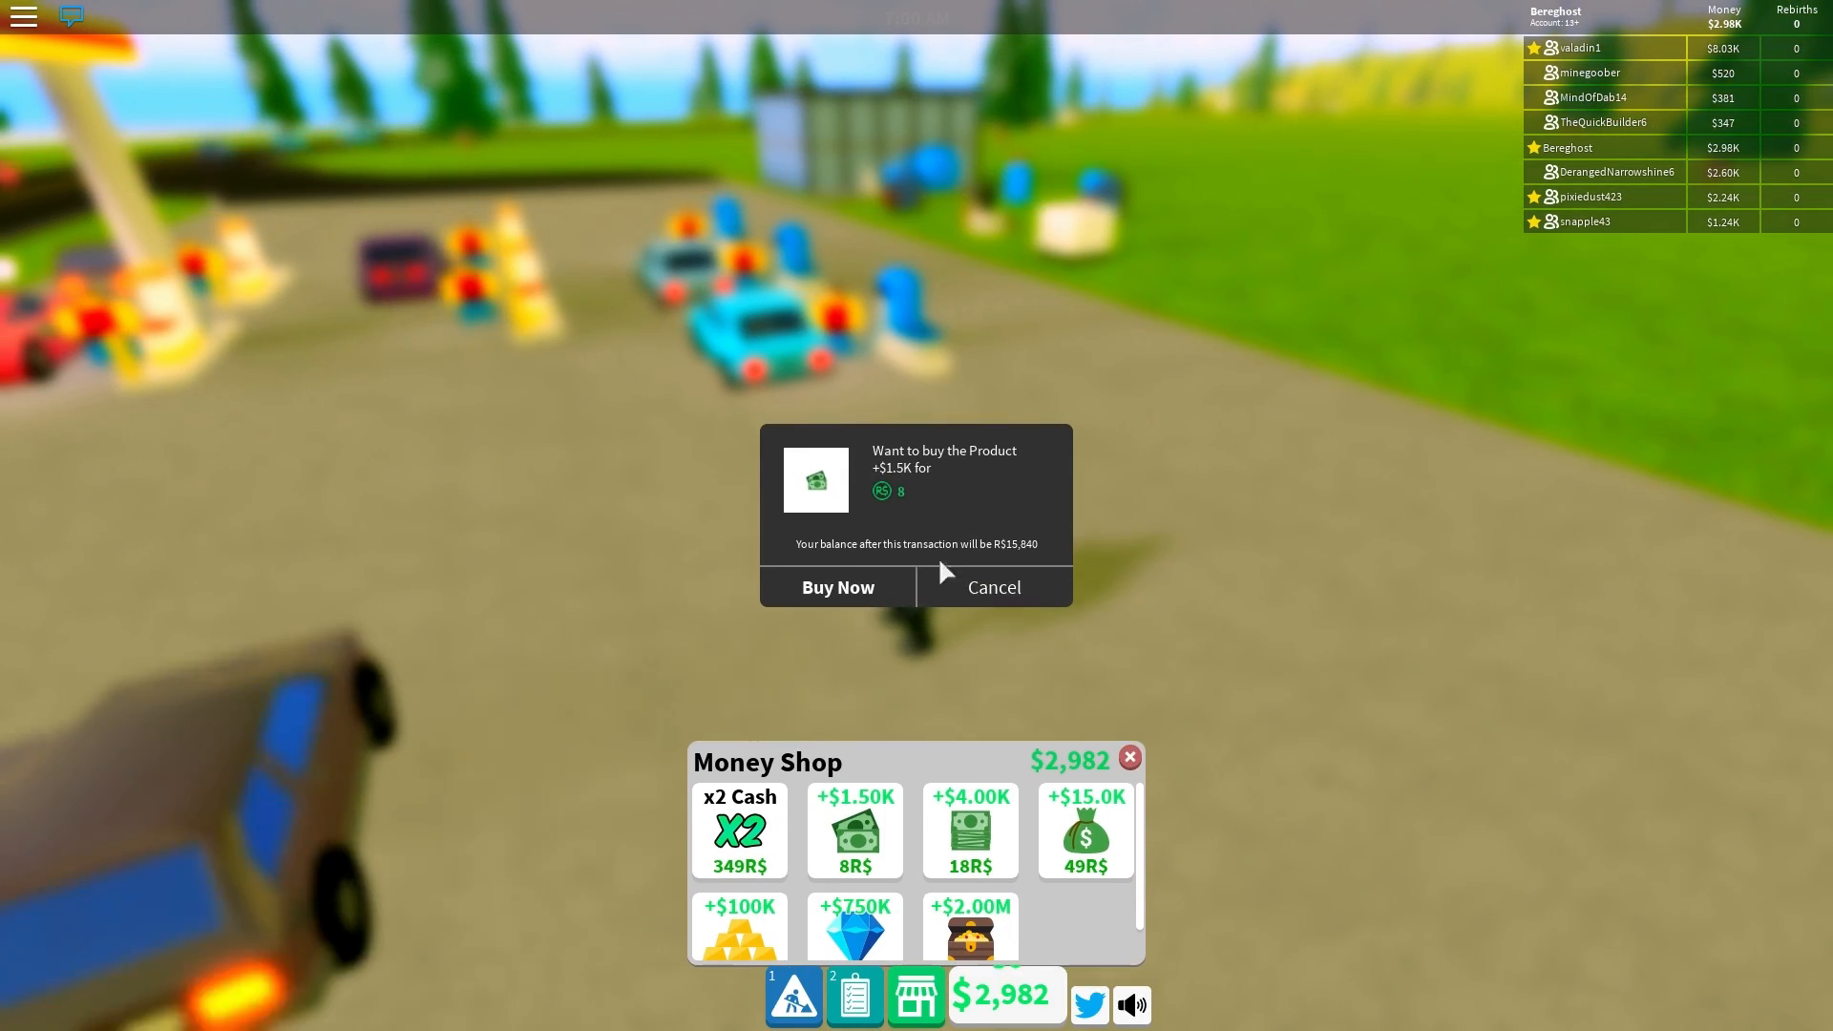
click(836, 587)
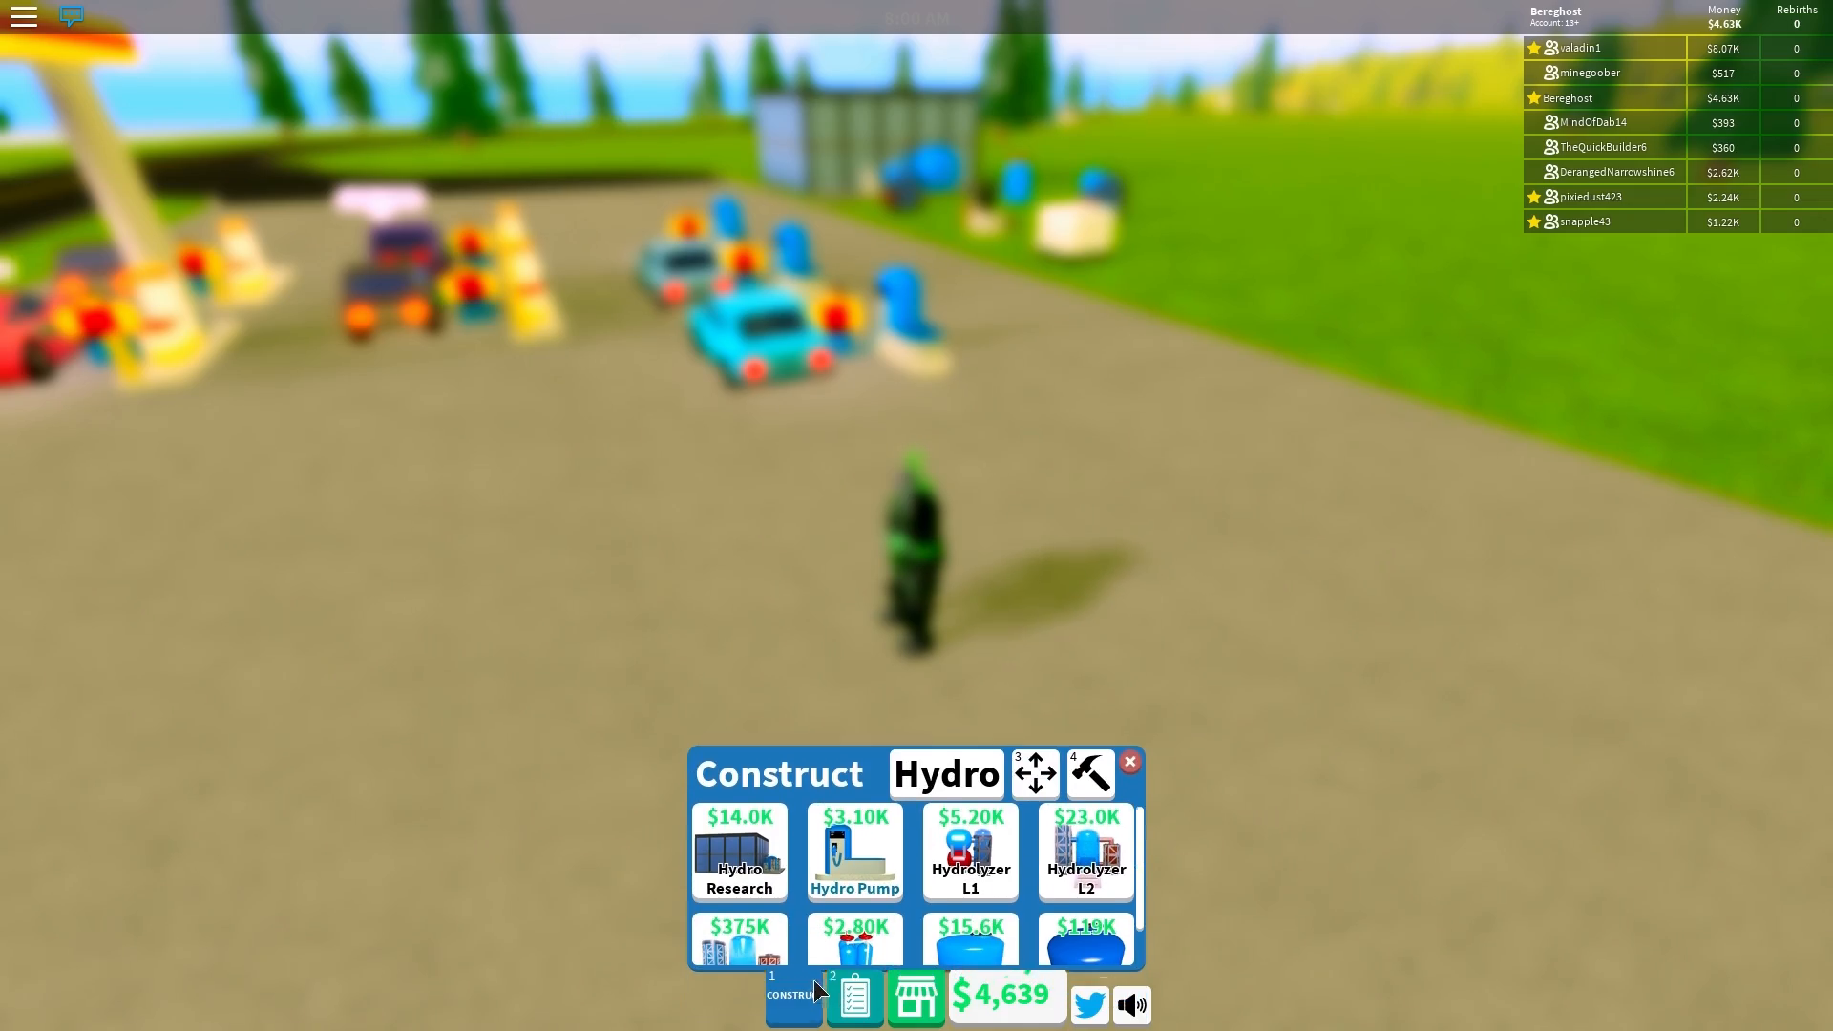
click(1128, 761)
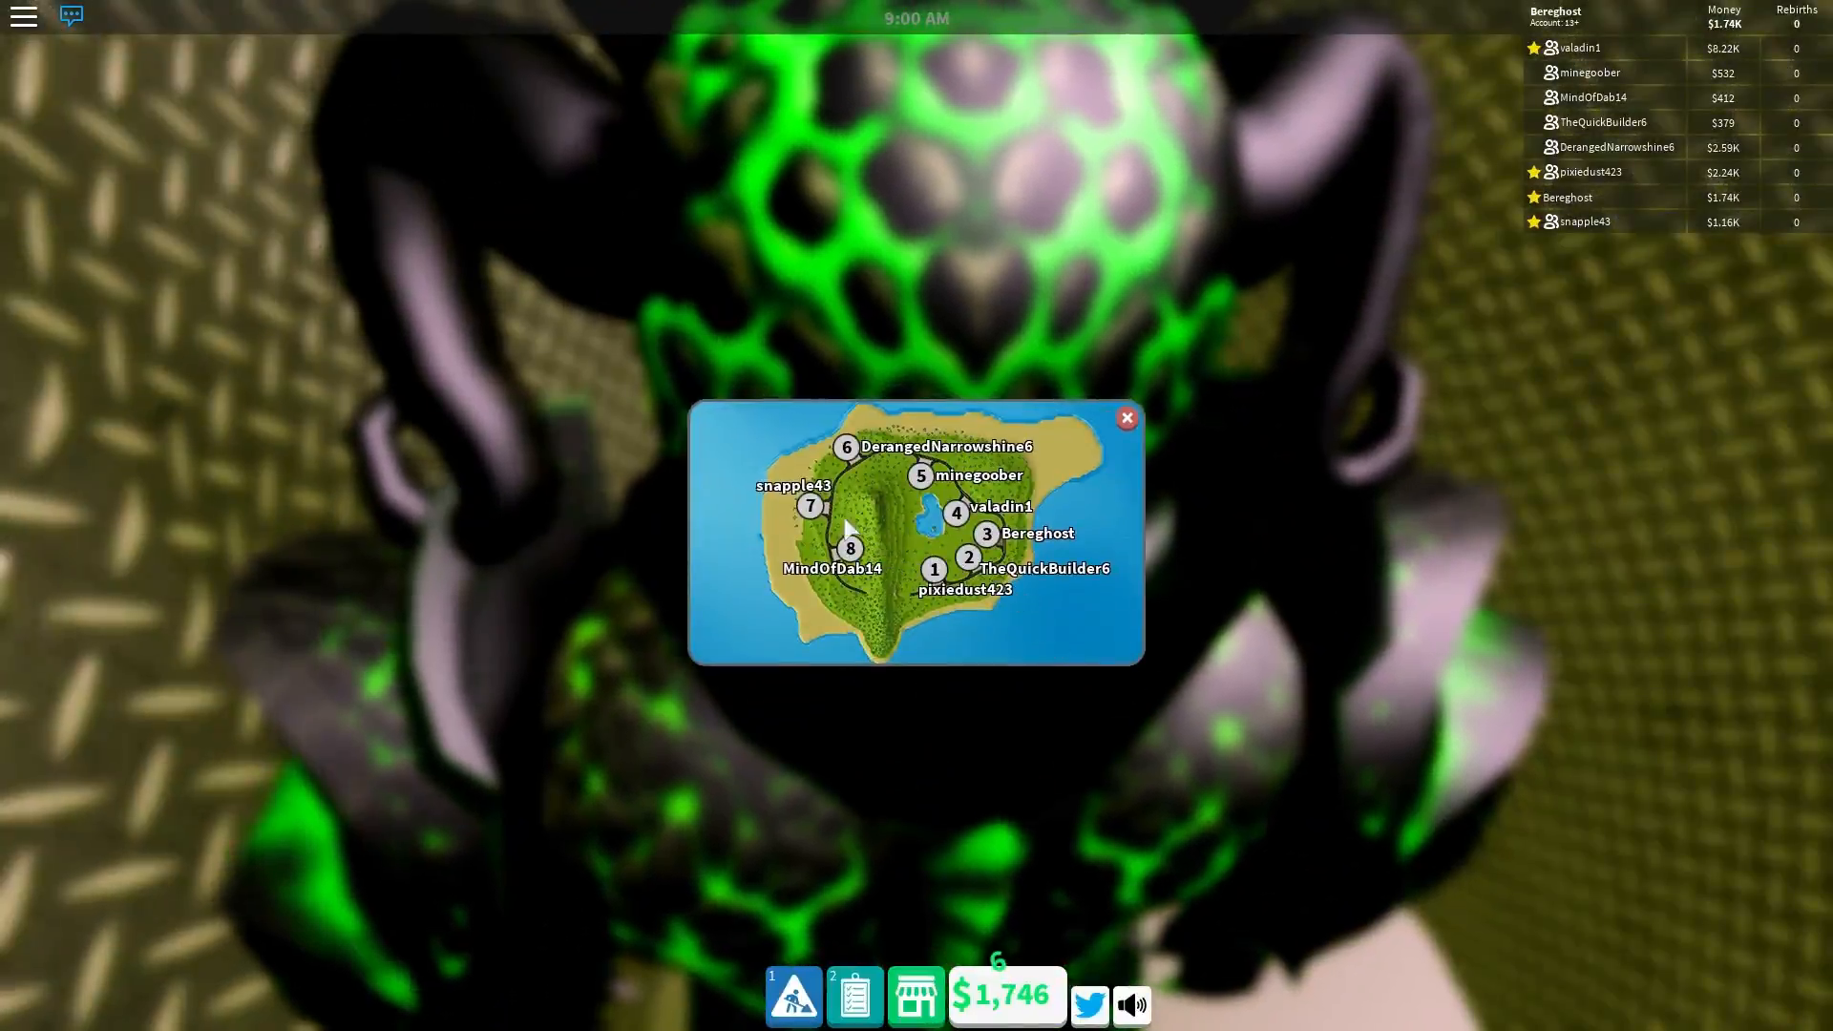
Step: Teleport to another player's plot and ride in their yellow sports car
click(1126, 418)
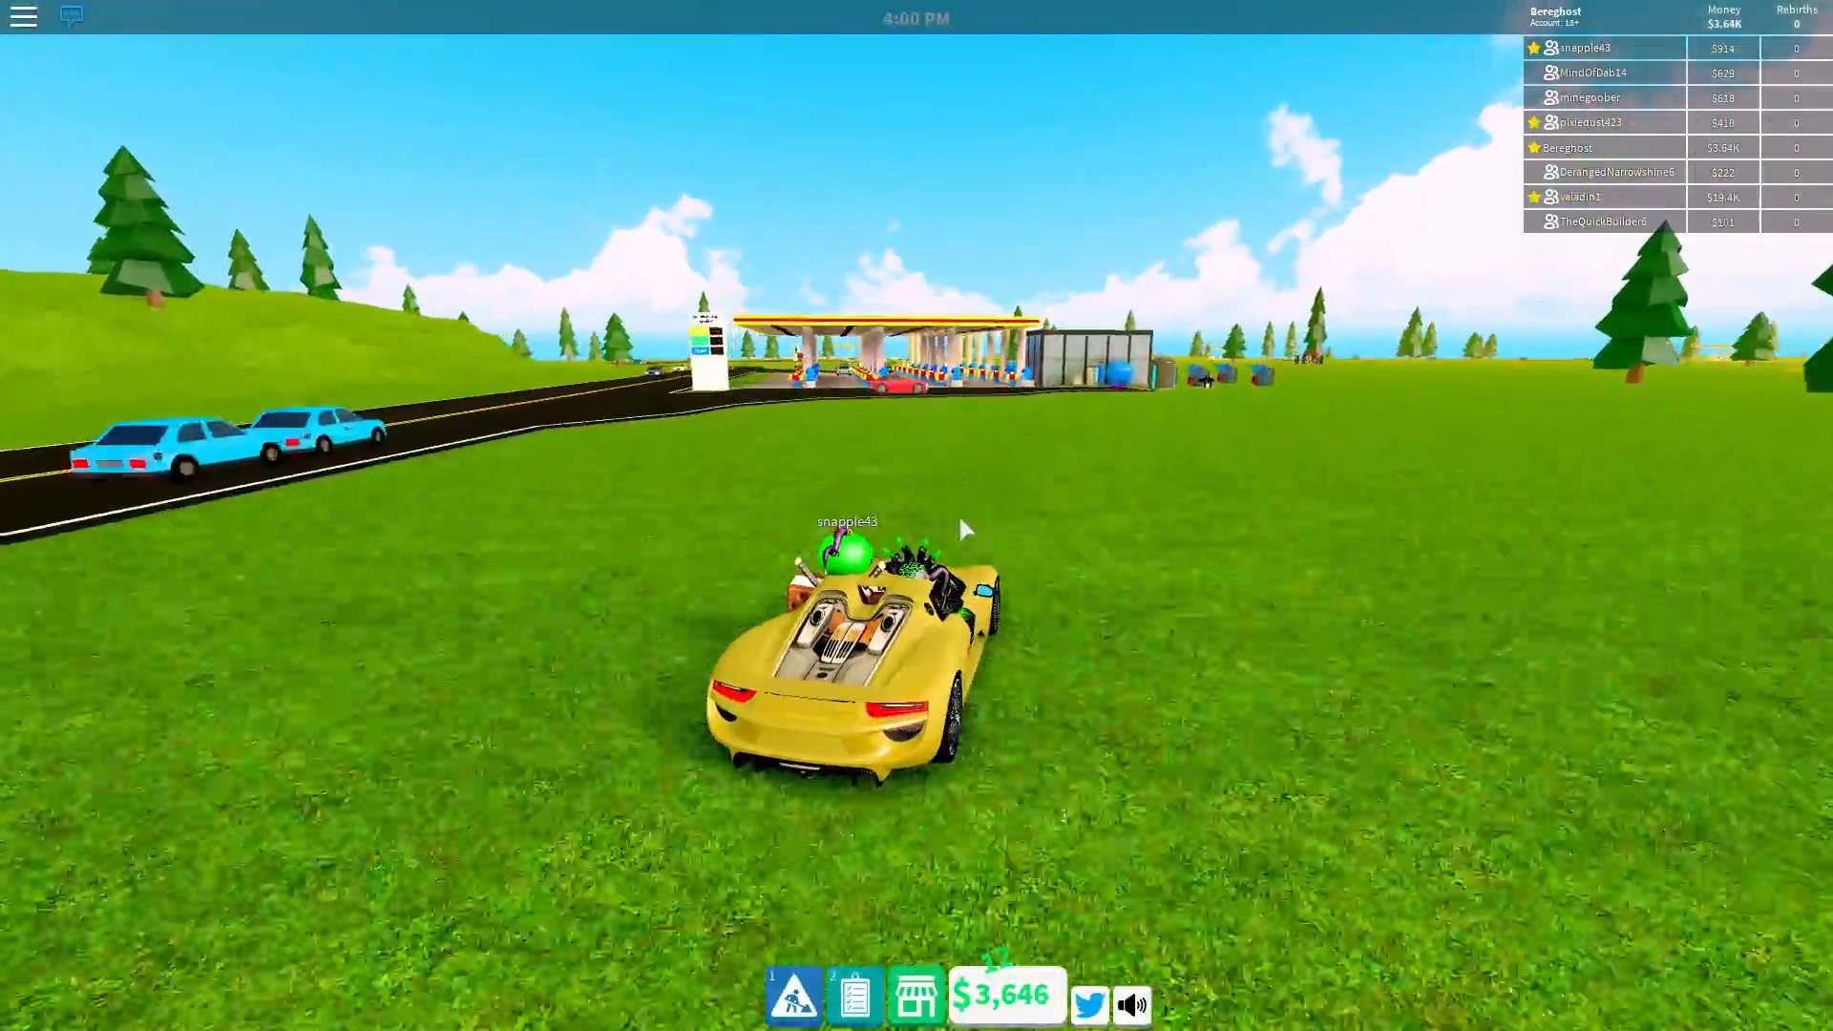
Step: Drive the yellow sports car in under the gas station canopy among the pumps
key(w)
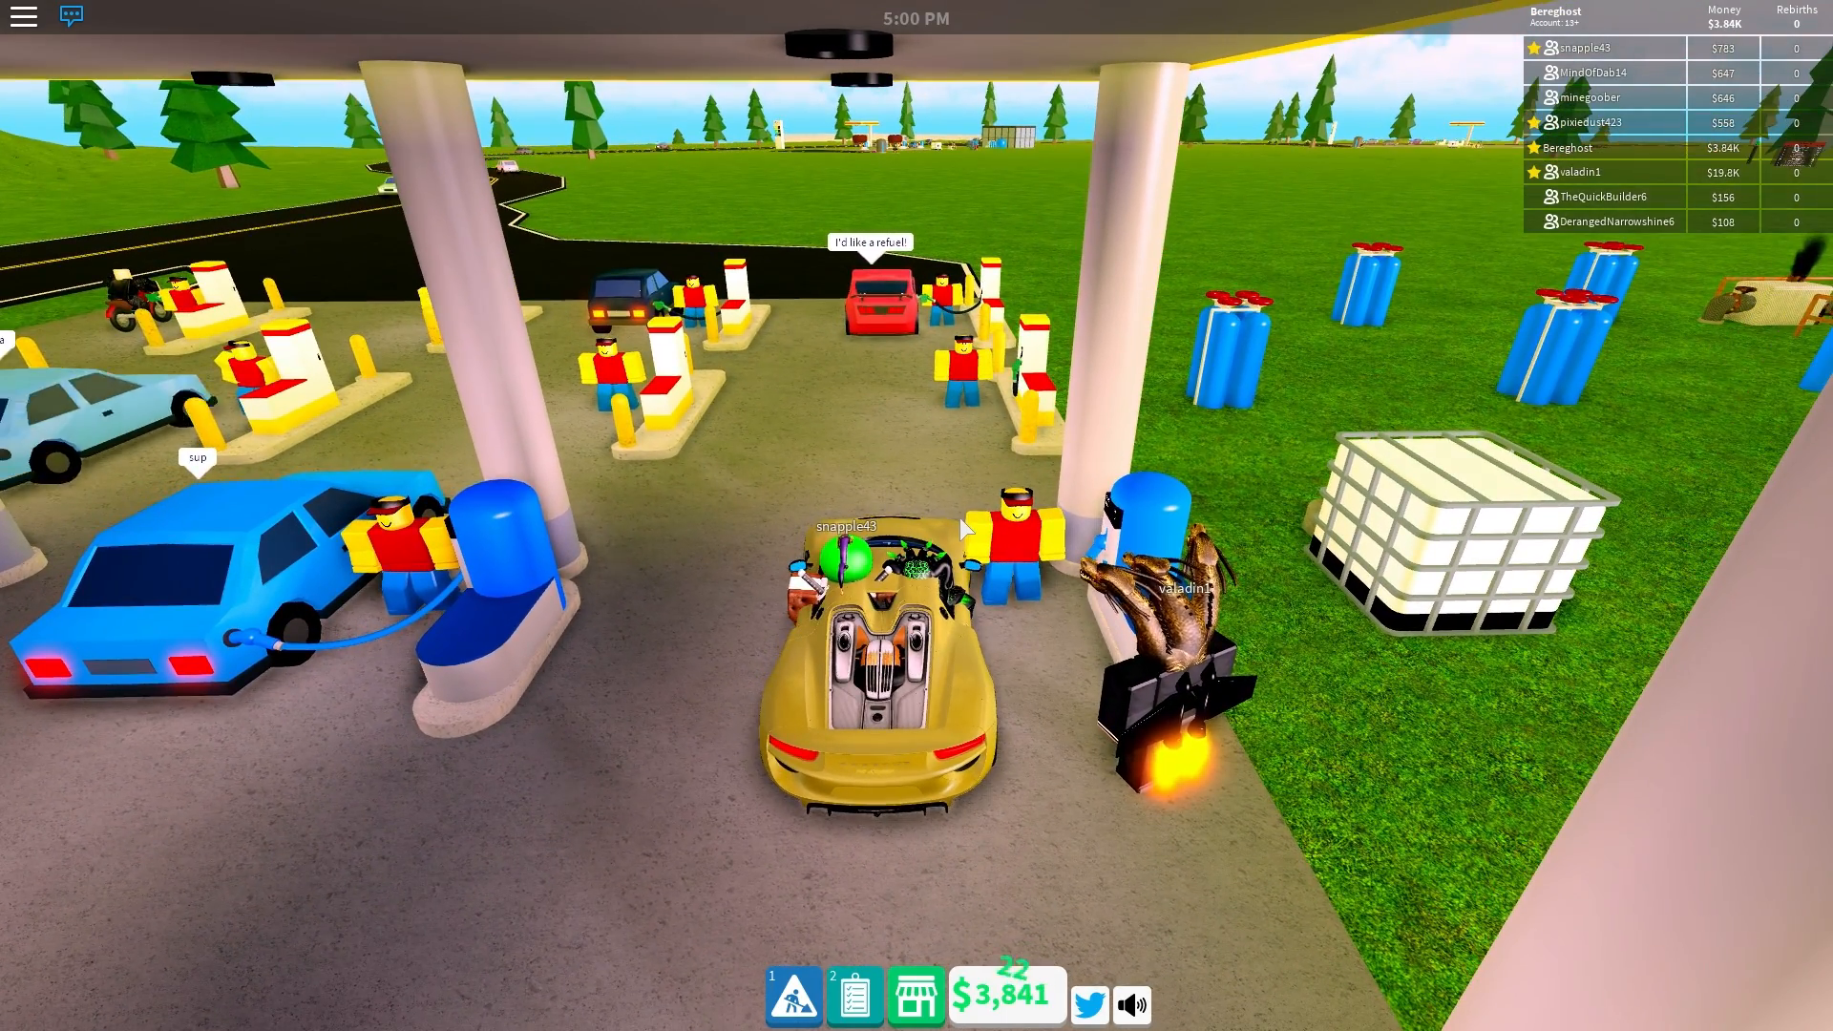
mouse_move(916, 516)
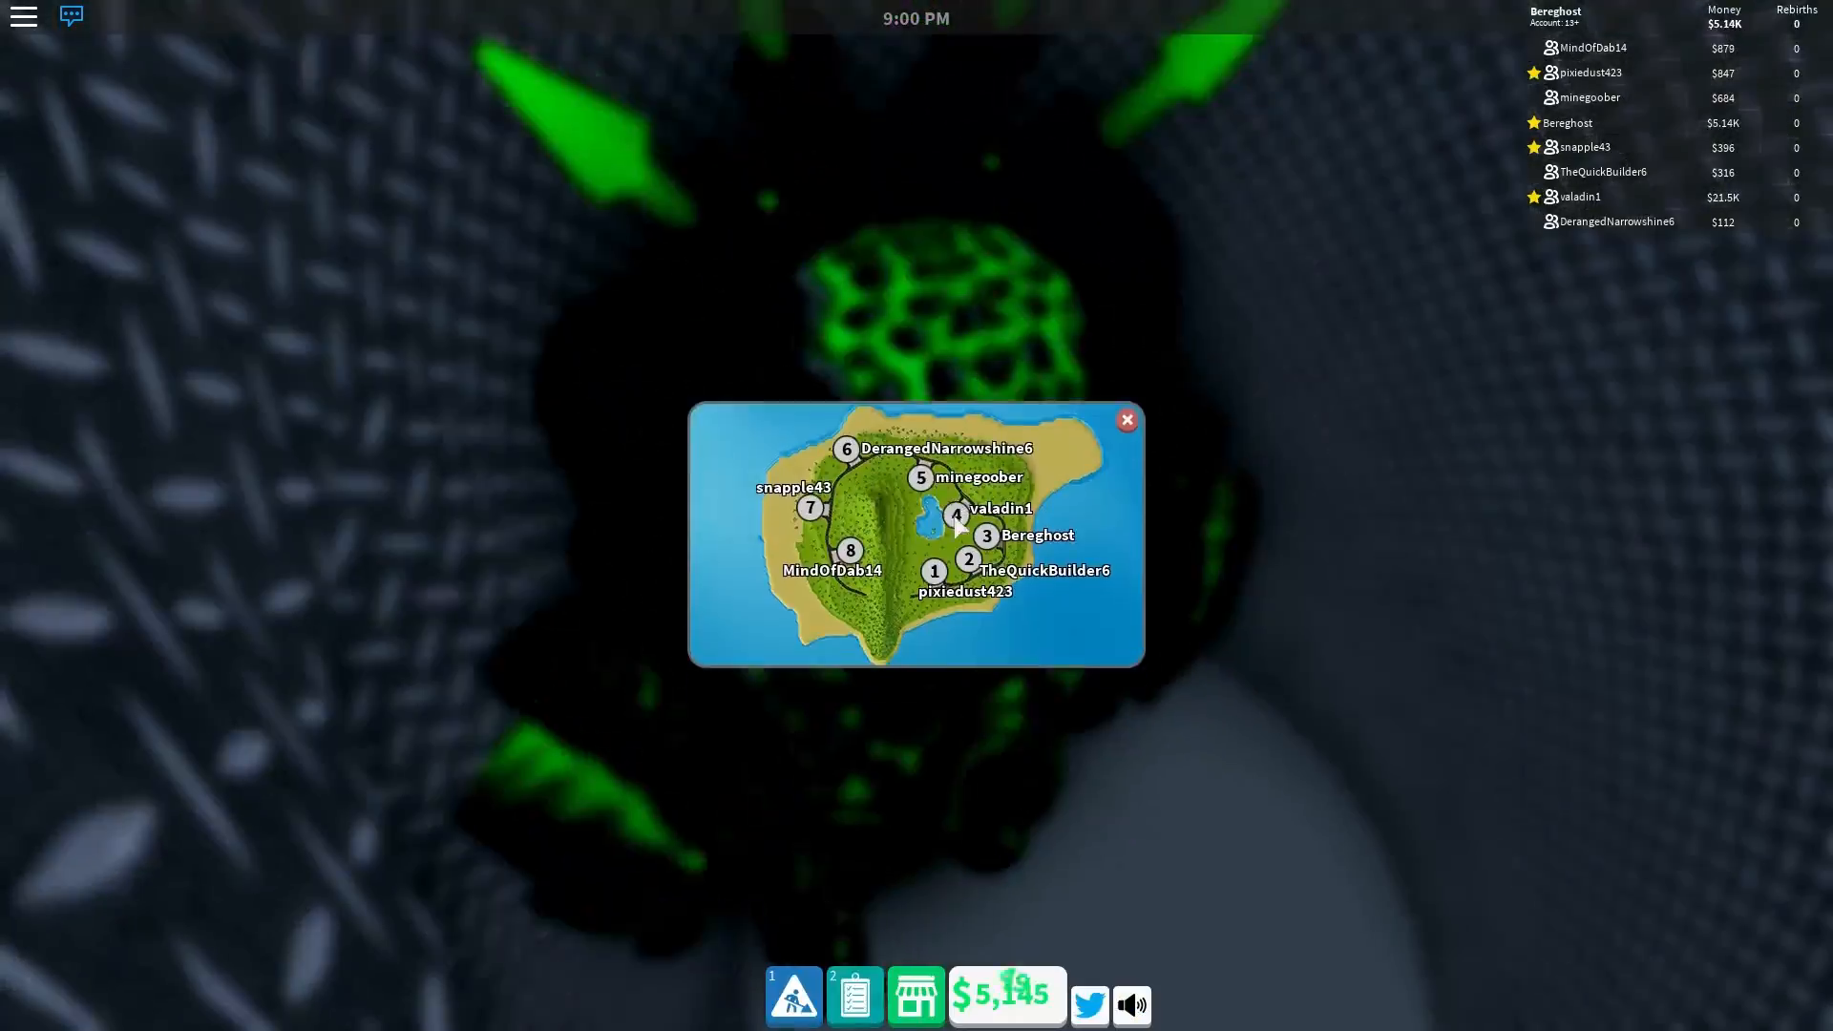
Step: Dismiss the island map and drive back toward your own station at night
click(1124, 420)
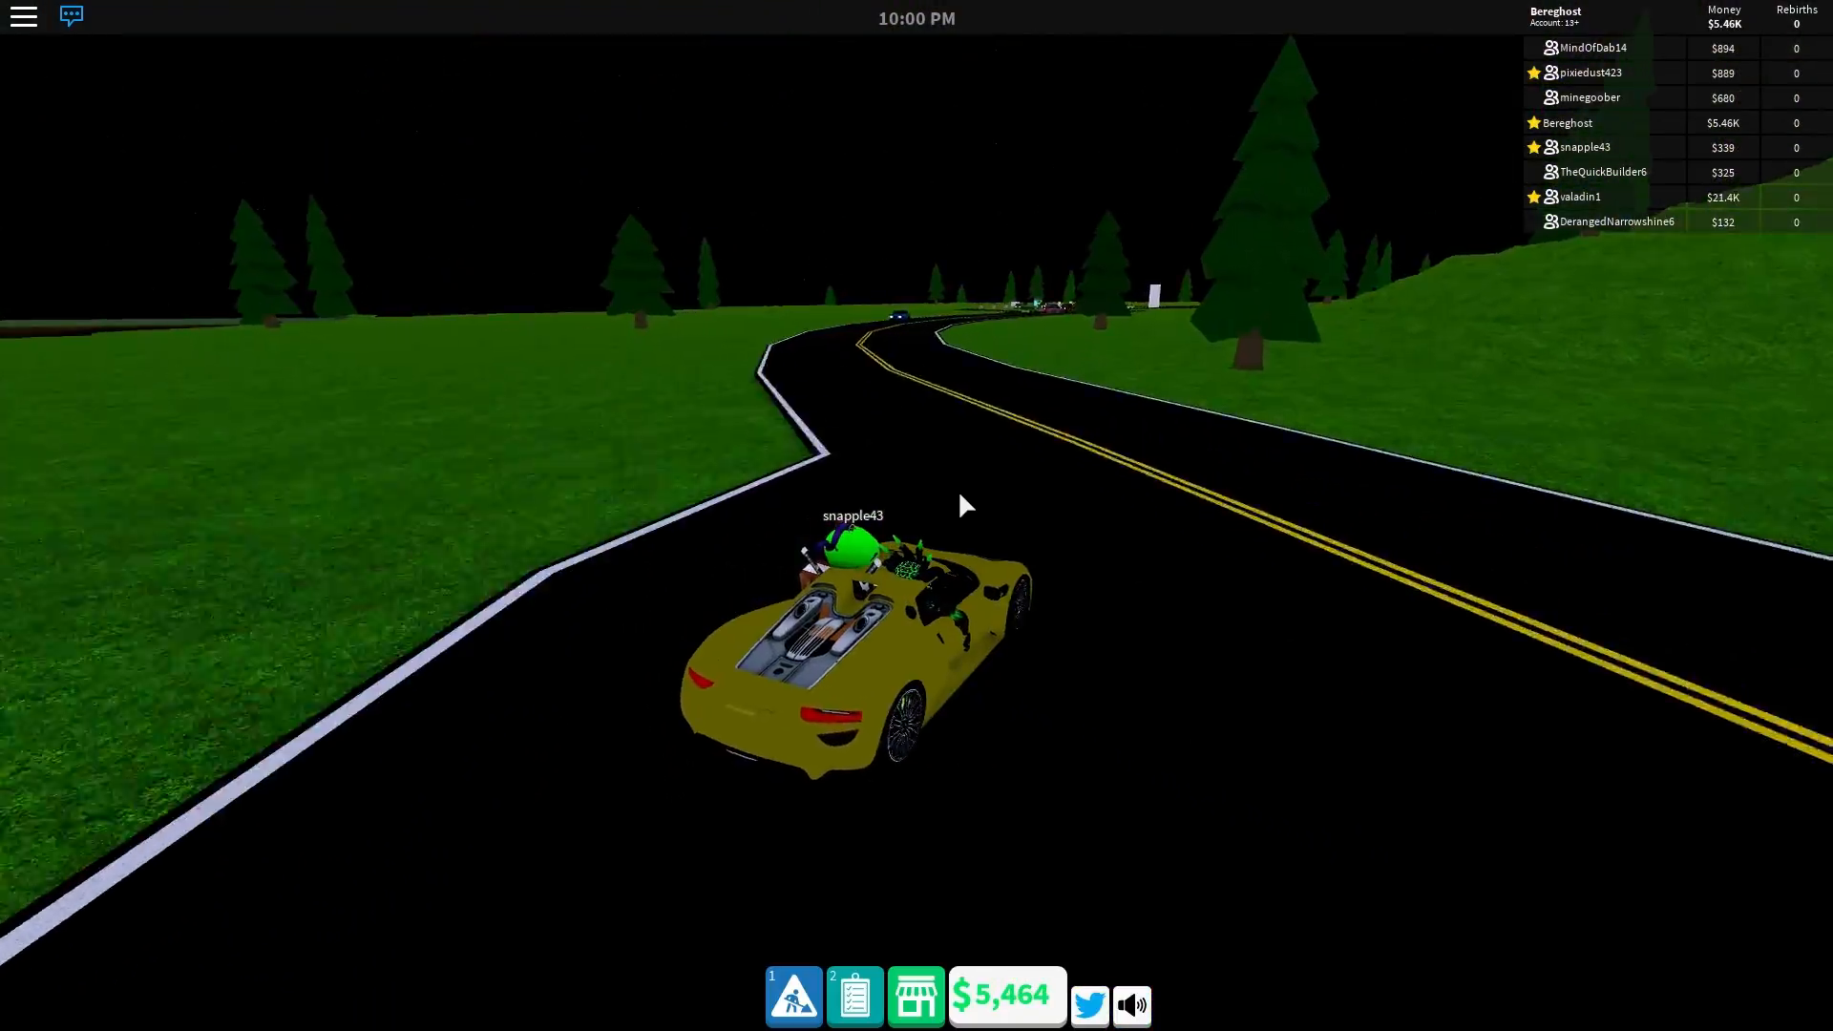
key(w)
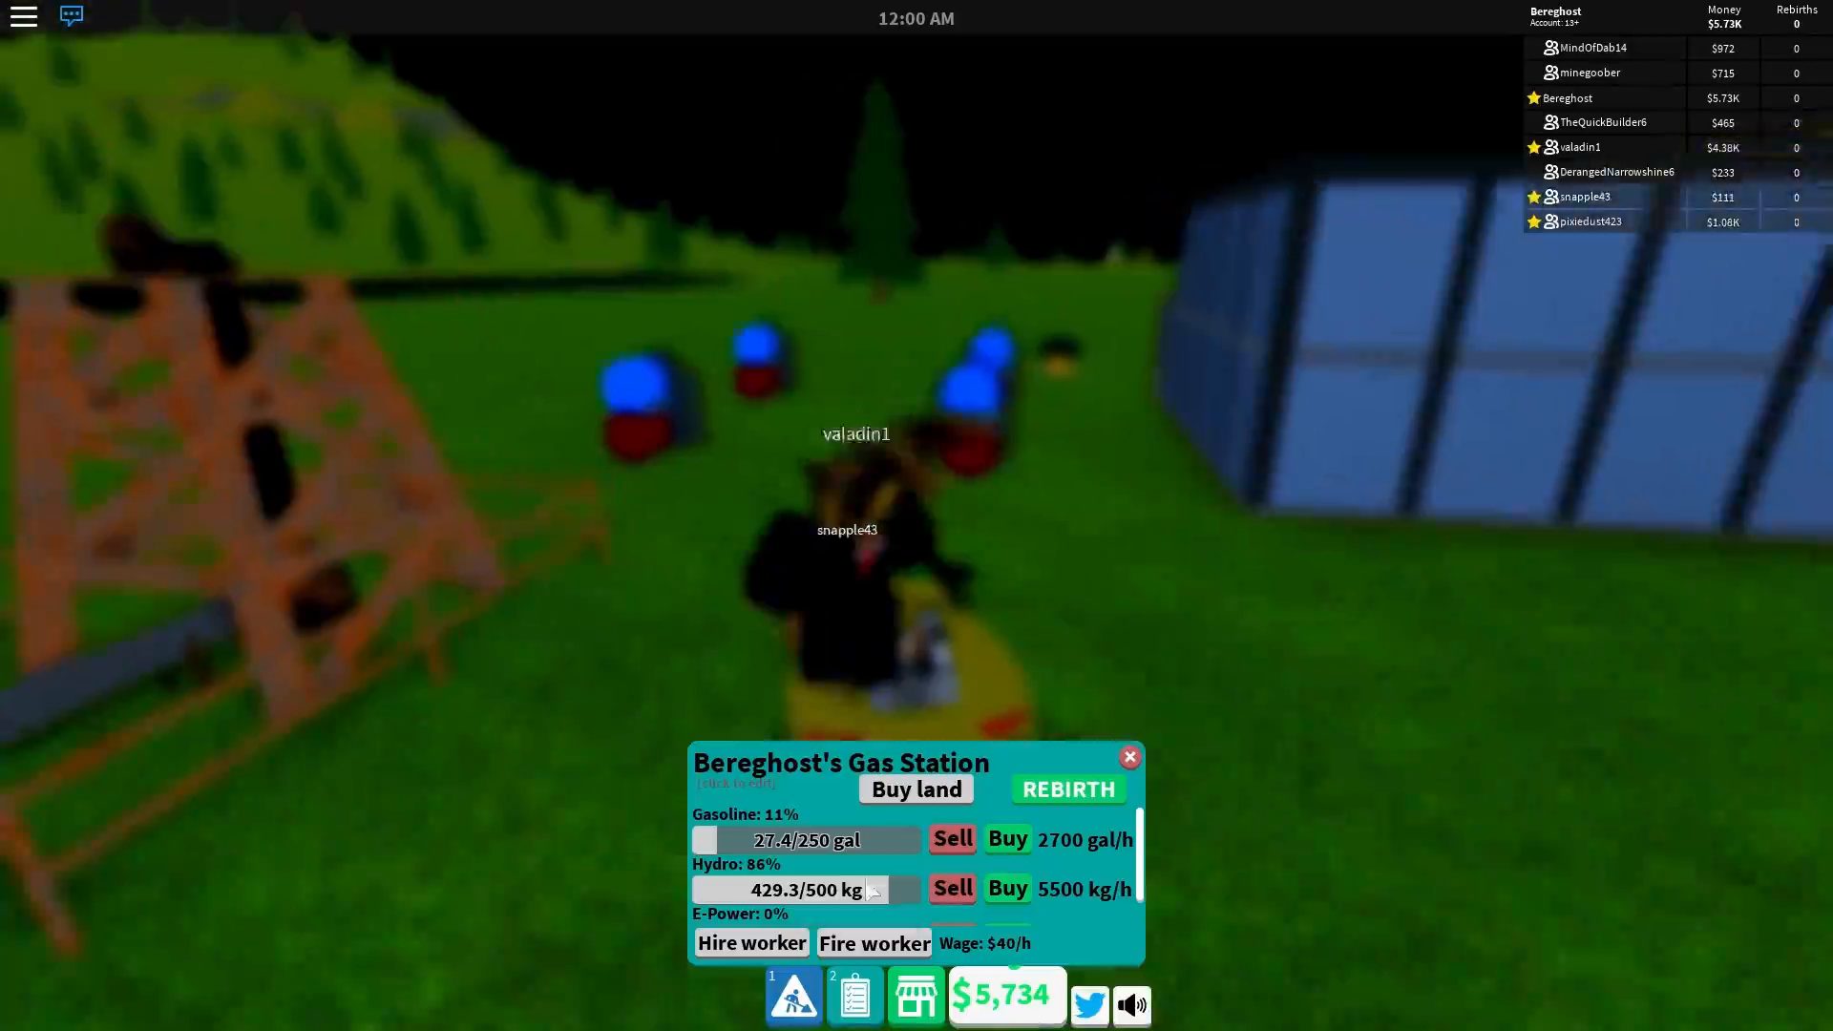
Step: Sell all 429.3 kg of stored hydro for $1.30K, raising cash to $7,106
click(951, 889)
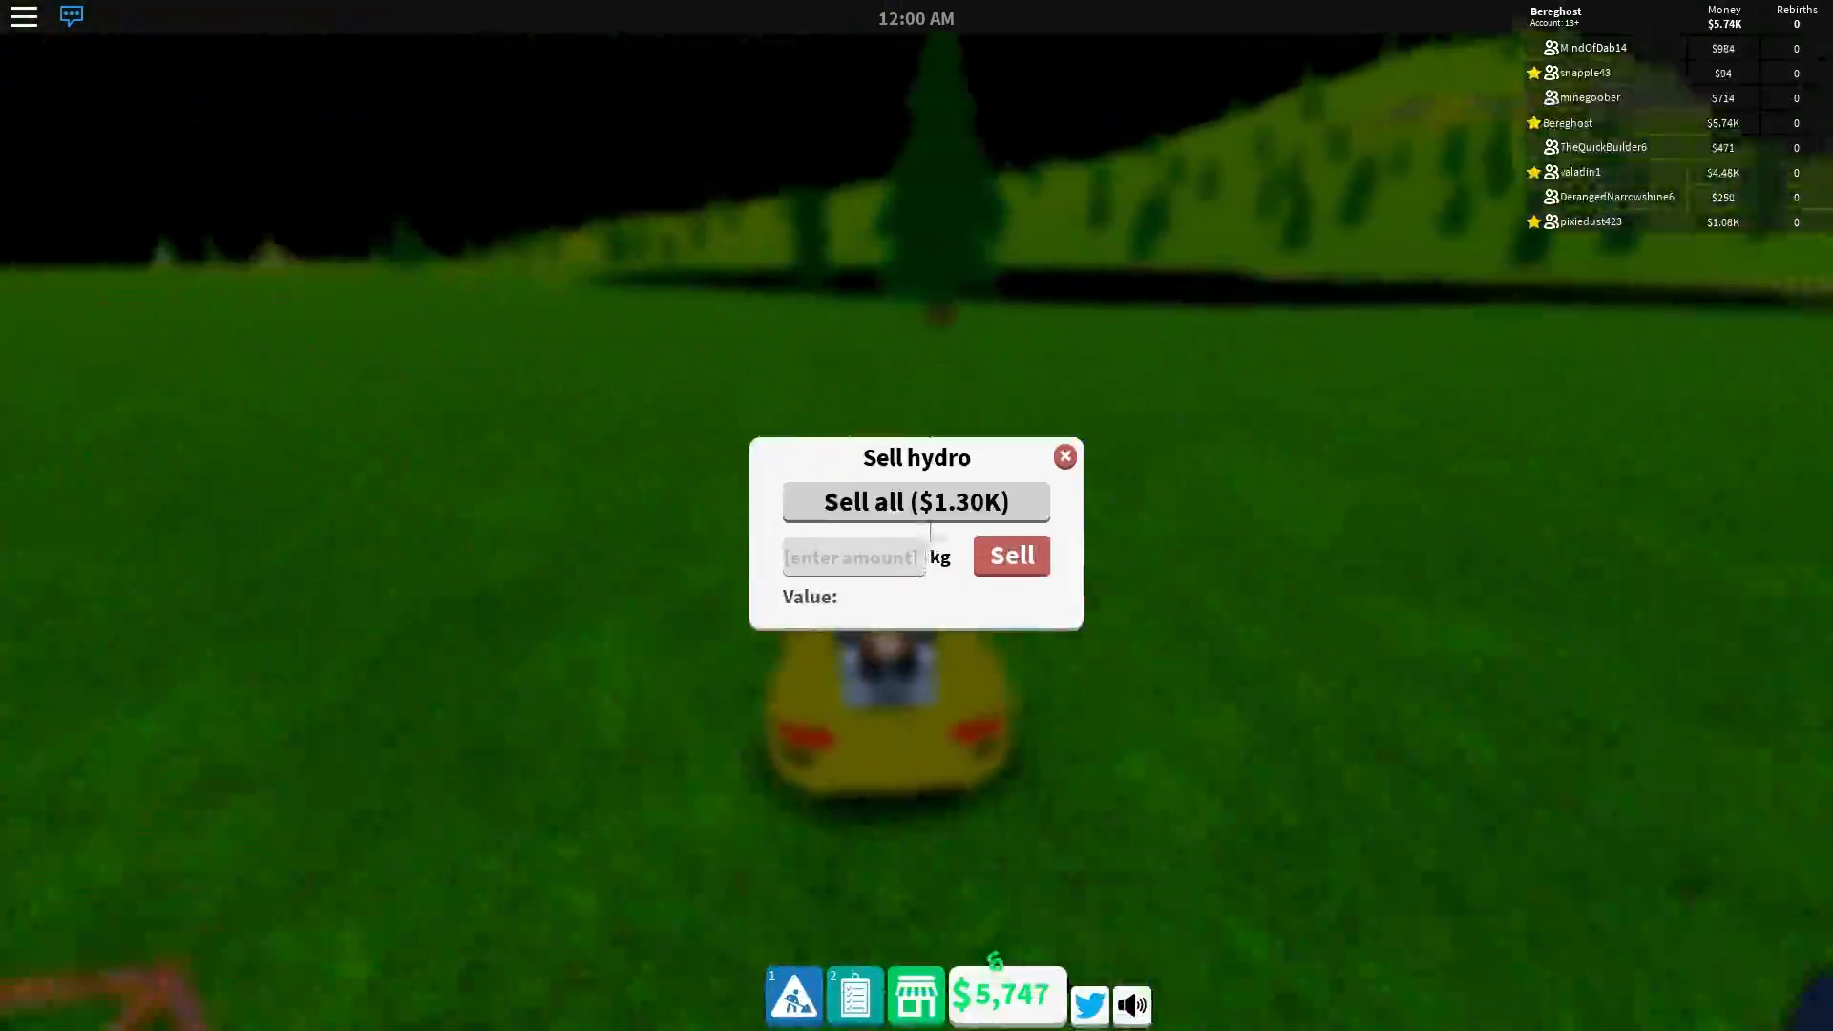
click(916, 501)
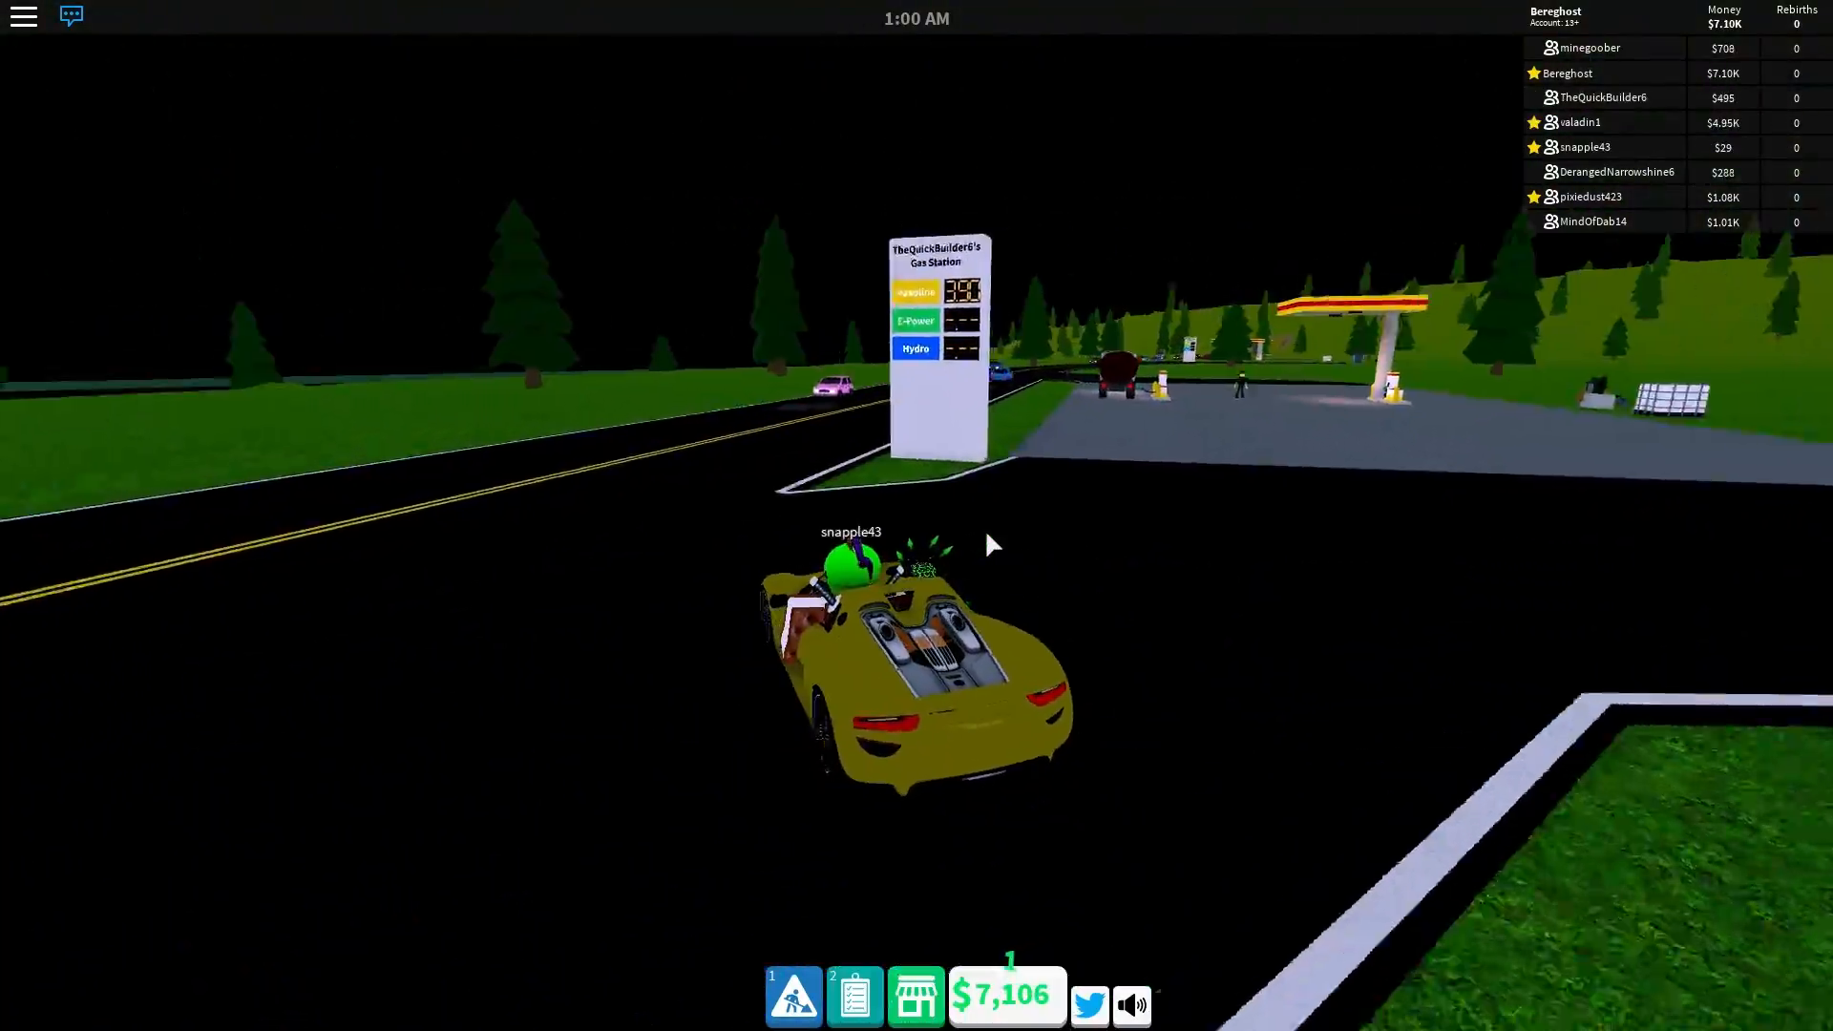
Step: Walk on foot through the station's pump area under the long canopy
key(w)
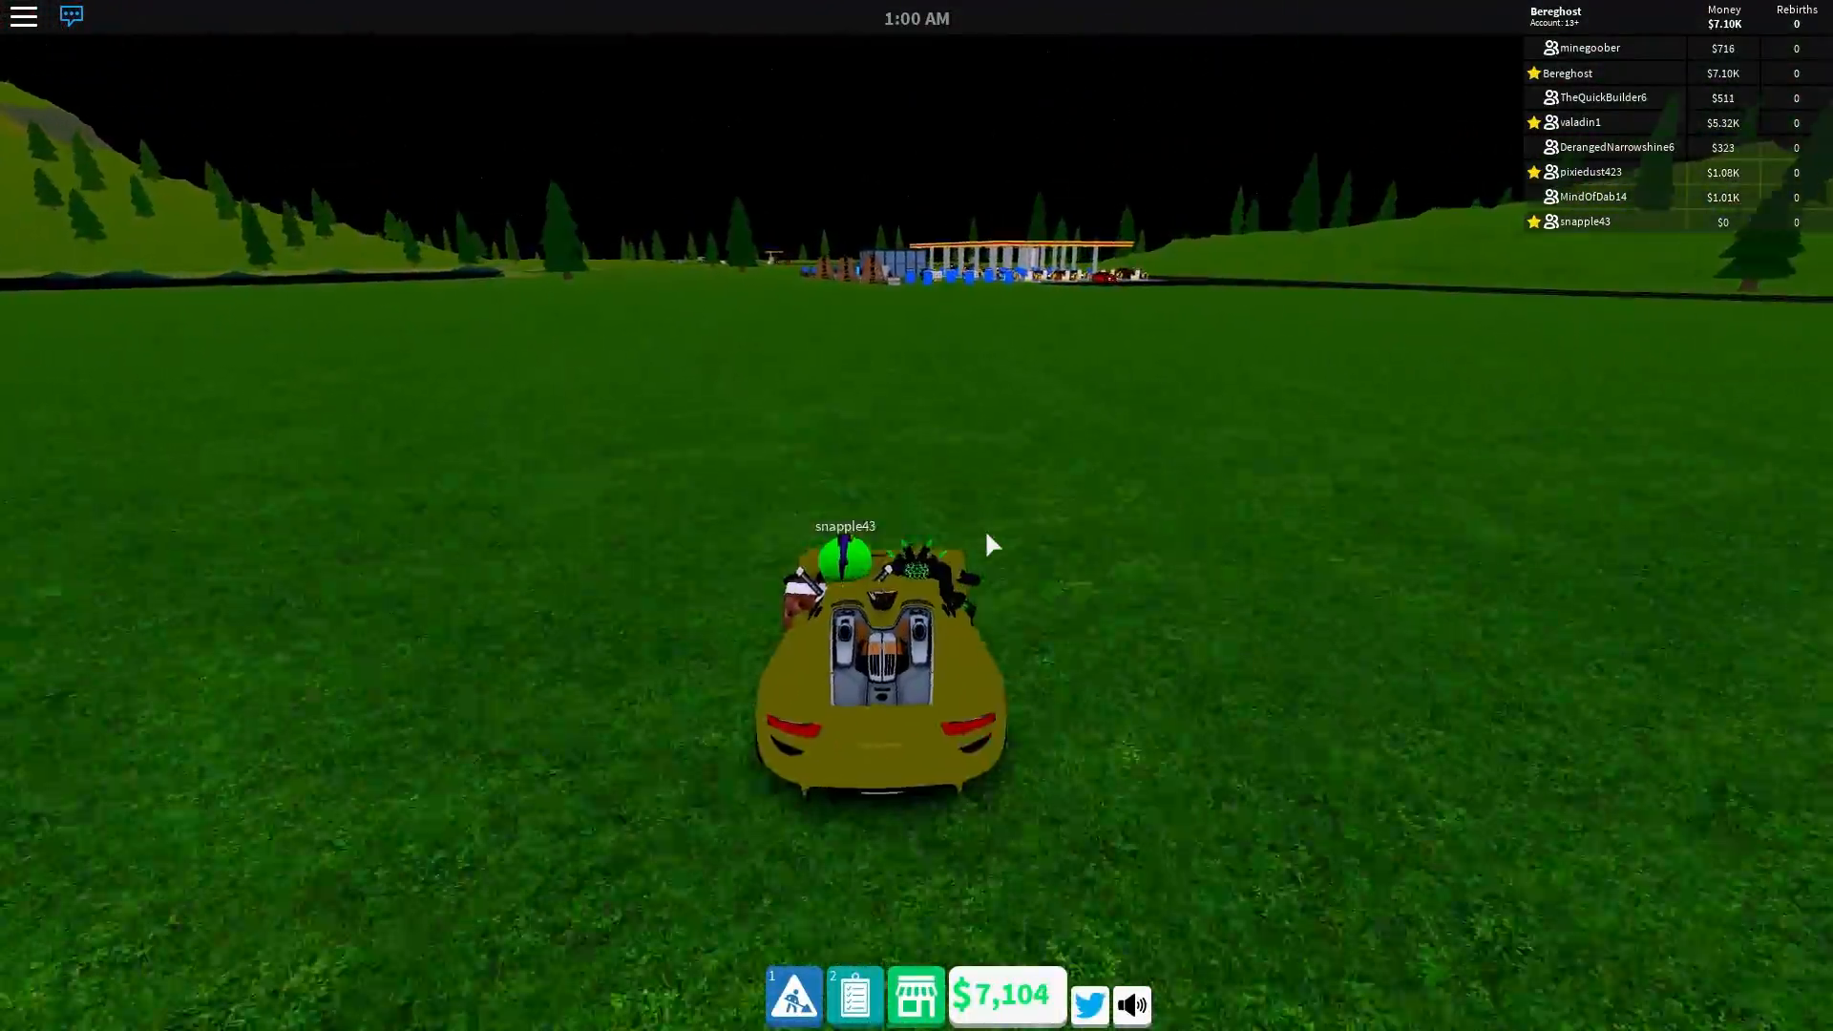
mouse_move(982, 547)
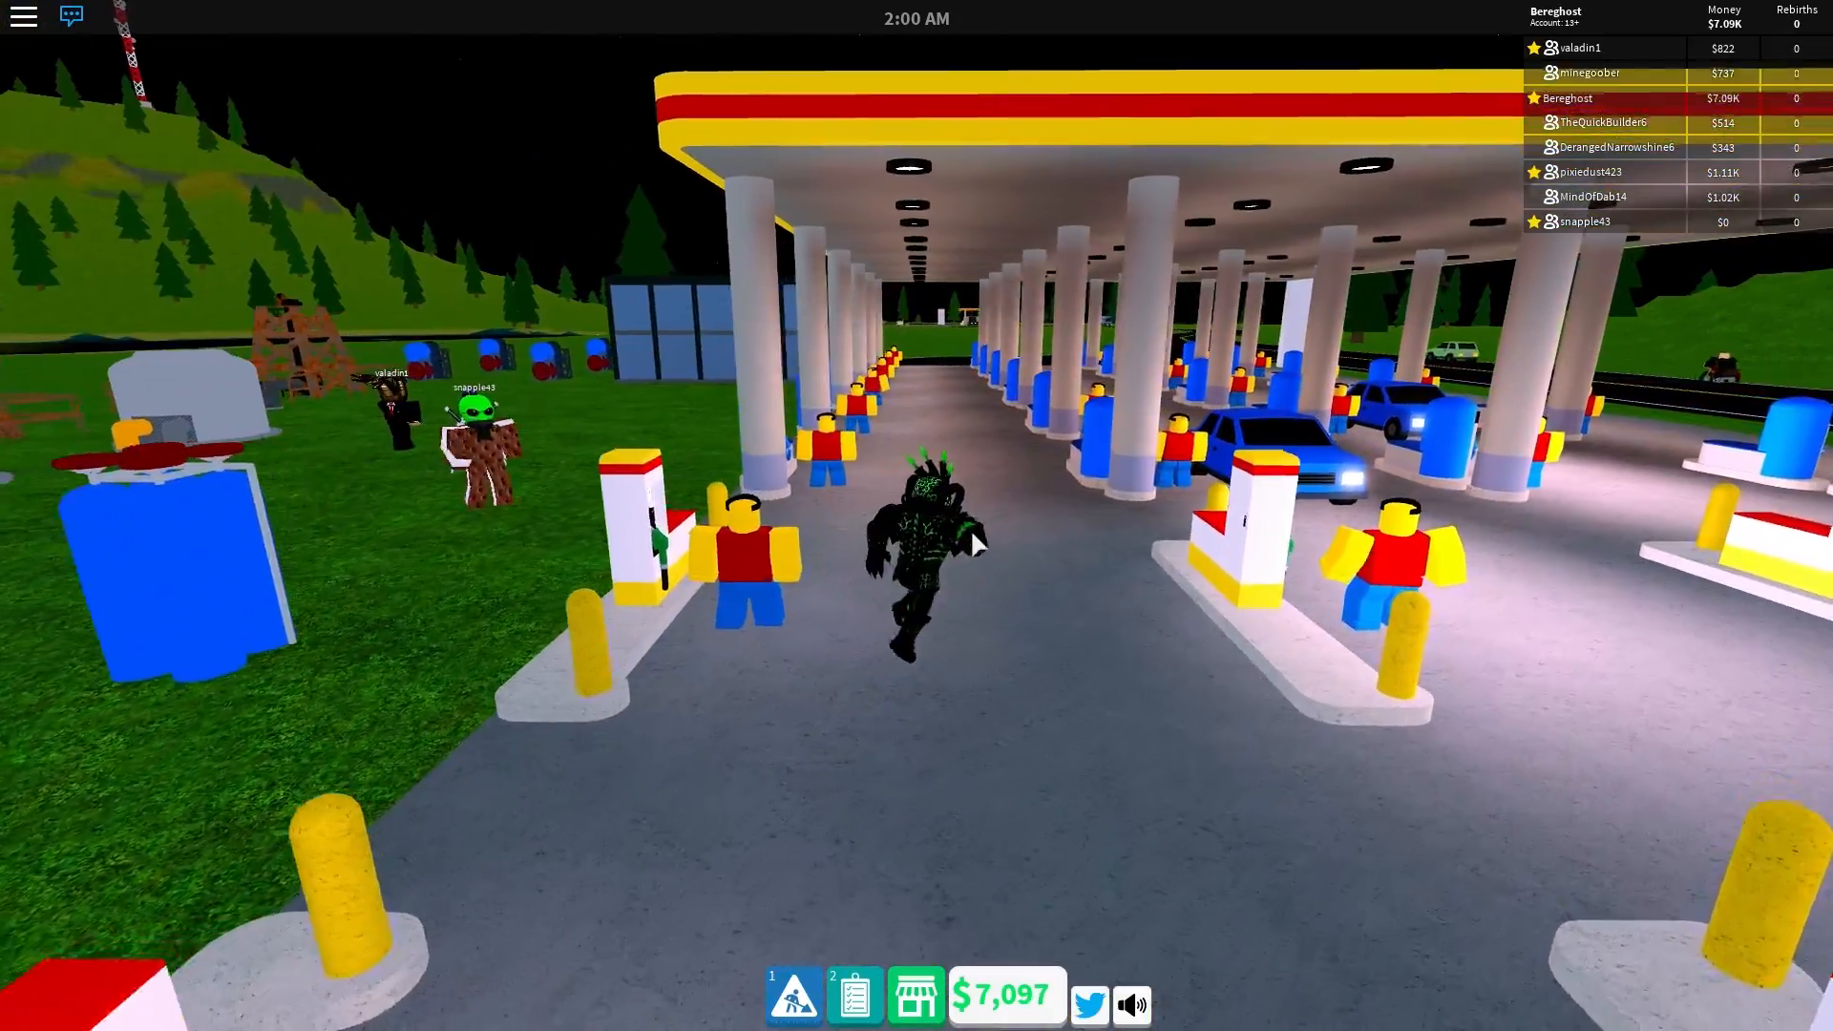
key(w)
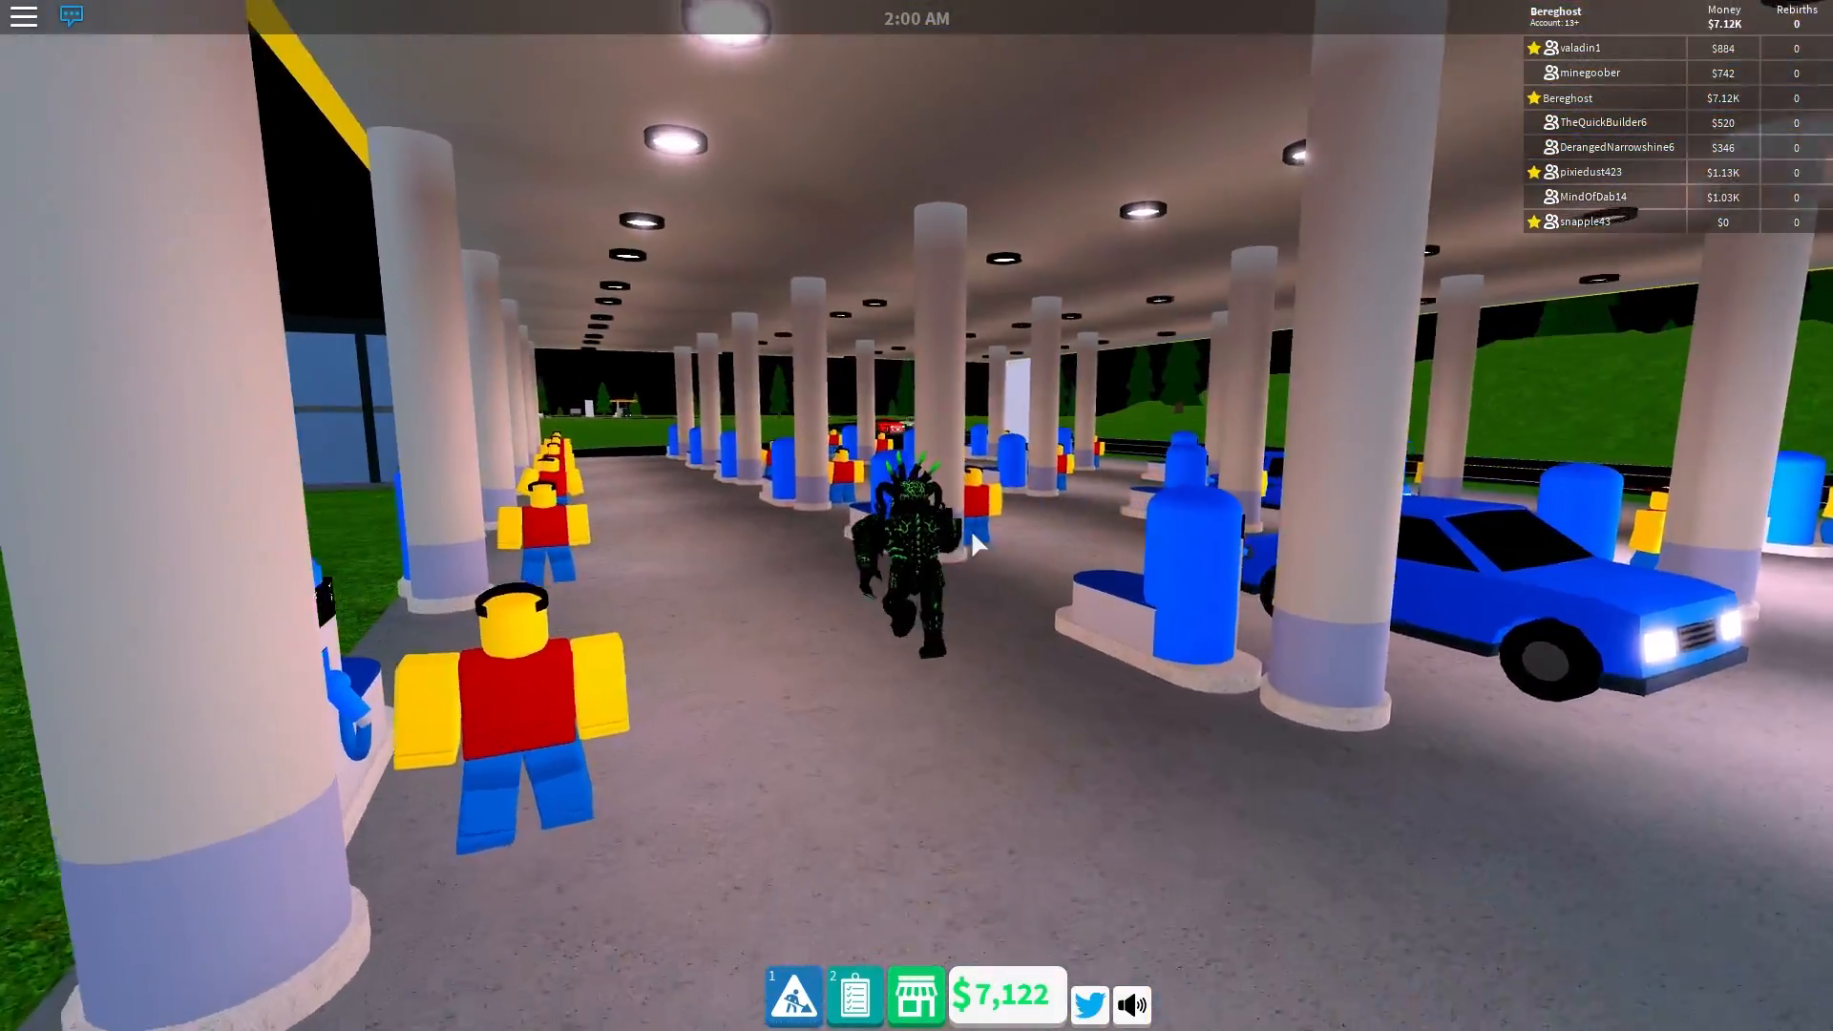